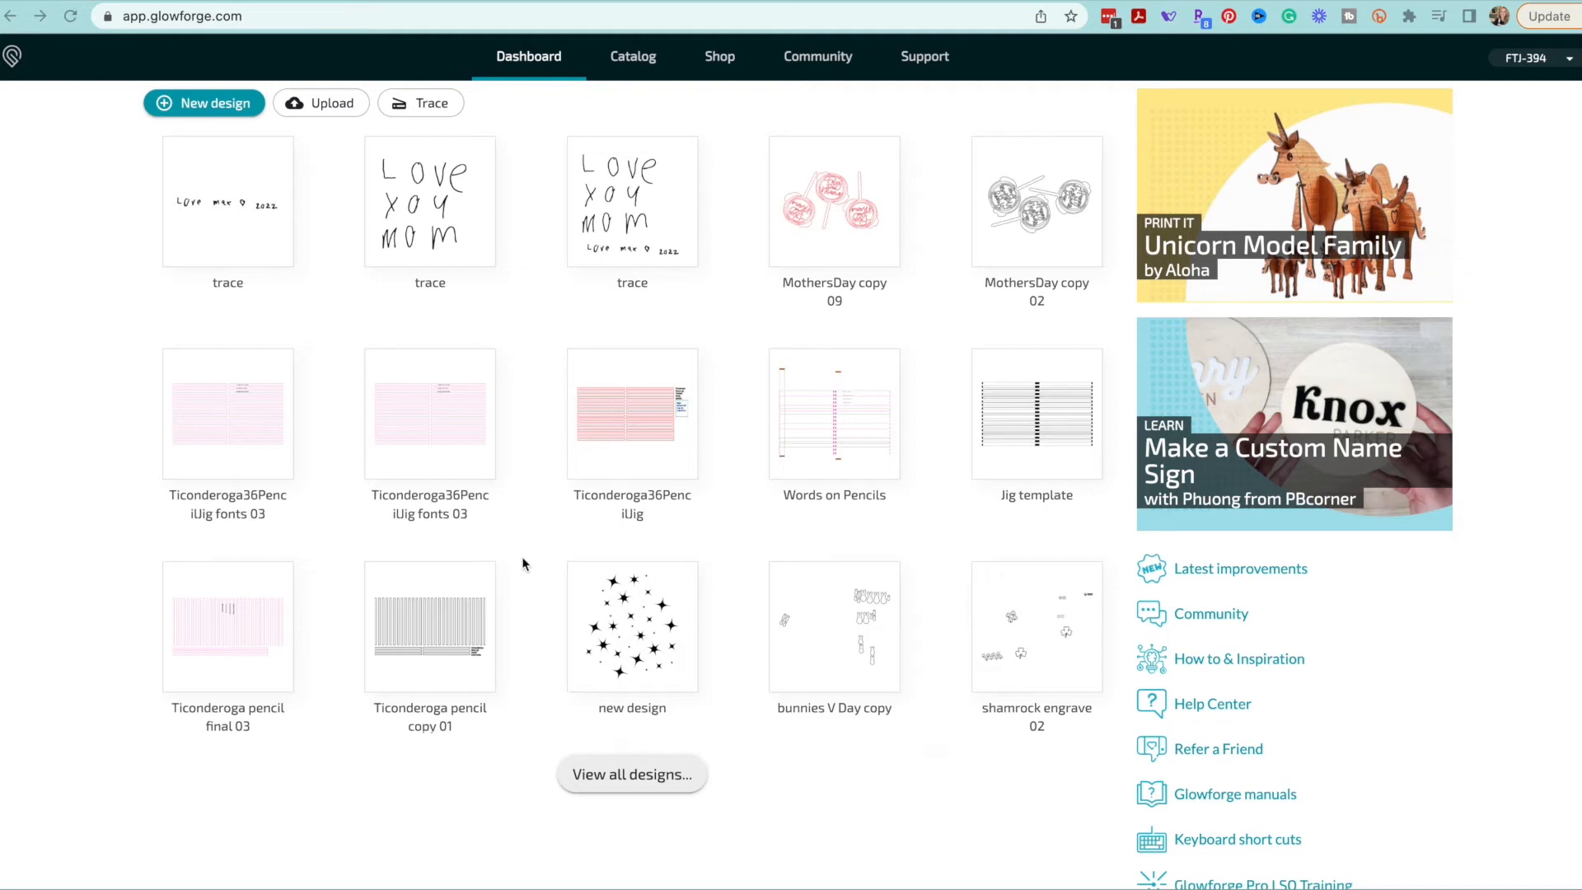
{"action": "mouse_move", "coordinate": [292, 348]}
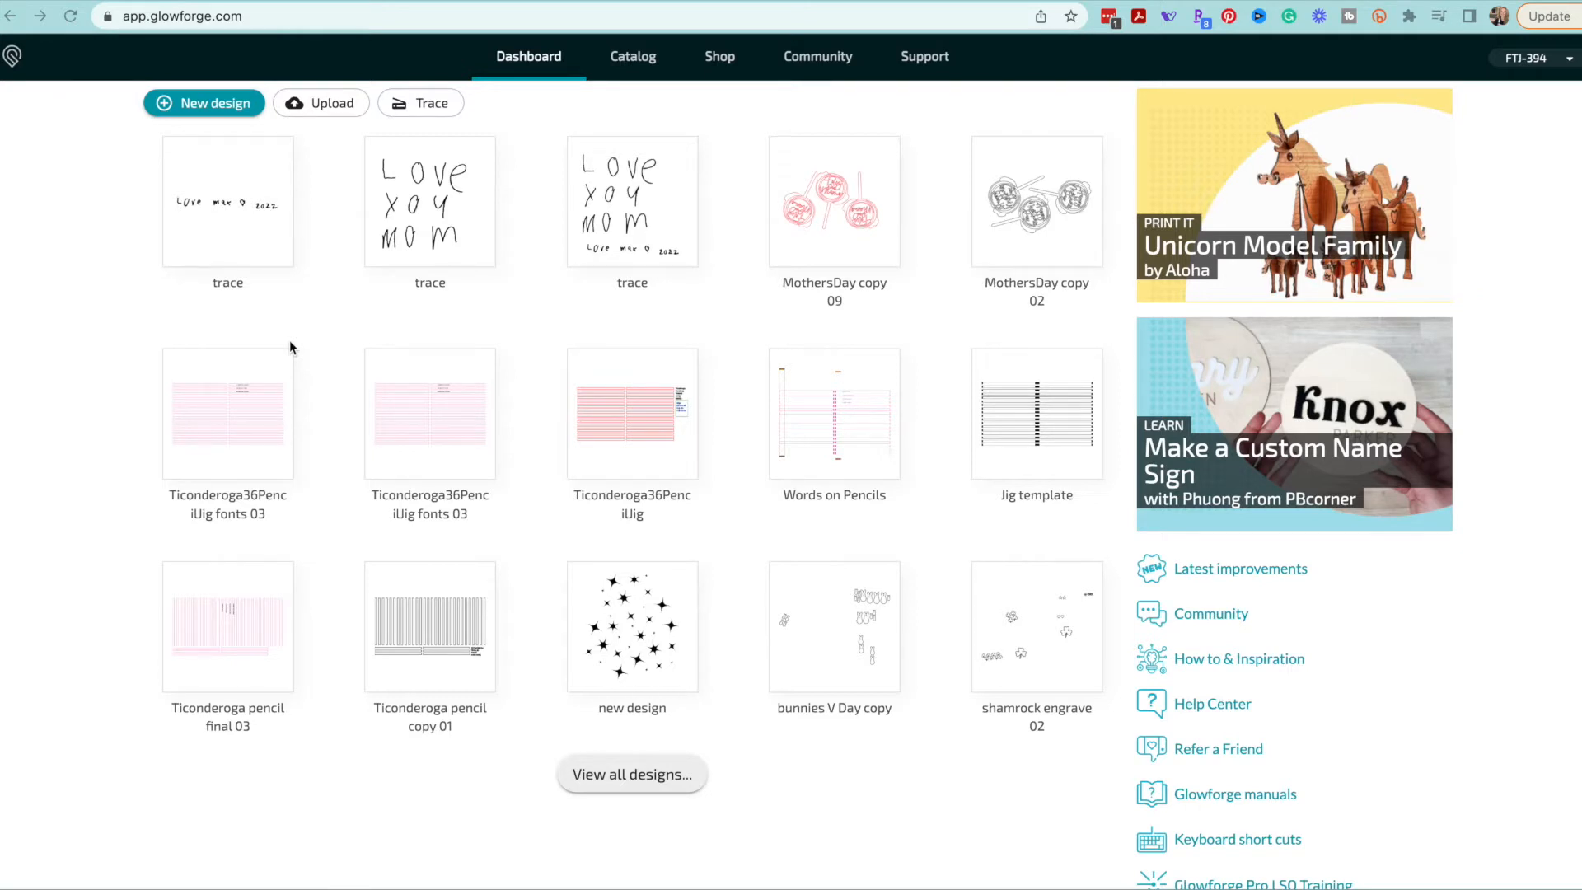
{"action": "mouse_move", "coordinate": [368, 168]}
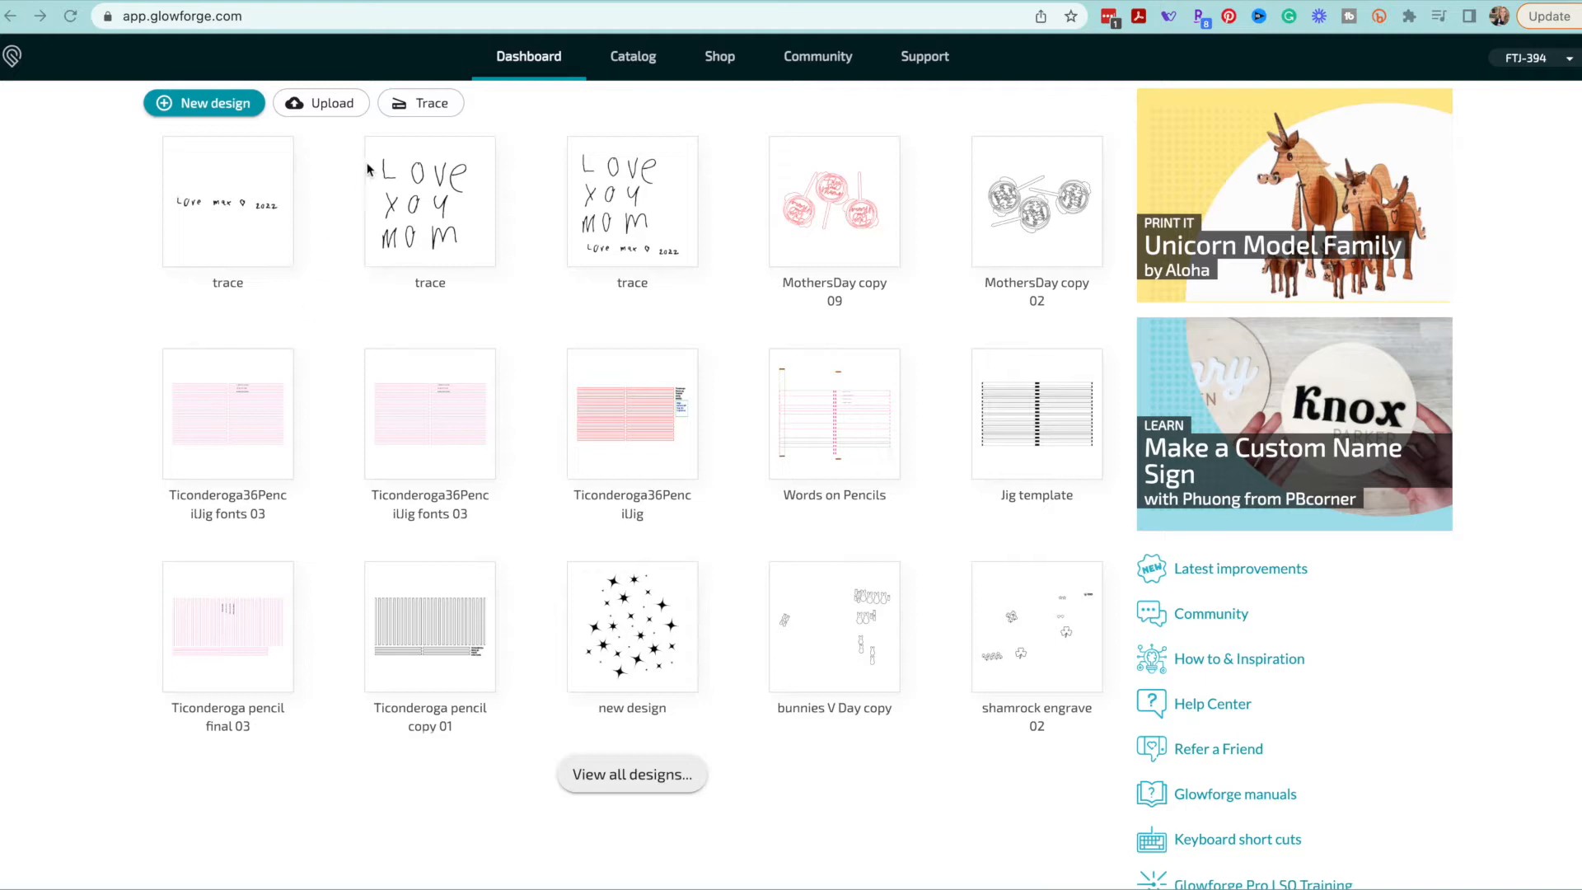
{"action": "mouse_move", "coordinate": [420, 114]}
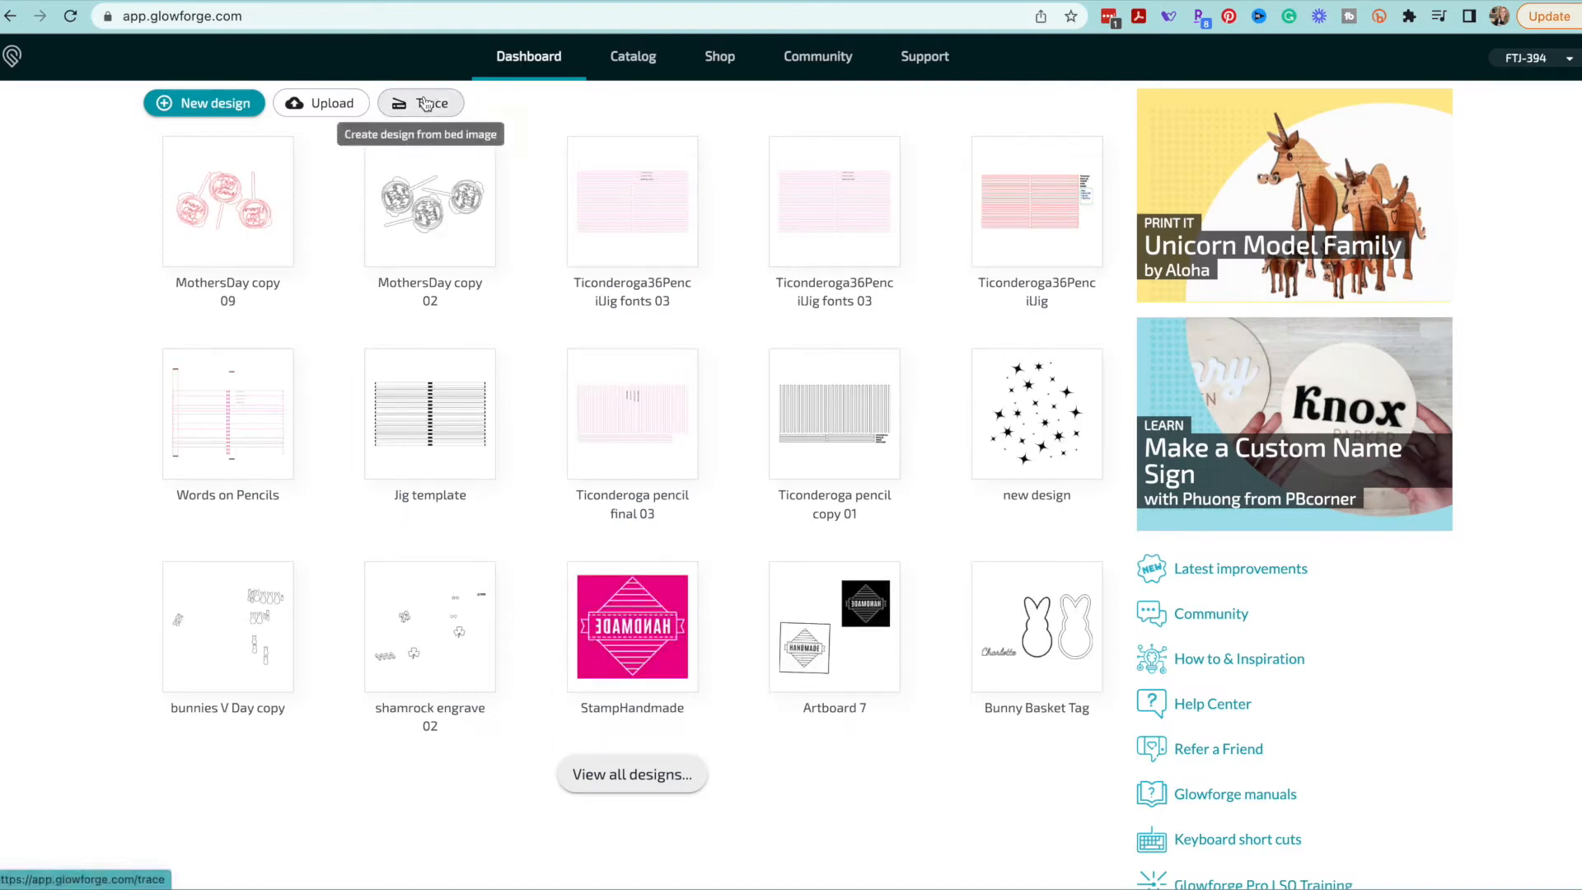
- Trace the word Love from the bed image and place it as its own design
{"action": "left_click", "coordinate": [420, 102]}
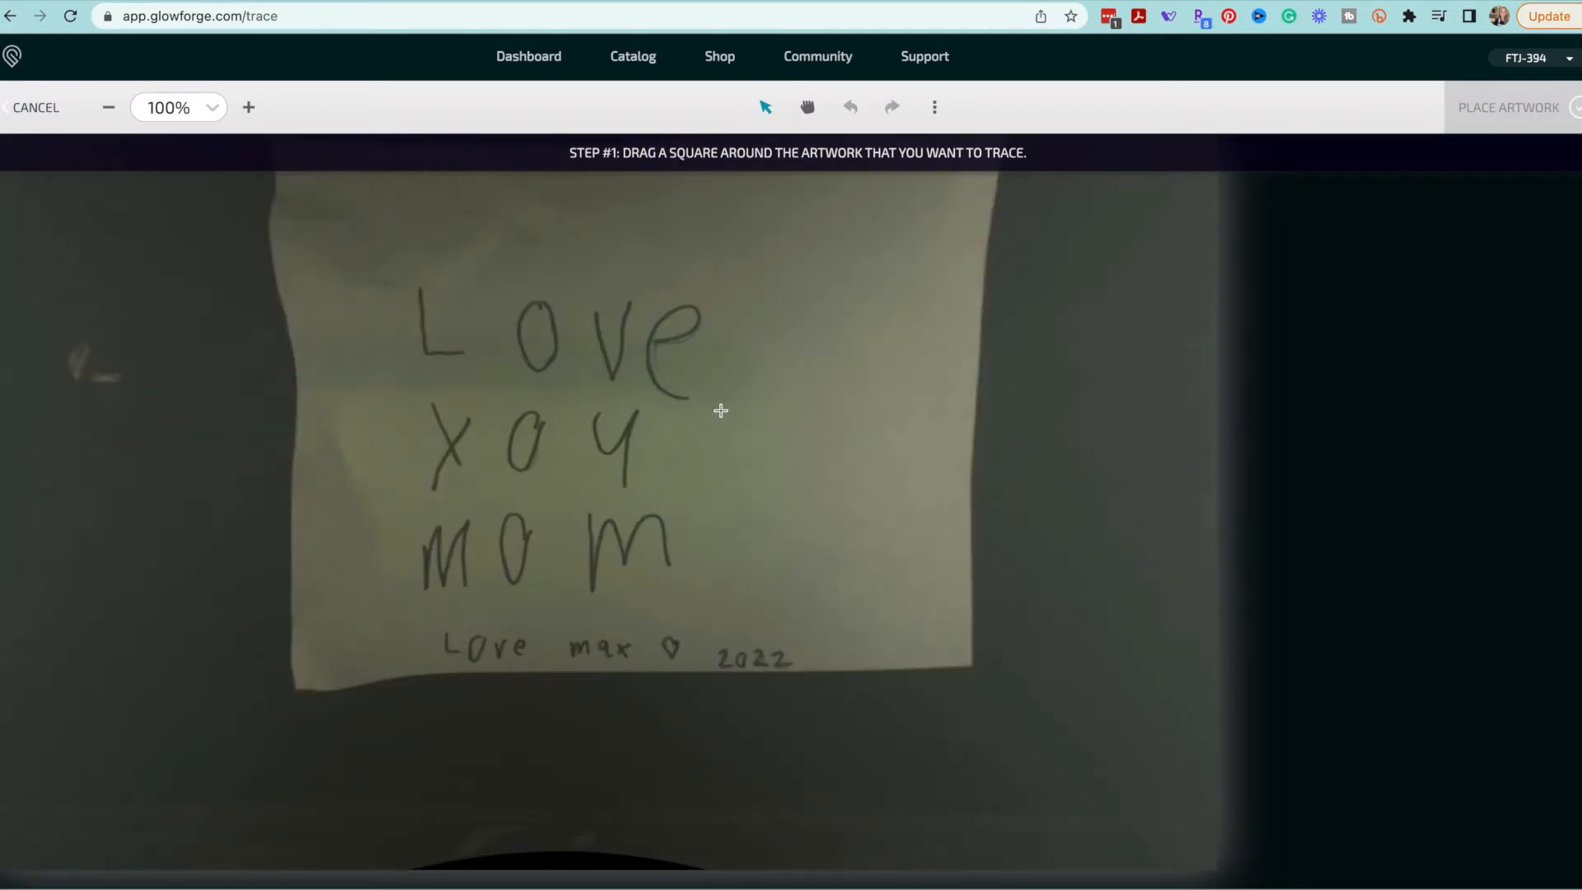
{"action": "mouse_move", "coordinate": [397, 270]}
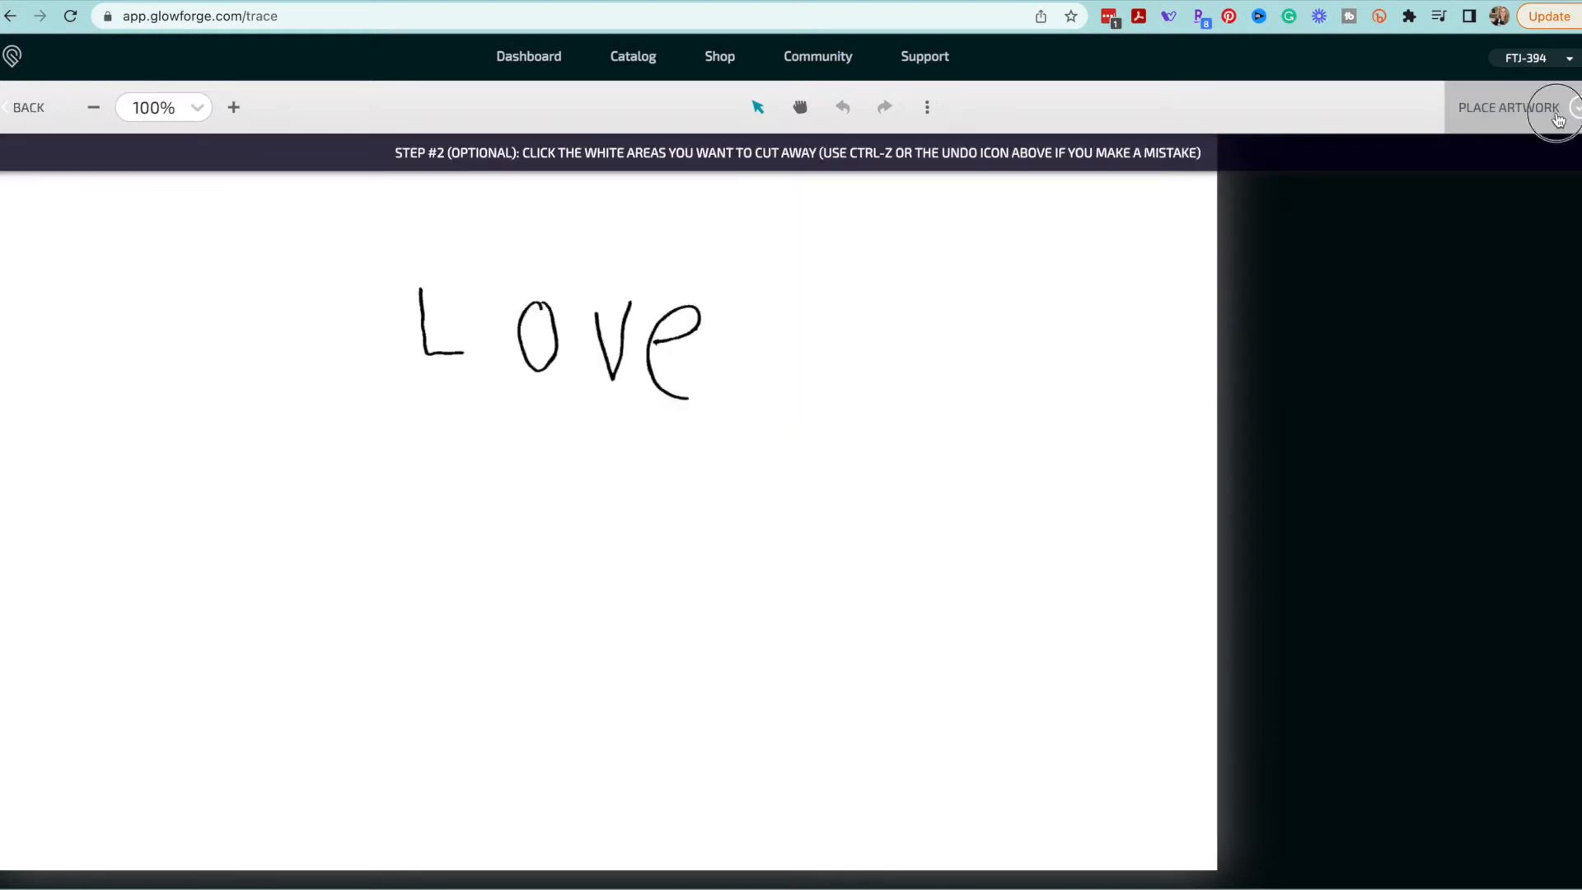
{"action": "left_click", "coordinate": [1508, 108]}
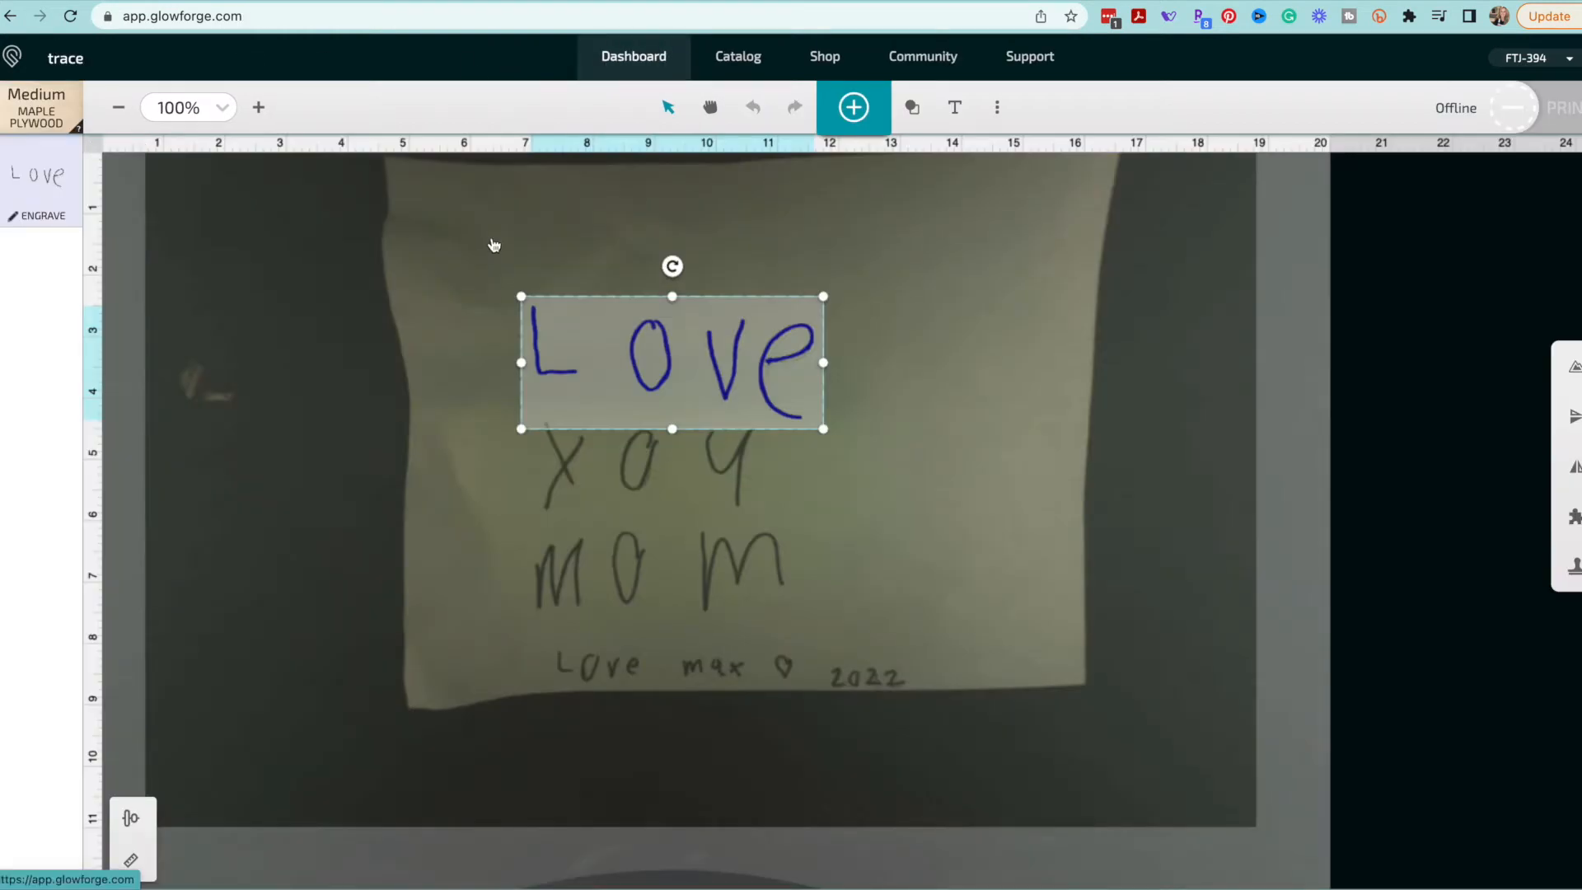
{"action": "left_click", "coordinate": [632, 56]}
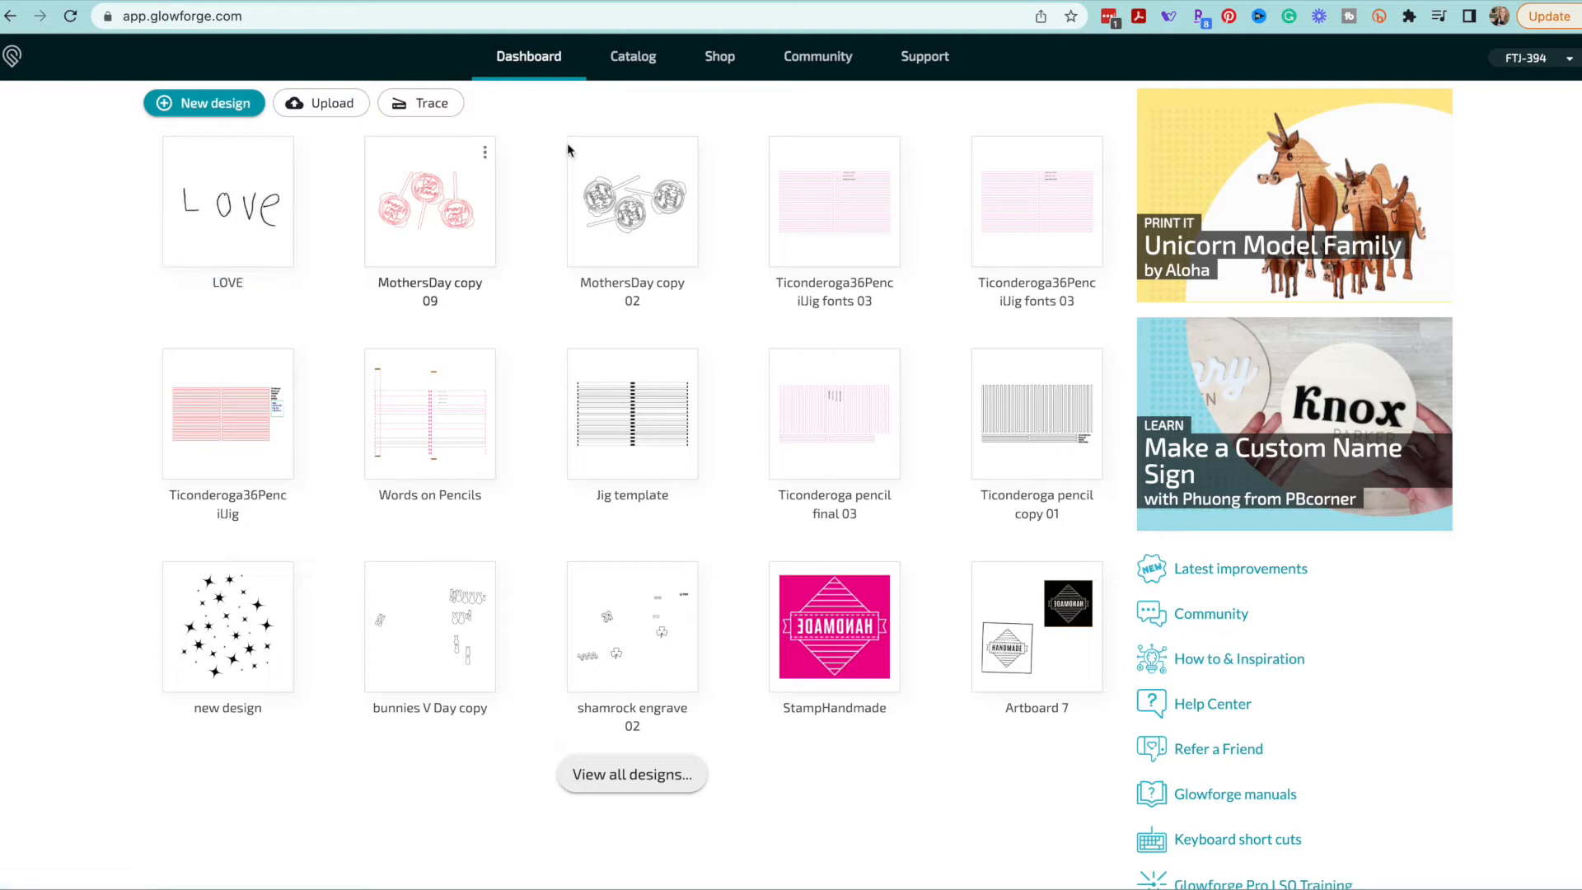
- Trace the next word as a new design and rename it YOU
{"action": "left_click", "coordinate": [420, 102]}
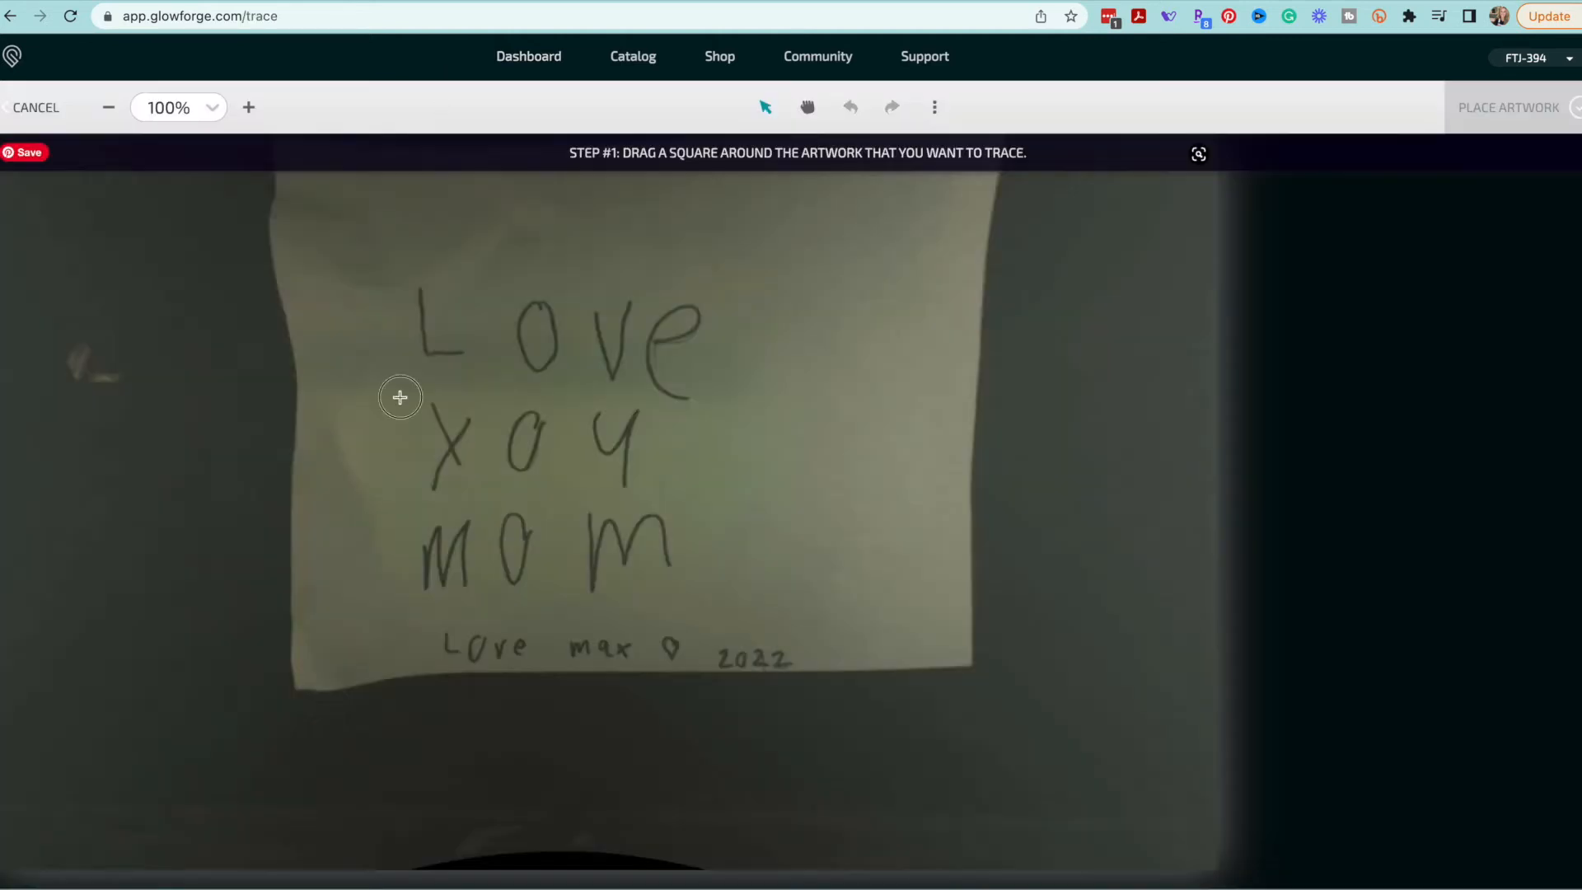
{"action": "left_click", "coordinate": [35, 108]}
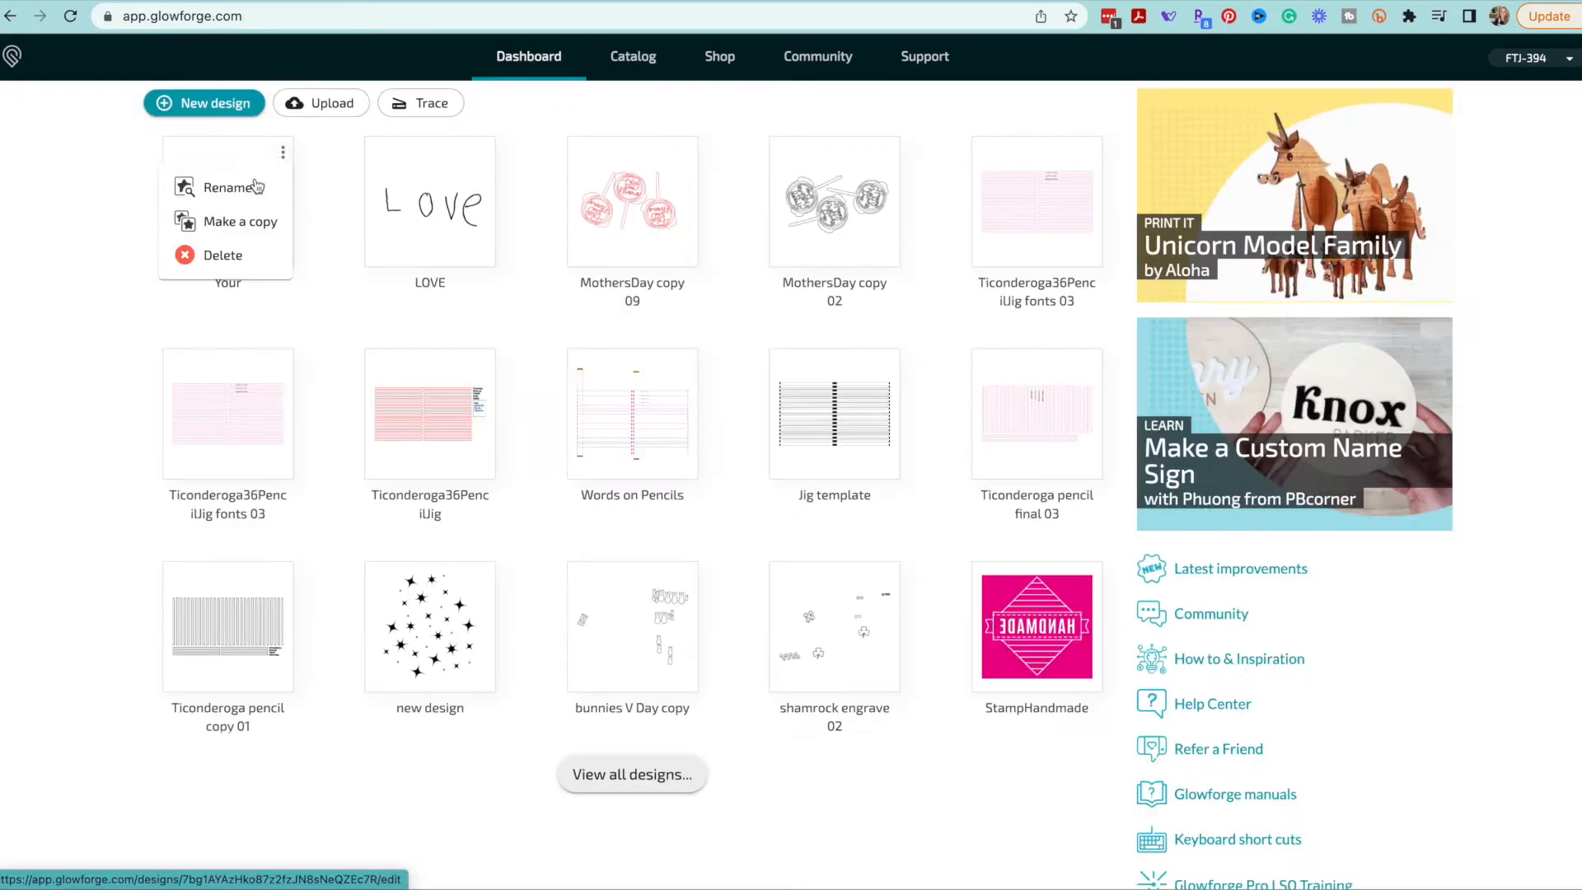
{"action": "left_click", "coordinate": [227, 186]}
{"action": "type", "text": "Y"}
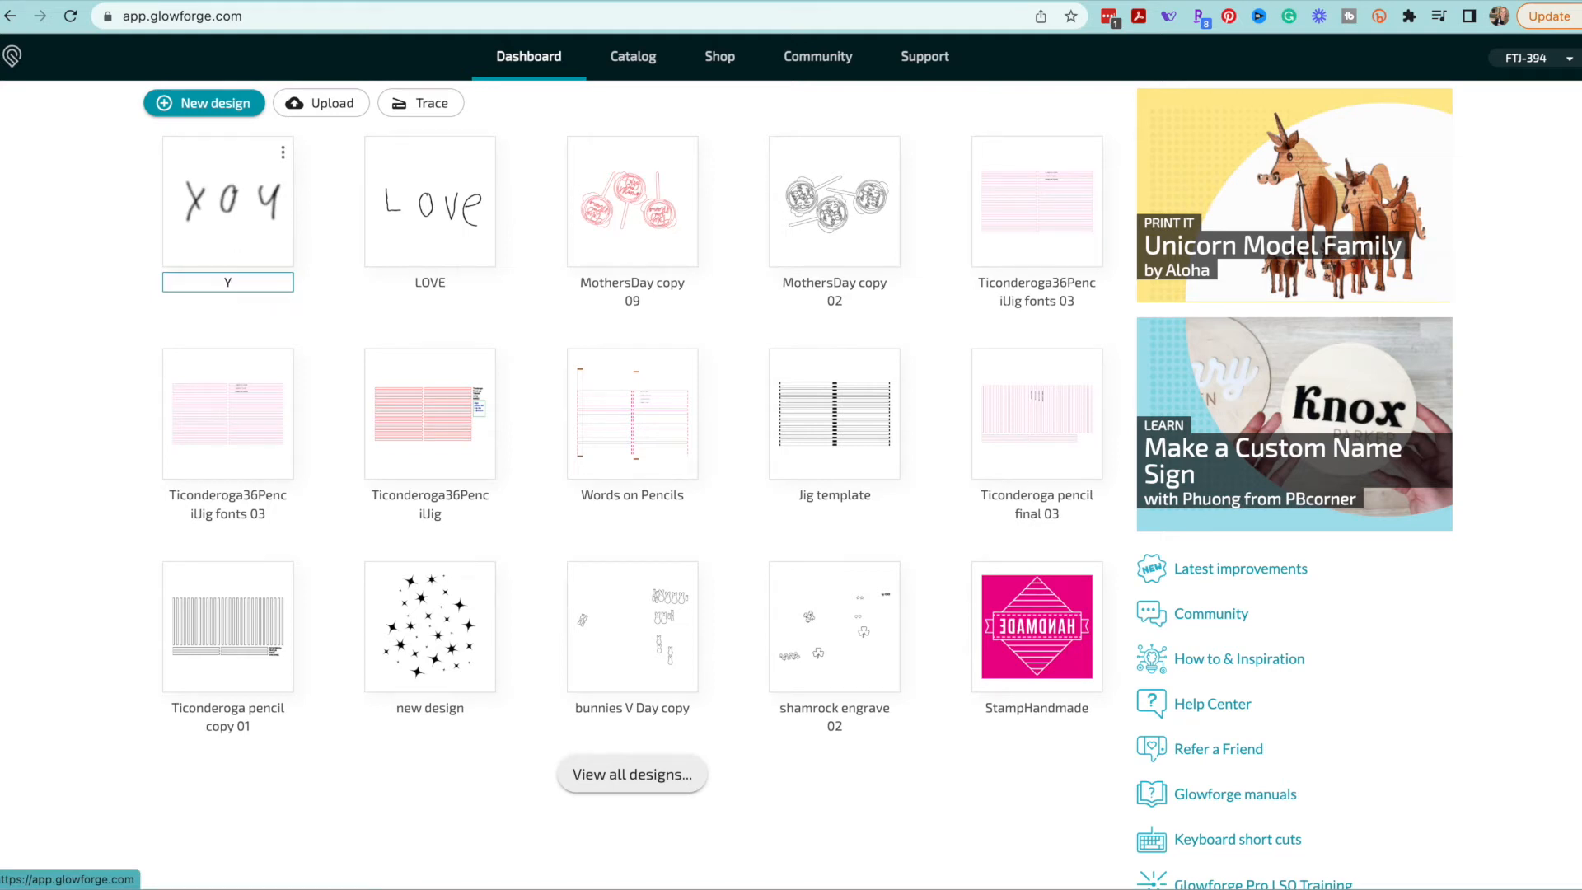
{"action": "left_click", "coordinate": [421, 102]}
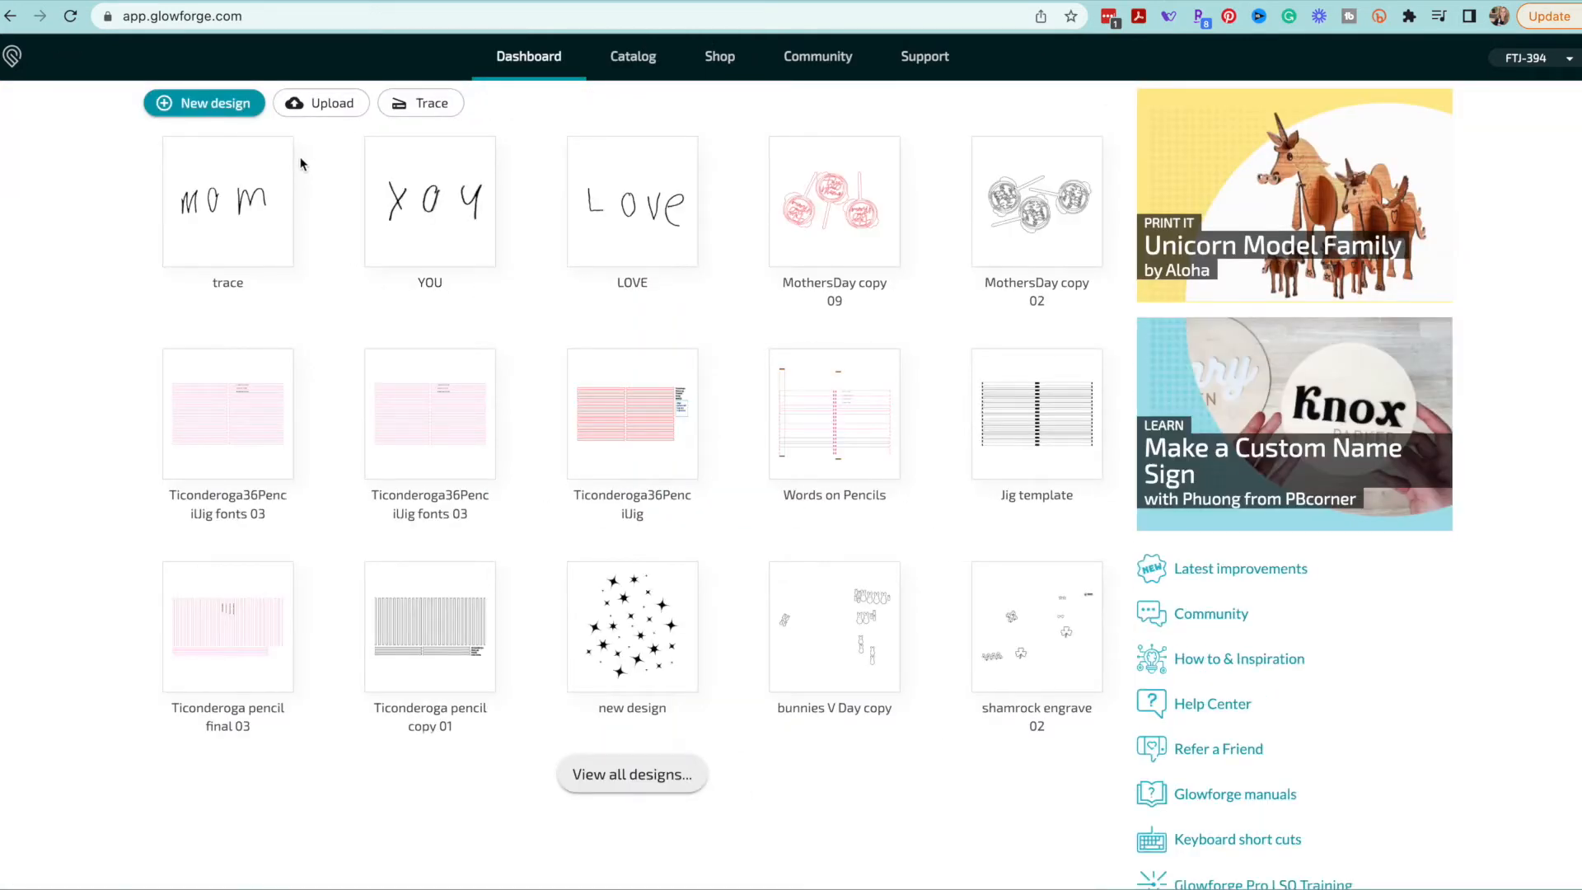
- Rename the mom trace to MOM, then trace the signature line into a Love Max design
{"action": "left_click", "coordinate": [284, 151]}
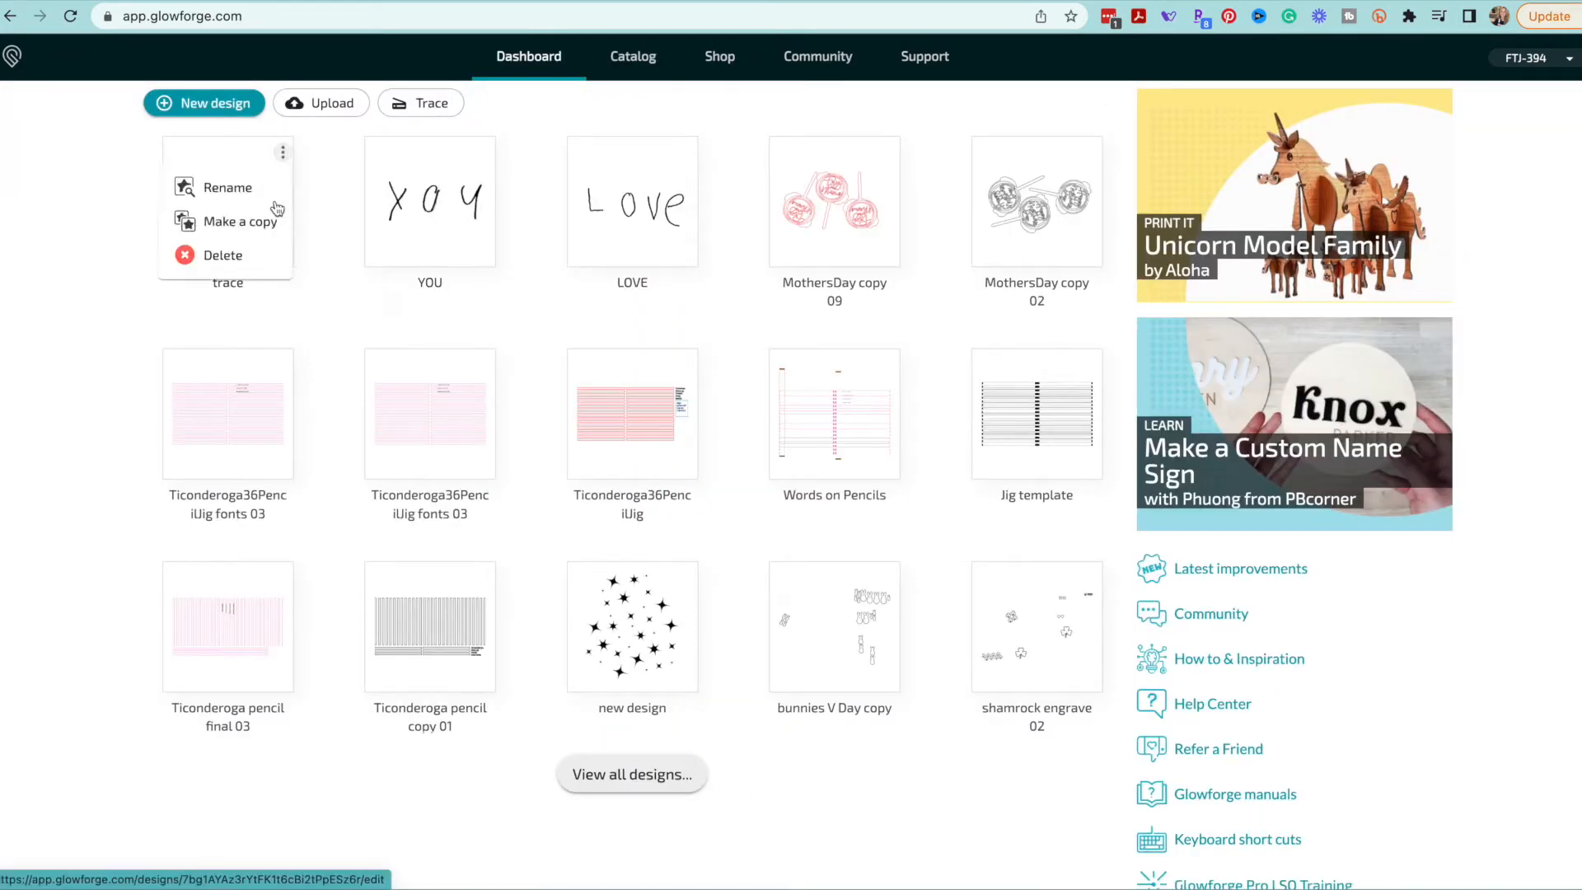
{"action": "left_click", "coordinate": [231, 187]}
{"action": "type", "text": "MOM"}
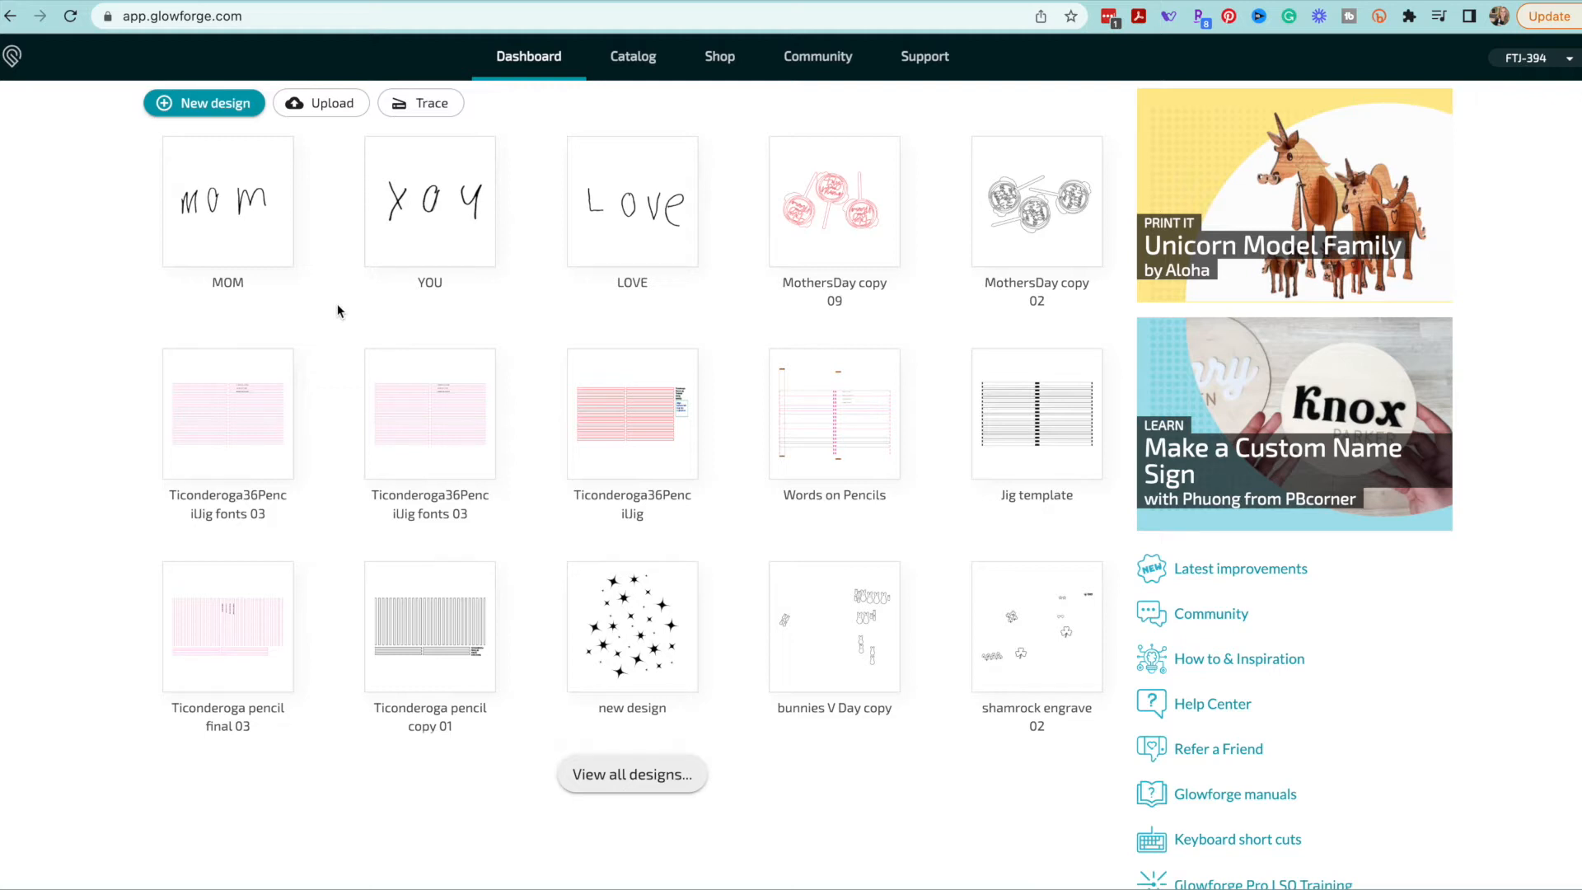
{"action": "mouse_move", "coordinate": [343, 237]}
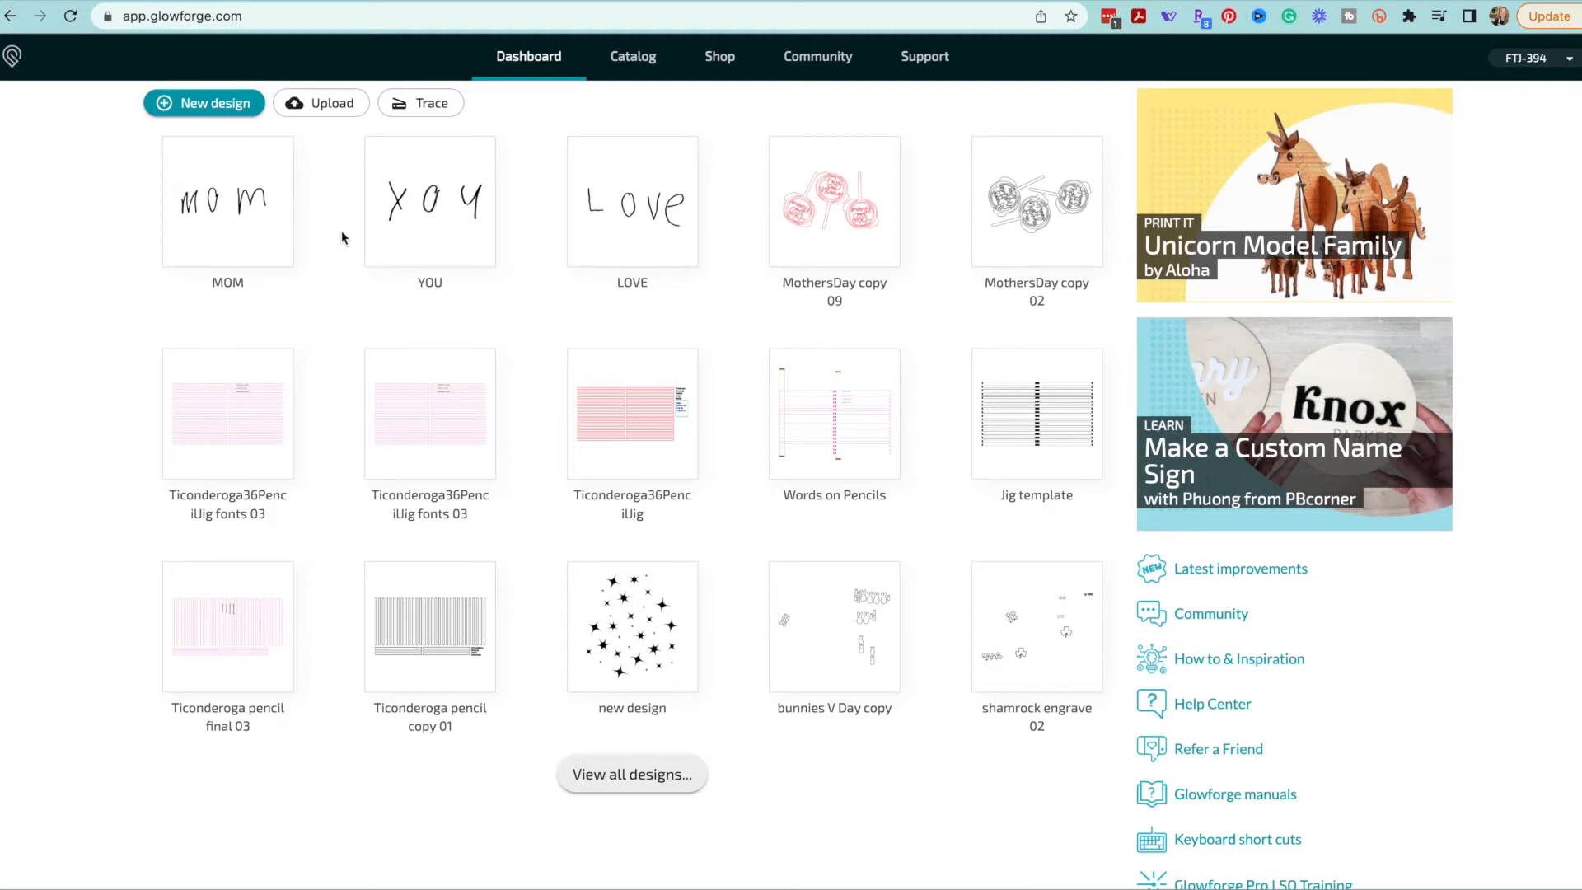
{"action": "mouse_move", "coordinate": [323, 195]}
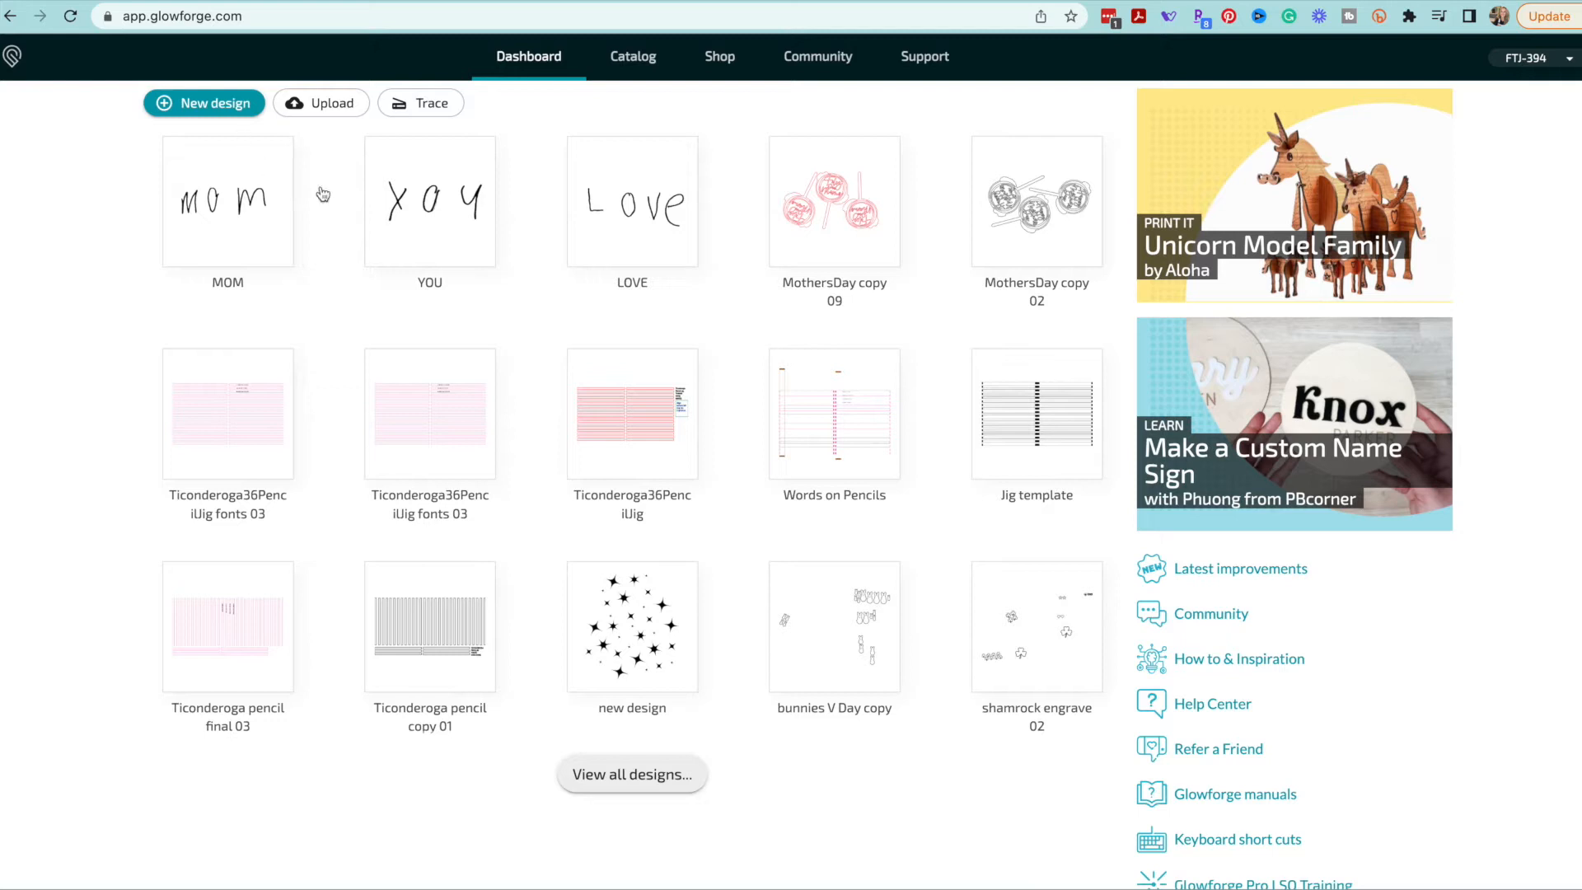
{"action": "left_click", "coordinate": [420, 103]}
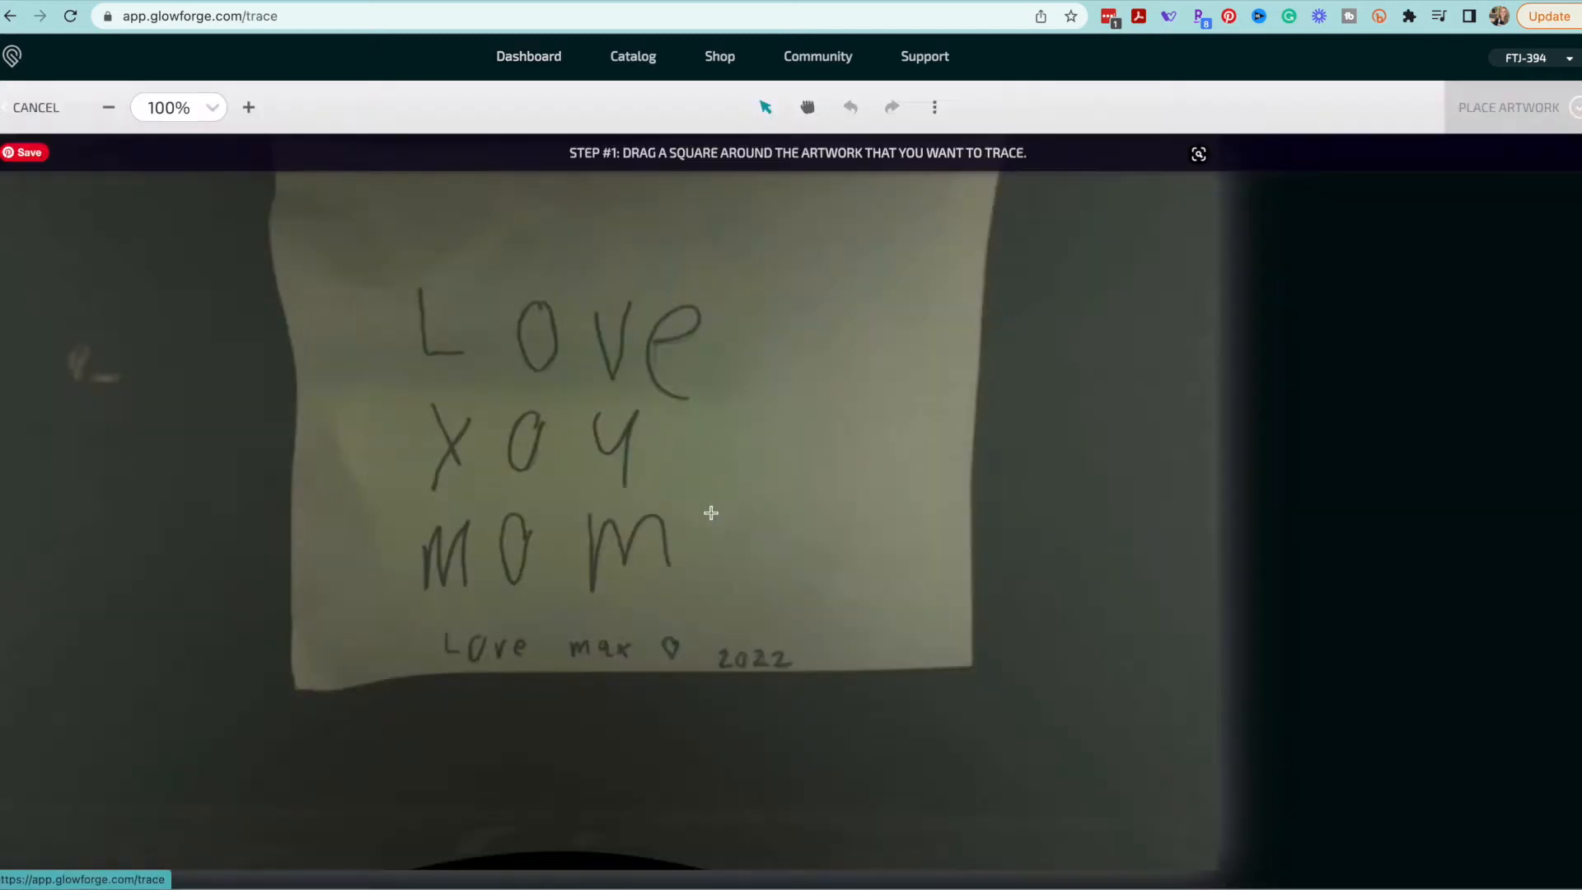
{"action": "mouse_move", "coordinate": [420, 614]}
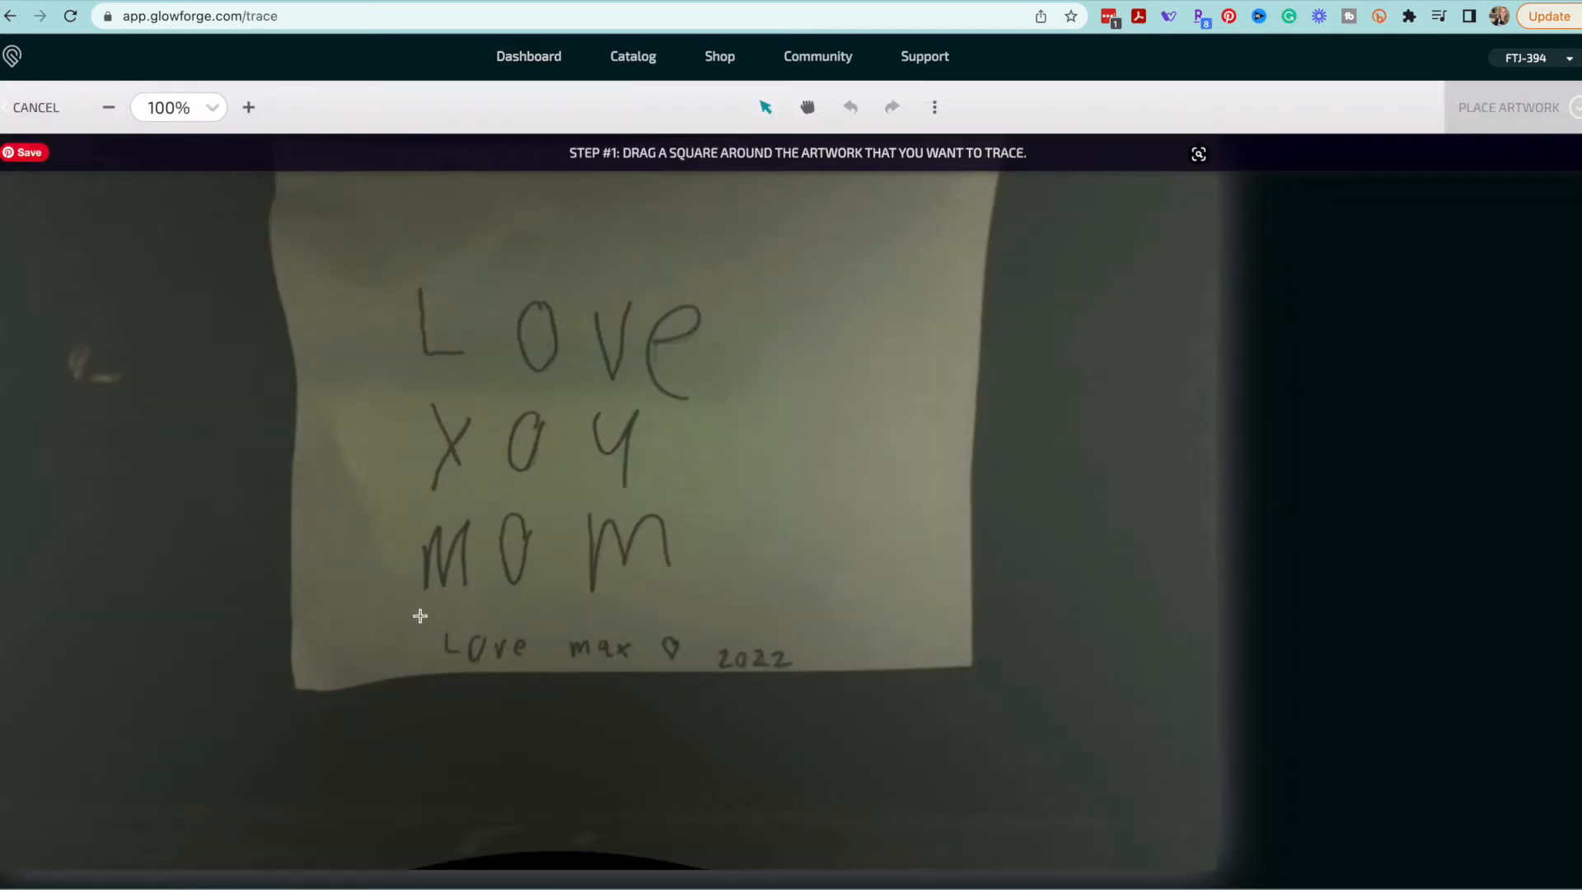
{"action": "mouse_move", "coordinate": [433, 615]}
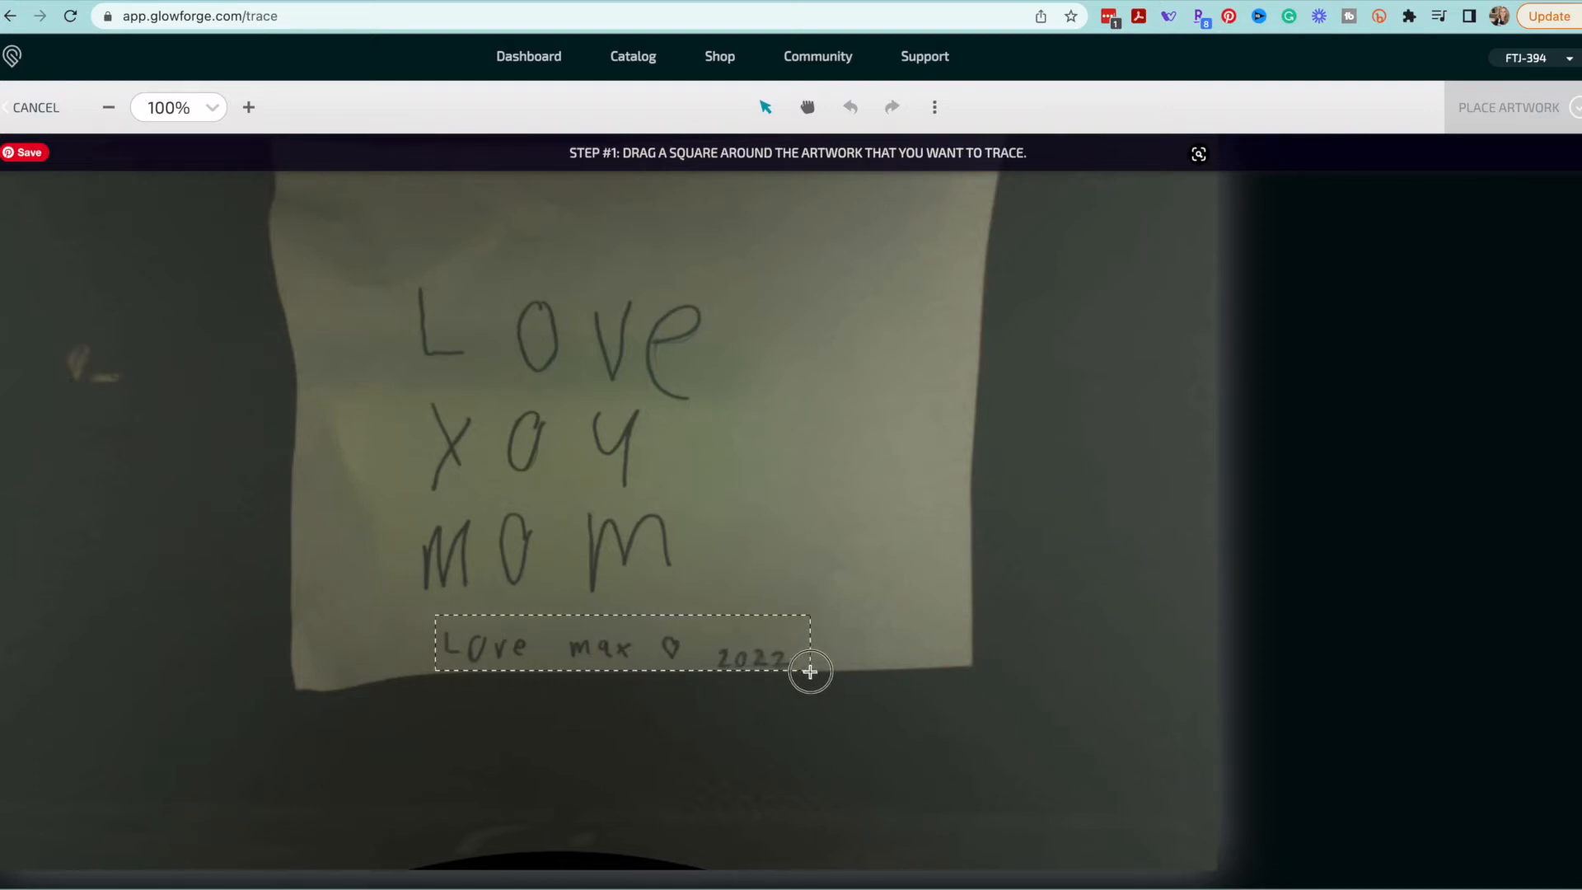
{"action": "left_click", "coordinate": [633, 56]}
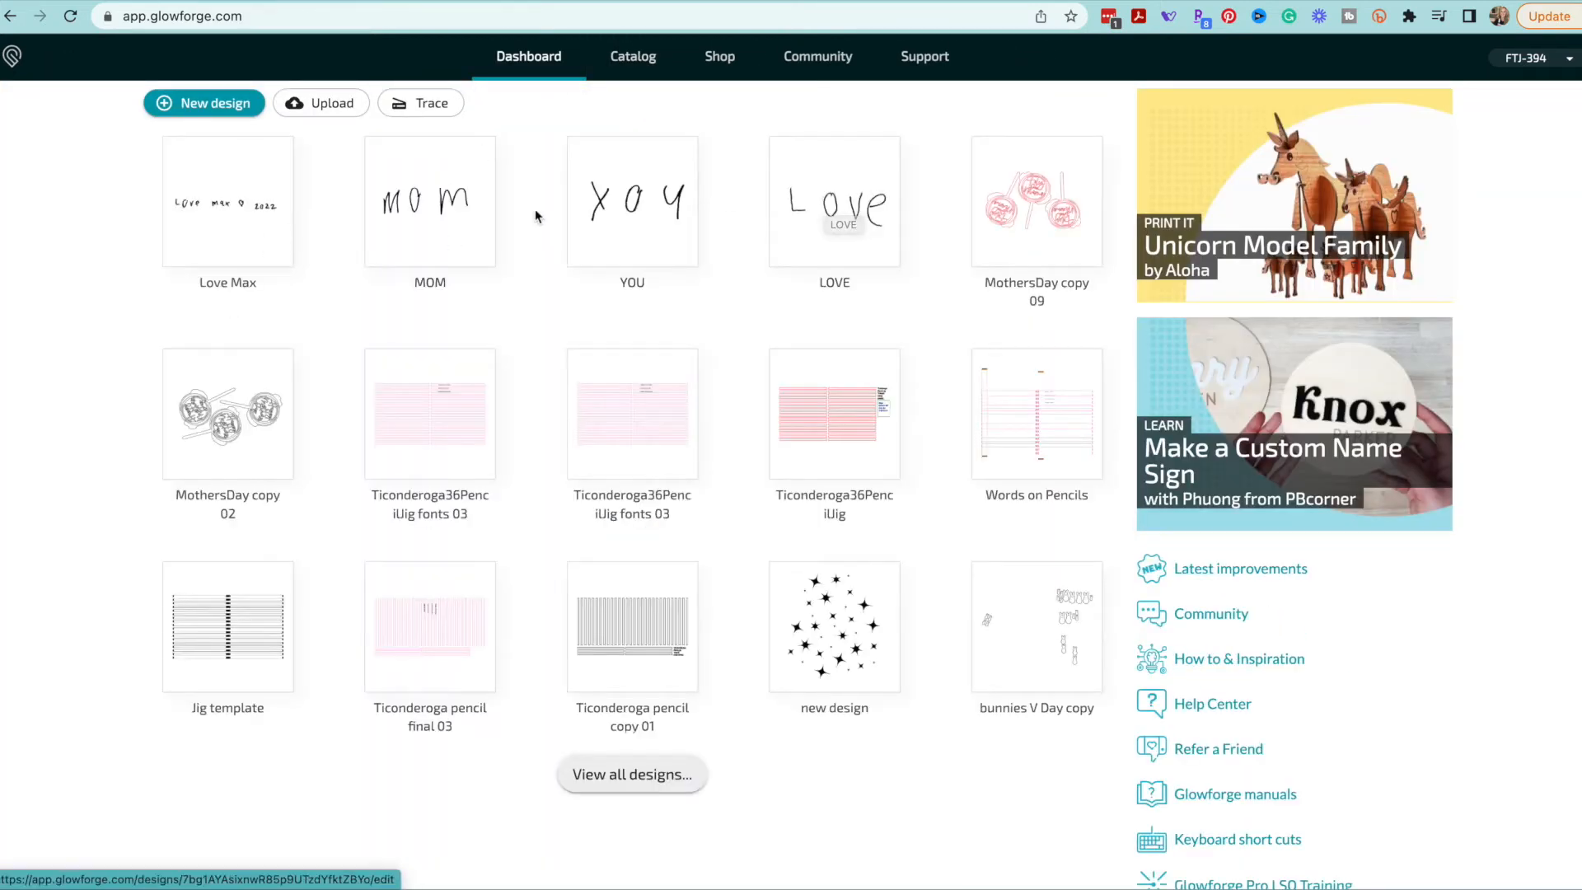
{"action": "mouse_move", "coordinate": [837, 313]}
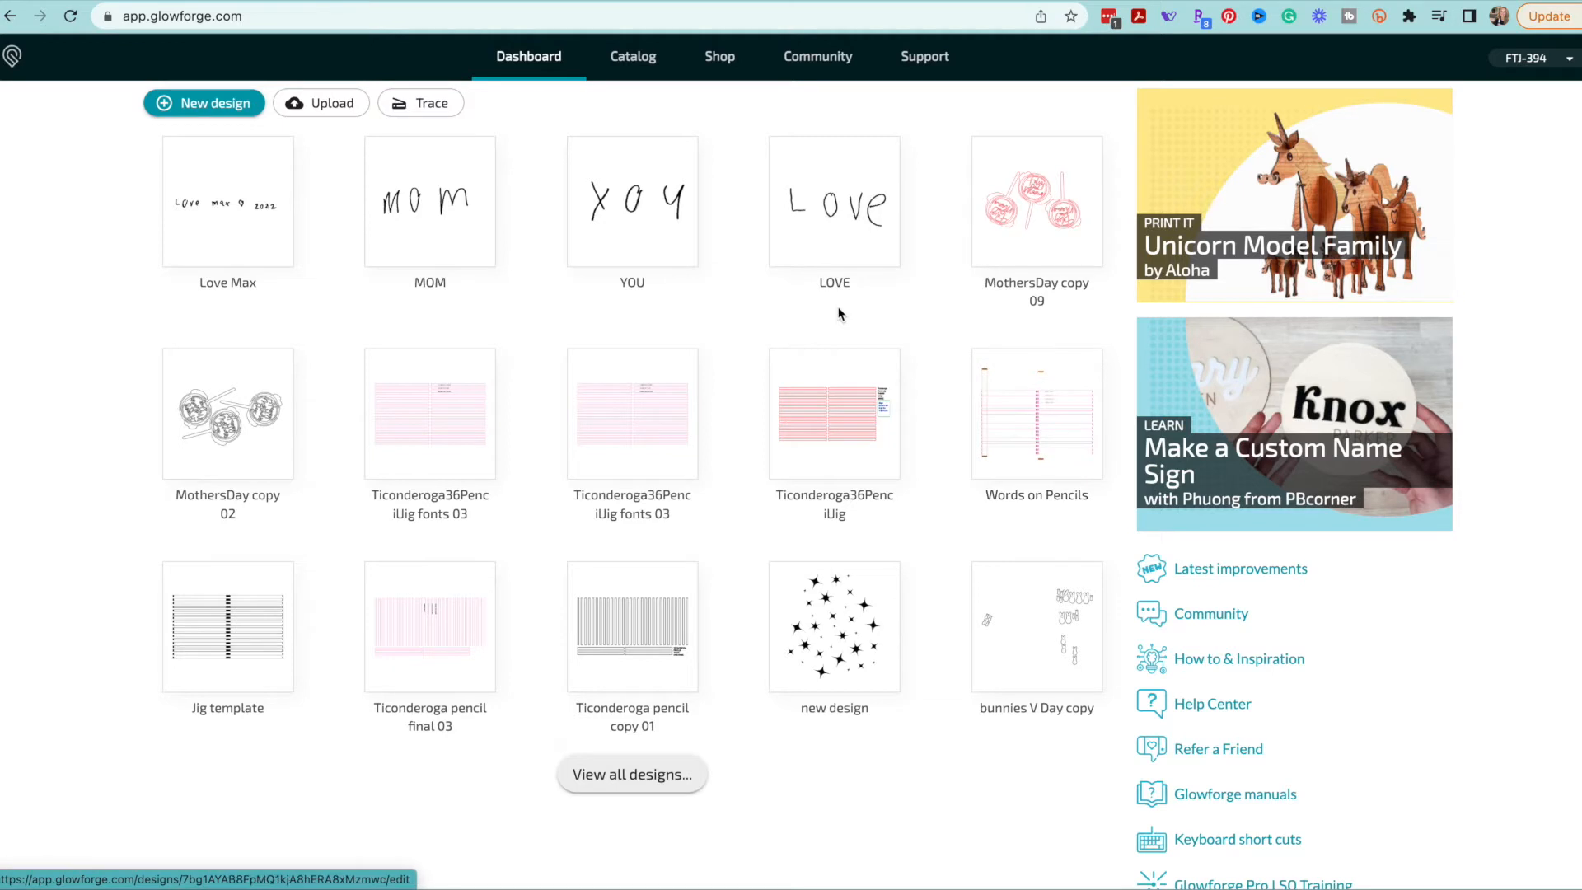
{"action": "mouse_move", "coordinate": [758, 293]}
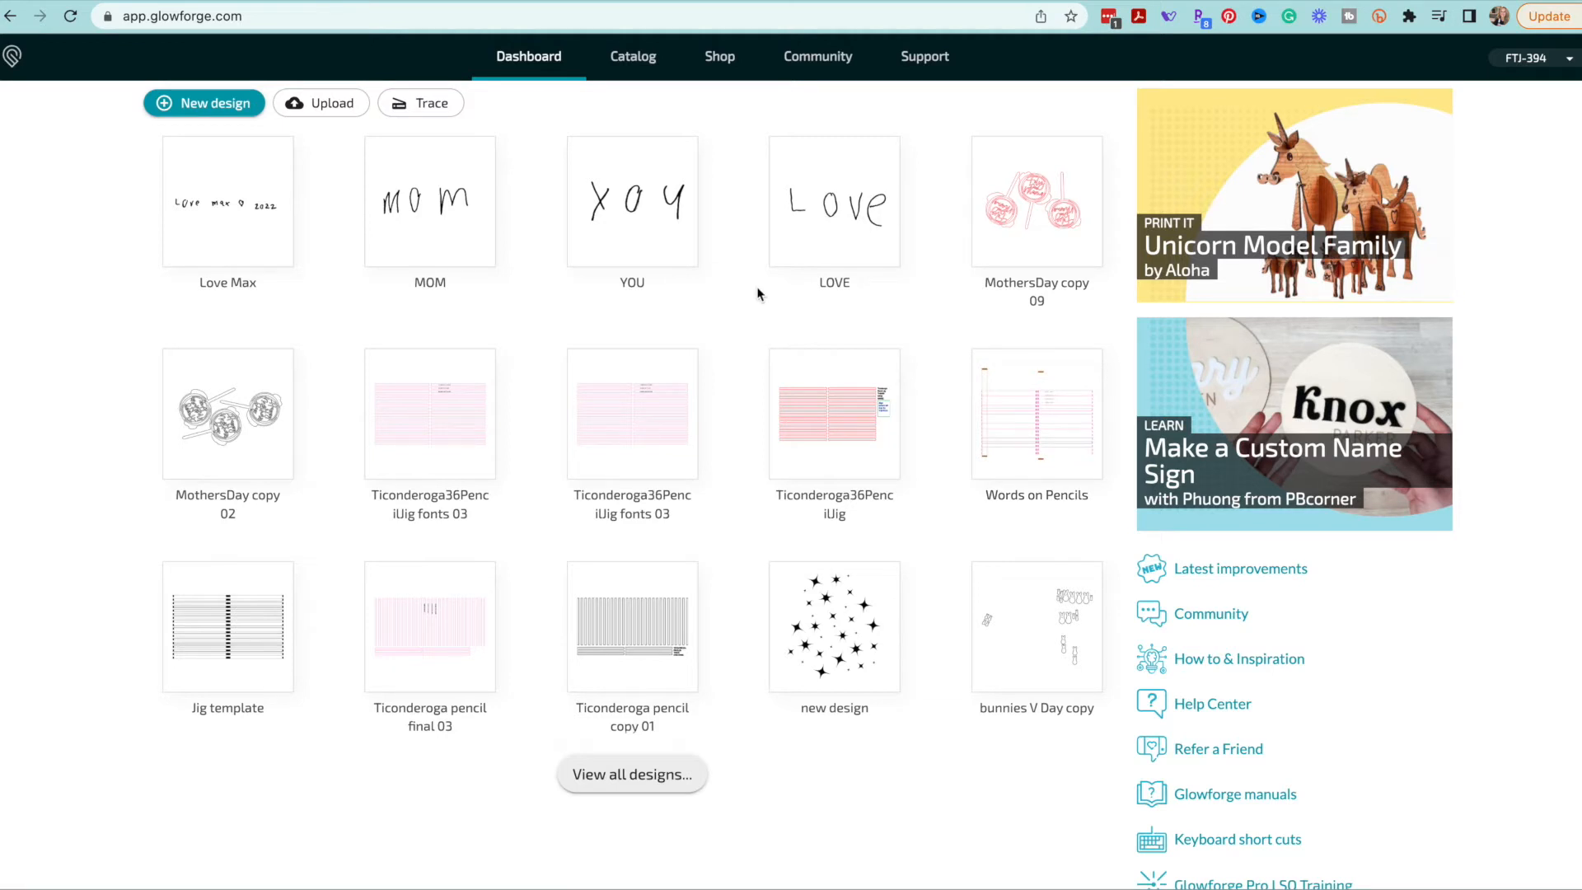
- Reopen the LOVE design, use its More menu options, and return to the dashboard
{"action": "left_click", "coordinate": [834, 201]}
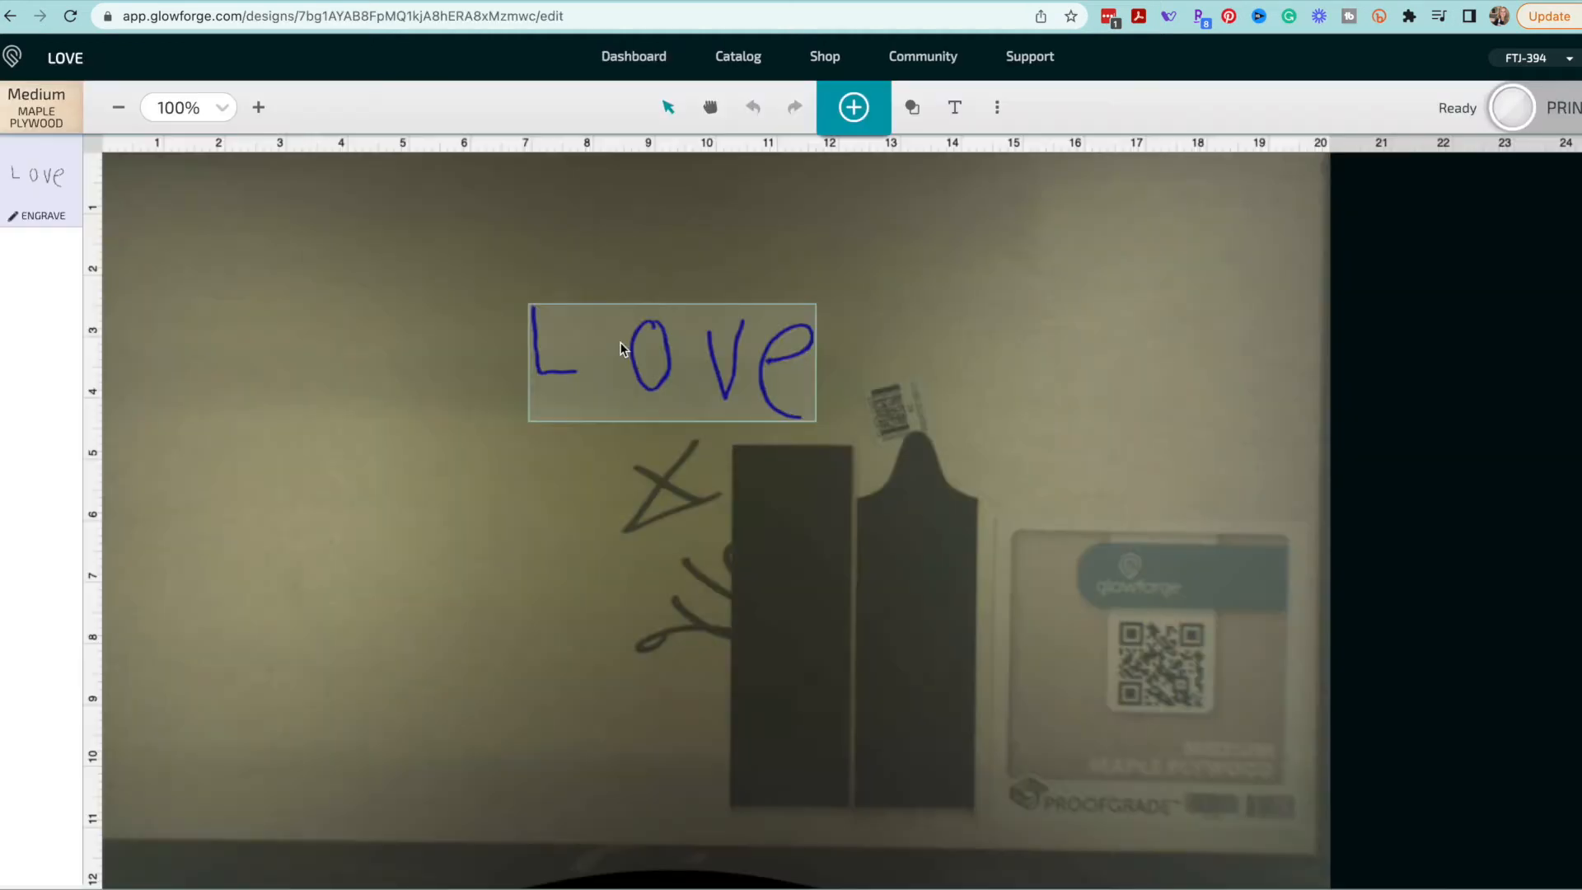
{"action": "left_click", "coordinate": [959, 215]}
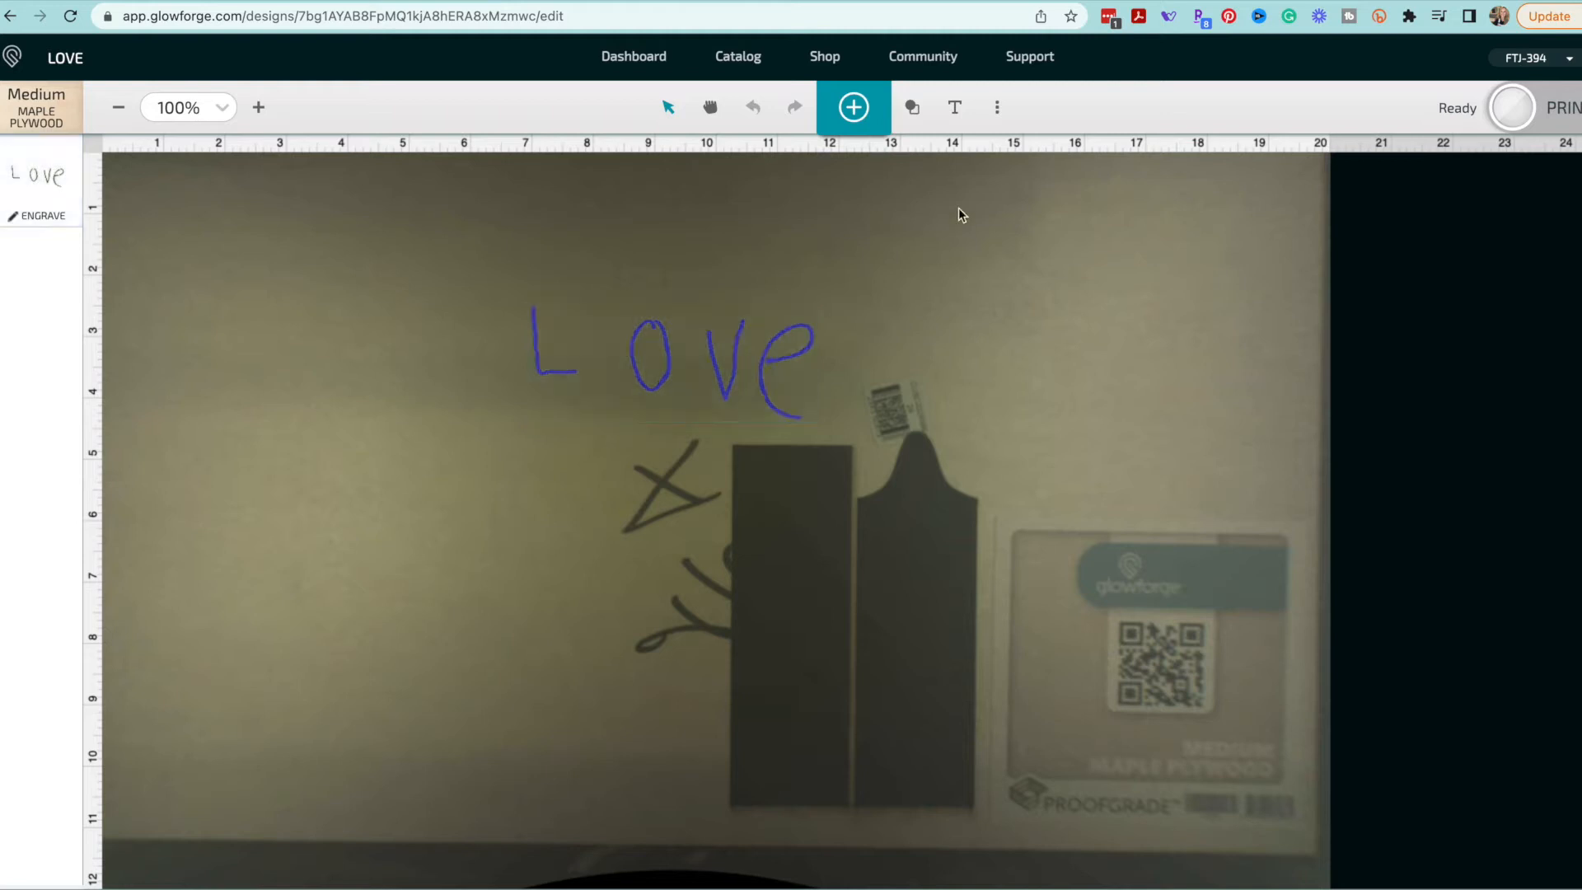
{"action": "left_click", "coordinate": [995, 107]}
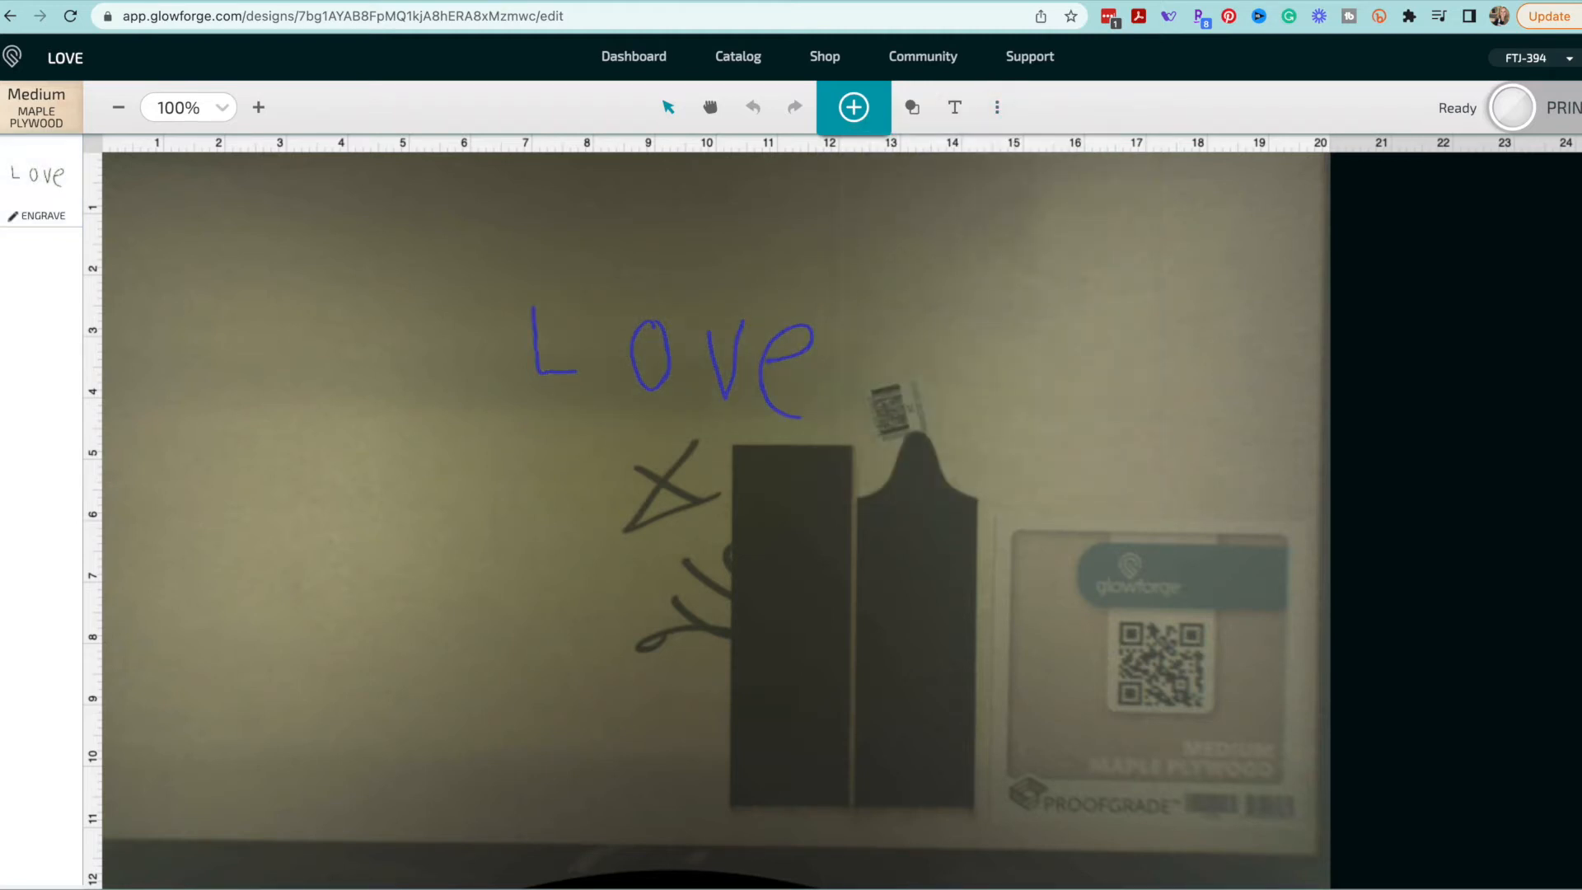
{"action": "left_click", "coordinate": [671, 363]}
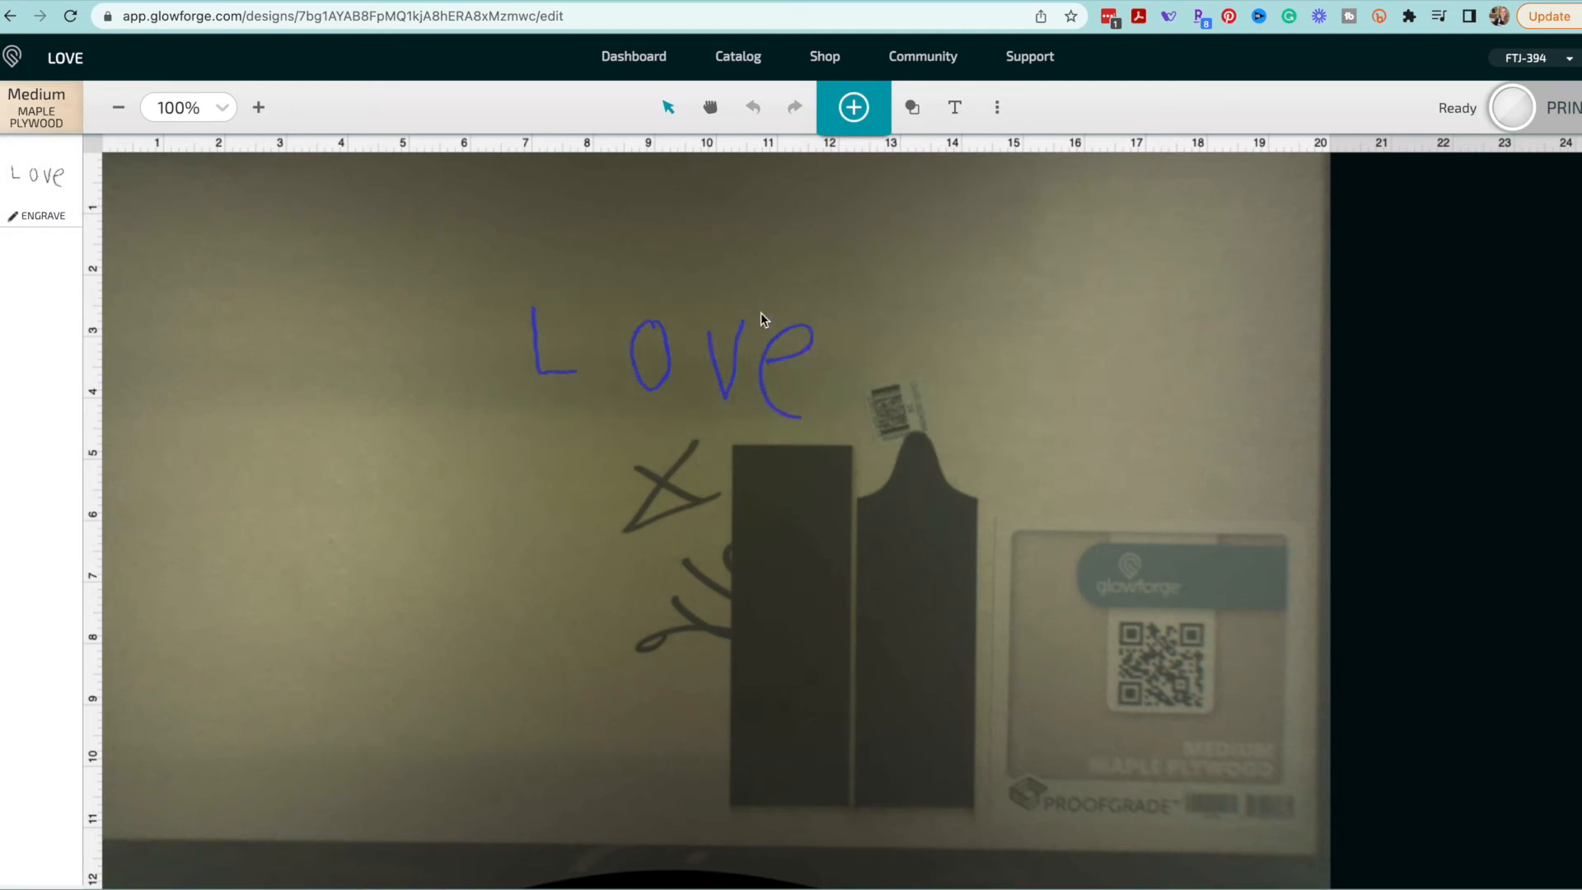
{"action": "mouse_move", "coordinate": [623, 89]}
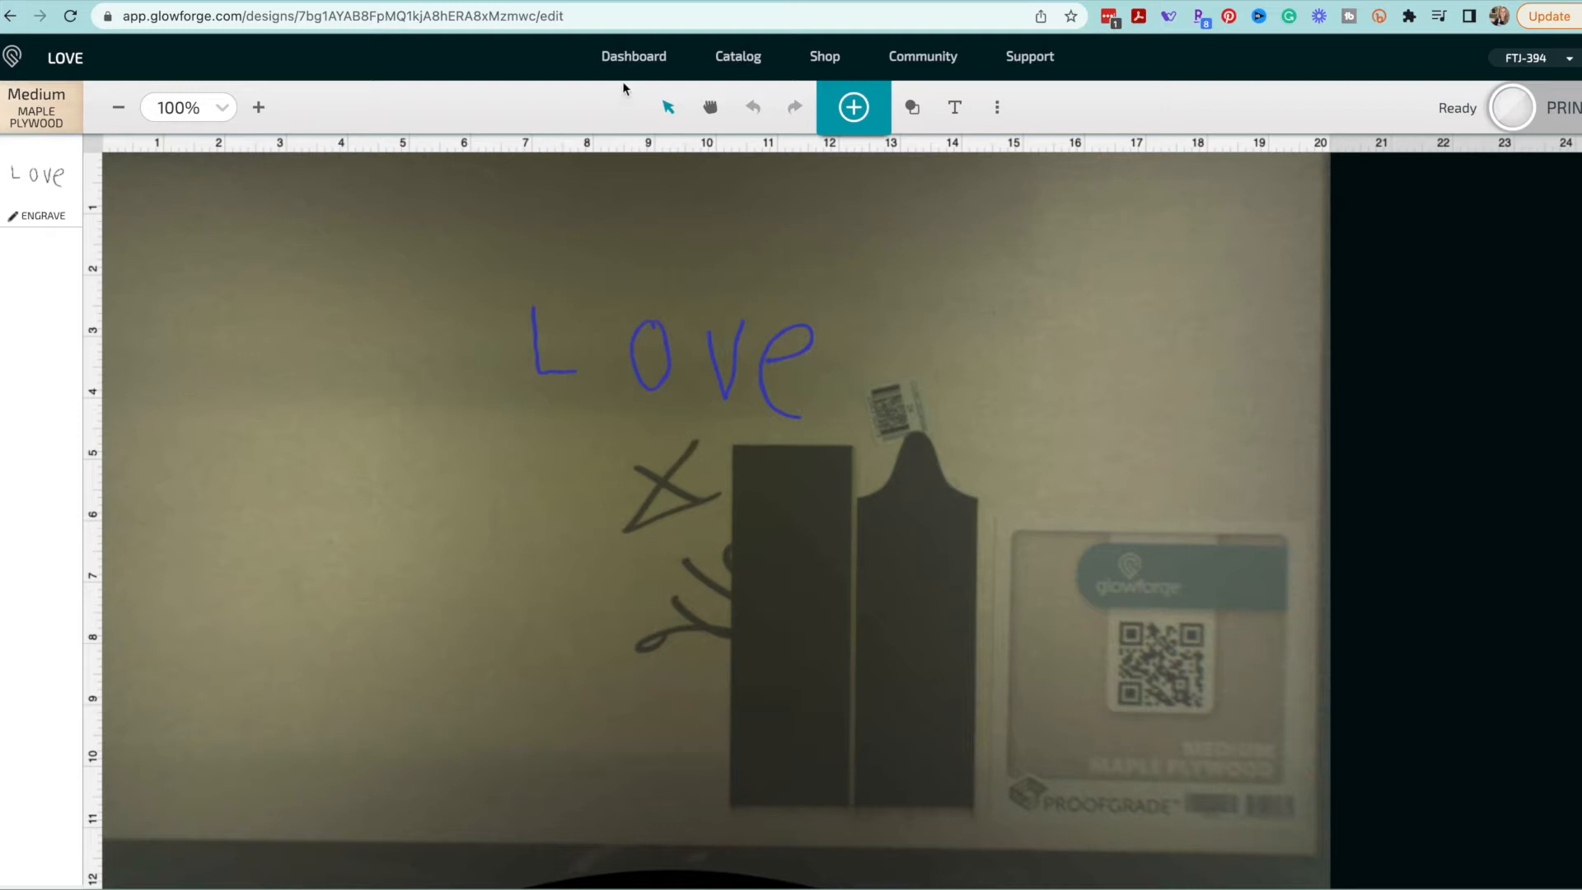
{"action": "mouse_move", "coordinate": [633, 56]}
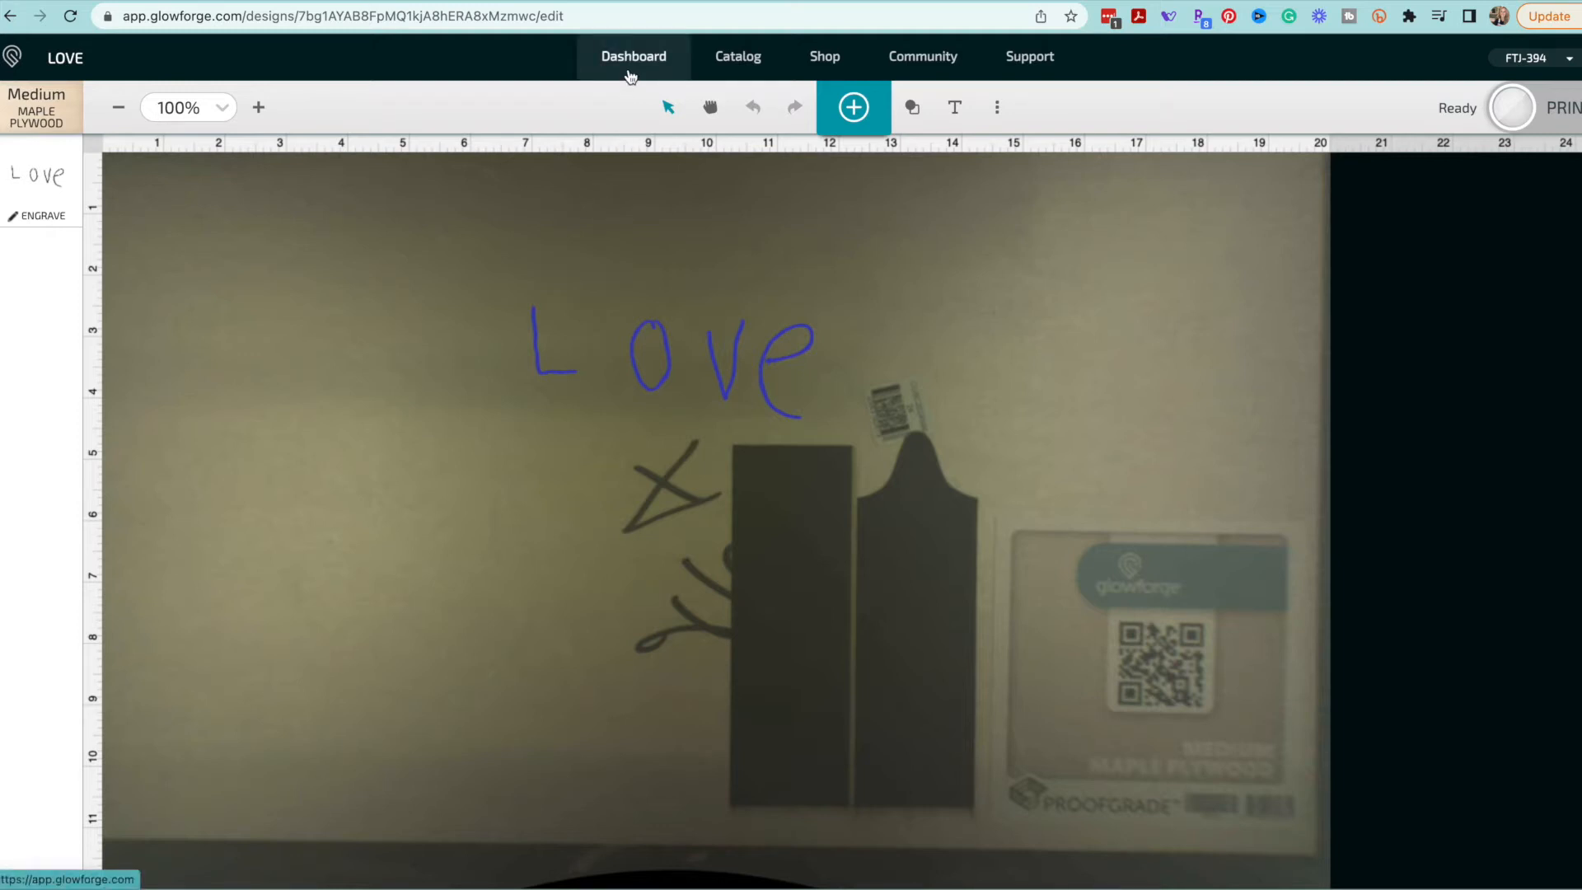
{"action": "mouse_move", "coordinate": [708, 107]}
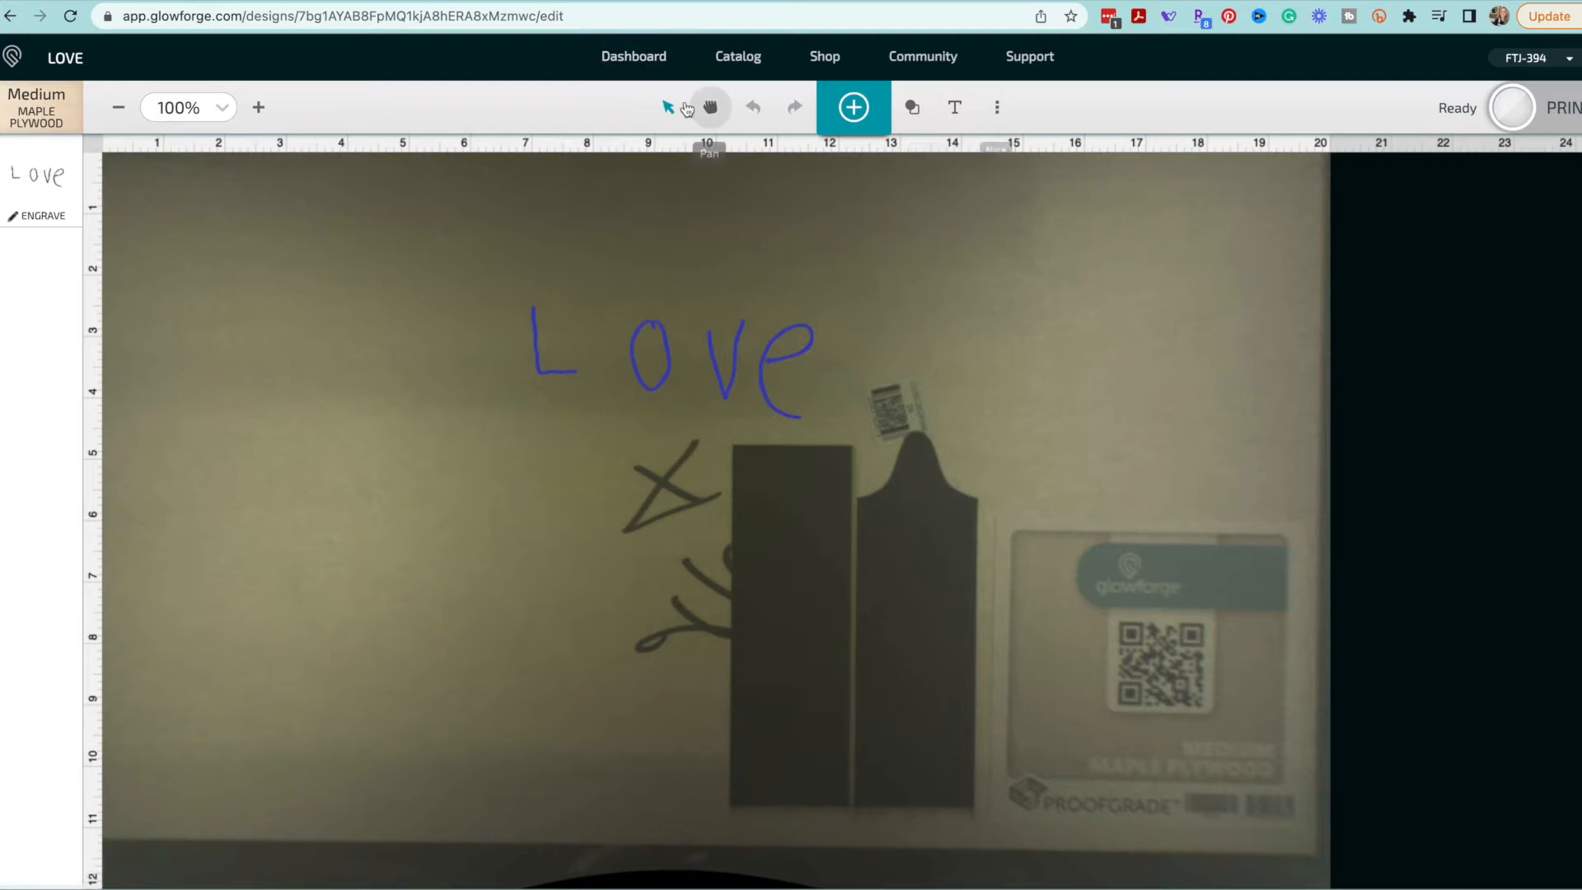
{"action": "left_click", "coordinate": [633, 56]}
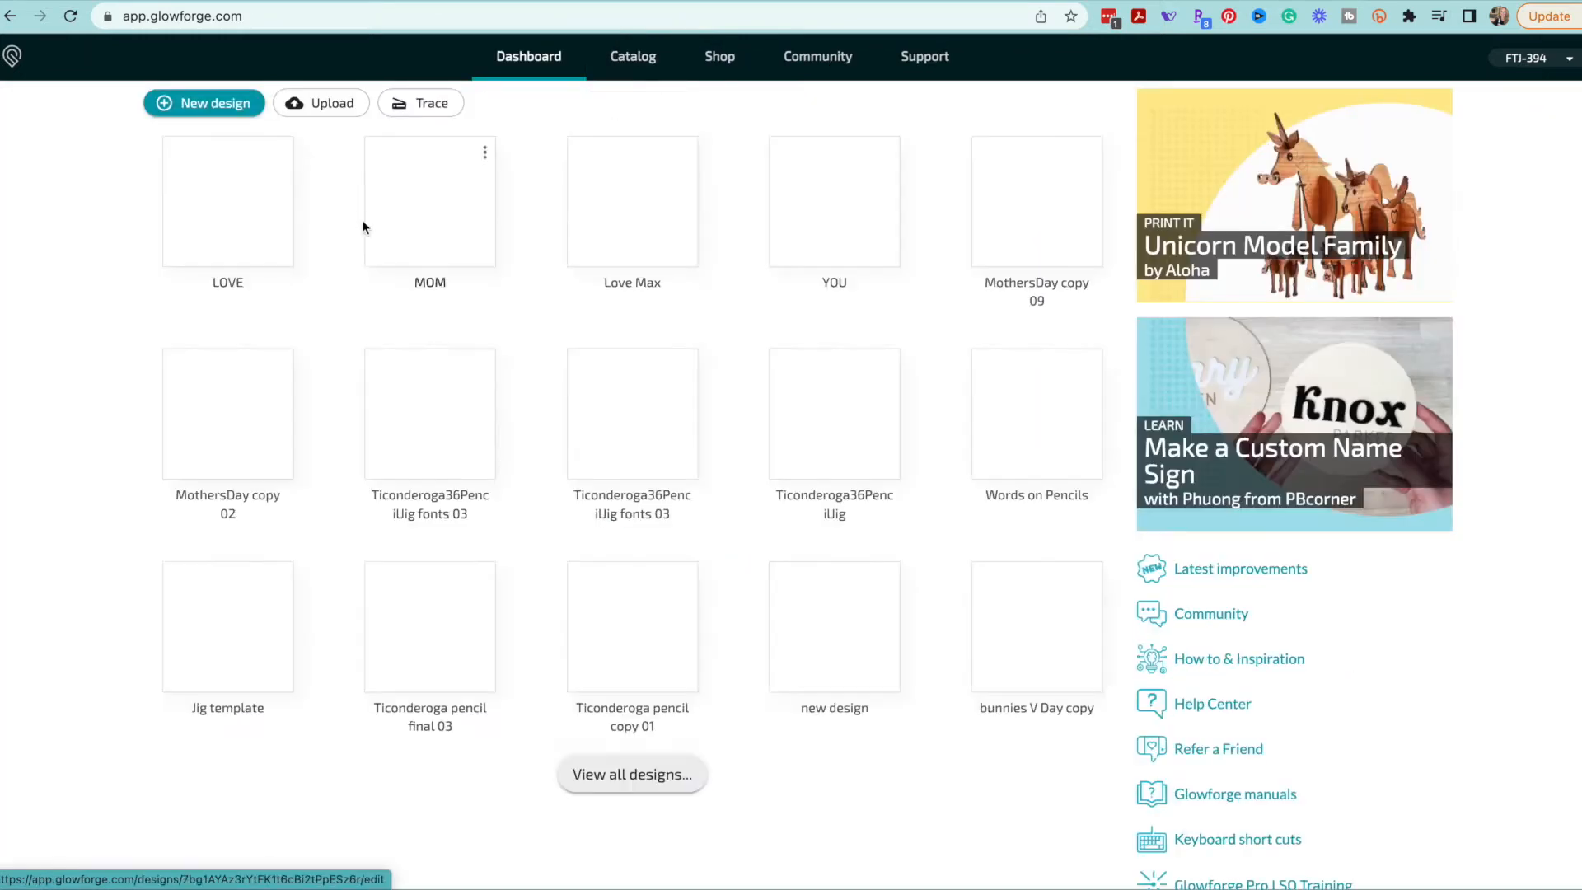
- Export the MOM design as a file from its More menu
{"action": "left_click", "coordinate": [485, 151]}
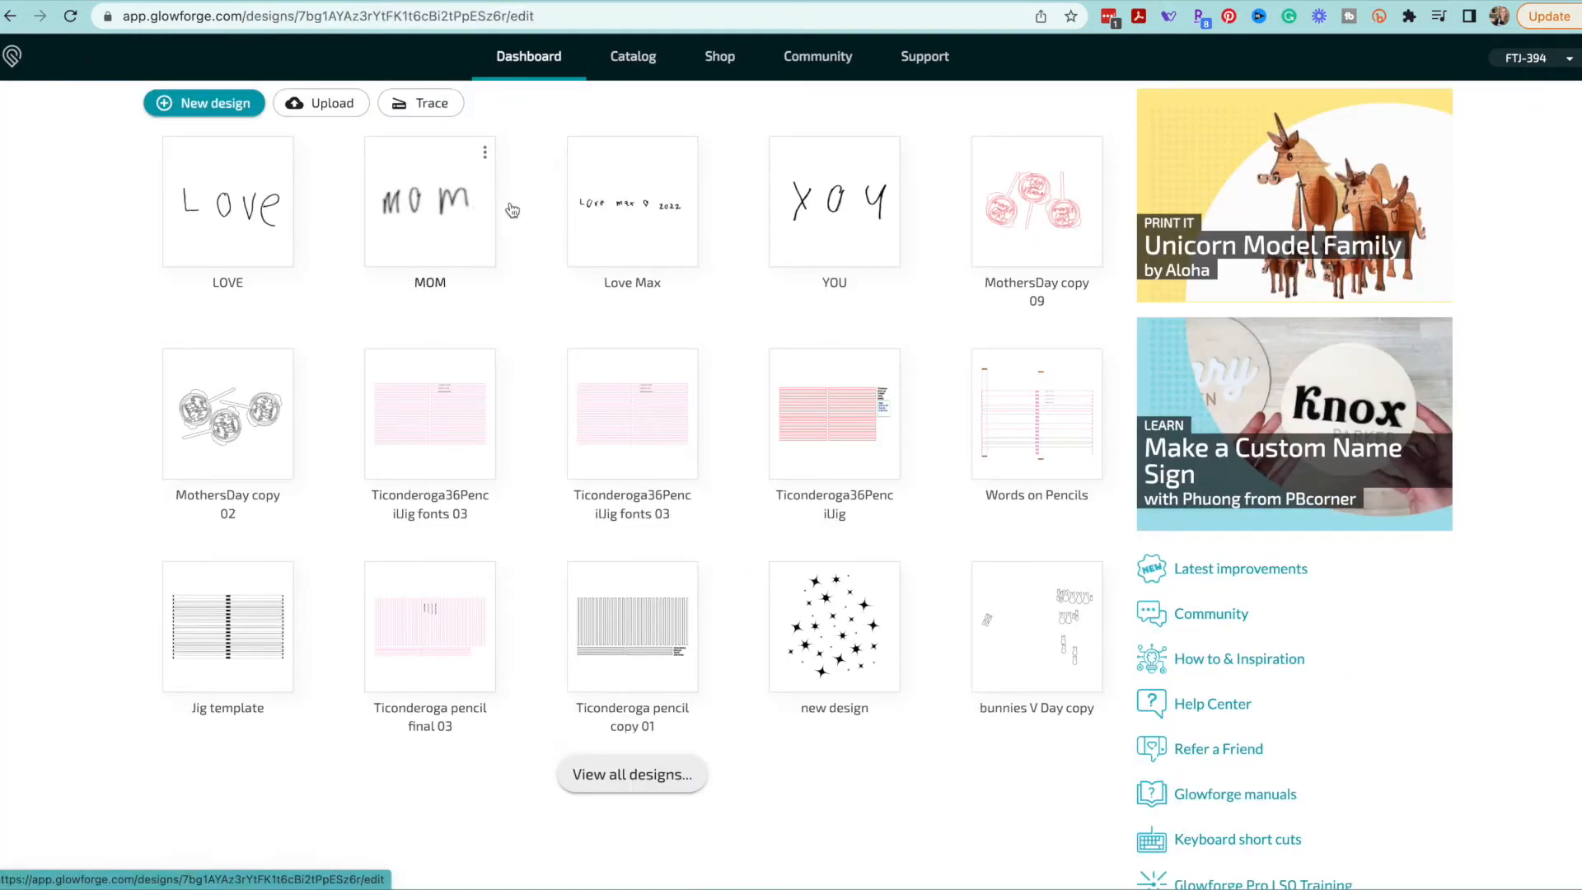
{"action": "left_click", "coordinate": [428, 201]}
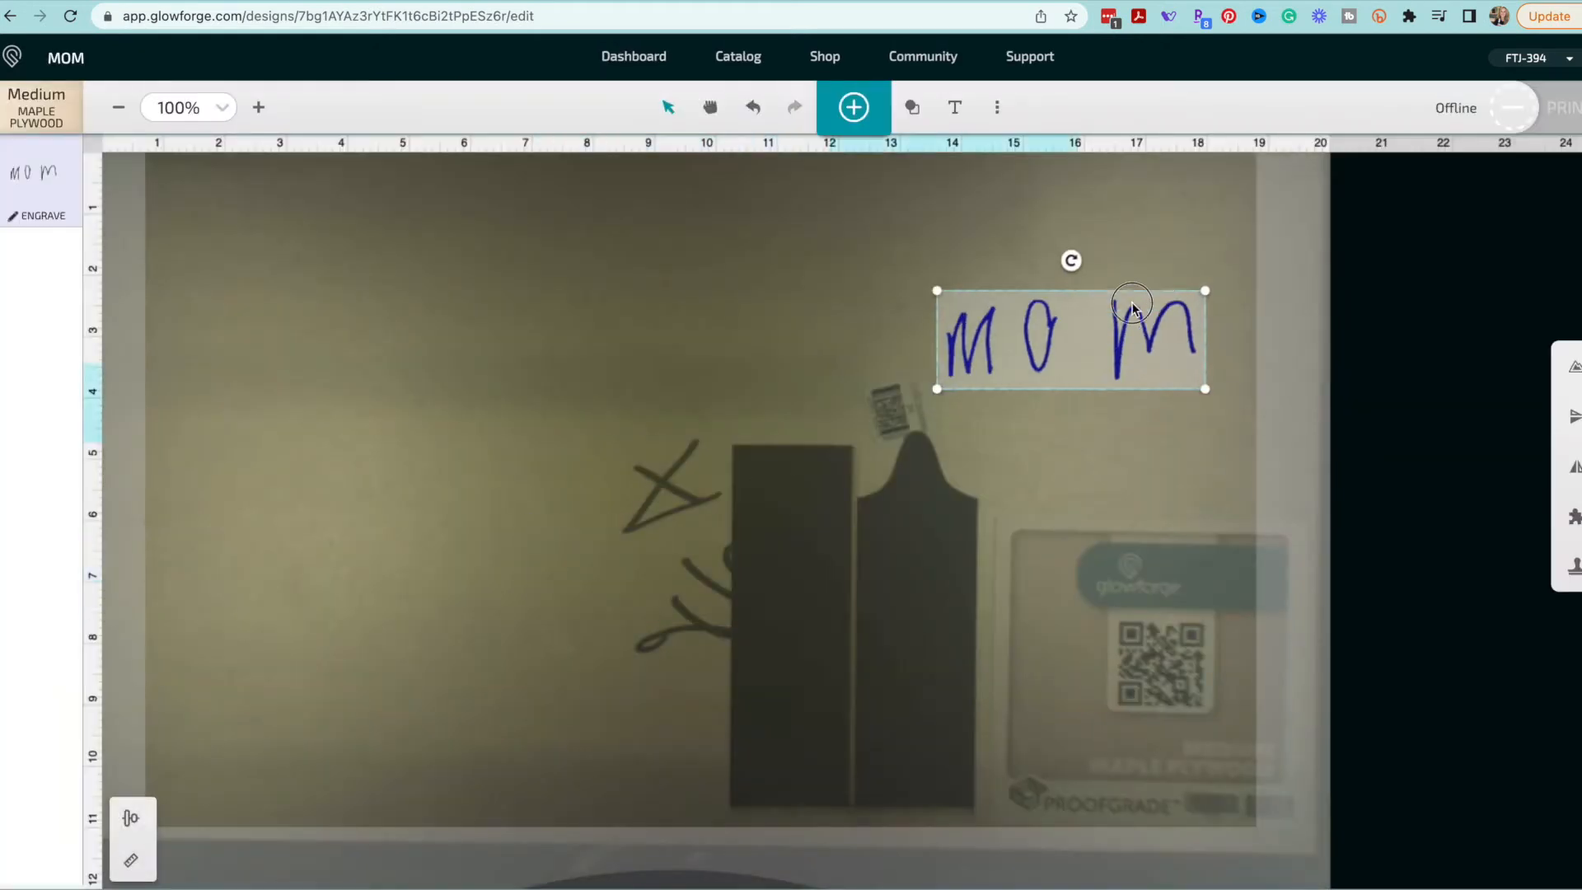
{"action": "left_click", "coordinate": [996, 107]}
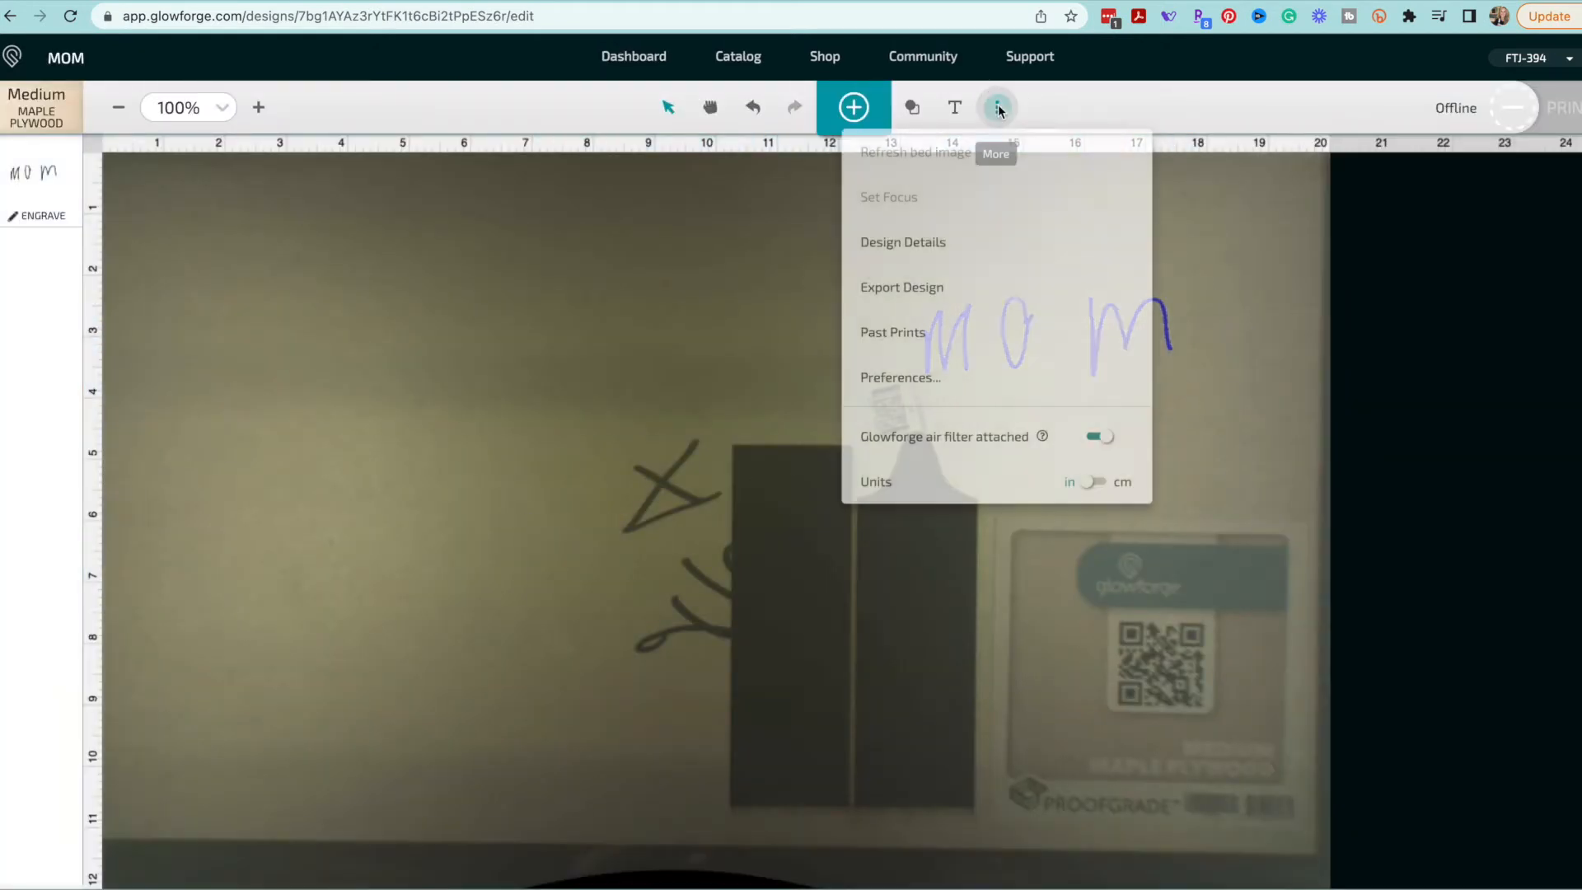
{"action": "mouse_move", "coordinate": [913, 286]}
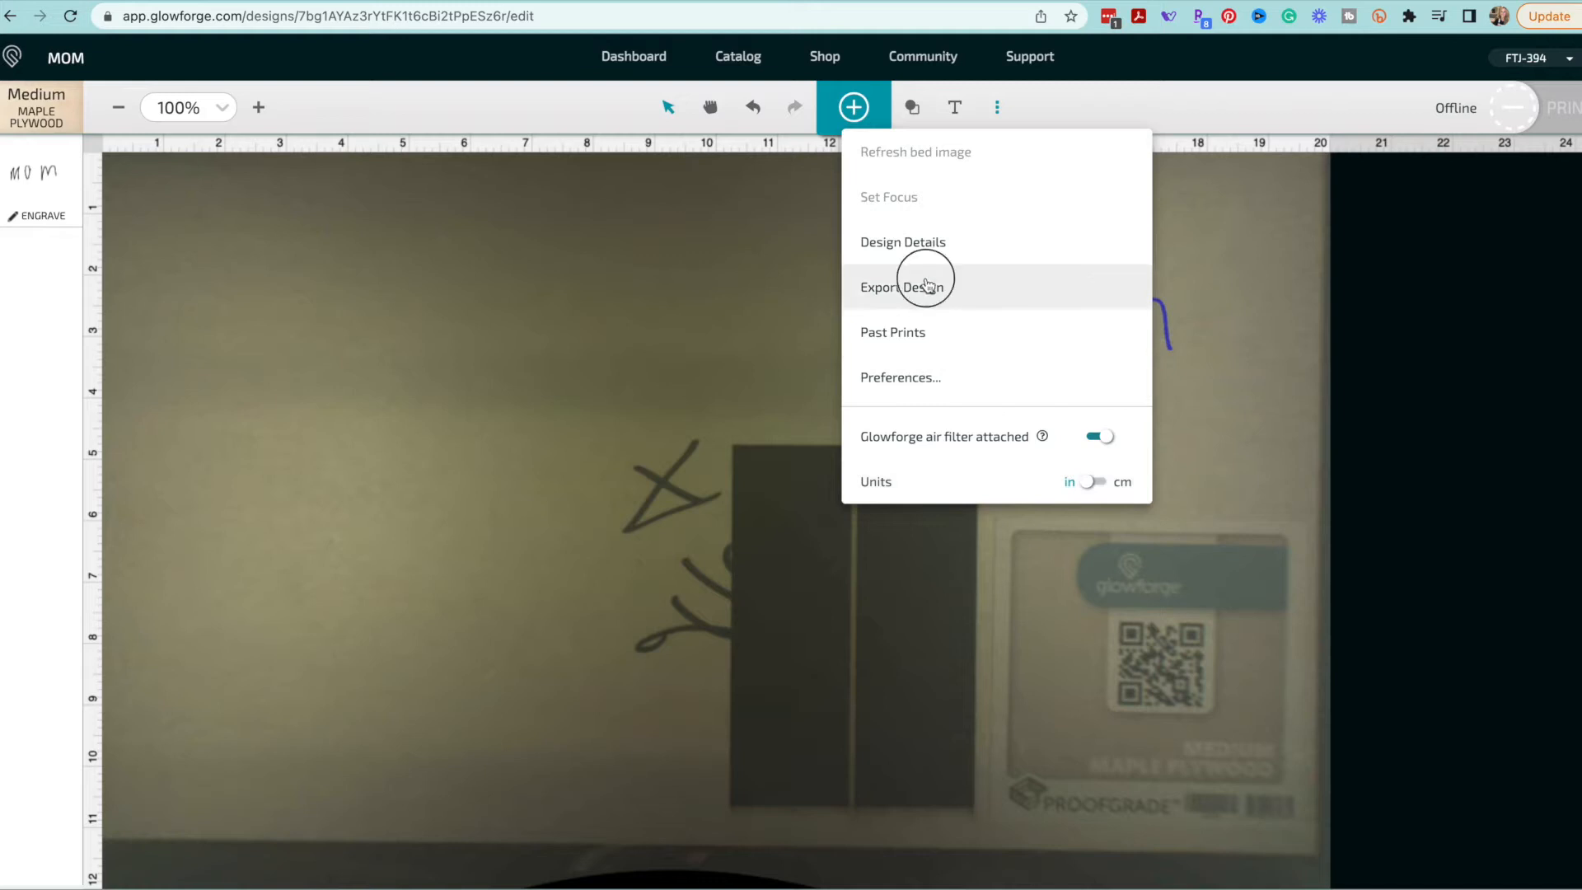
{"action": "left_click", "coordinate": [633, 56]}
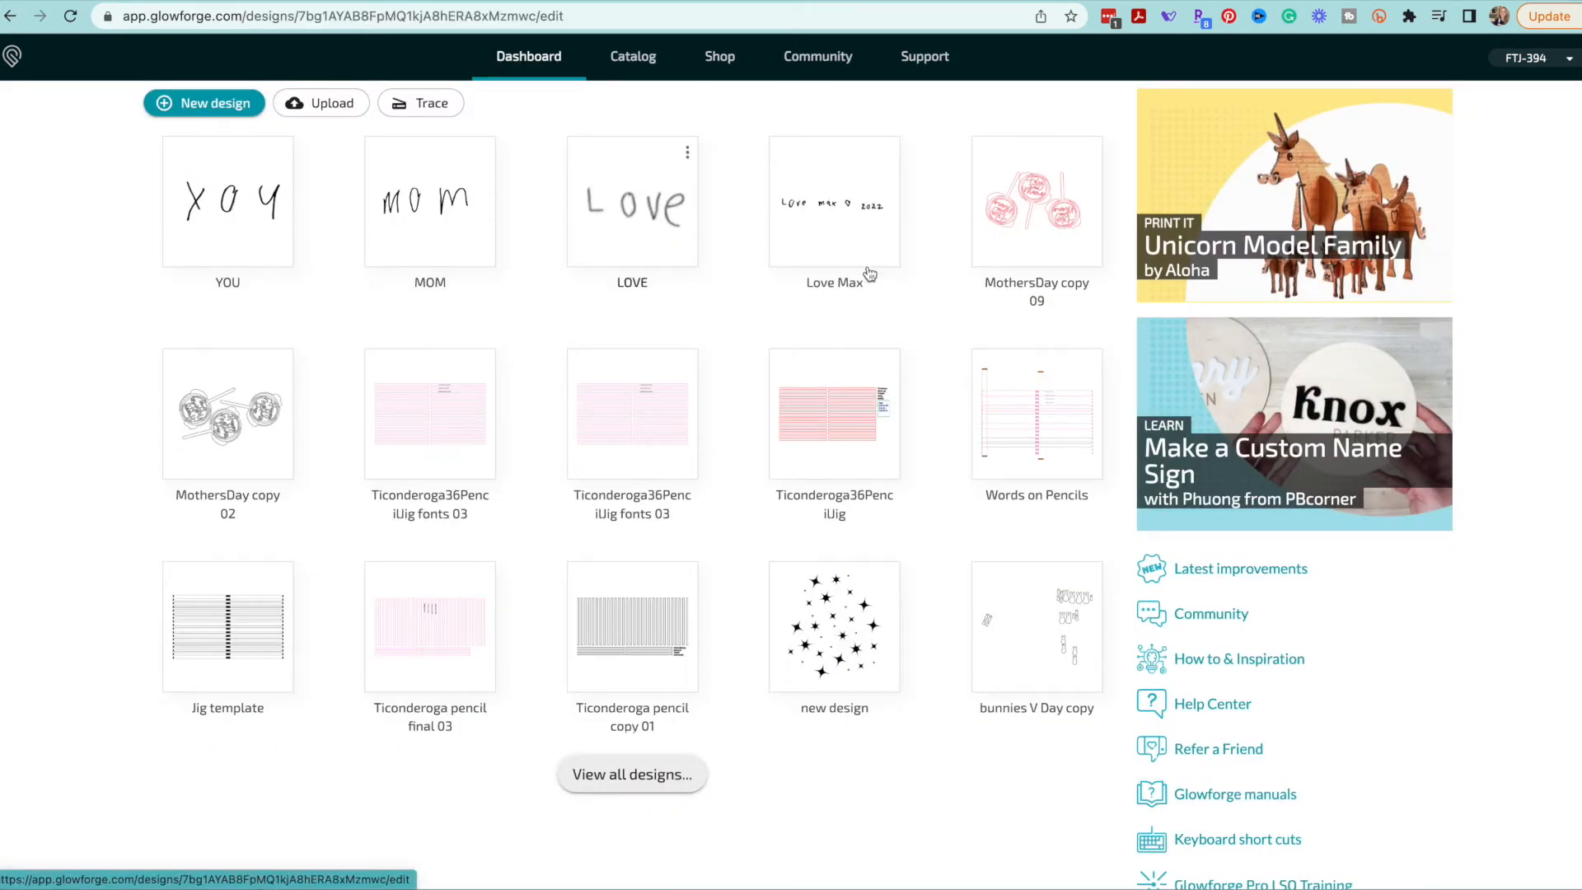
- Add a solid heart graphic from the catalog to LOVE and shrink the Love lettering inside it
{"action": "left_click", "coordinate": [631, 201]}
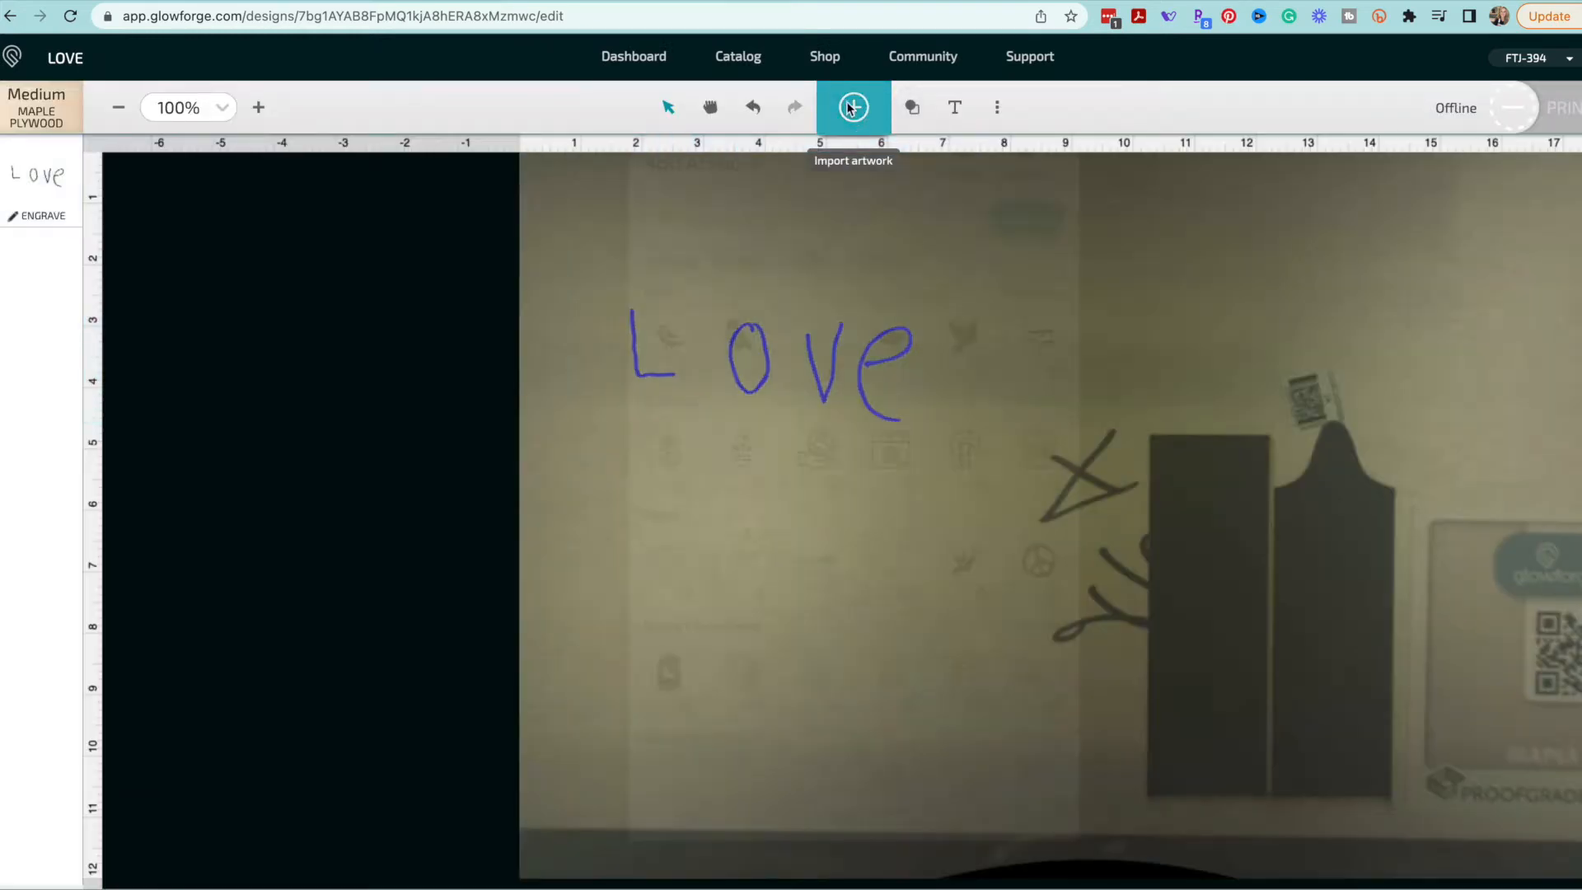
{"action": "left_click", "coordinate": [852, 107]}
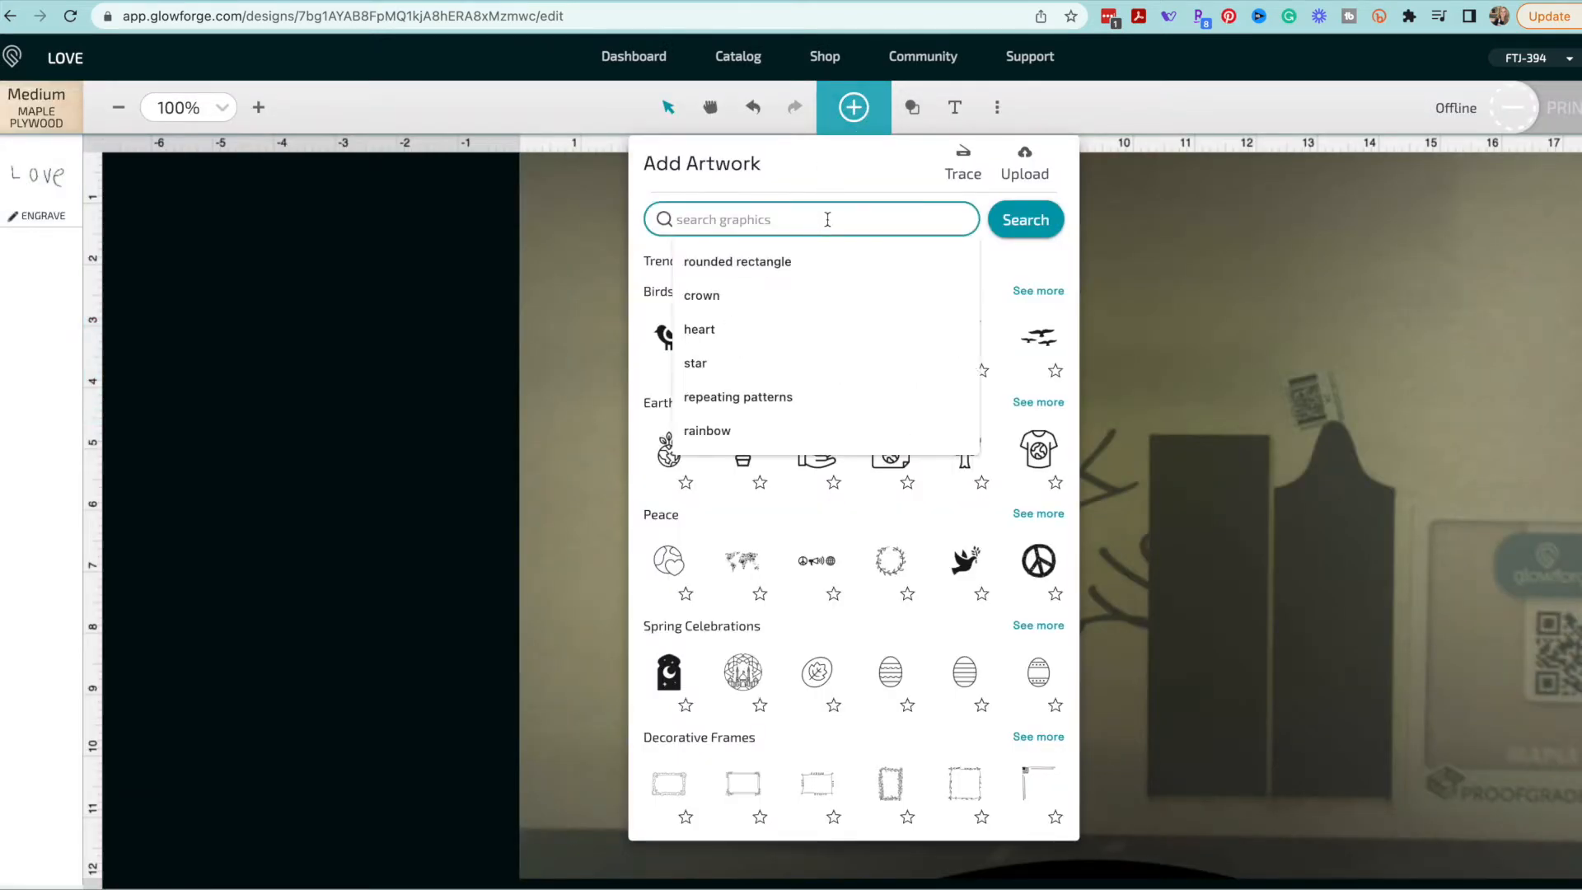
{"action": "type", "text": "heart"}
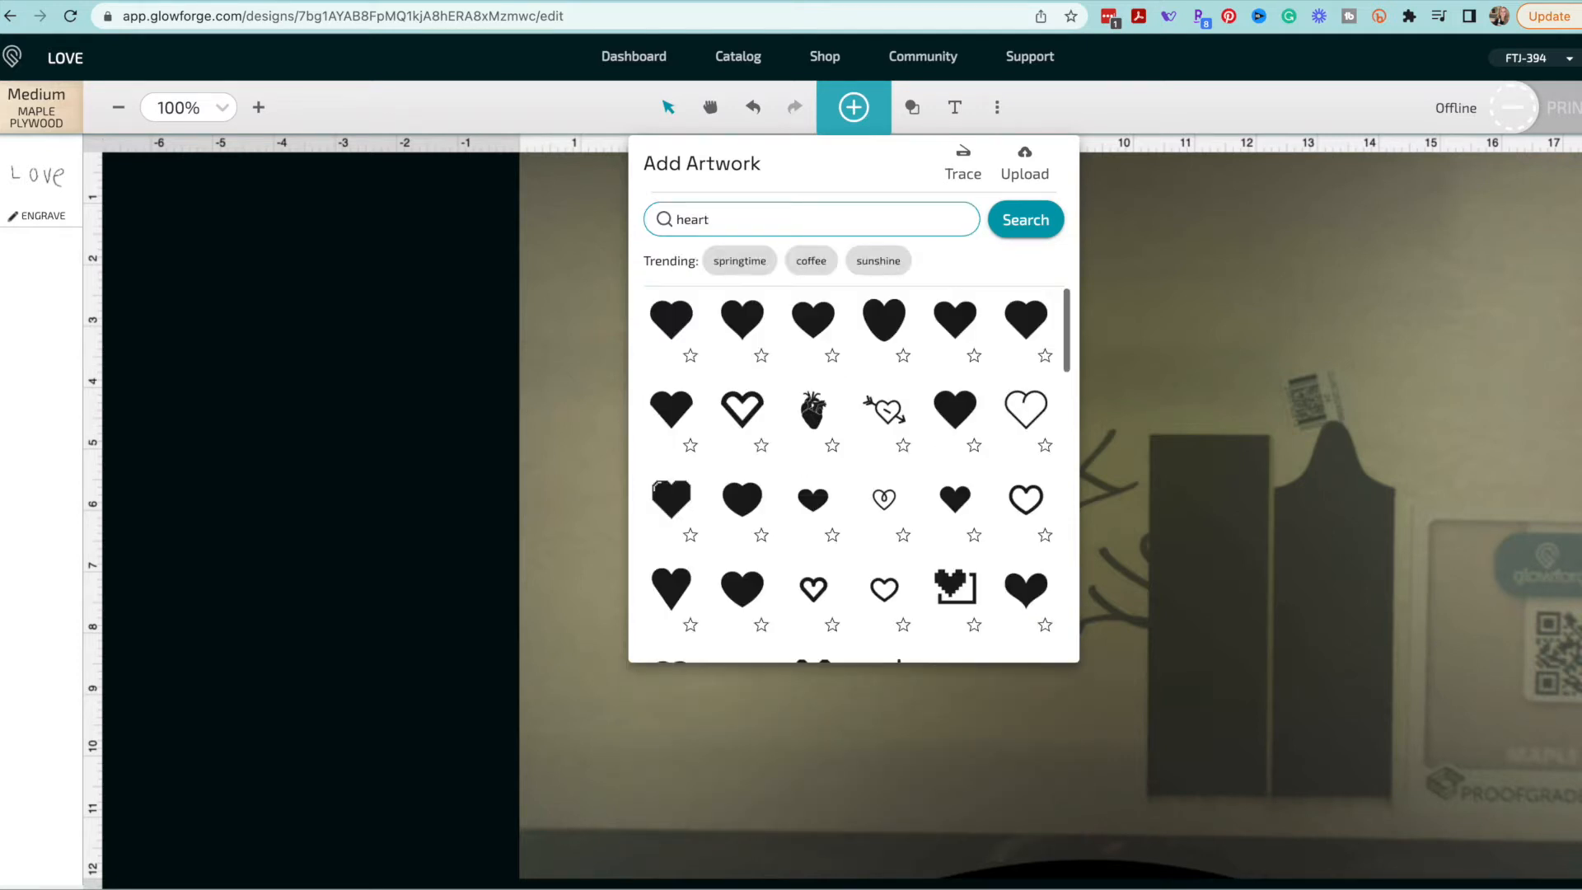
{"action": "mouse_move", "coordinate": [812, 321]}
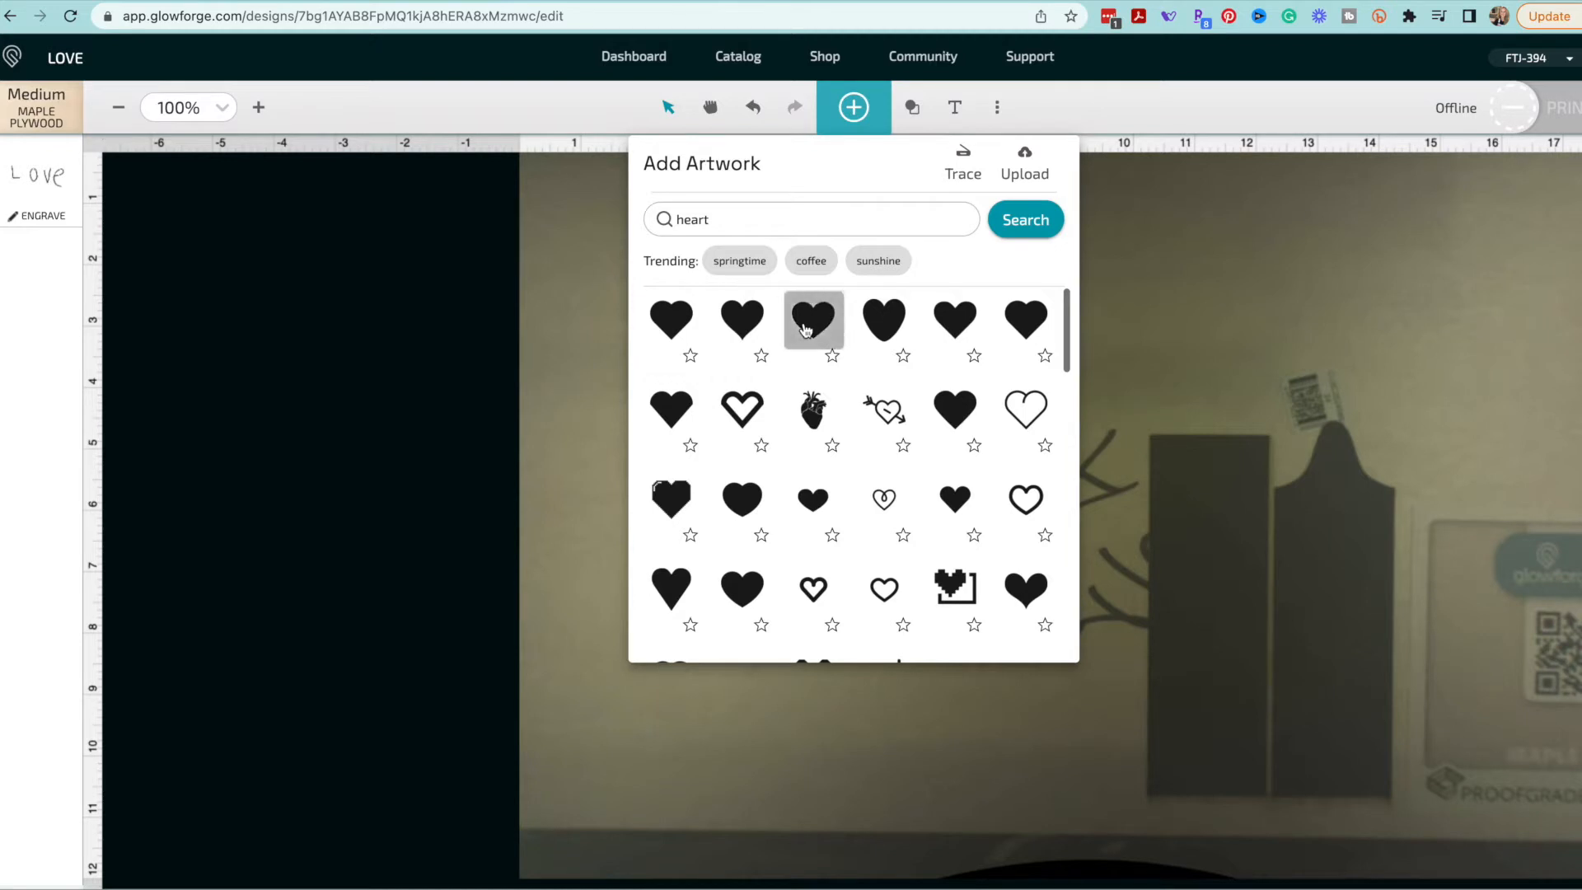
{"action": "left_click", "coordinate": [812, 320]}
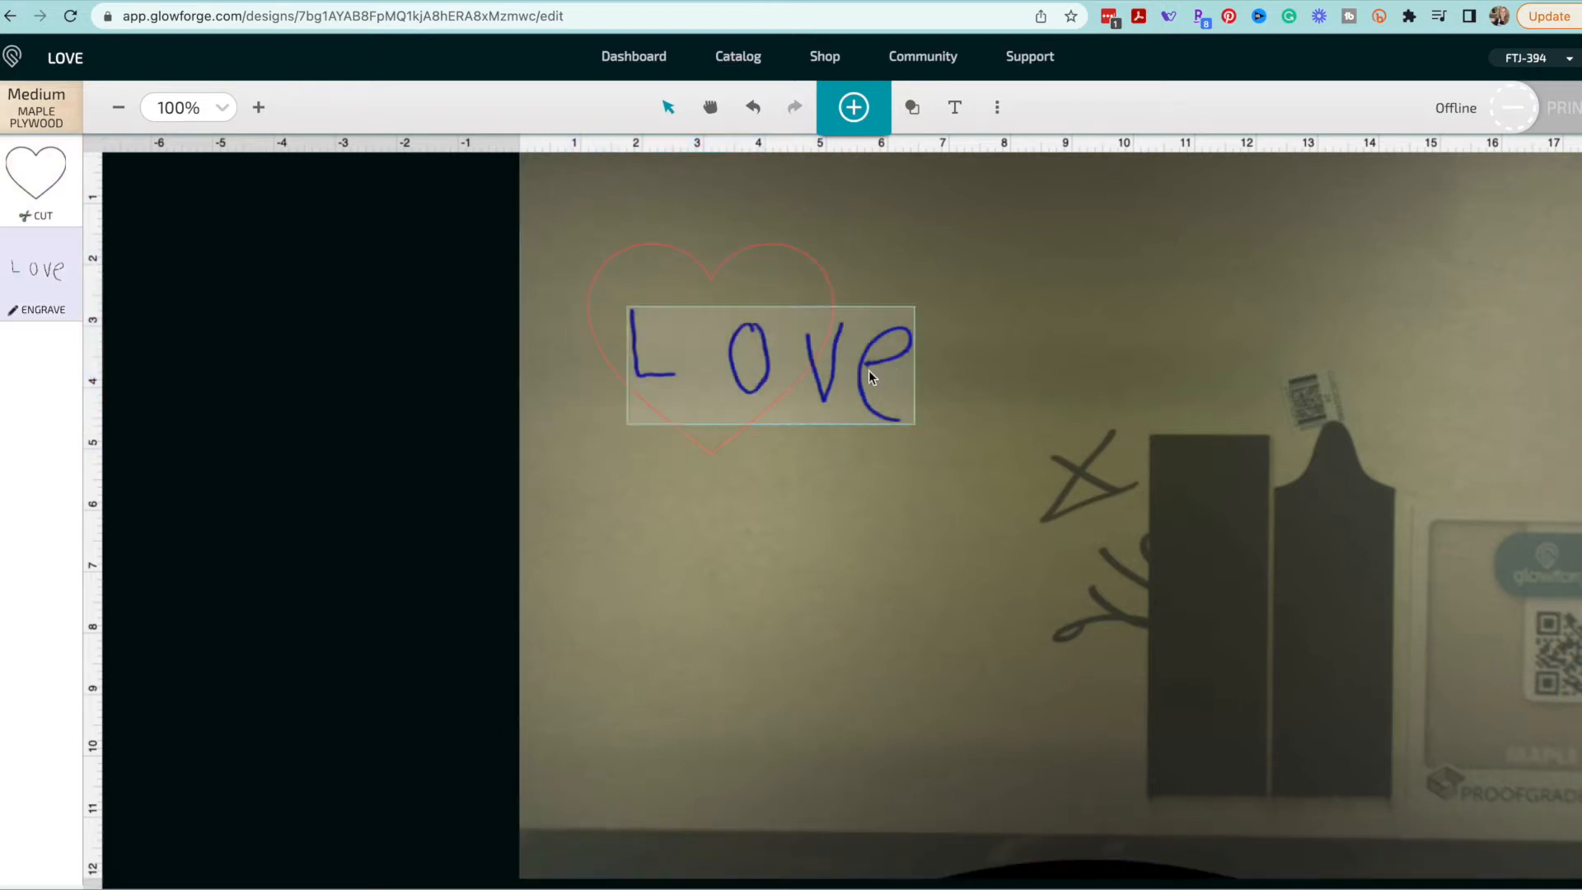
{"action": "left_click", "coordinate": [852, 107]}
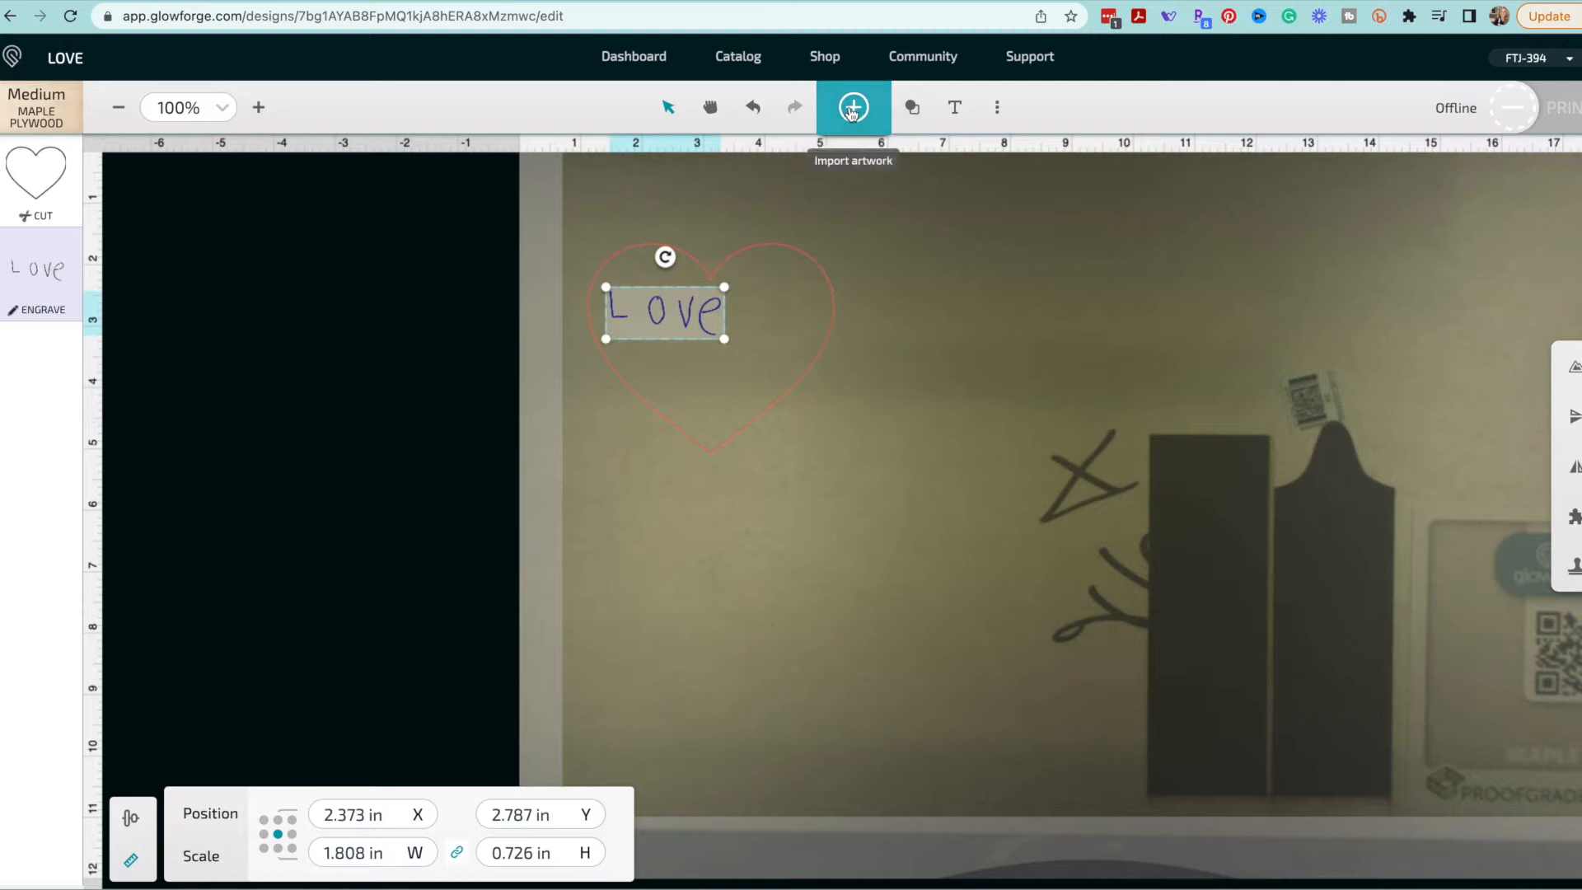
- Upload the MOM and YOU lettering files and stack them under Love inside the heart
{"action": "left_click", "coordinate": [852, 107]}
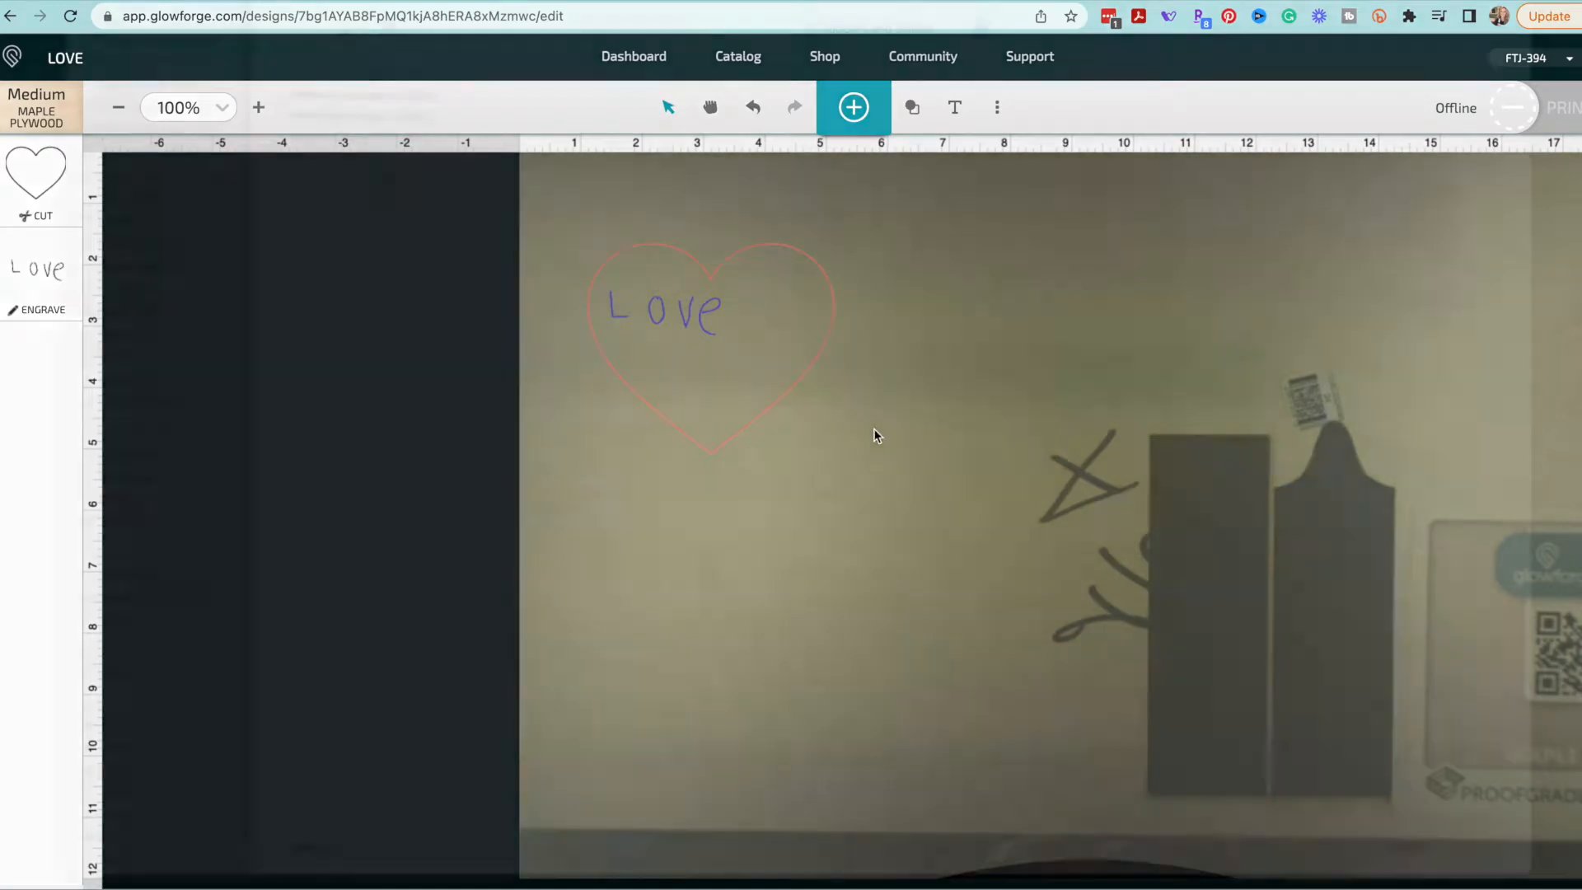
{"action": "left_click", "coordinate": [853, 107]}
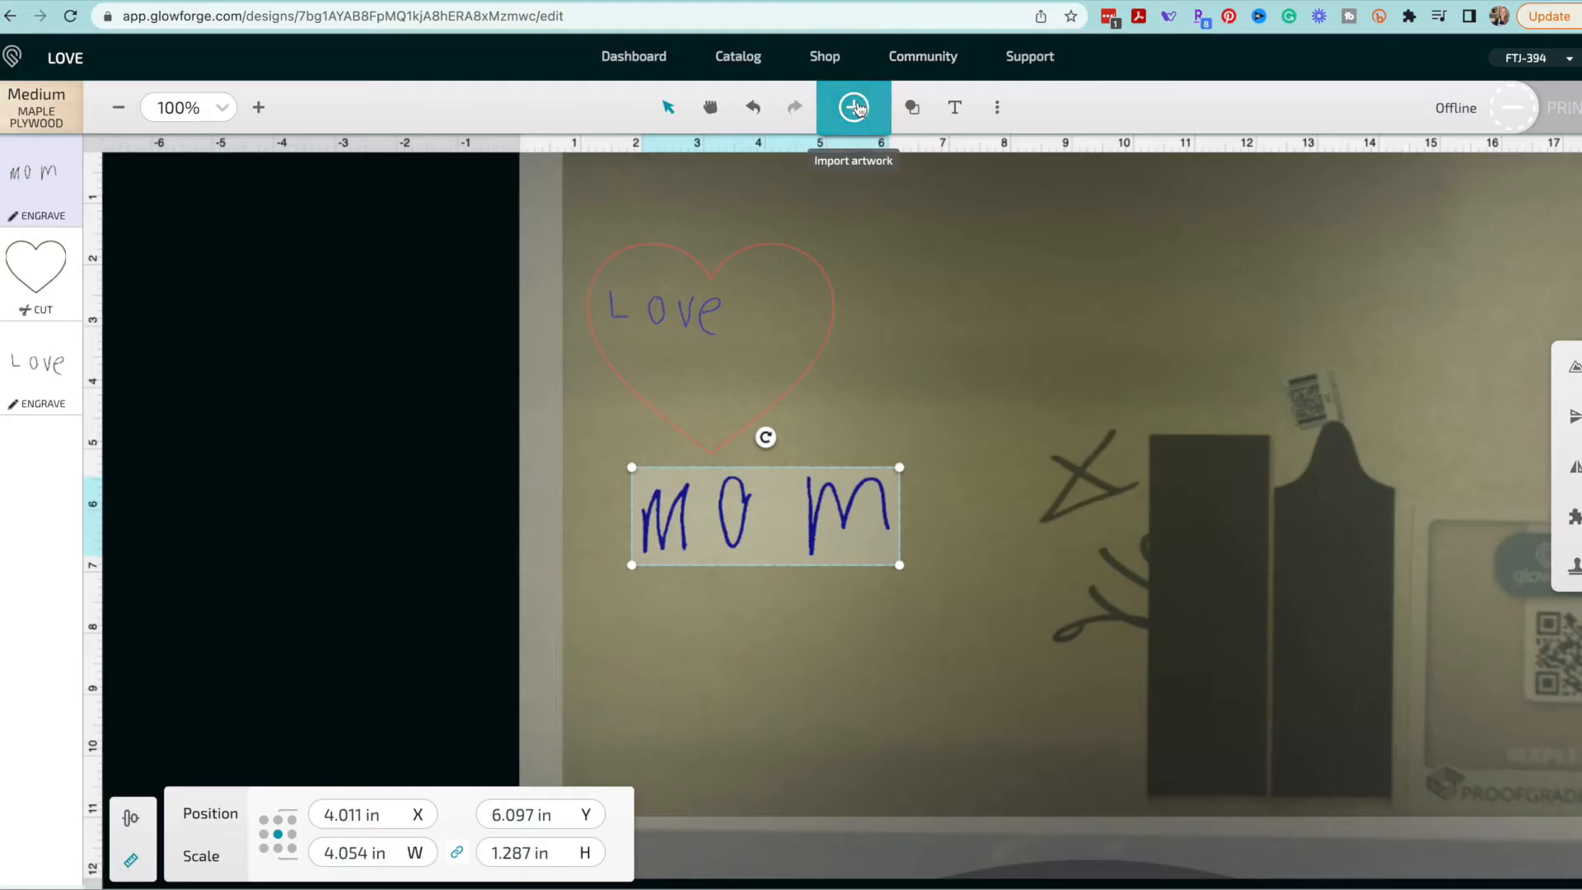
{"action": "left_click", "coordinate": [852, 107]}
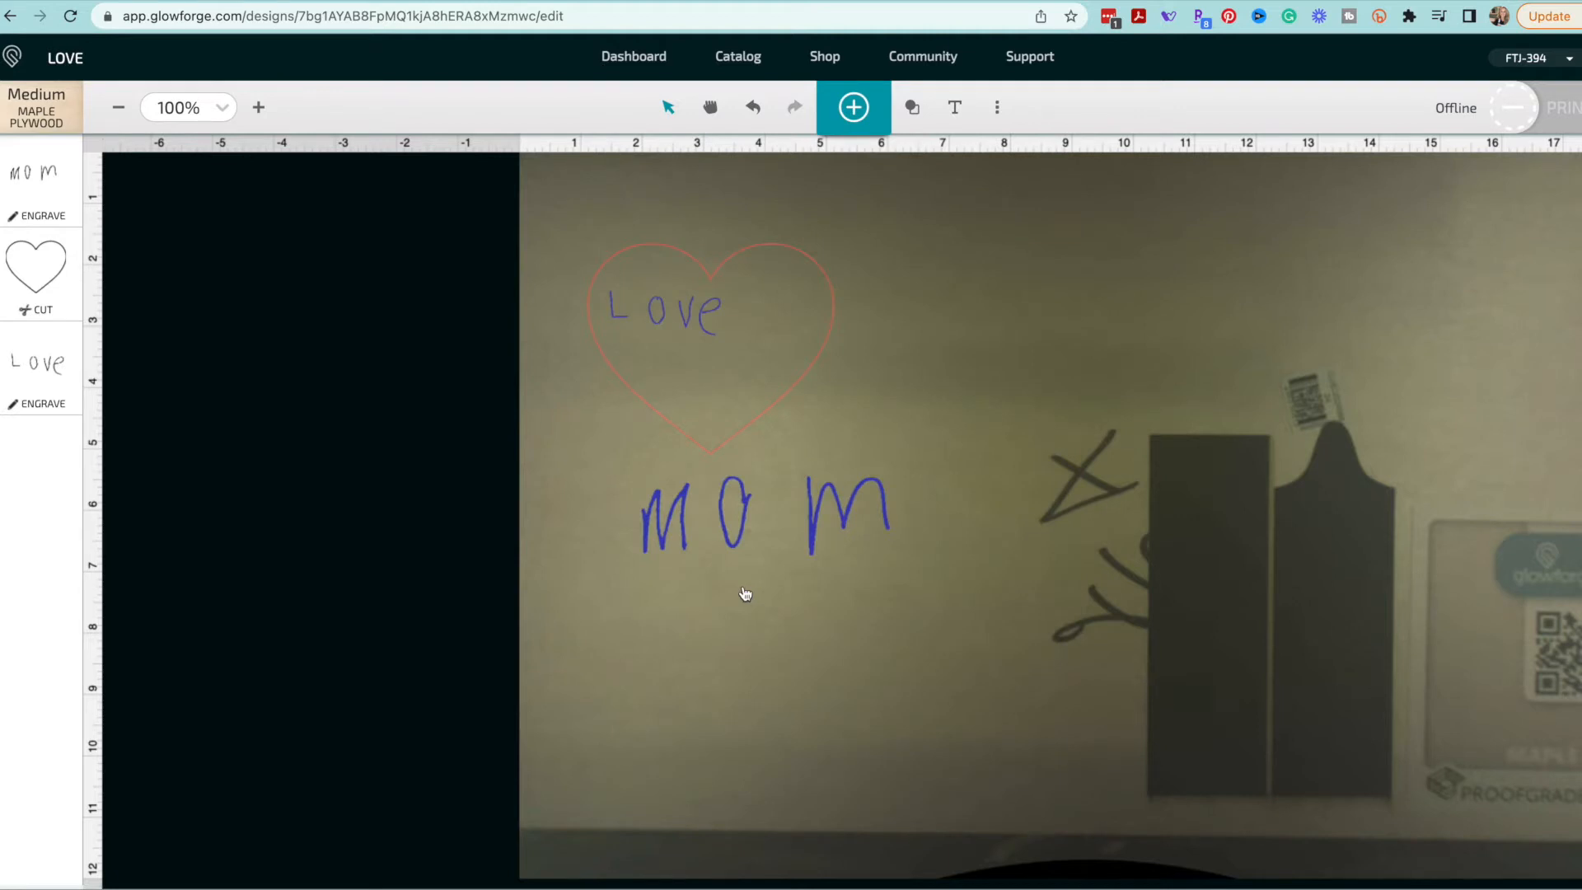
{"action": "left_click", "coordinate": [852, 107]}
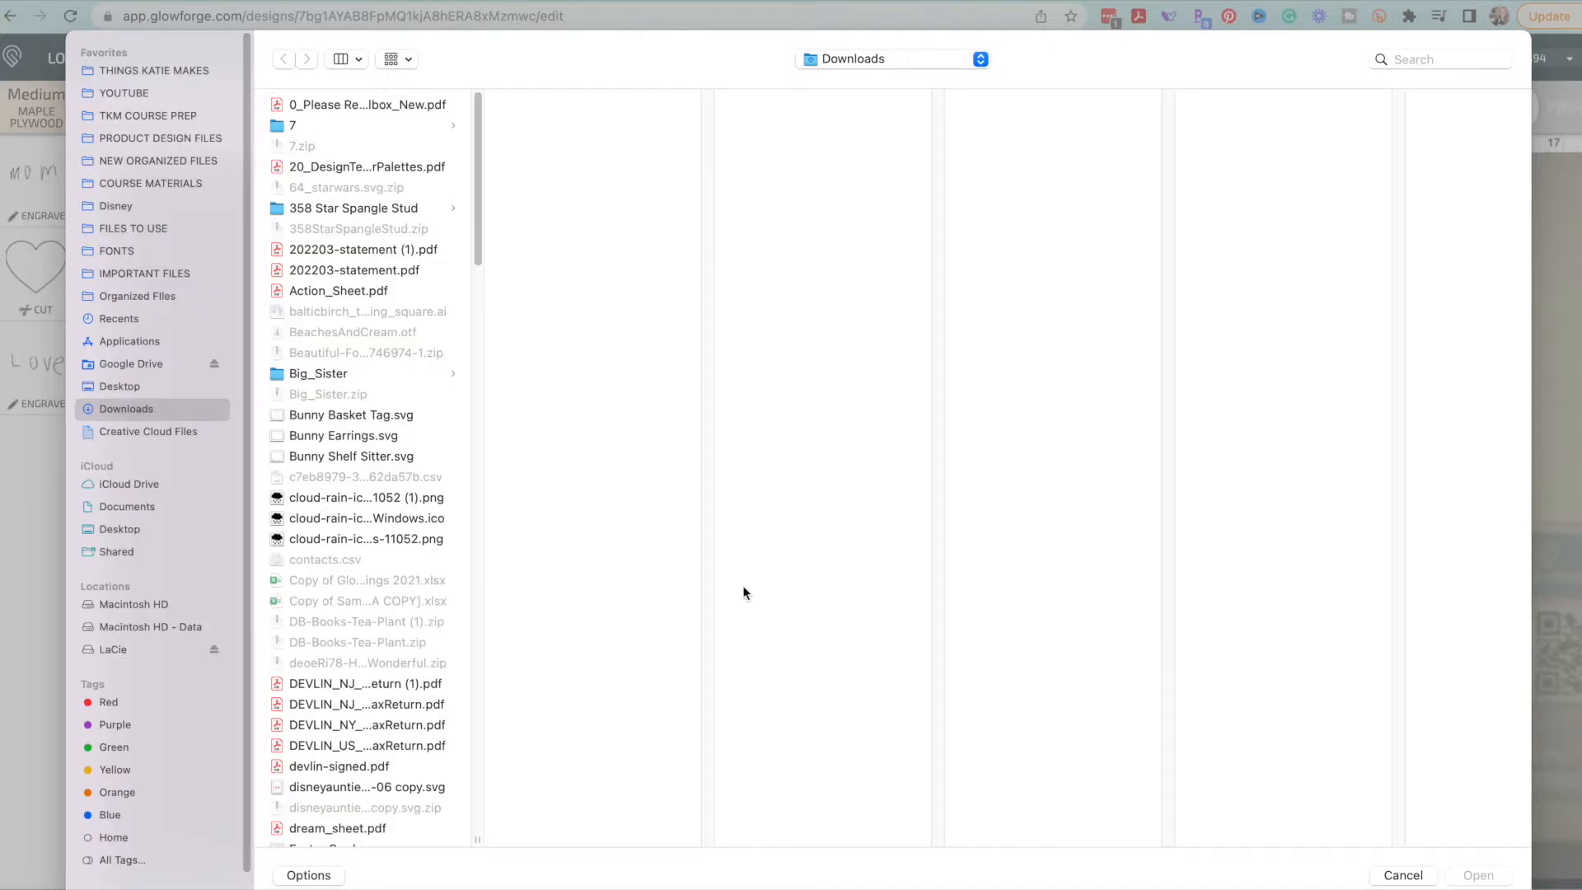
{"action": "scroll", "scroll_direction": "down", "scroll_amount": 3}
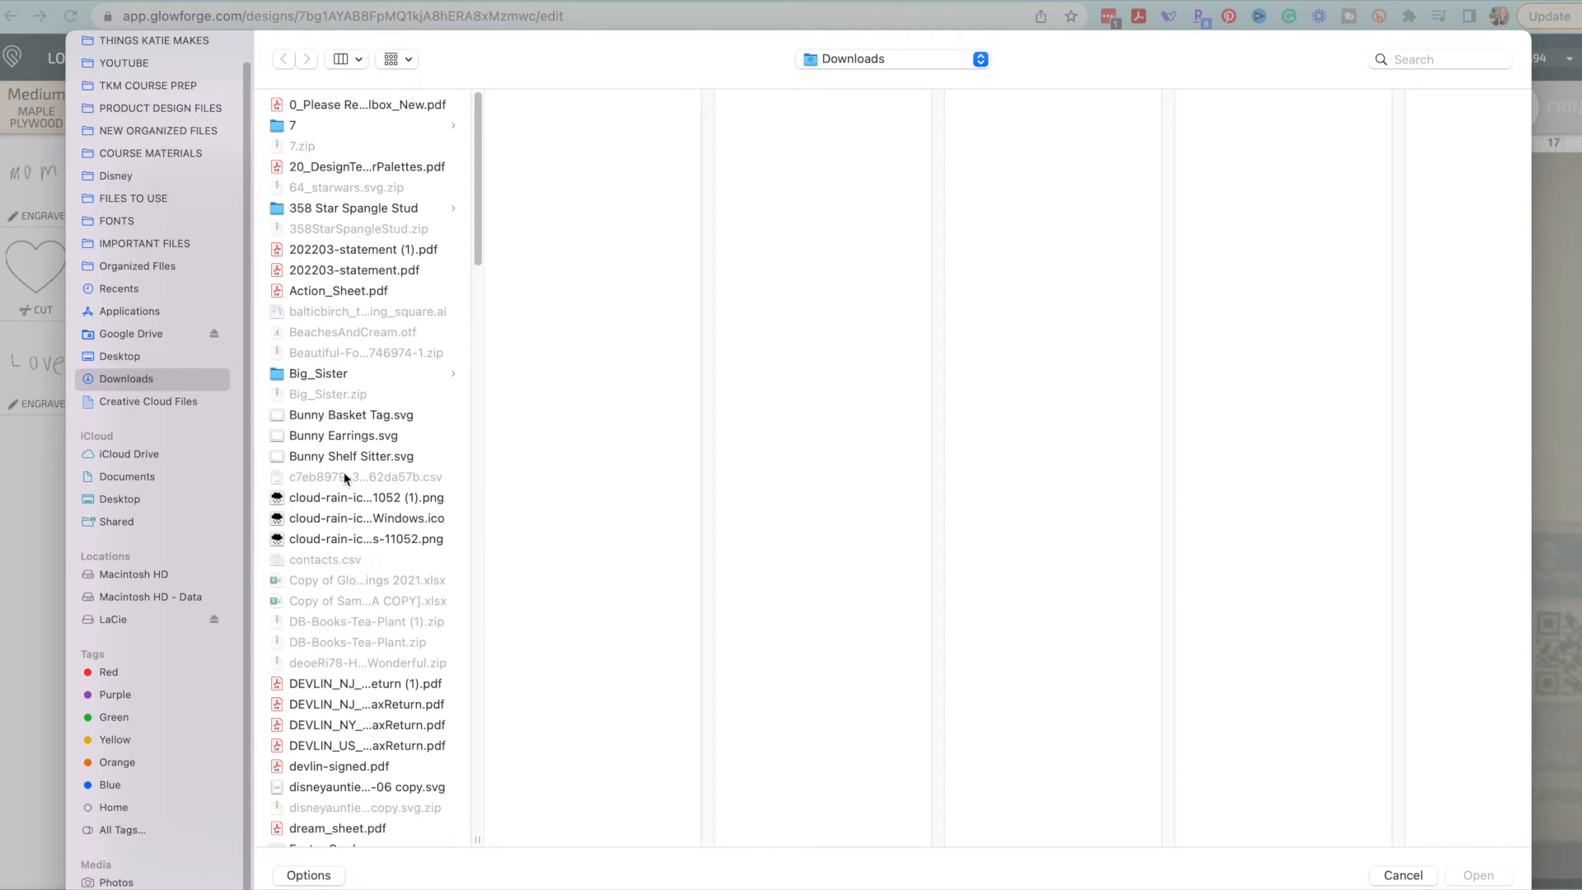
{"action": "scroll", "scroll_direction": "down", "scroll_amount": 3}
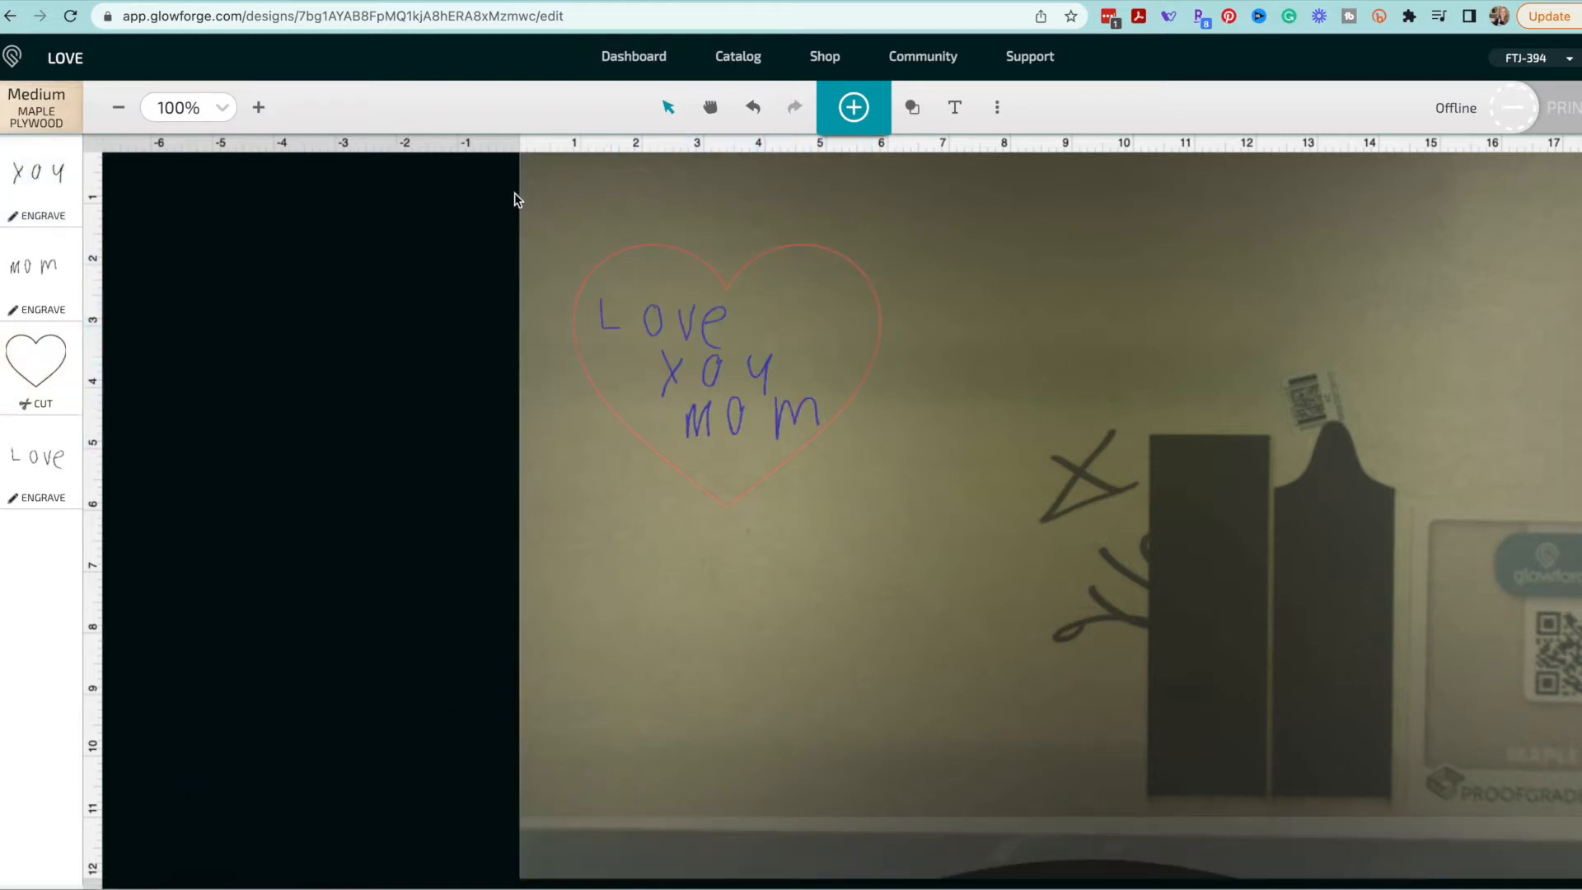
{"action": "left_click", "coordinate": [684, 504]}
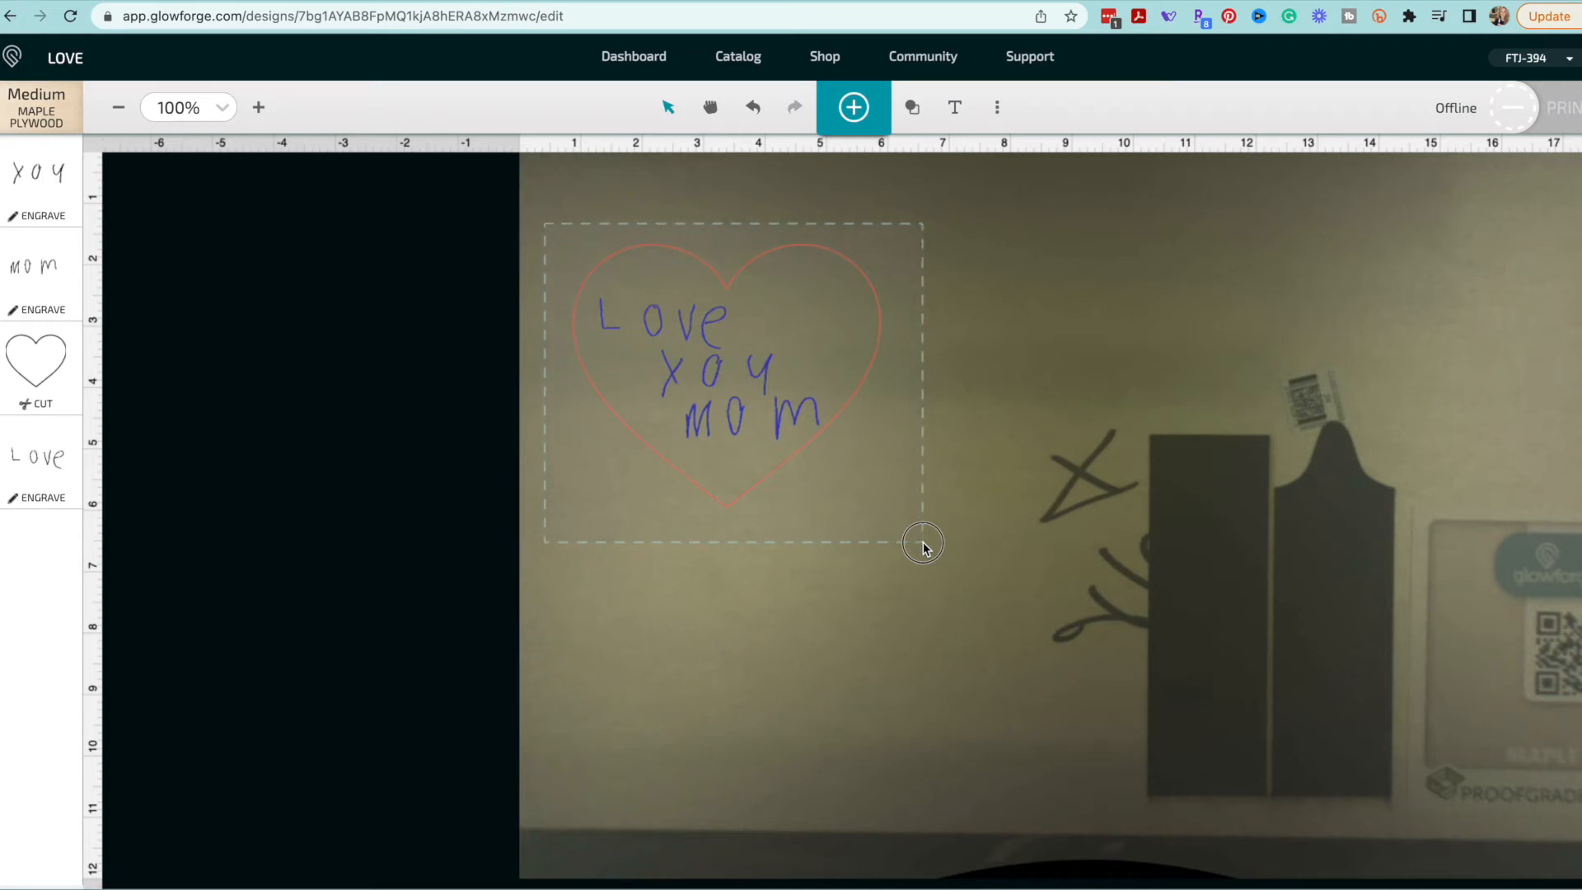
{"action": "left_click", "coordinate": [725, 376]}
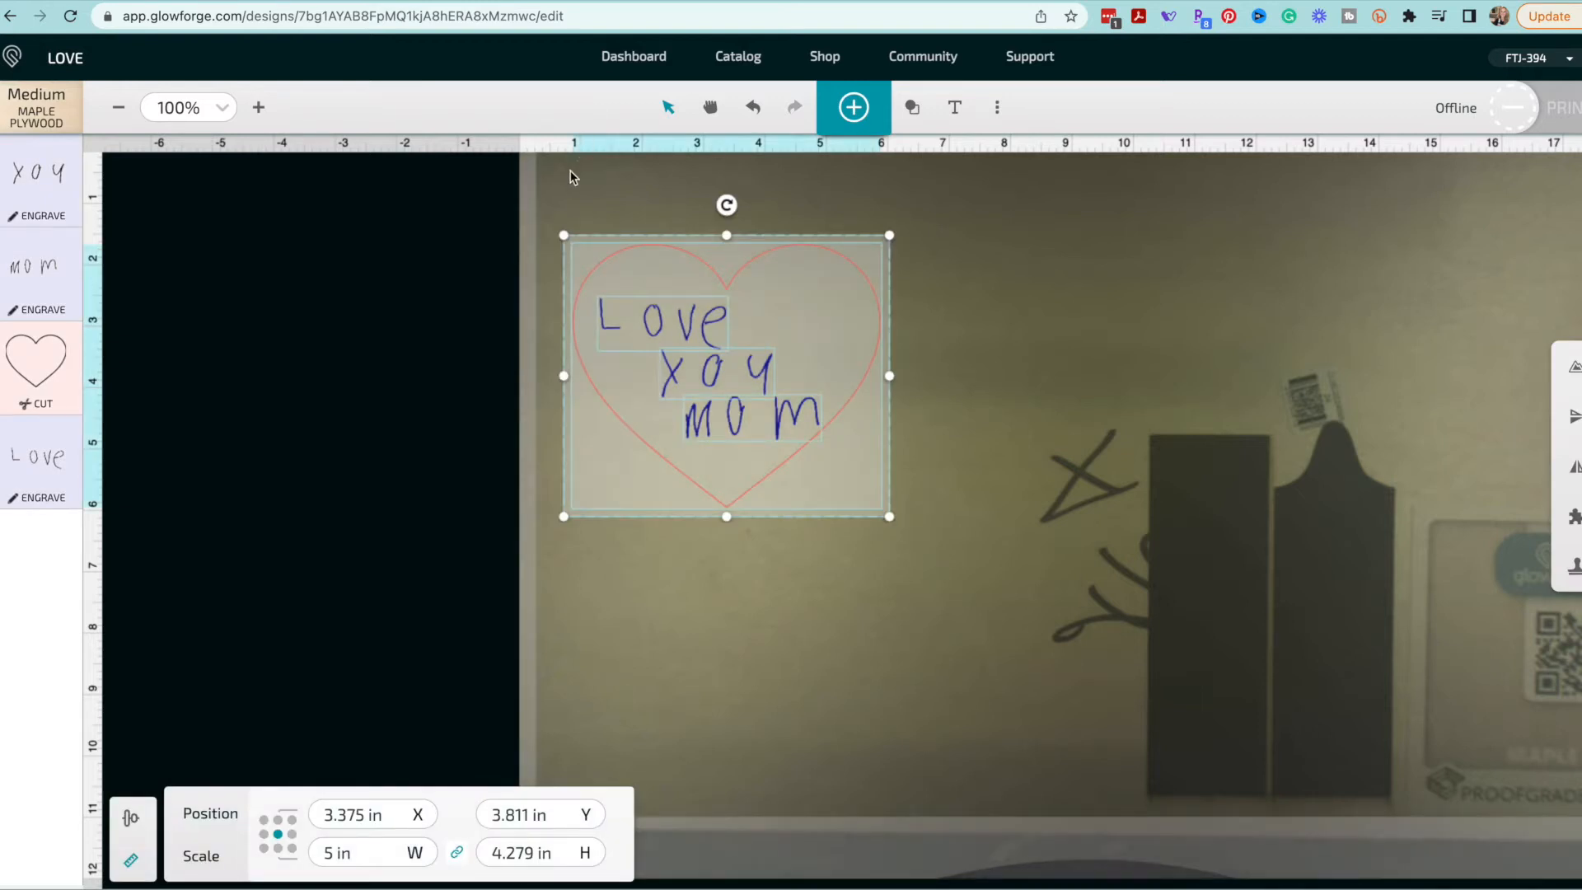
{"action": "mouse_move", "coordinate": [821, 583]}
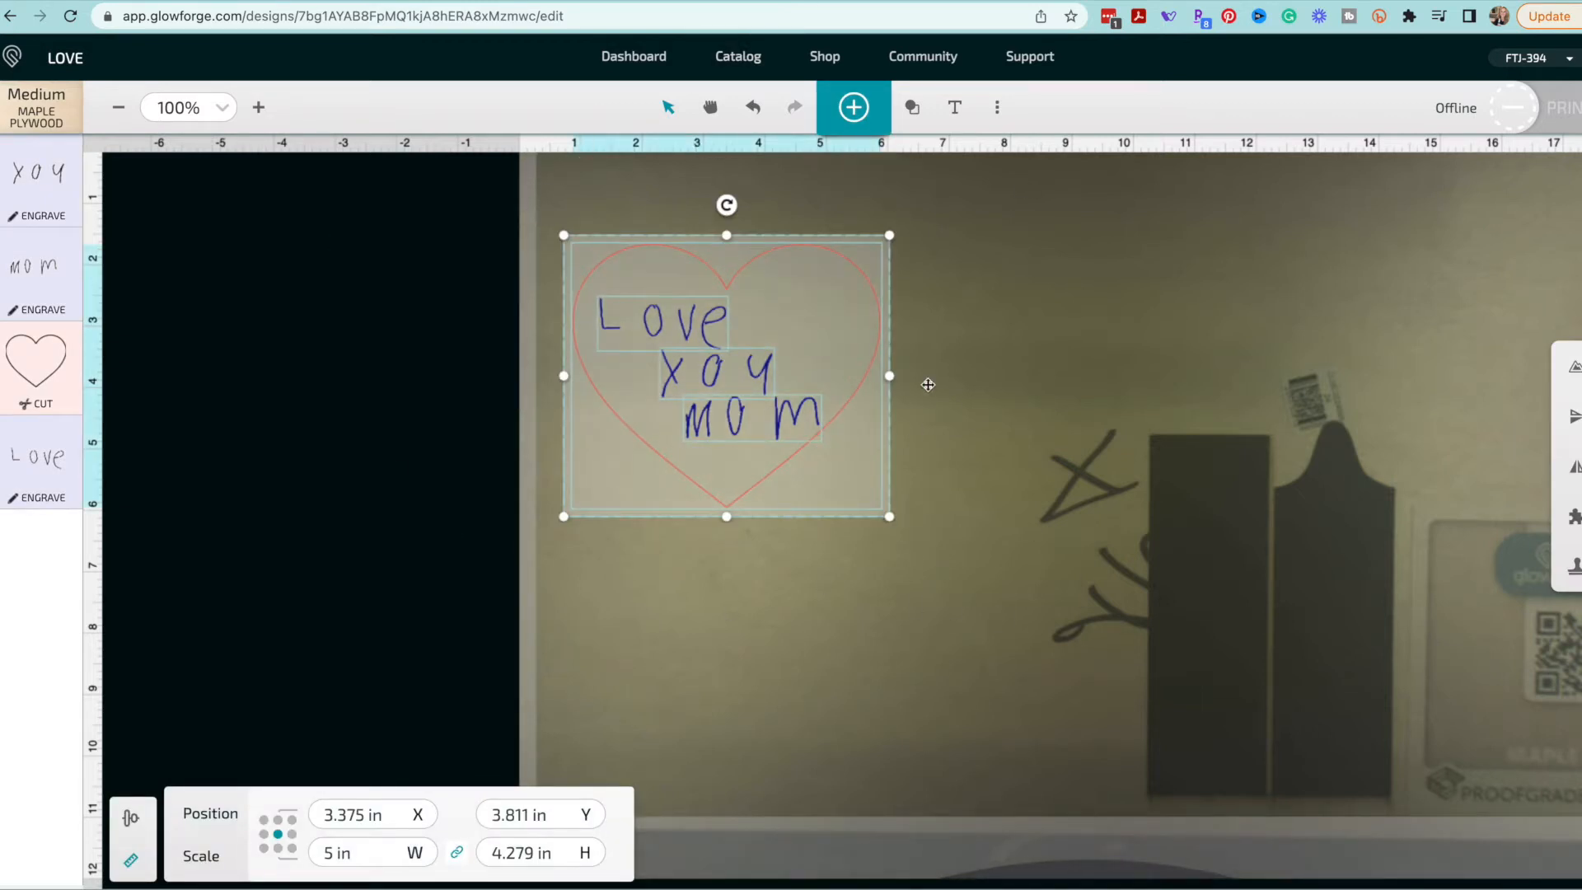
{"action": "mouse_move", "coordinate": [938, 361]}
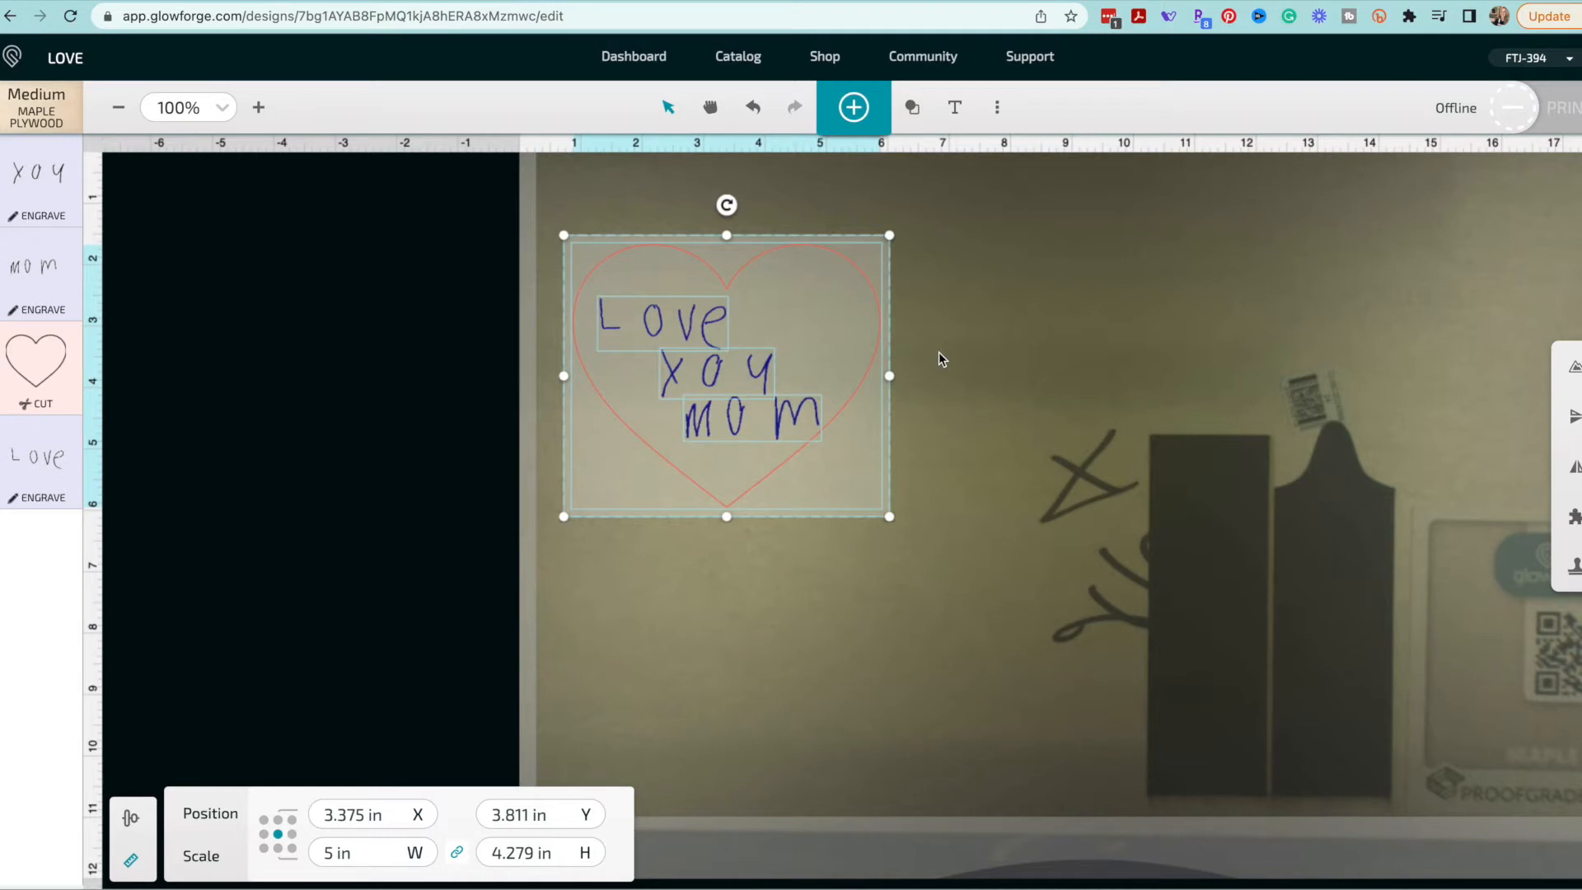
{"action": "mouse_move", "coordinate": [941, 343]}
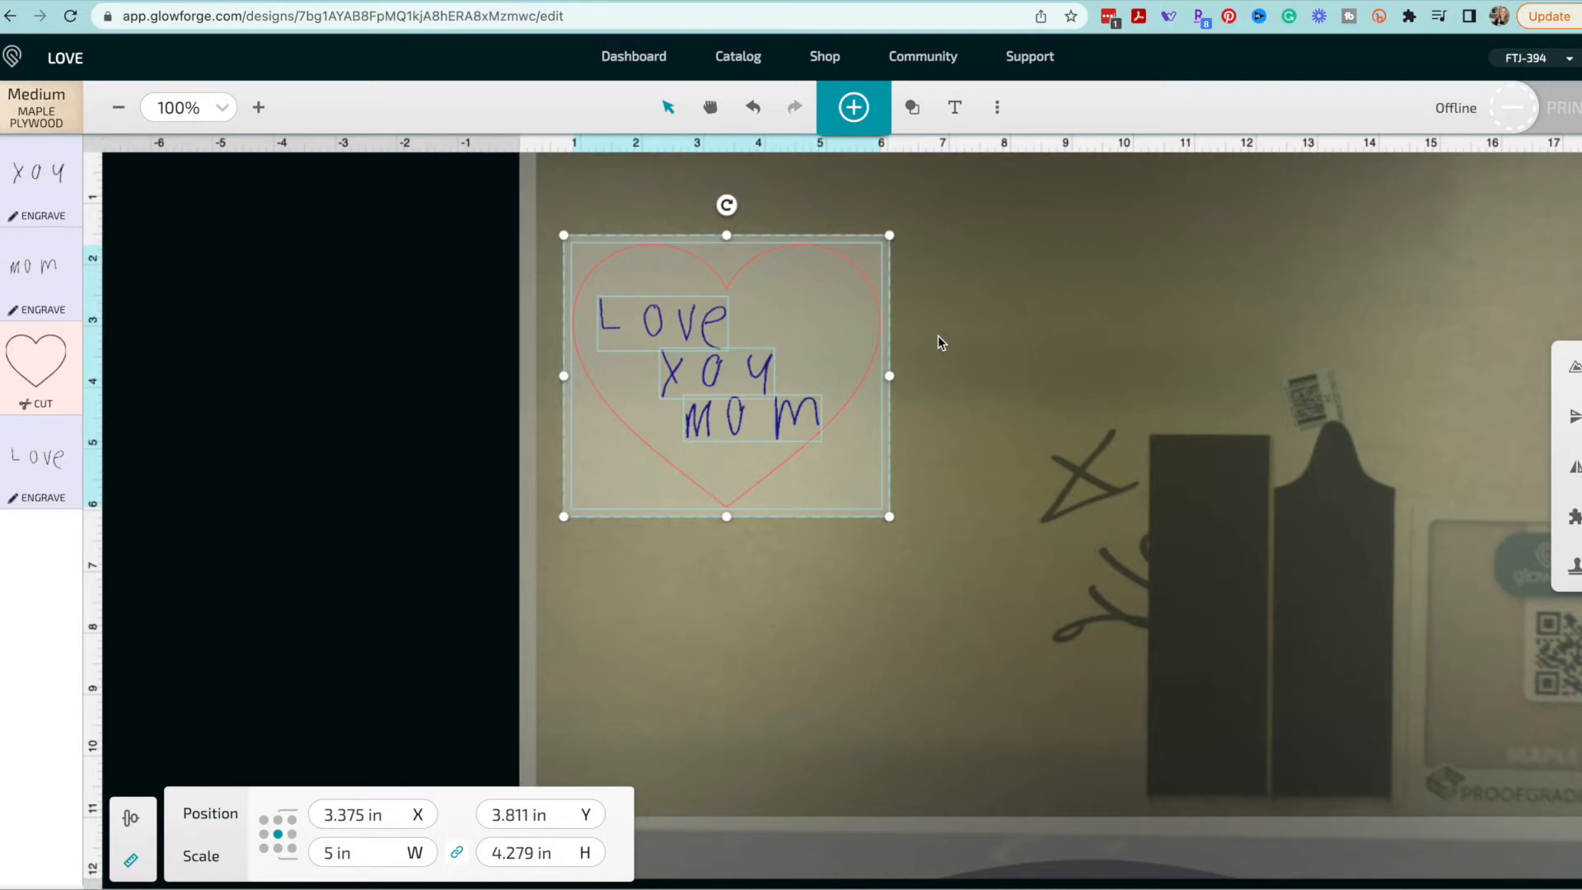
{"action": "right_click", "coordinate": [765, 366]}
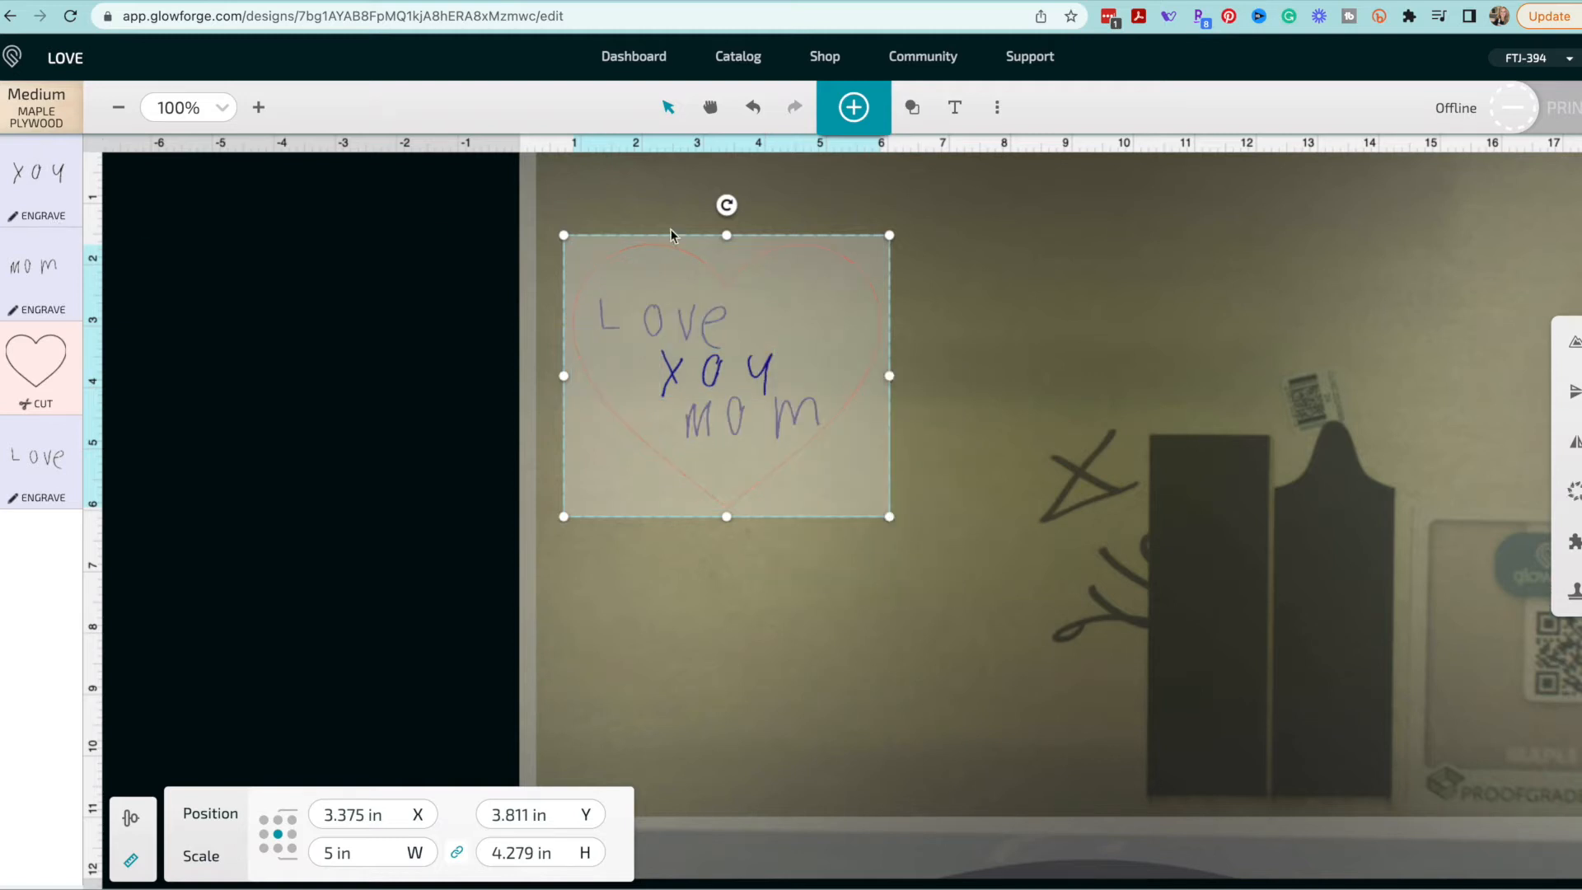
{"action": "left_click", "coordinate": [1031, 259]}
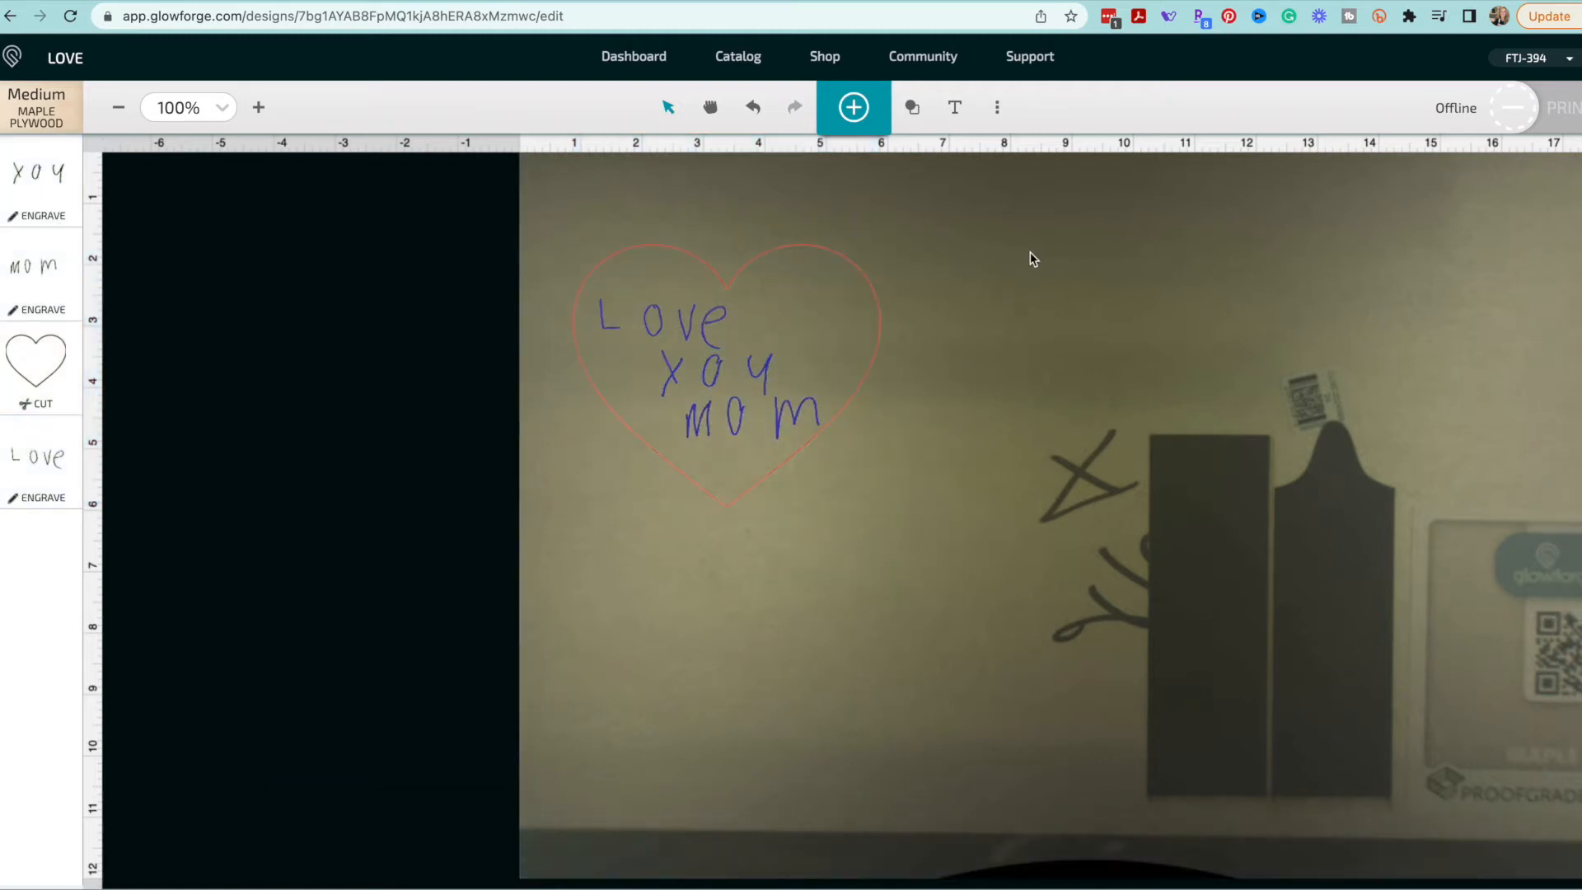
{"action": "mouse_move", "coordinate": [1015, 291]}
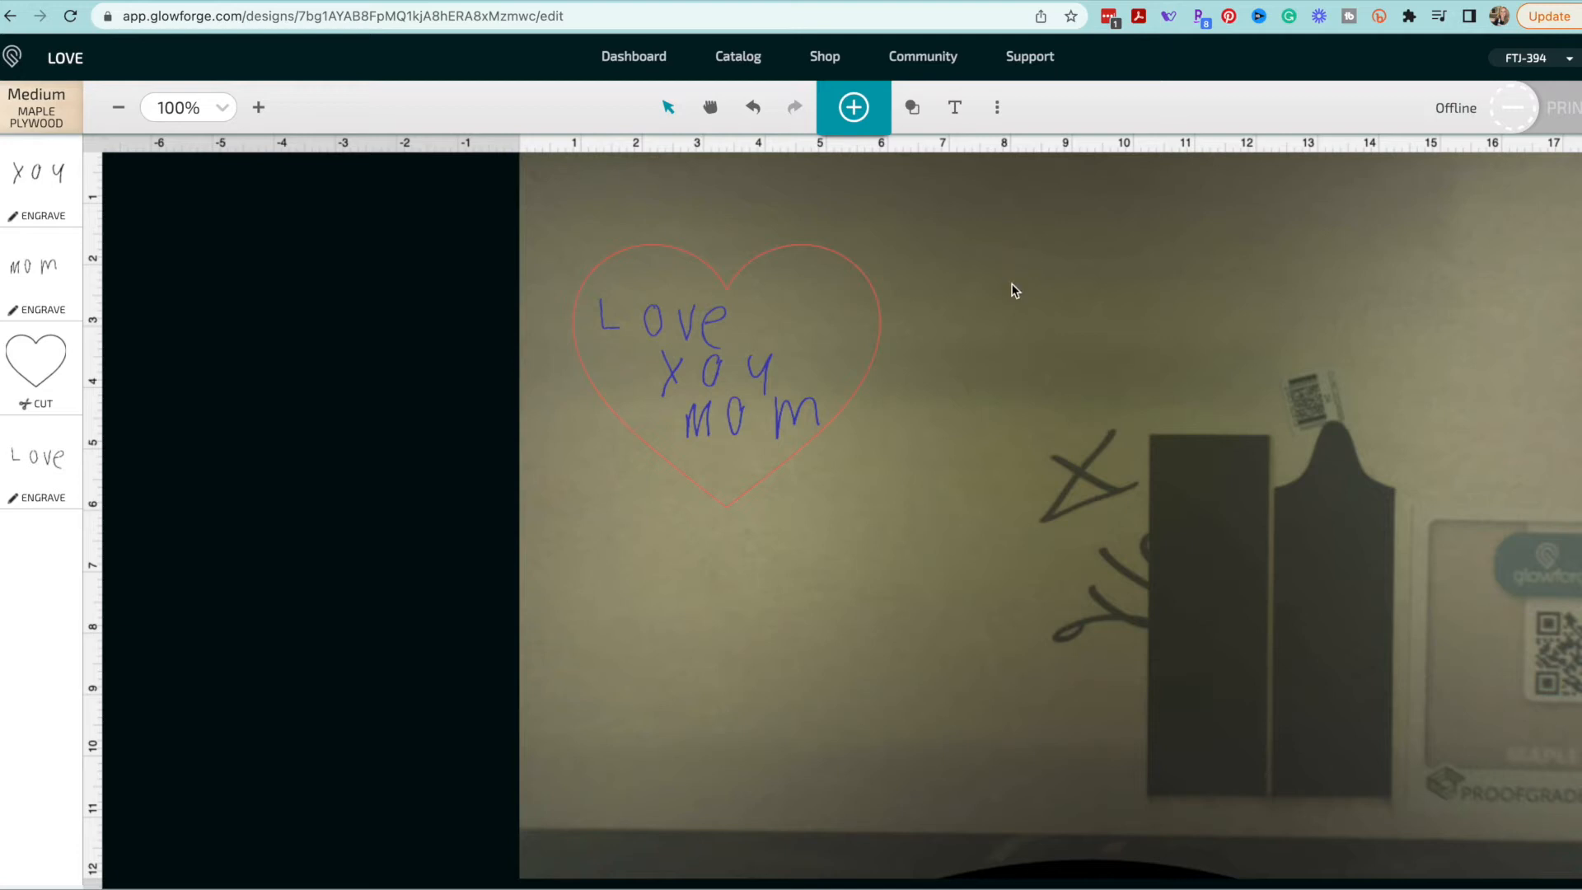
{"action": "mouse_move", "coordinate": [859, 293]}
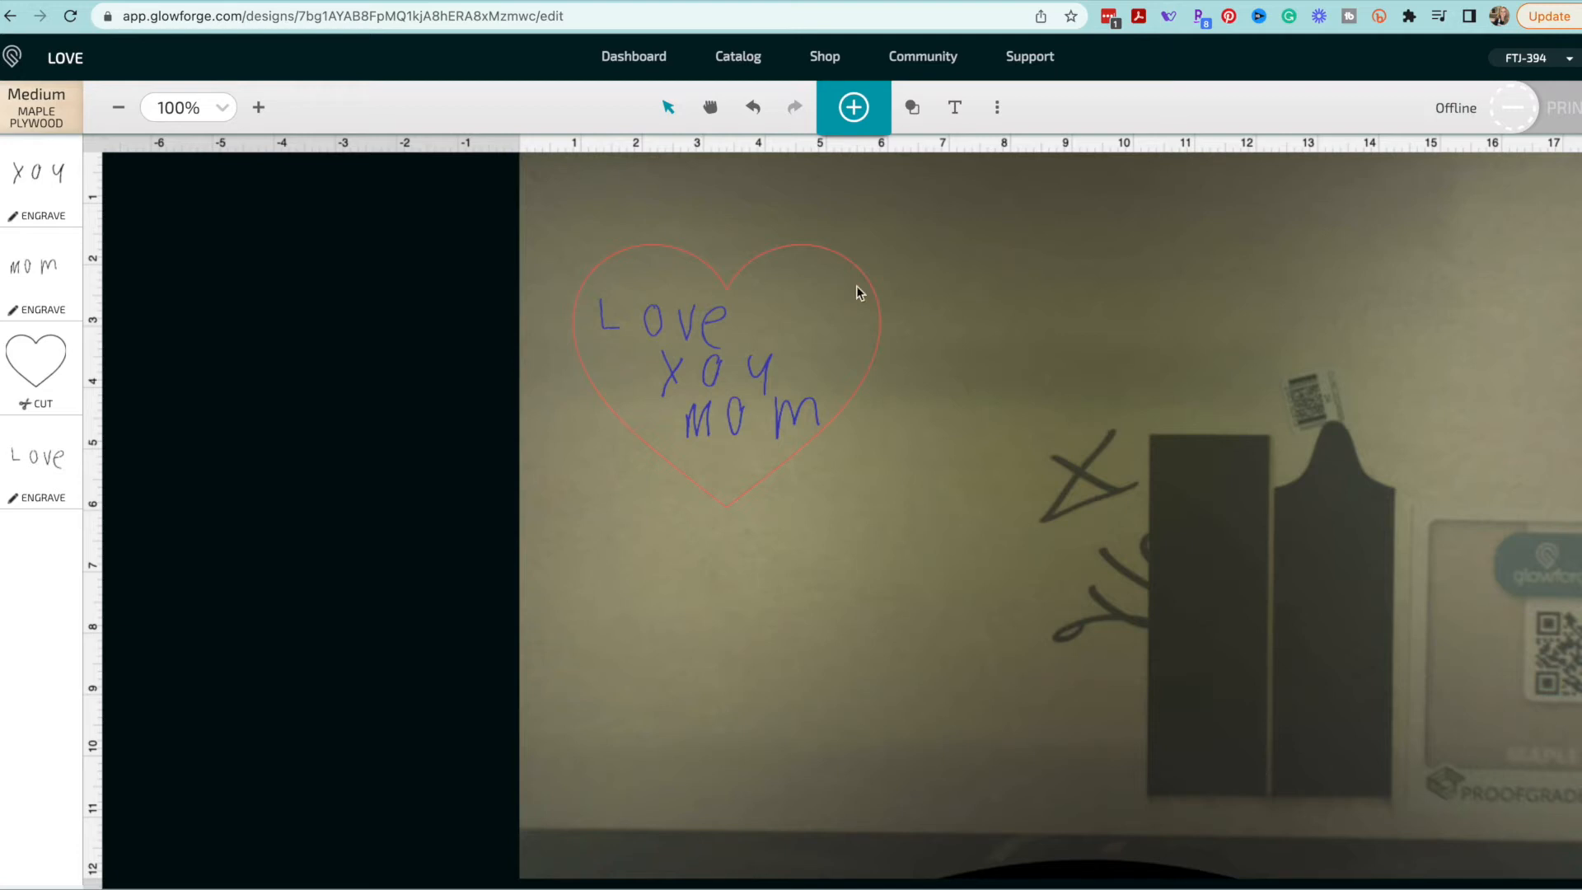
- Give the lettering a custom SD Graphic engrave at 1000 speed, full power, varying power by grayscale
{"action": "left_click", "coordinate": [42, 216]}
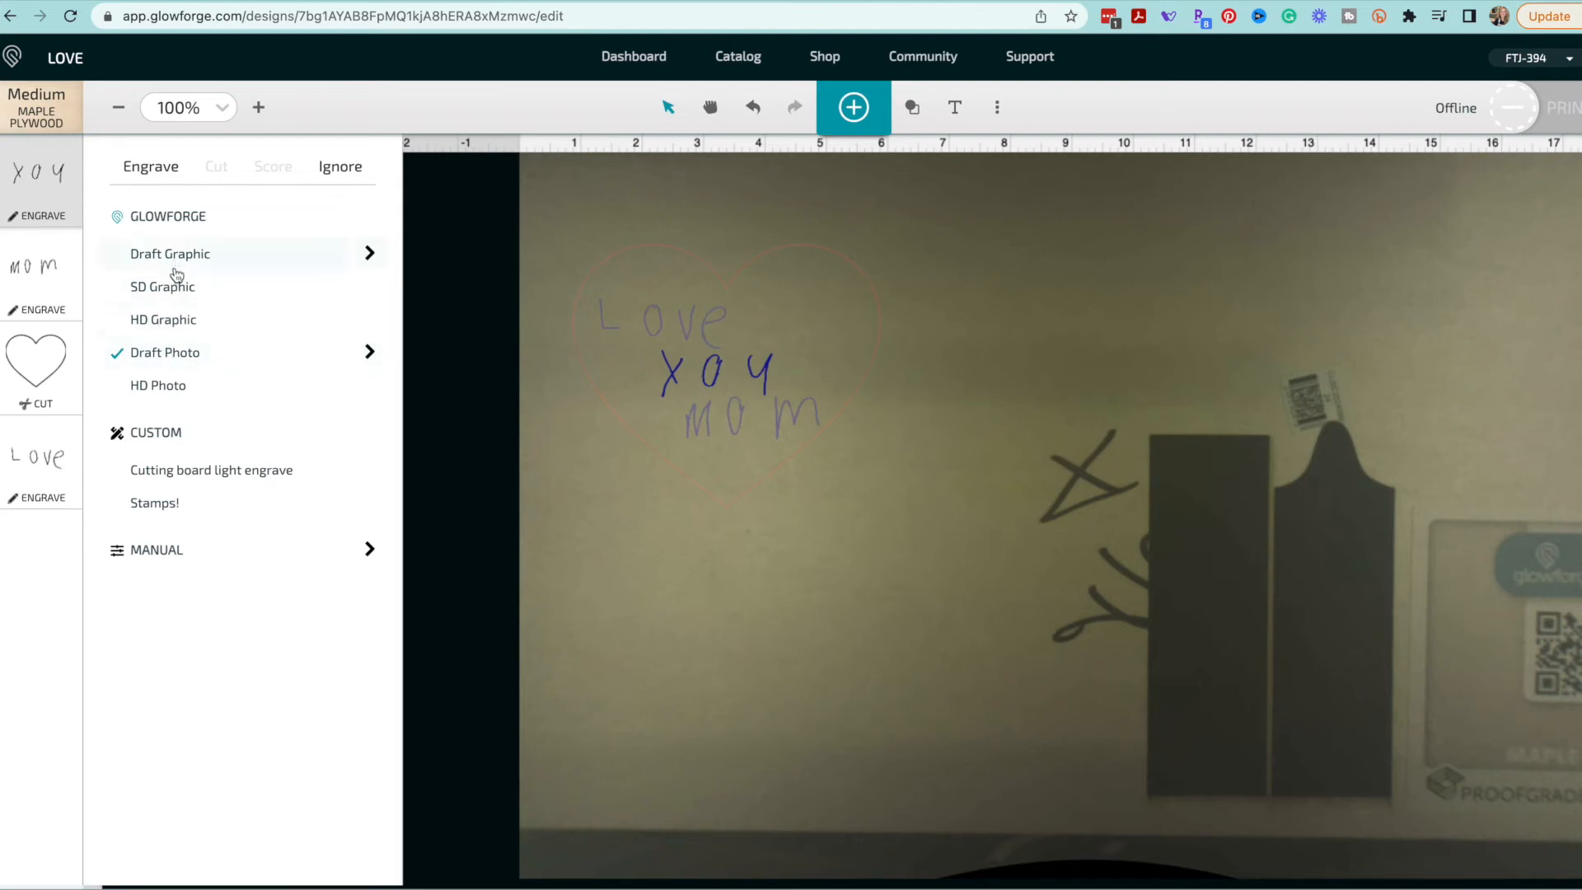
{"action": "left_click", "coordinate": [161, 286]}
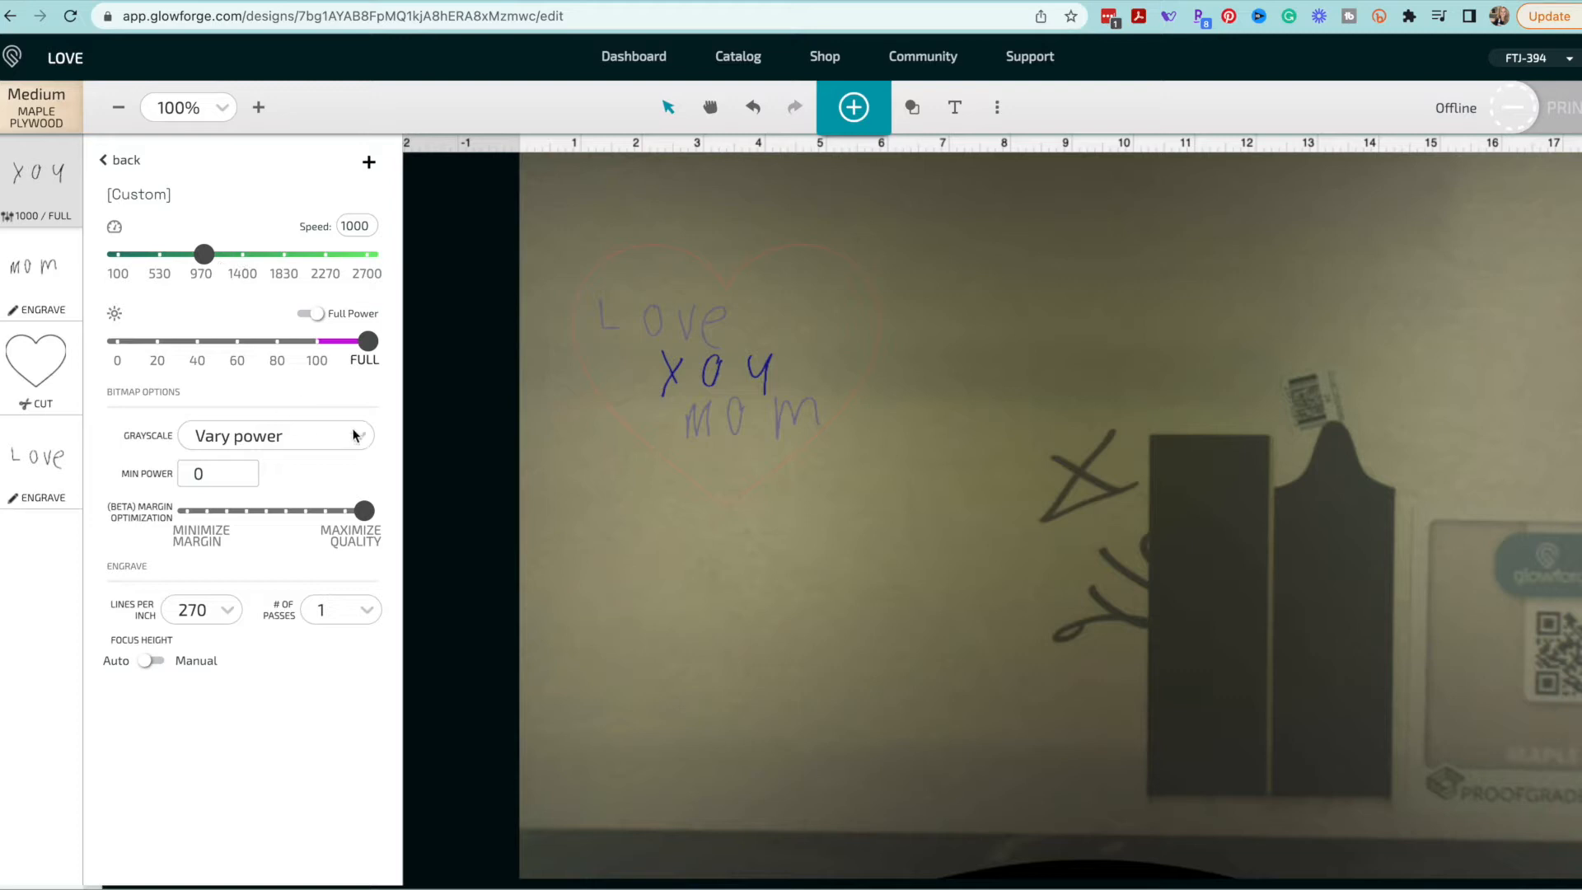
{"action": "left_click", "coordinate": [727, 374]}
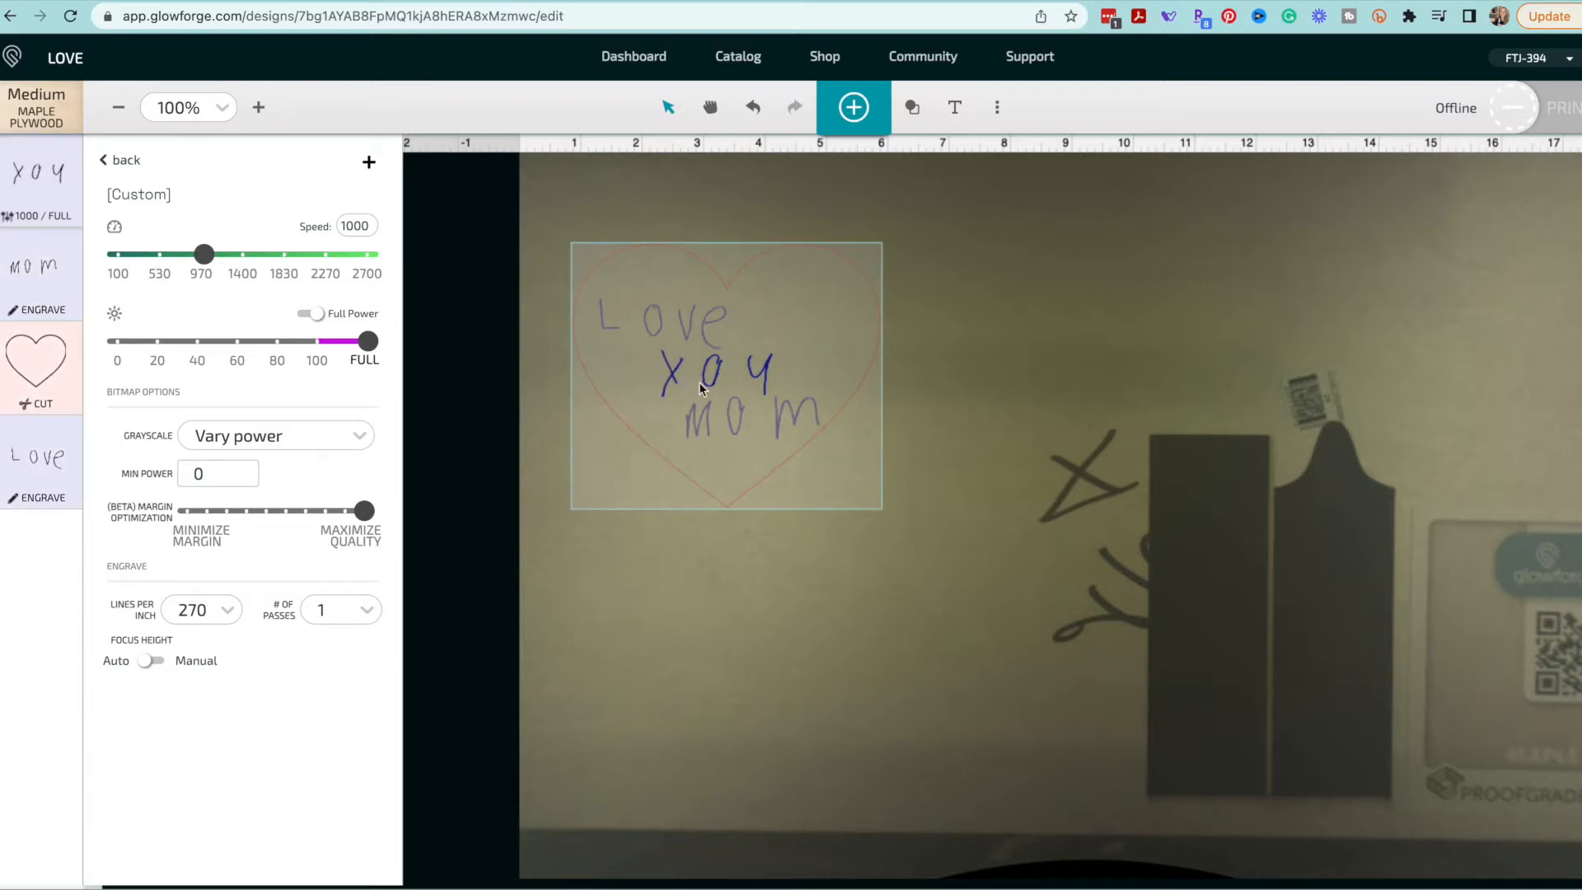
{"action": "mouse_move", "coordinate": [712, 394]}
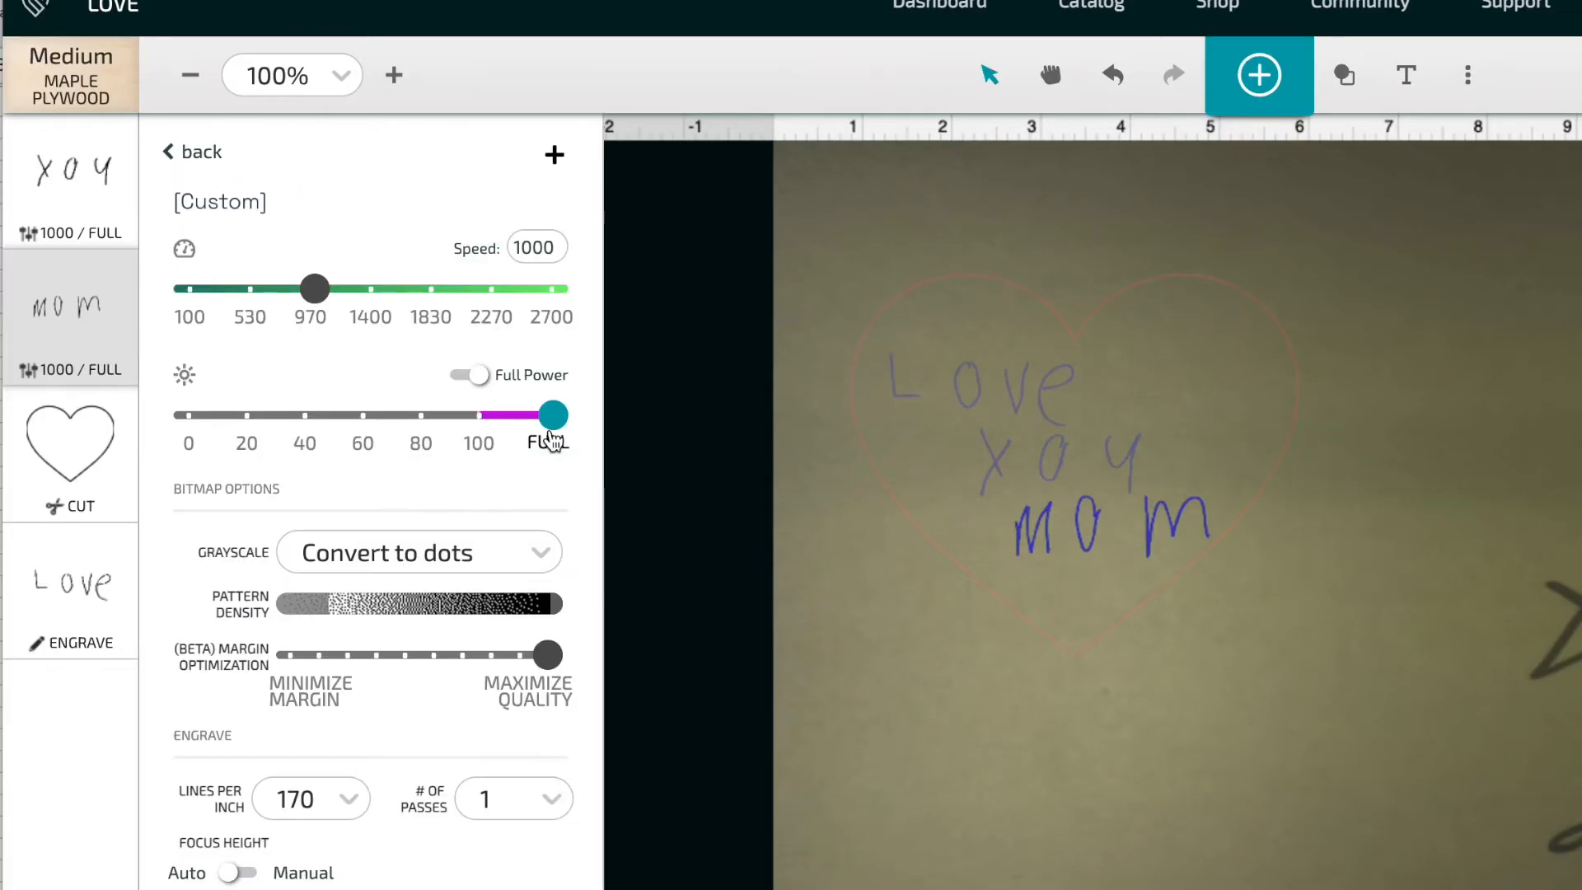
{"action": "mouse_move", "coordinate": [313, 289]}
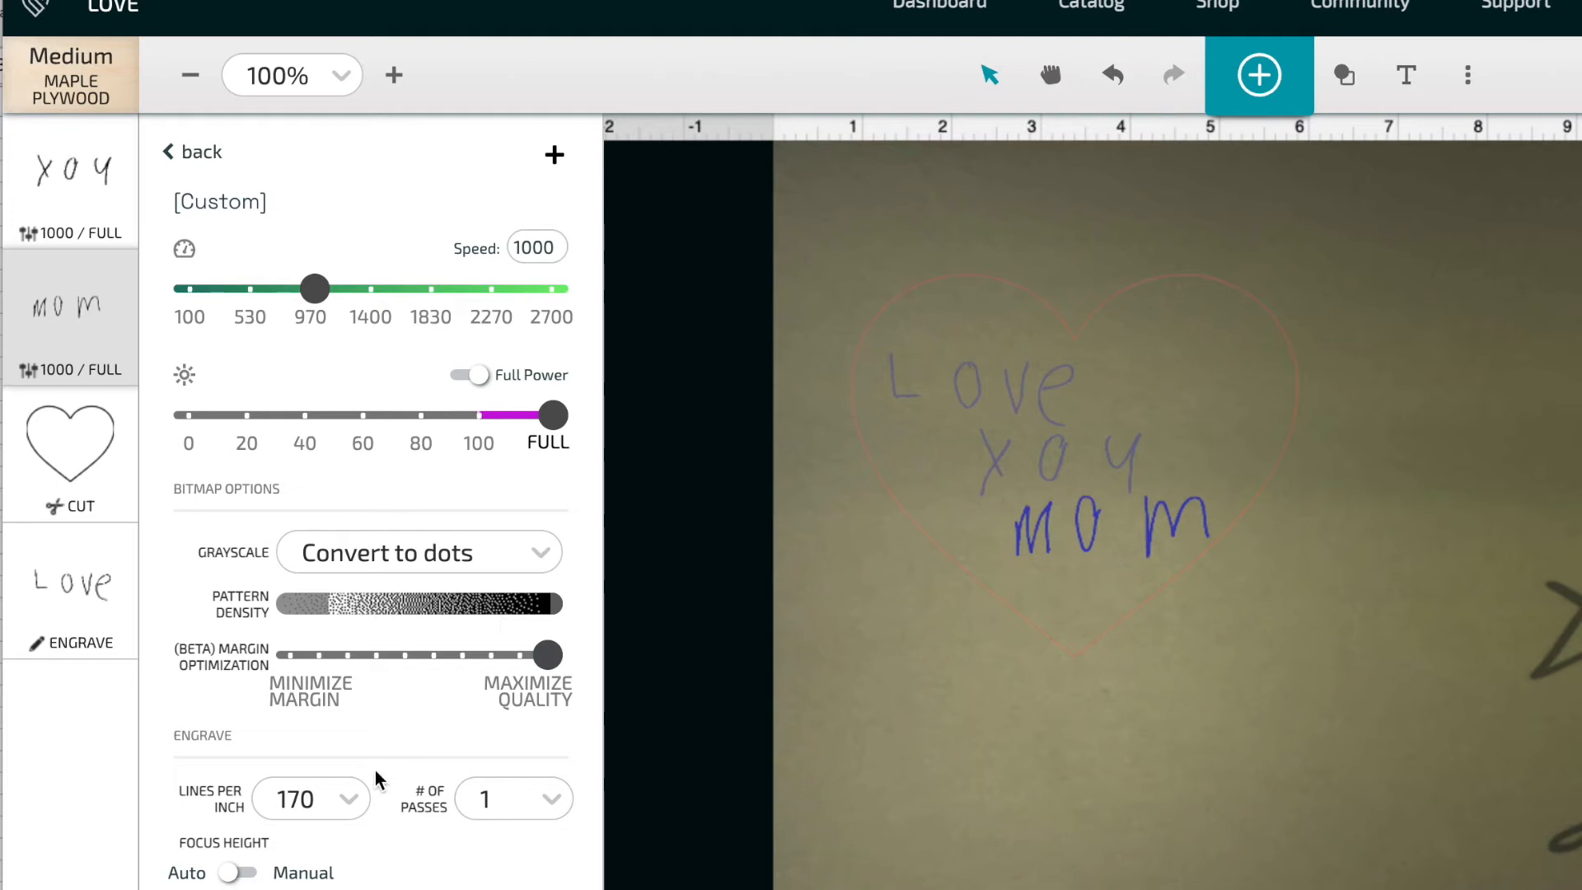
{"action": "left_click", "coordinate": [199, 152]}
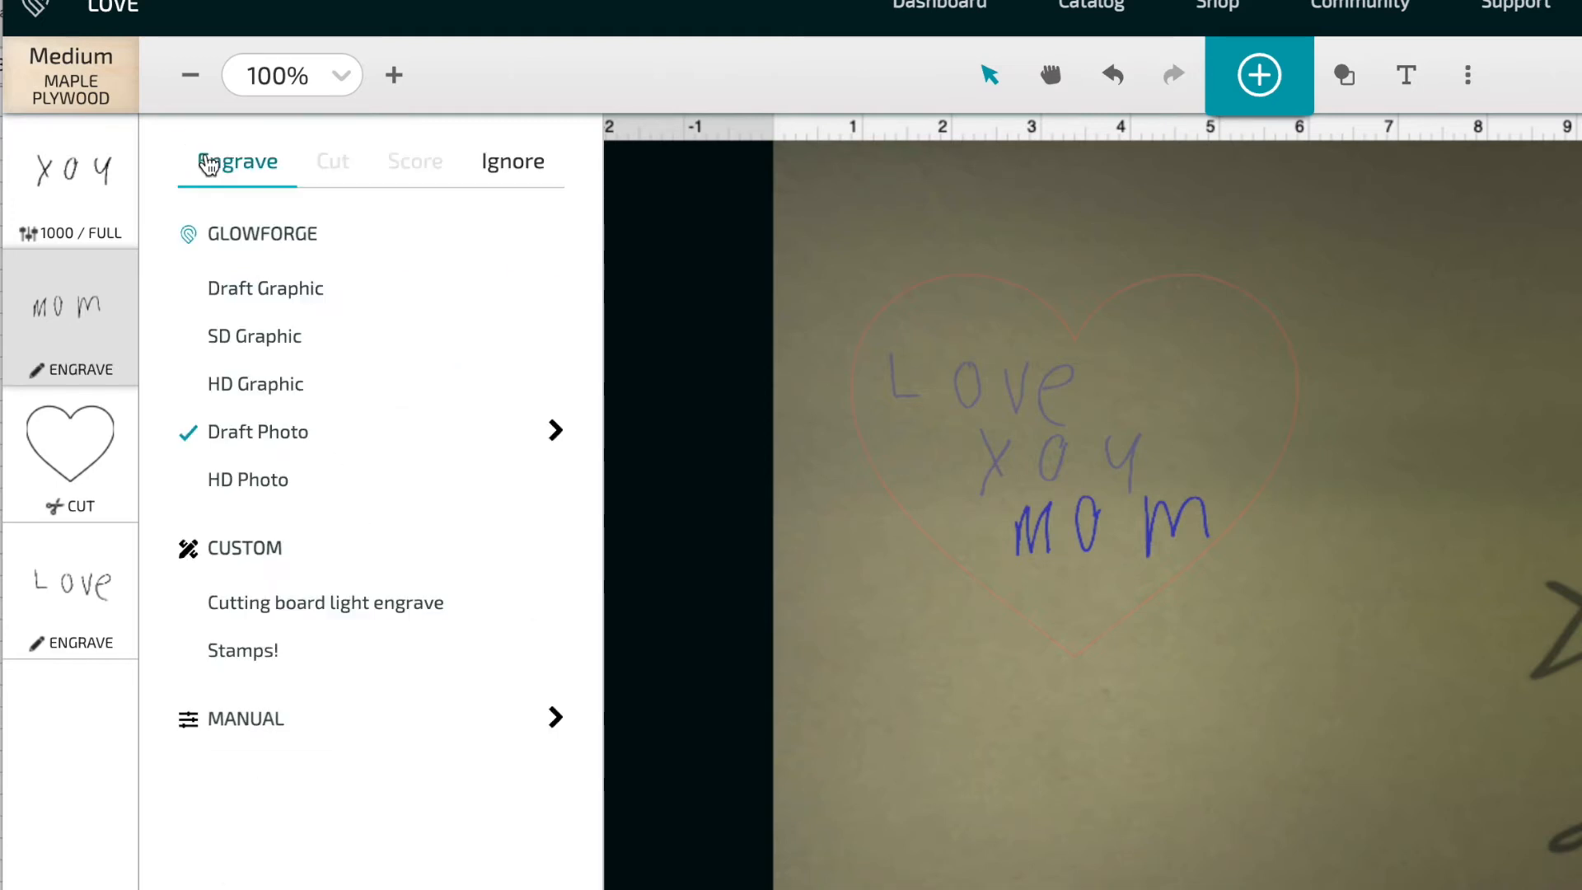
{"action": "mouse_move", "coordinate": [547, 337]}
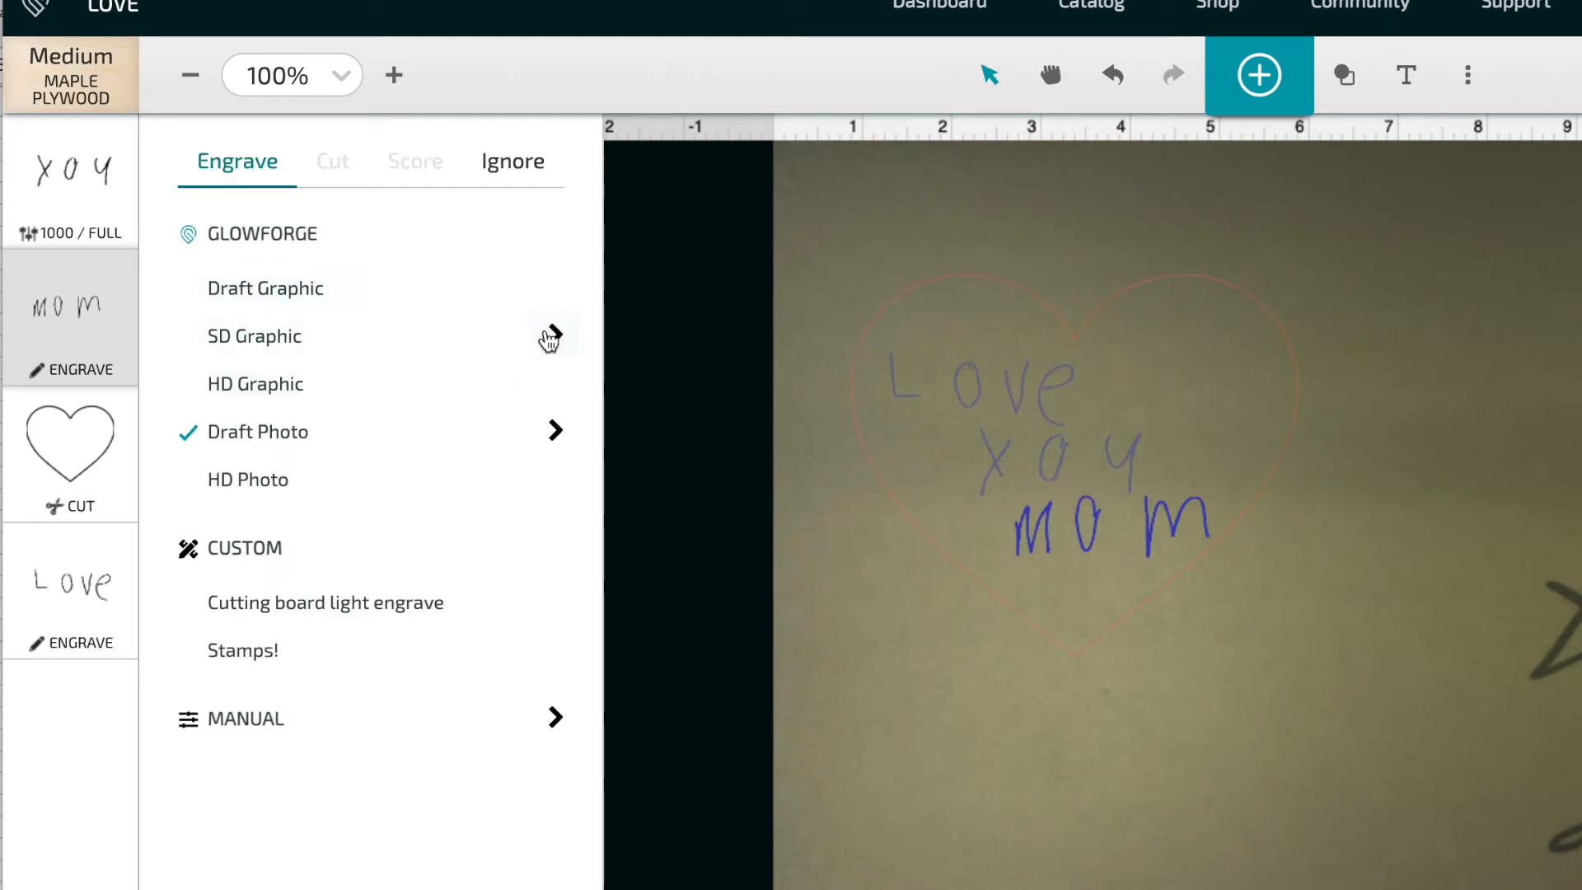
{"action": "left_click", "coordinate": [550, 337]}
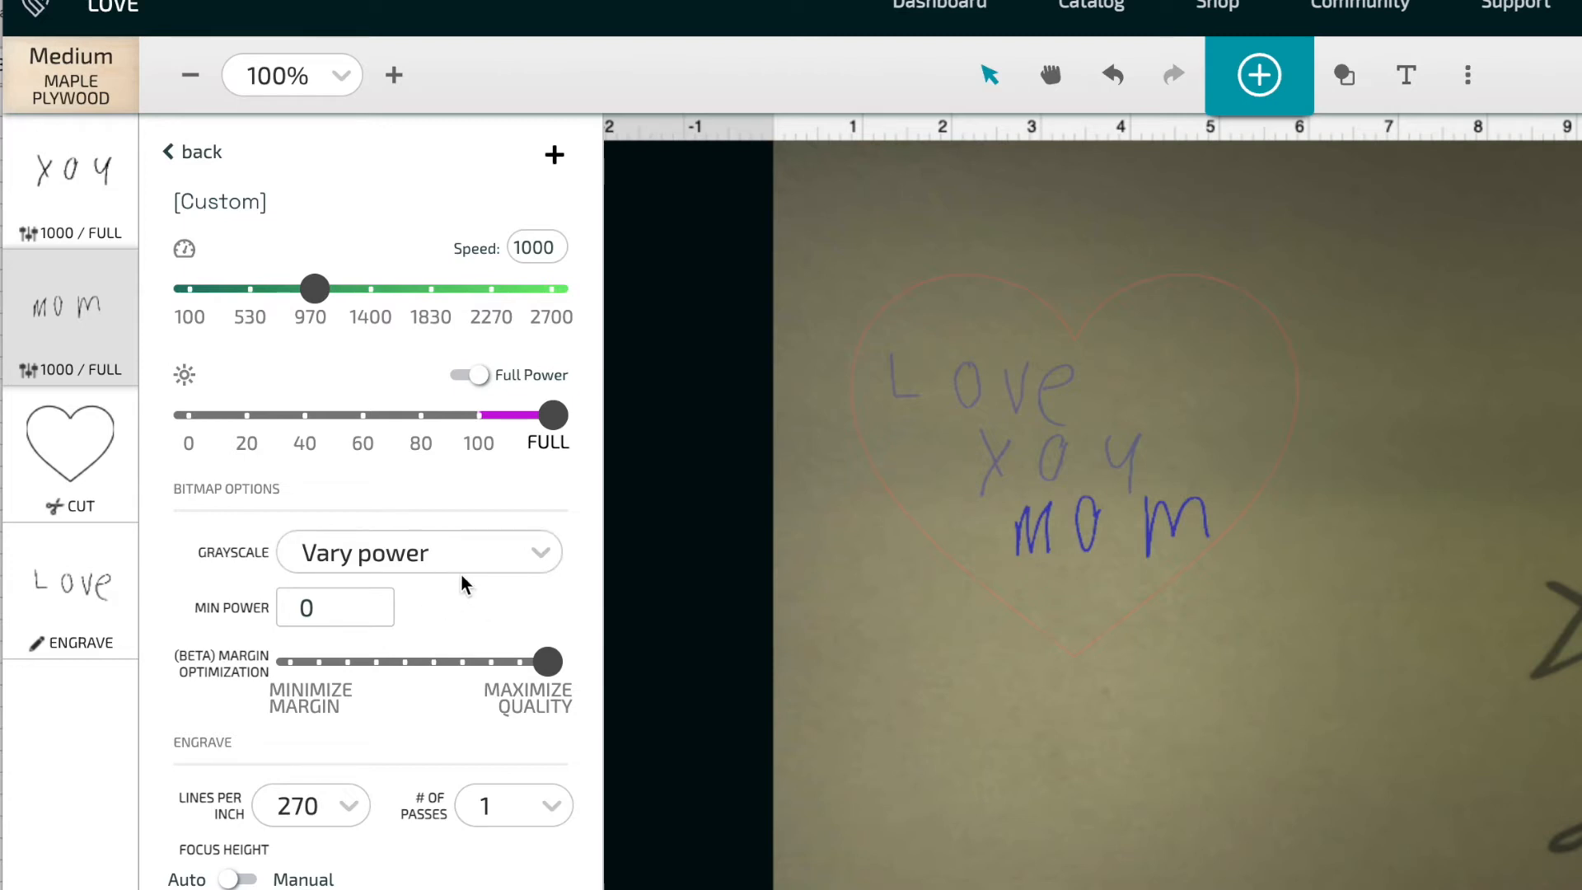
{"action": "mouse_move", "coordinate": [381, 432]}
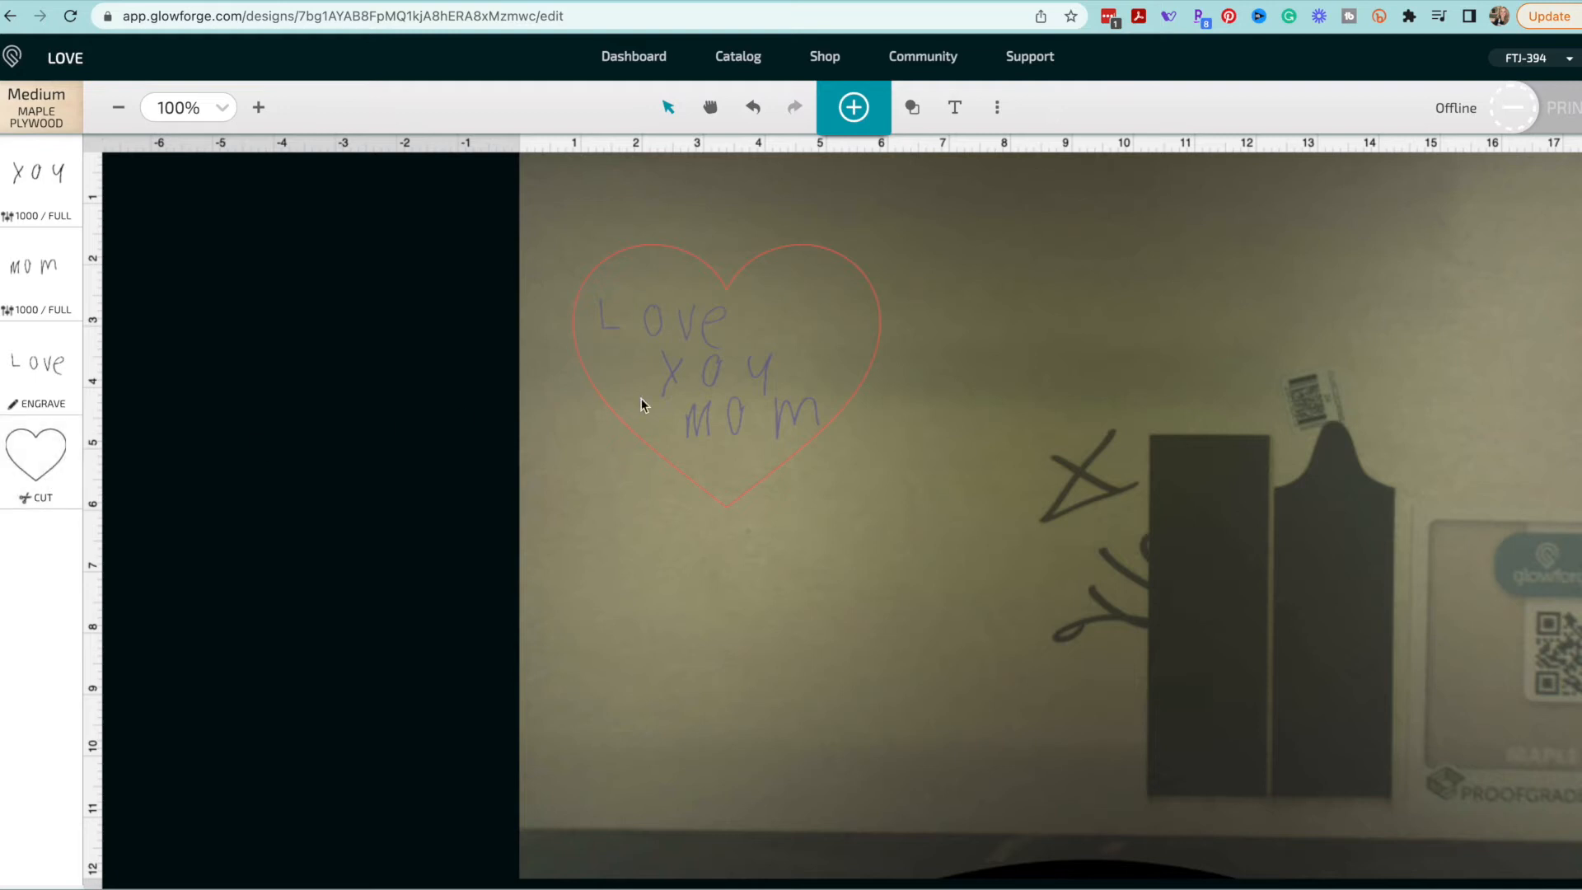
- Zoom to 200% and select the heart with its three words as one design
{"action": "left_click", "coordinate": [259, 108]}
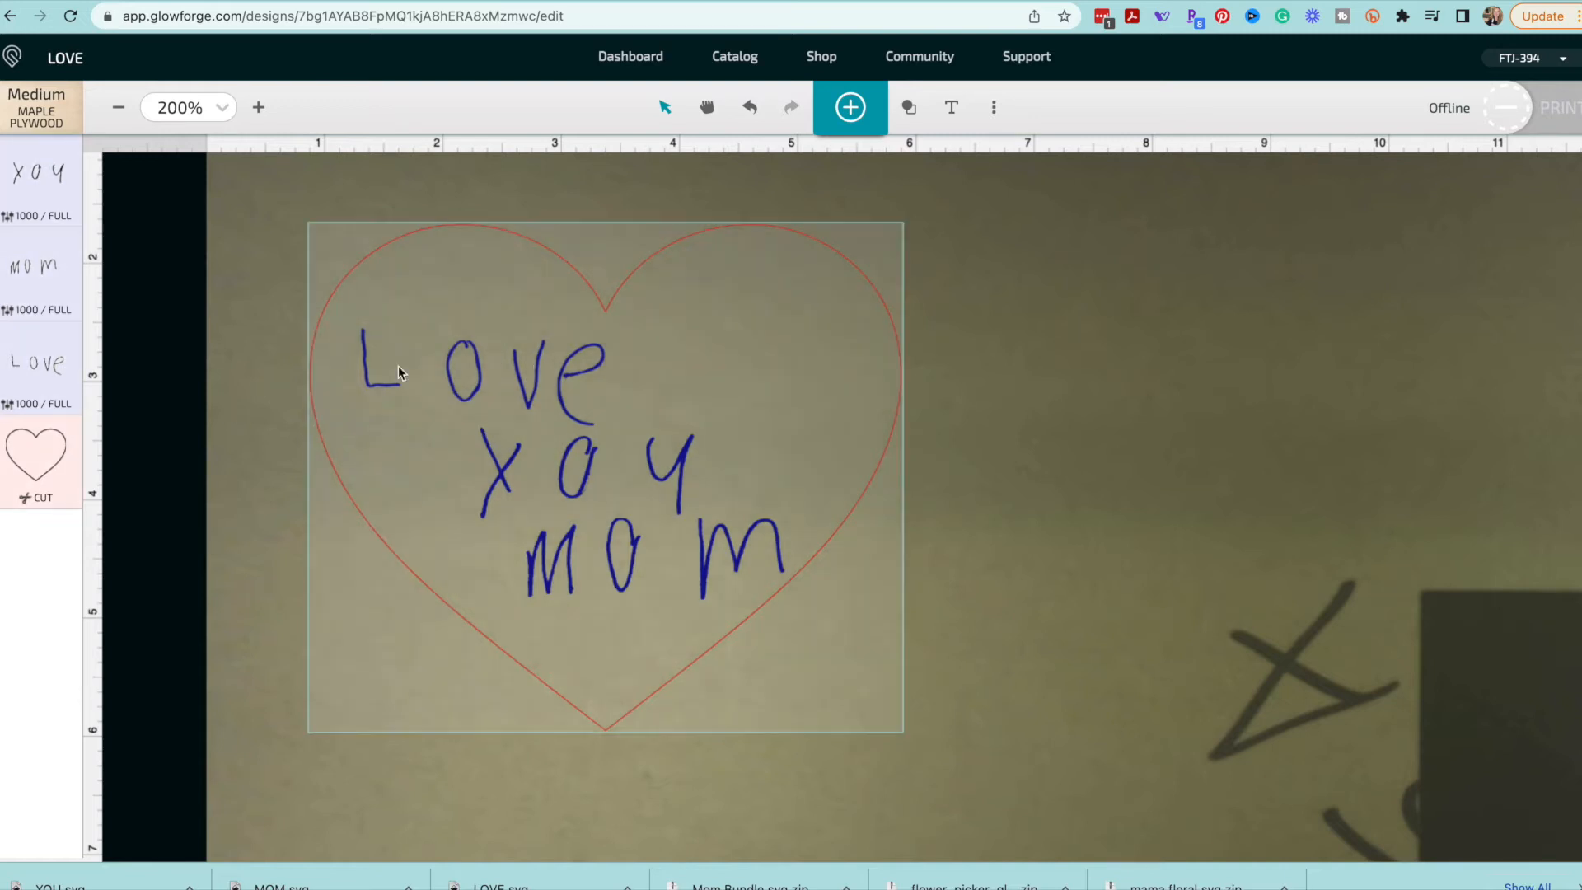
{"action": "left_click", "coordinate": [977, 417]}
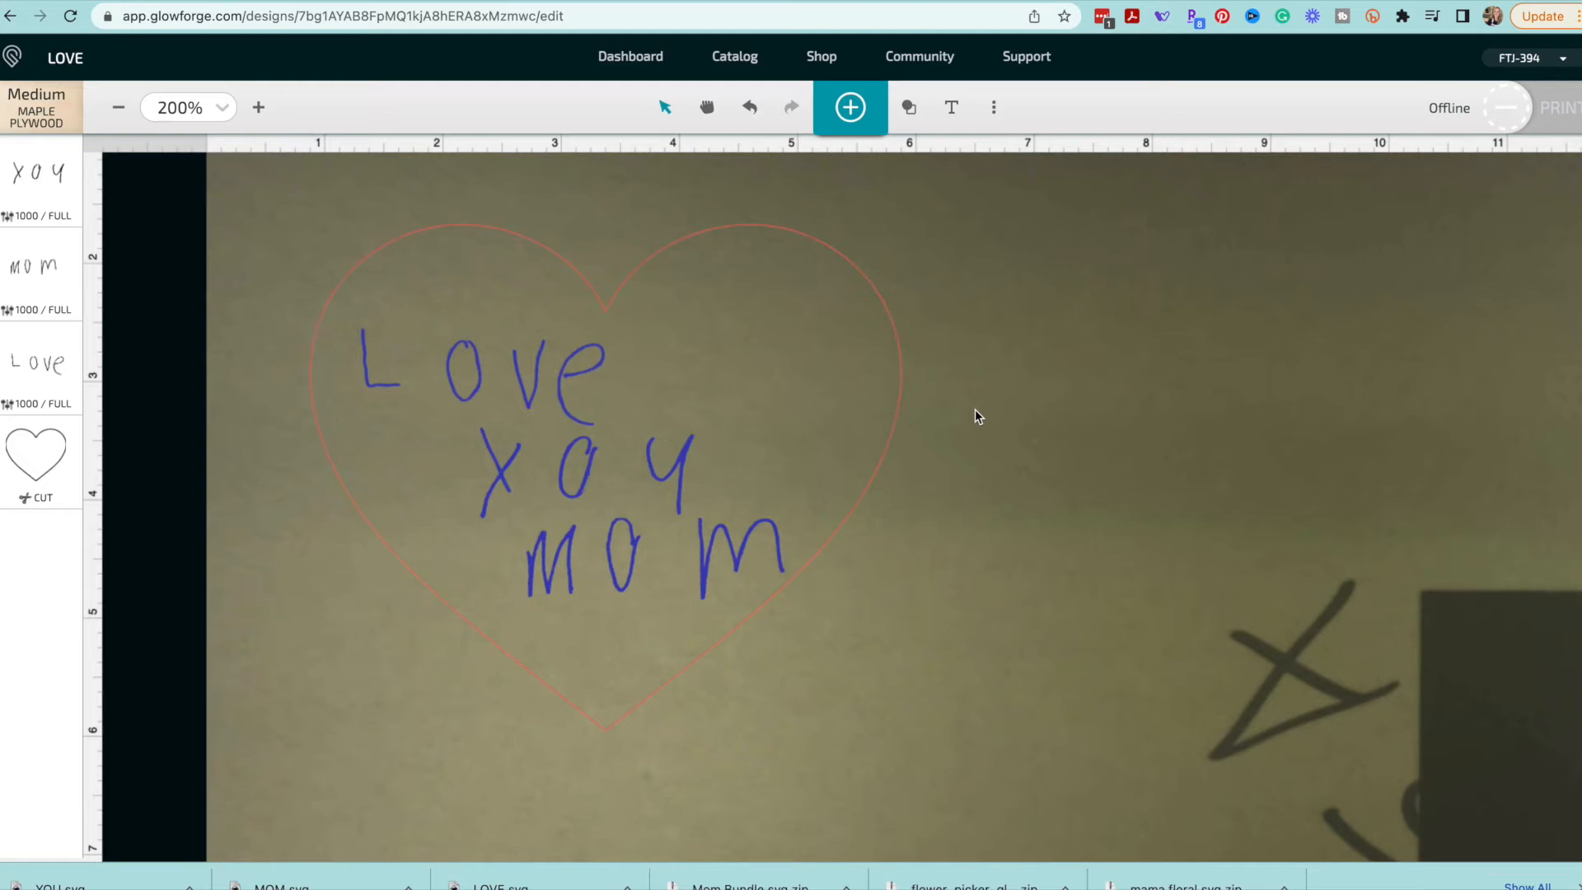
{"action": "mouse_move", "coordinate": [883, 299]}
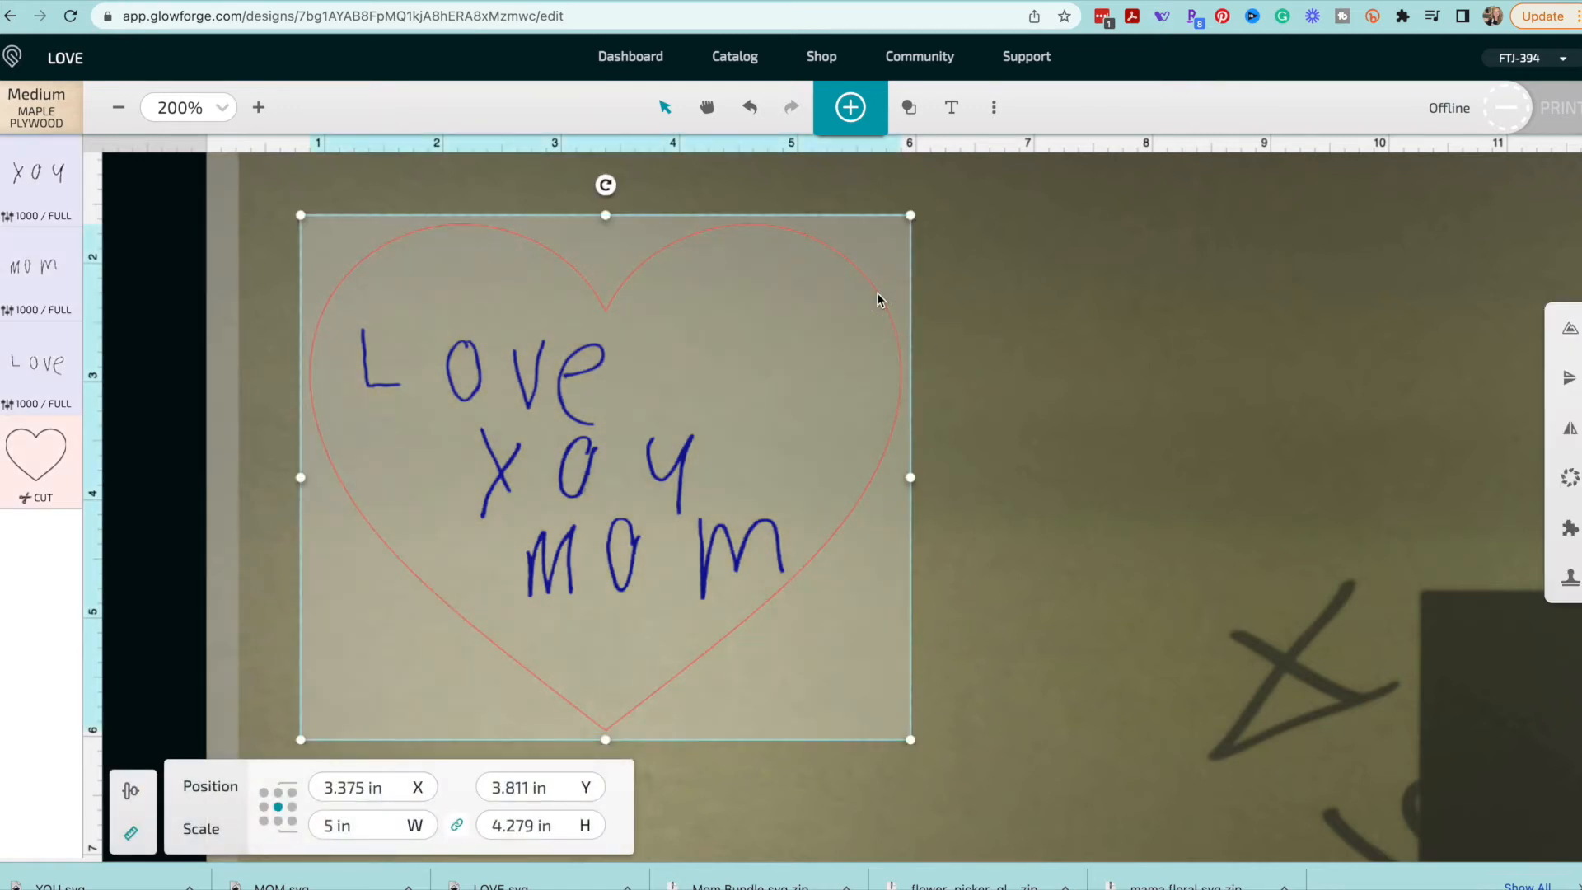
{"action": "mouse_move", "coordinate": [1570, 532]}
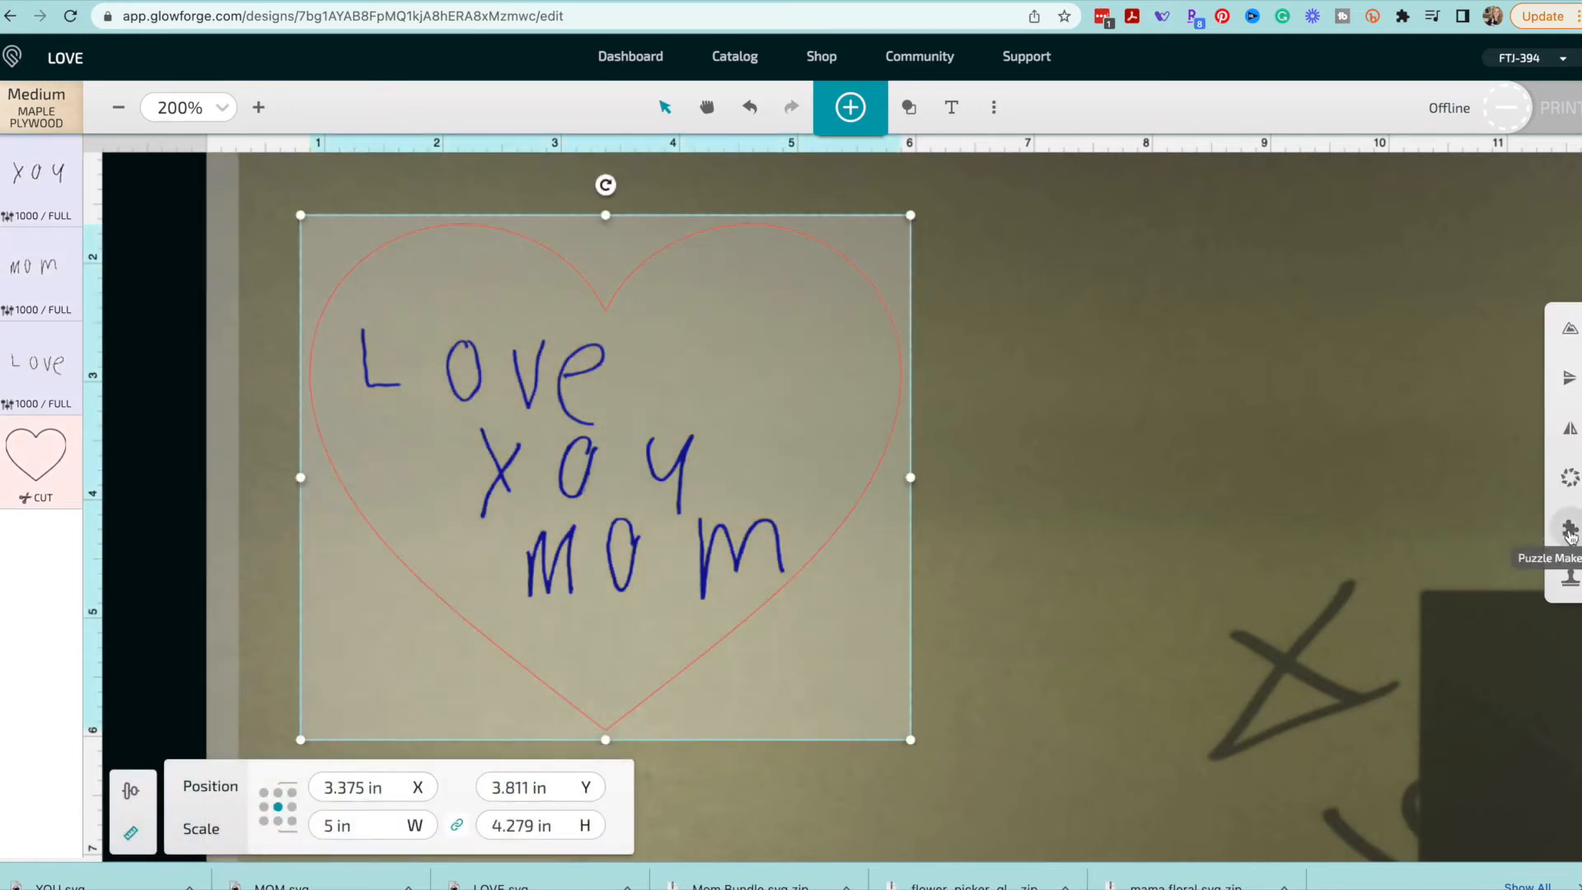
- Generate a 3-by-3 jigsaw puzzle with 0 in padding over the heart in Puzzle Maker
{"action": "left_click", "coordinate": [1569, 532]}
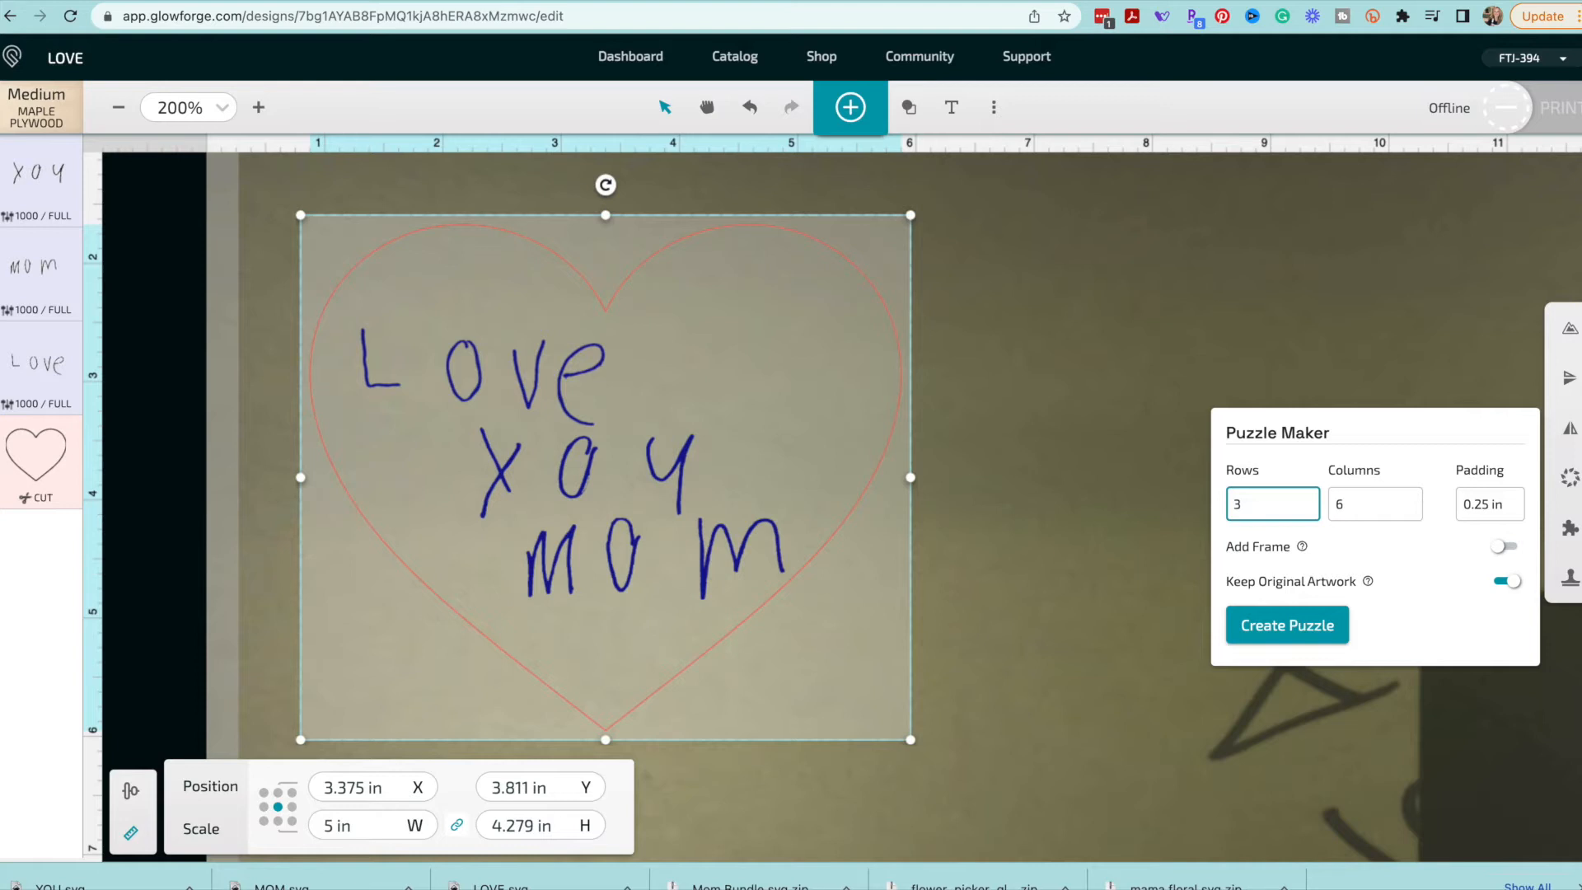
{"action": "left_click", "coordinate": [1374, 505]}
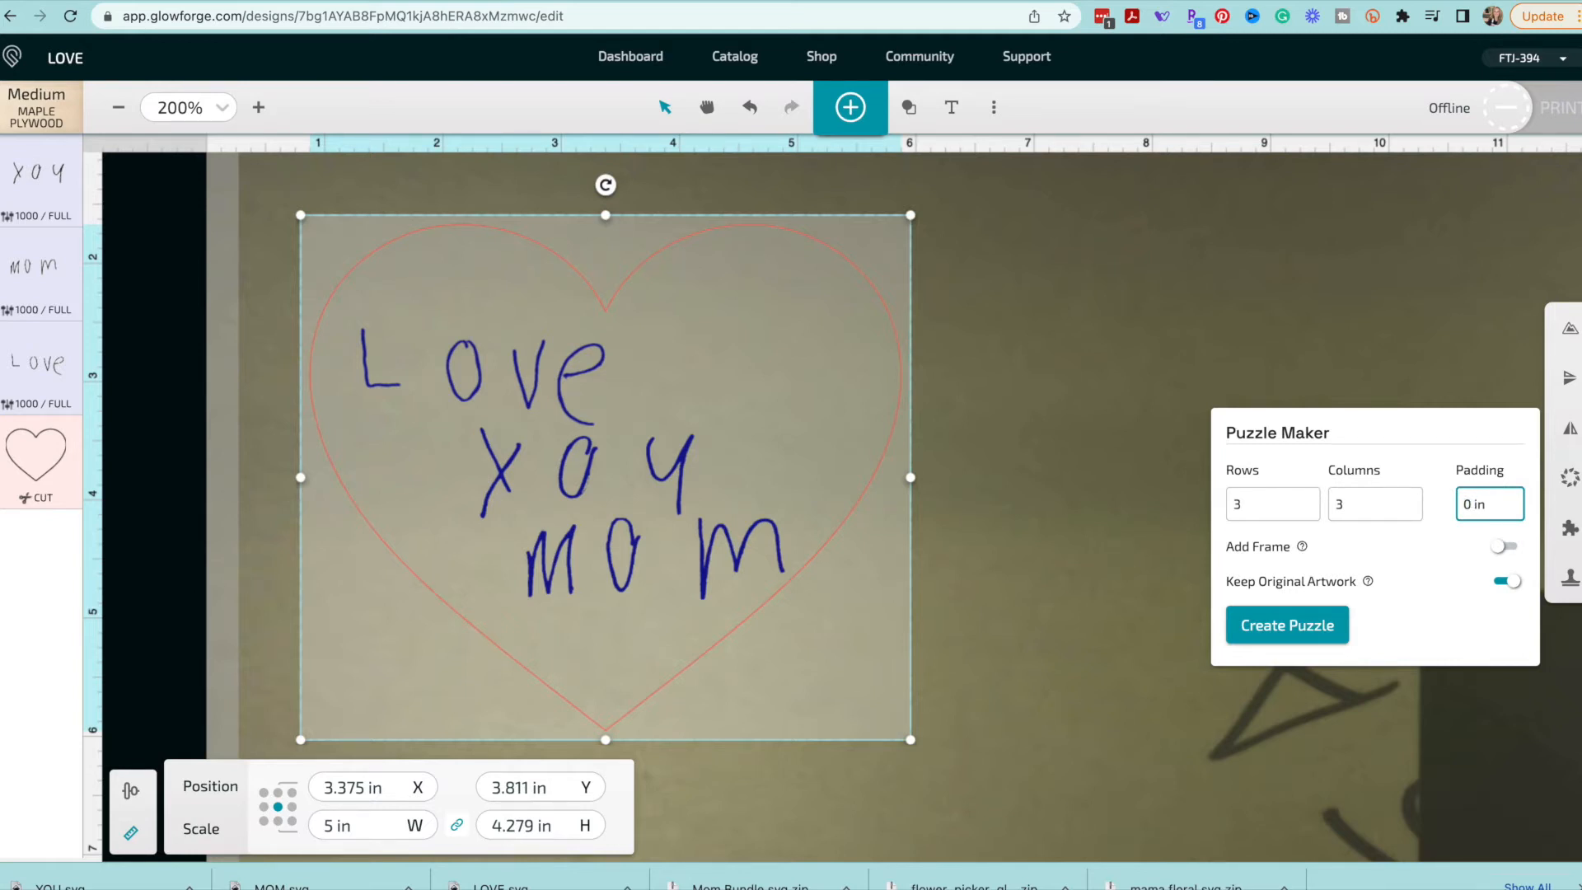
{"action": "left_click", "coordinate": [1287, 625]}
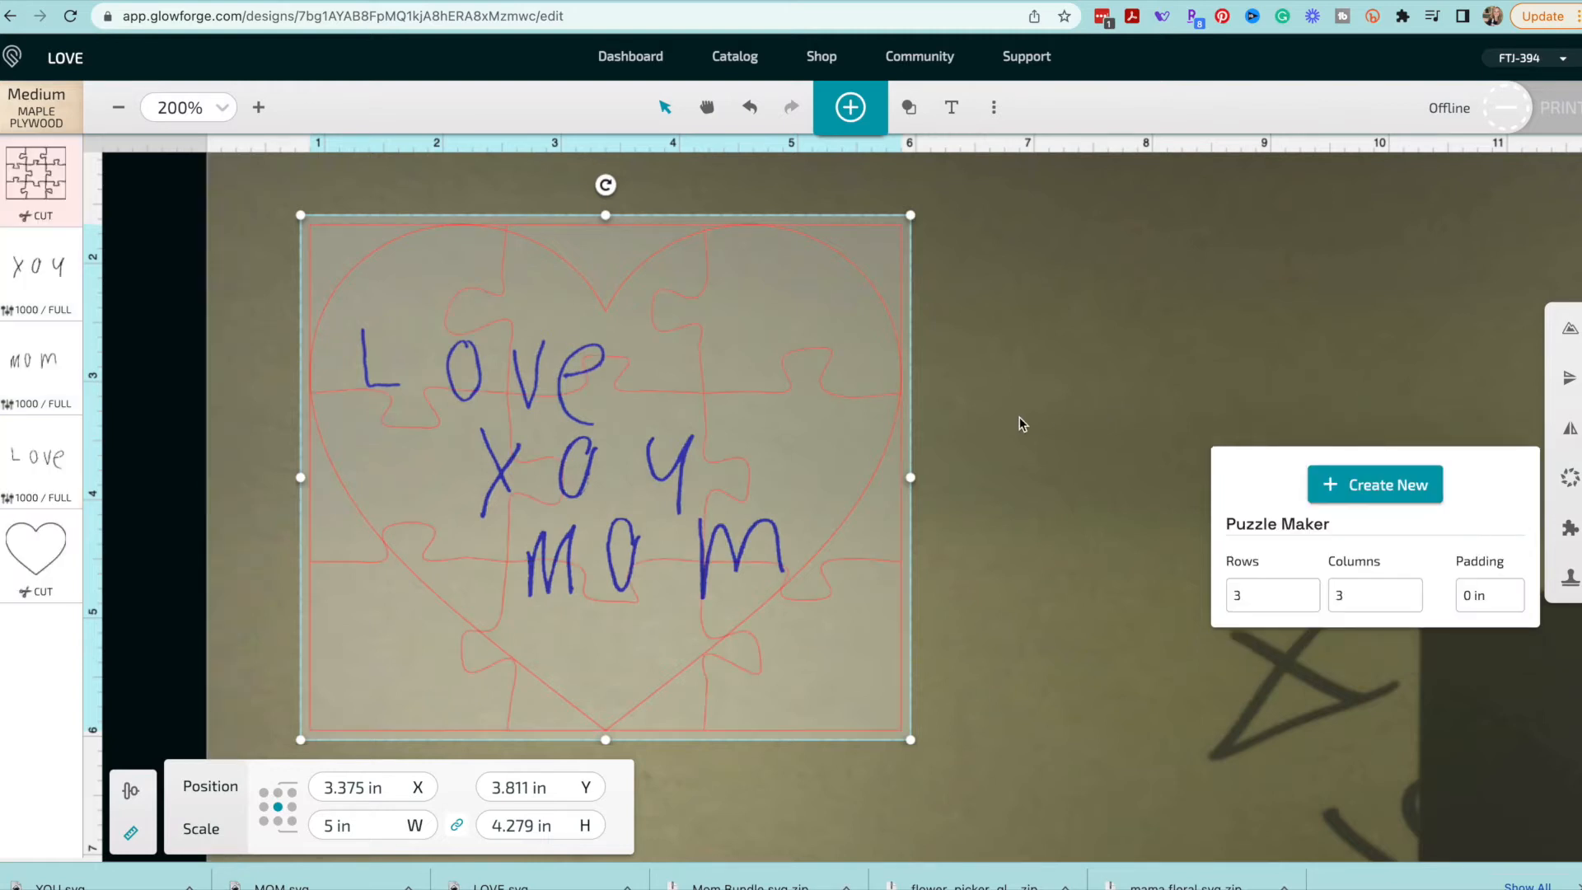
{"action": "mouse_move", "coordinate": [663, 442]}
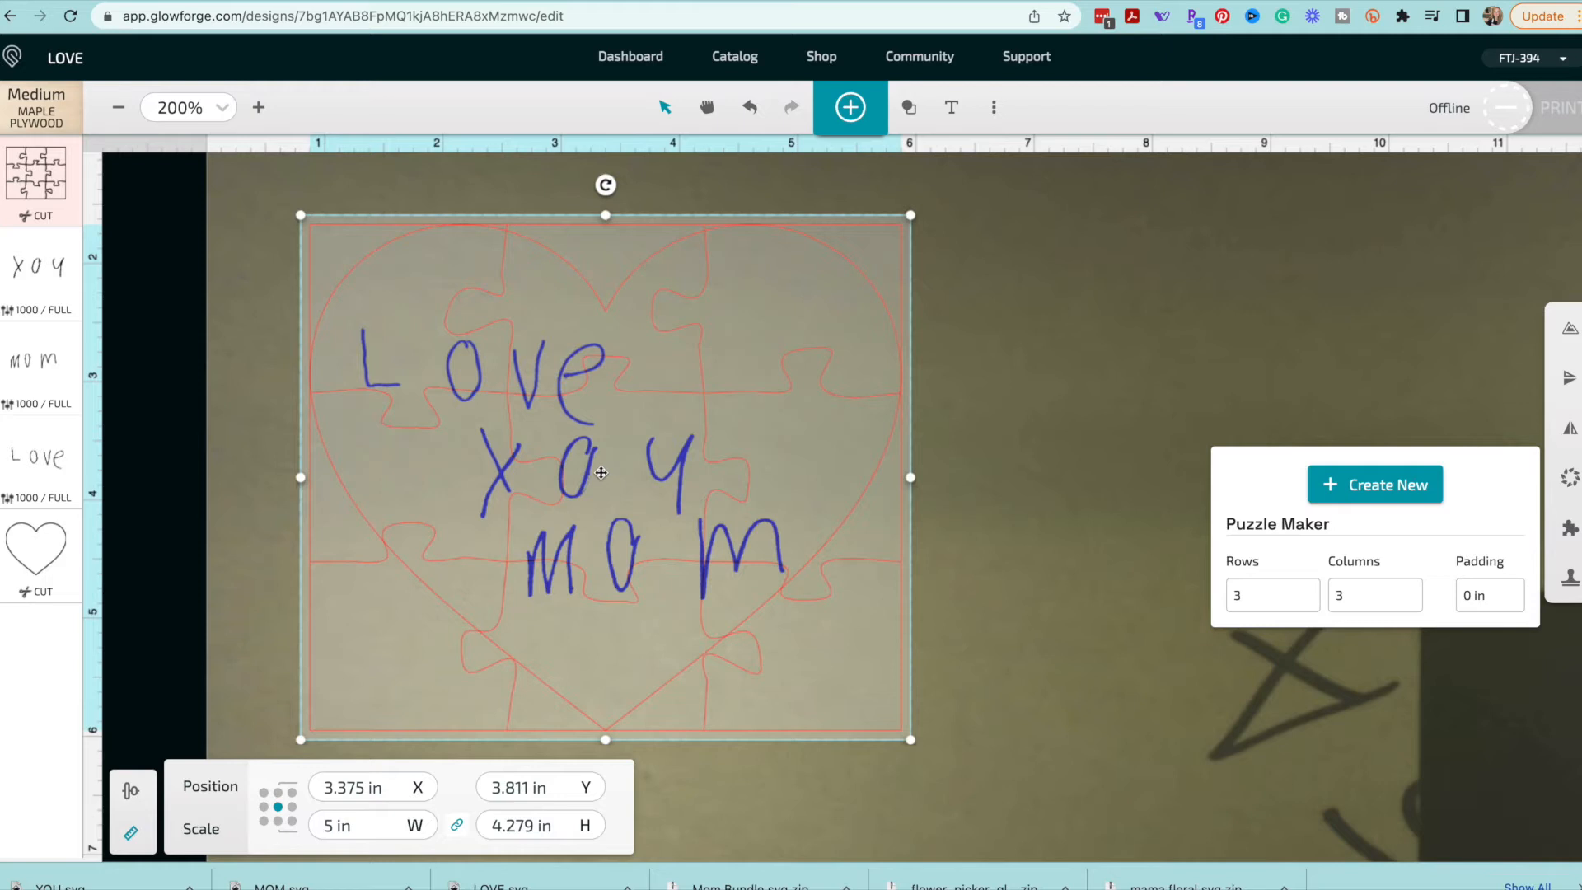
{"action": "mouse_move", "coordinate": [739, 371]}
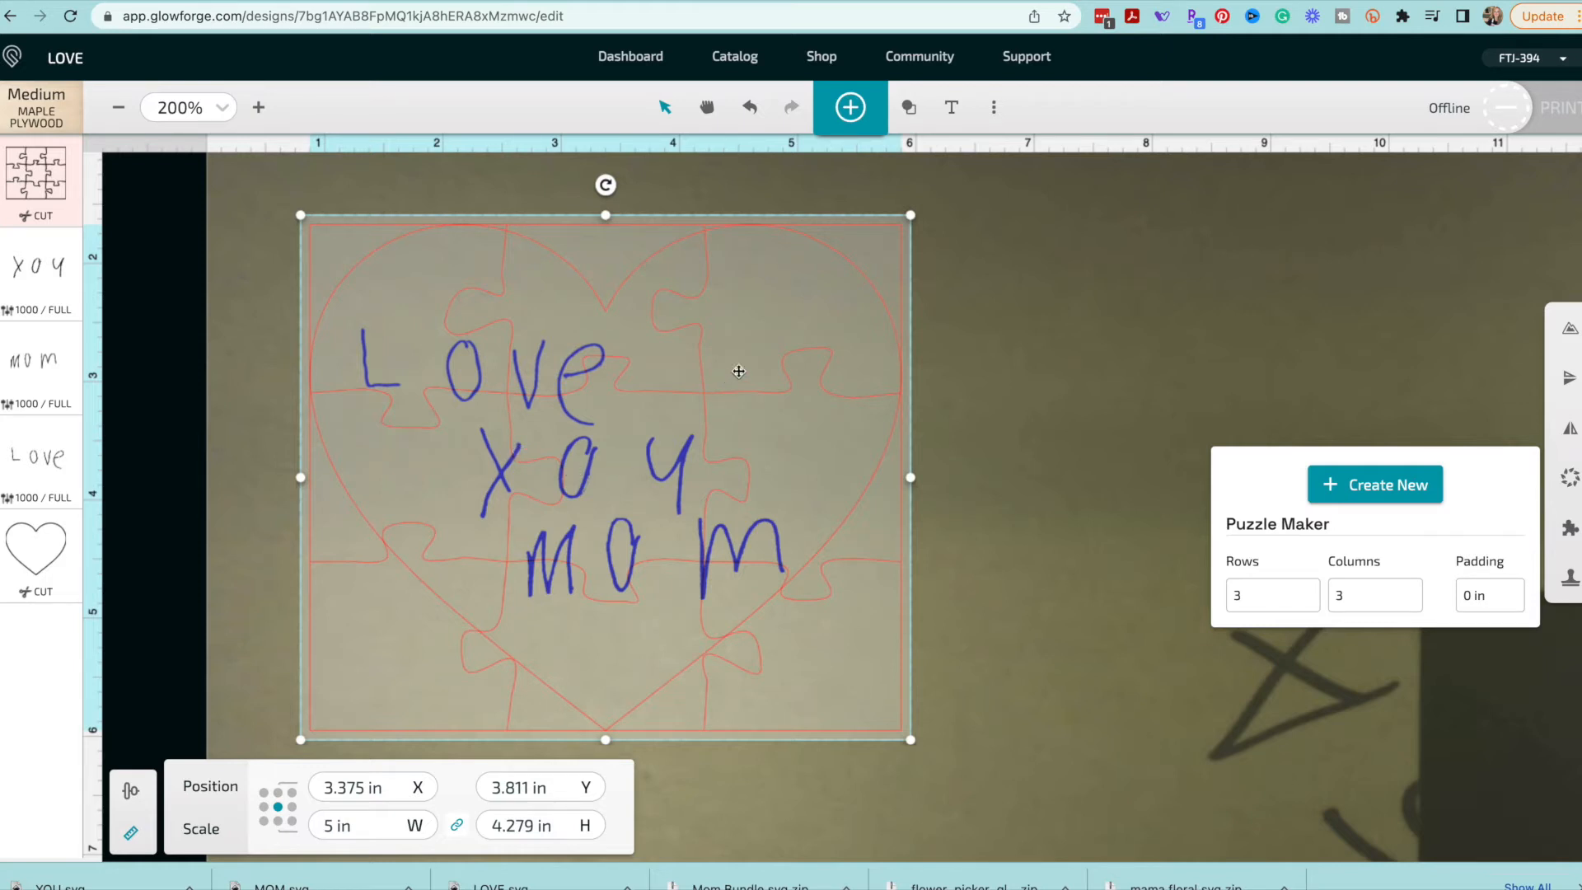
{"action": "mouse_move", "coordinate": [794, 268]}
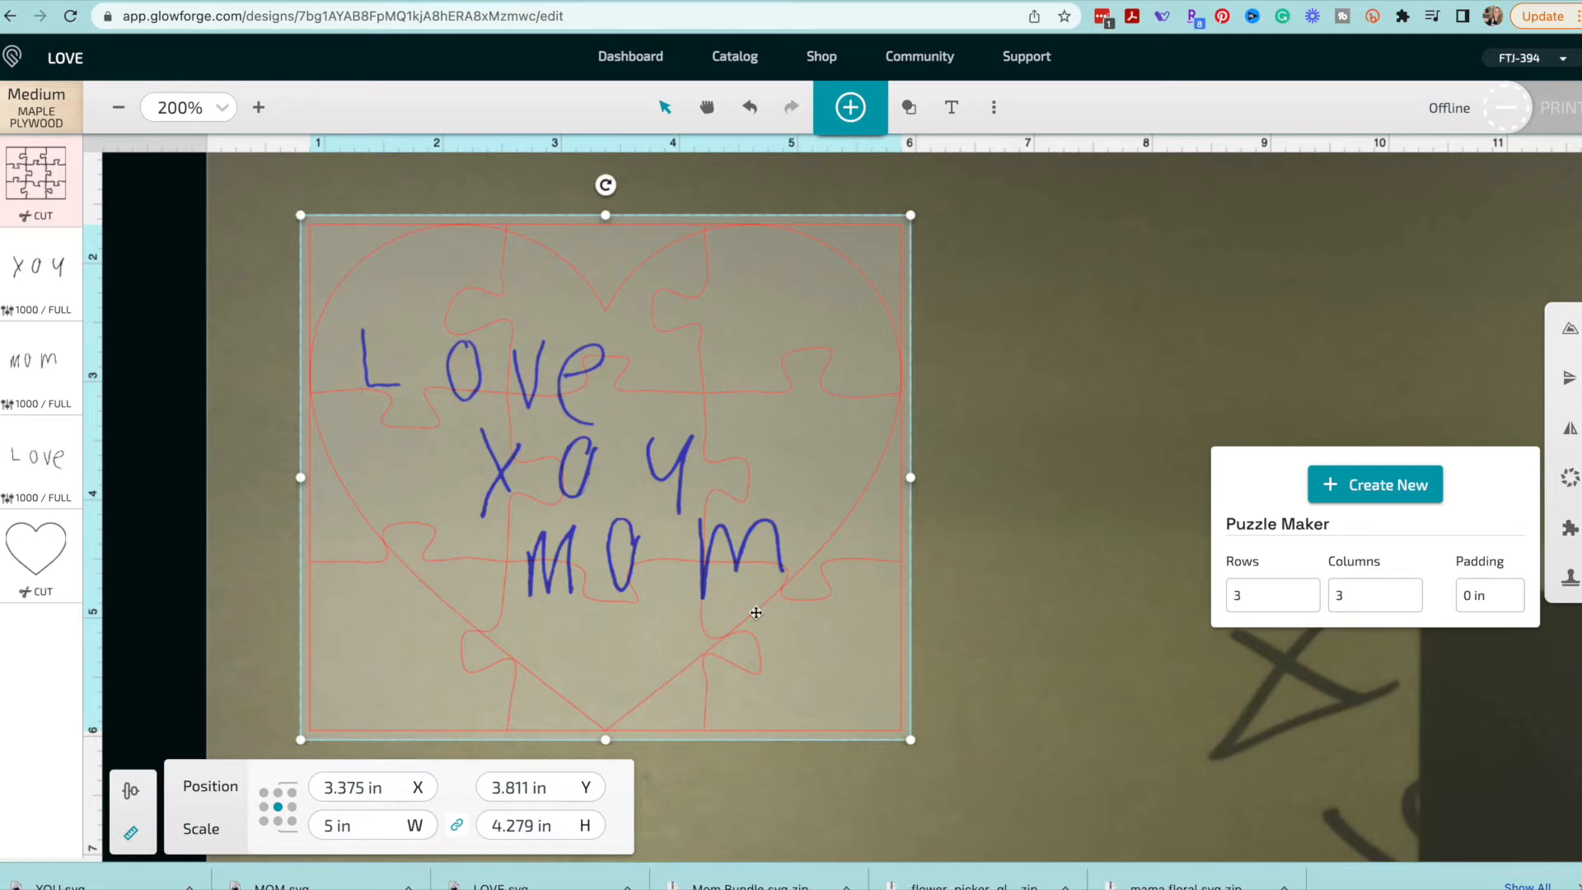
{"action": "mouse_move", "coordinate": [699, 577]}
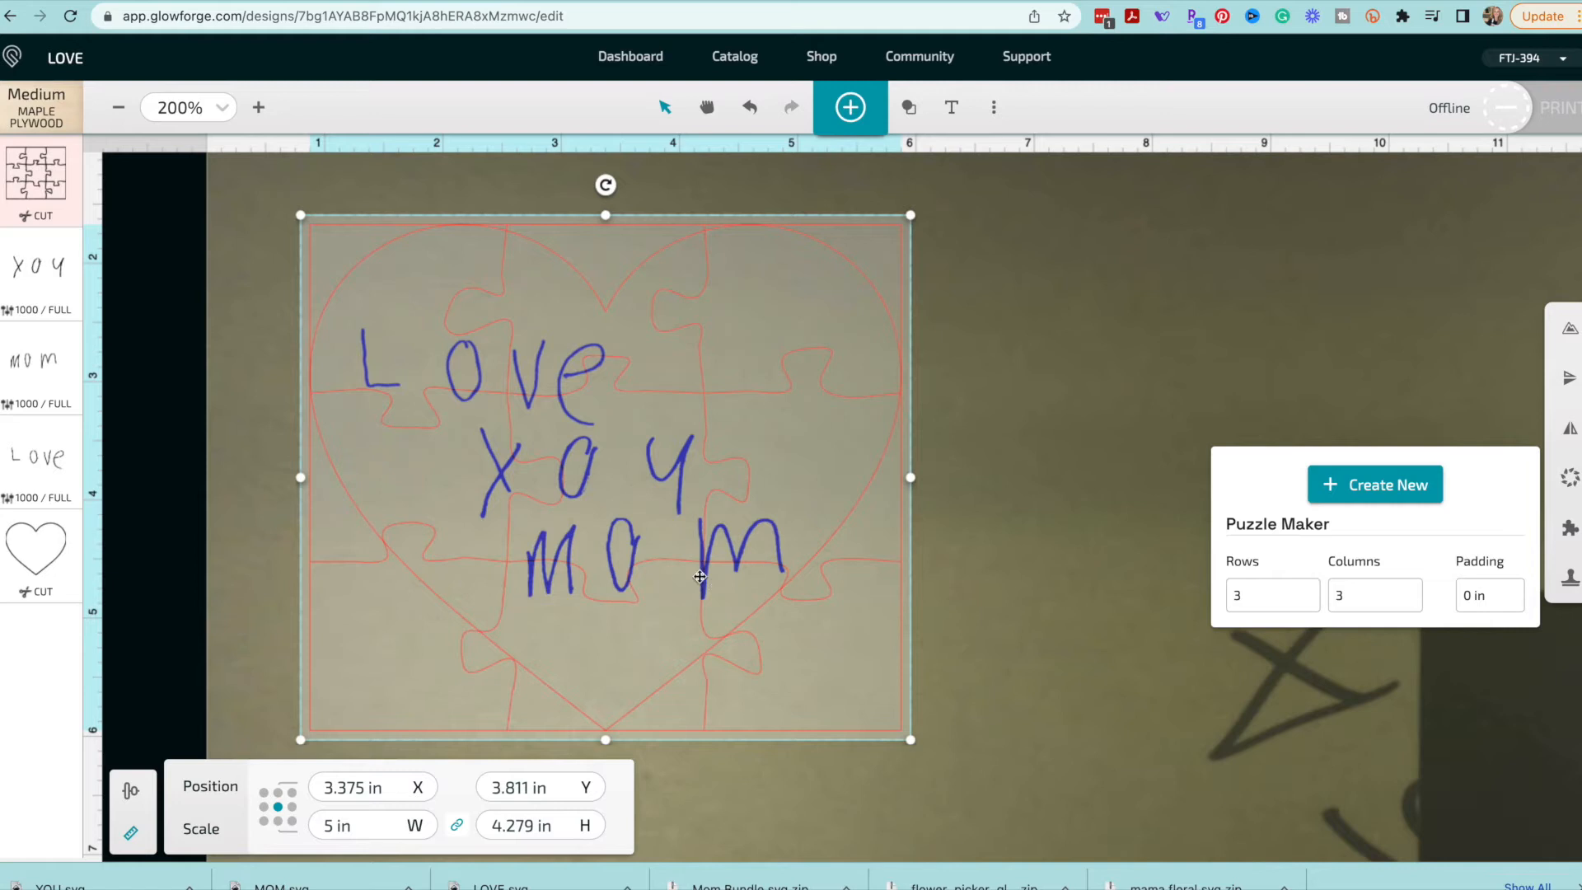
{"action": "mouse_move", "coordinate": [665, 586]}
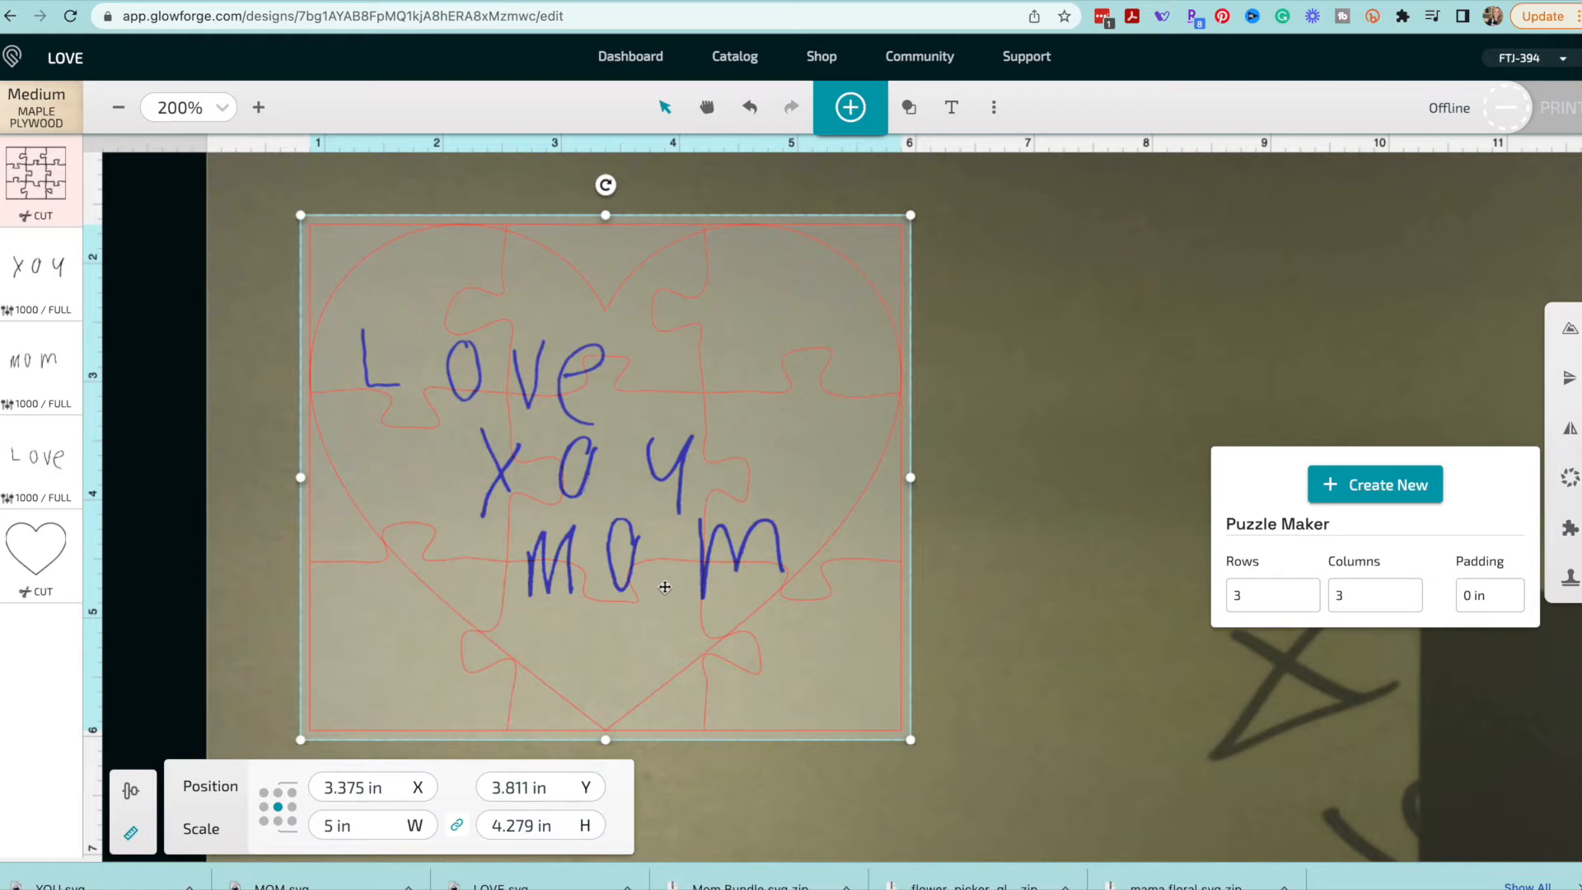
{"action": "mouse_move", "coordinate": [576, 389]}
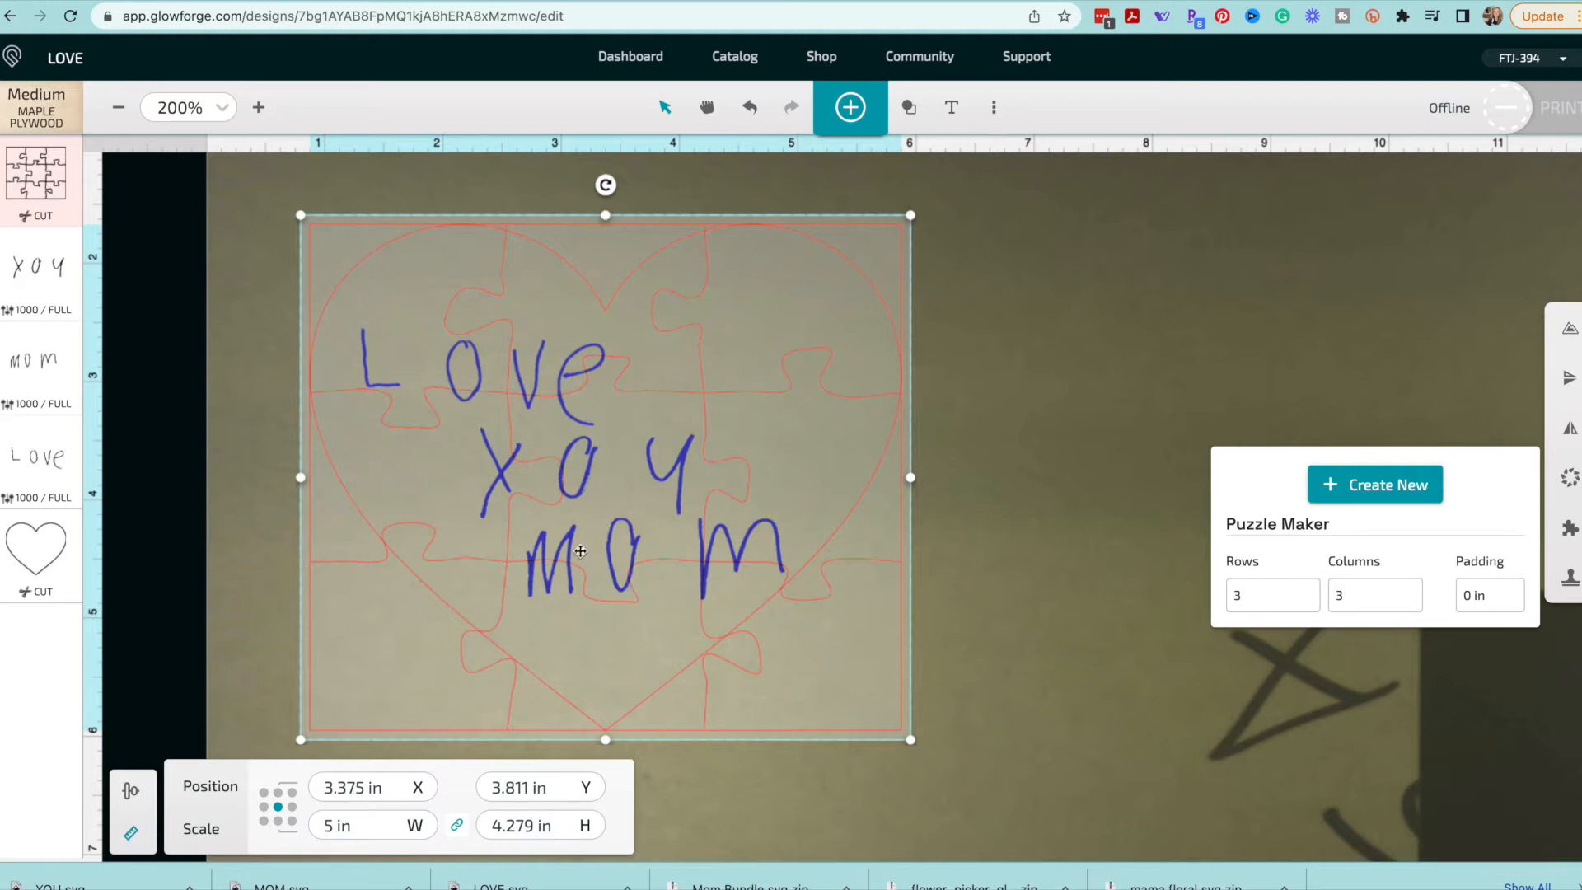
{"action": "mouse_move", "coordinate": [870, 547]}
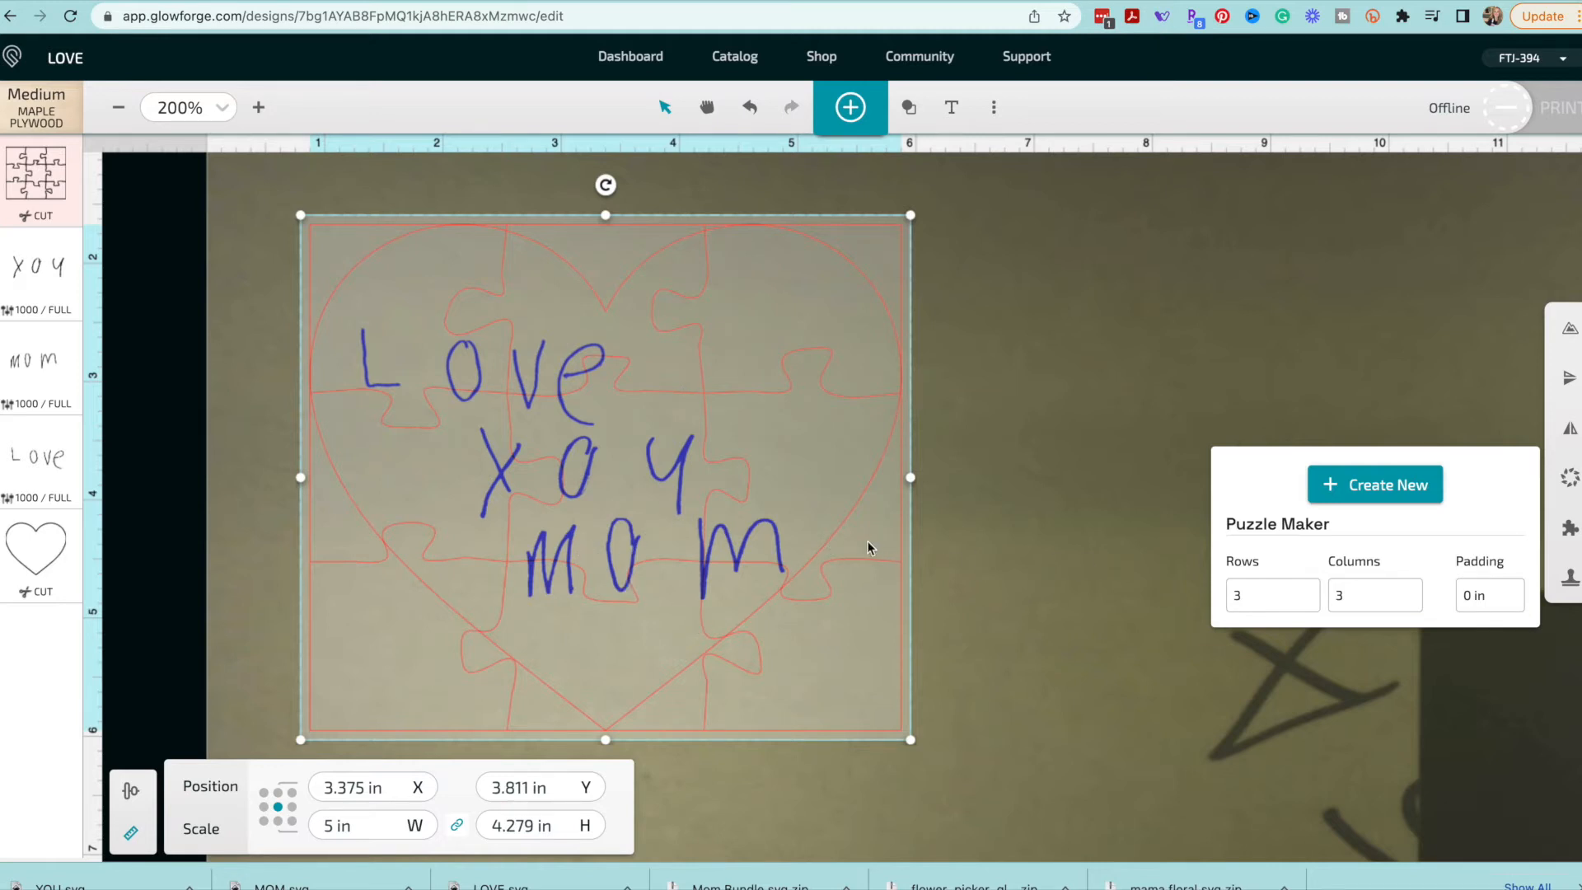
{"action": "mouse_move", "coordinate": [1116, 633]}
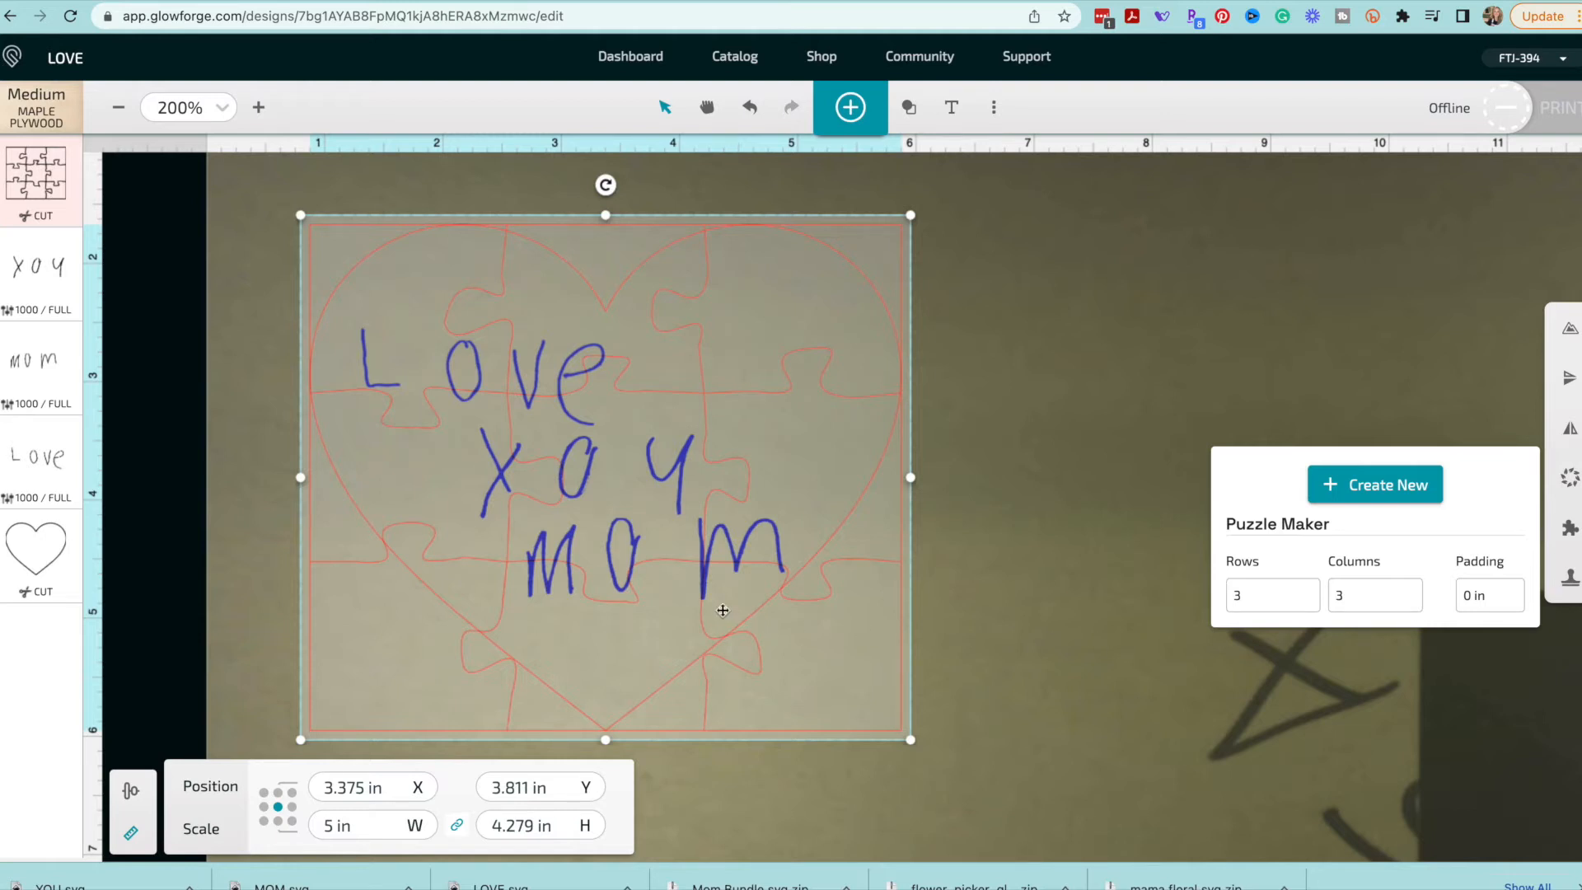
{"action": "mouse_move", "coordinate": [1025, 346]}
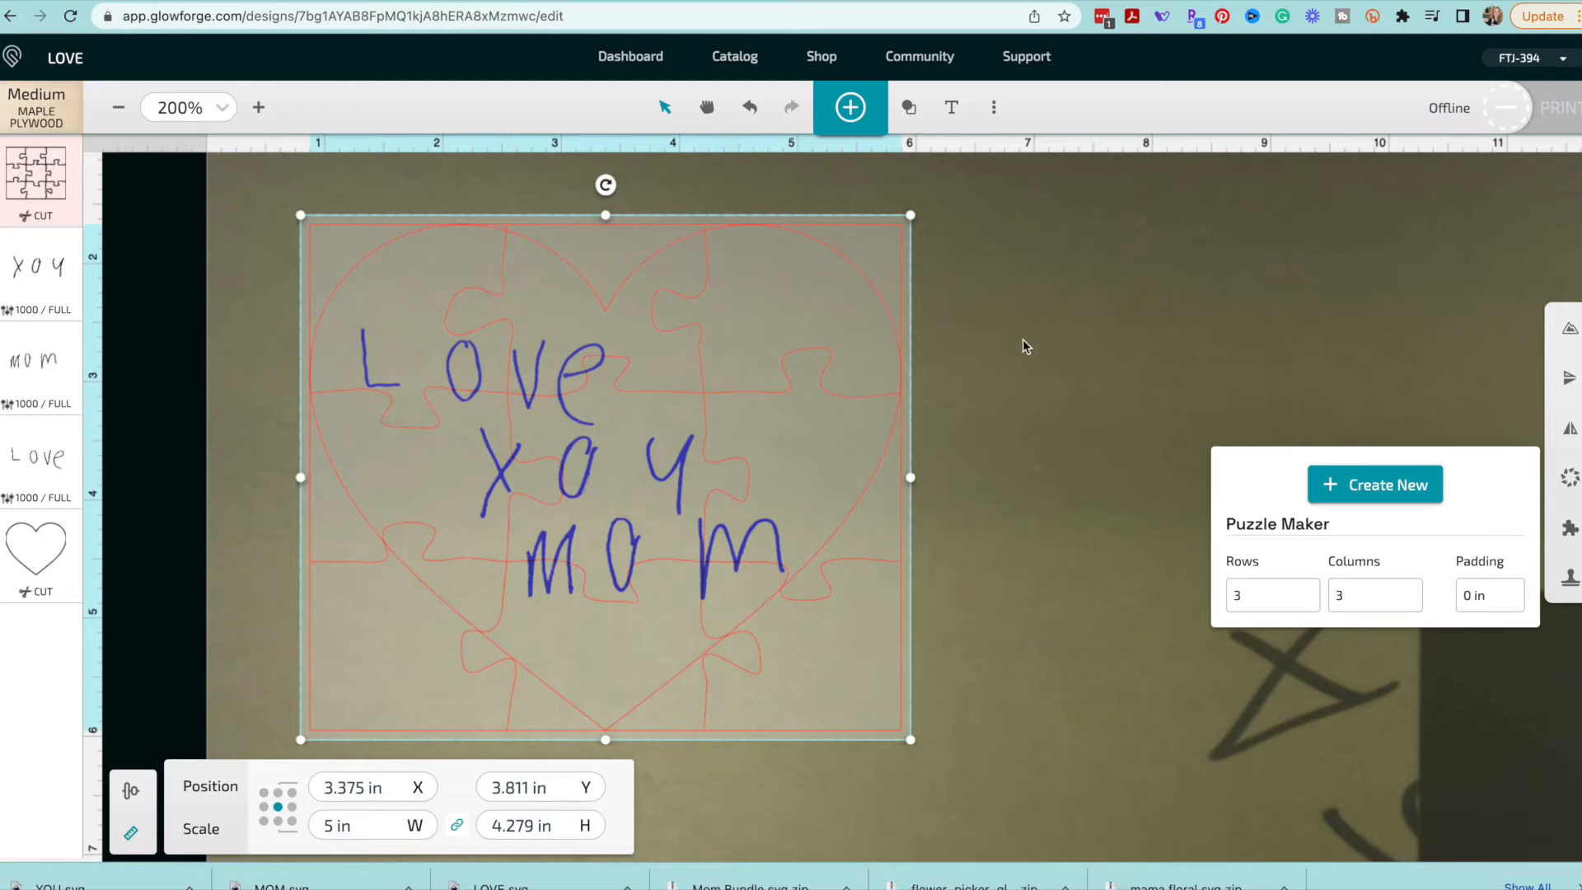
- Close the puzzle generator and deselect the heart design
{"action": "left_click", "coordinate": [40, 179]}
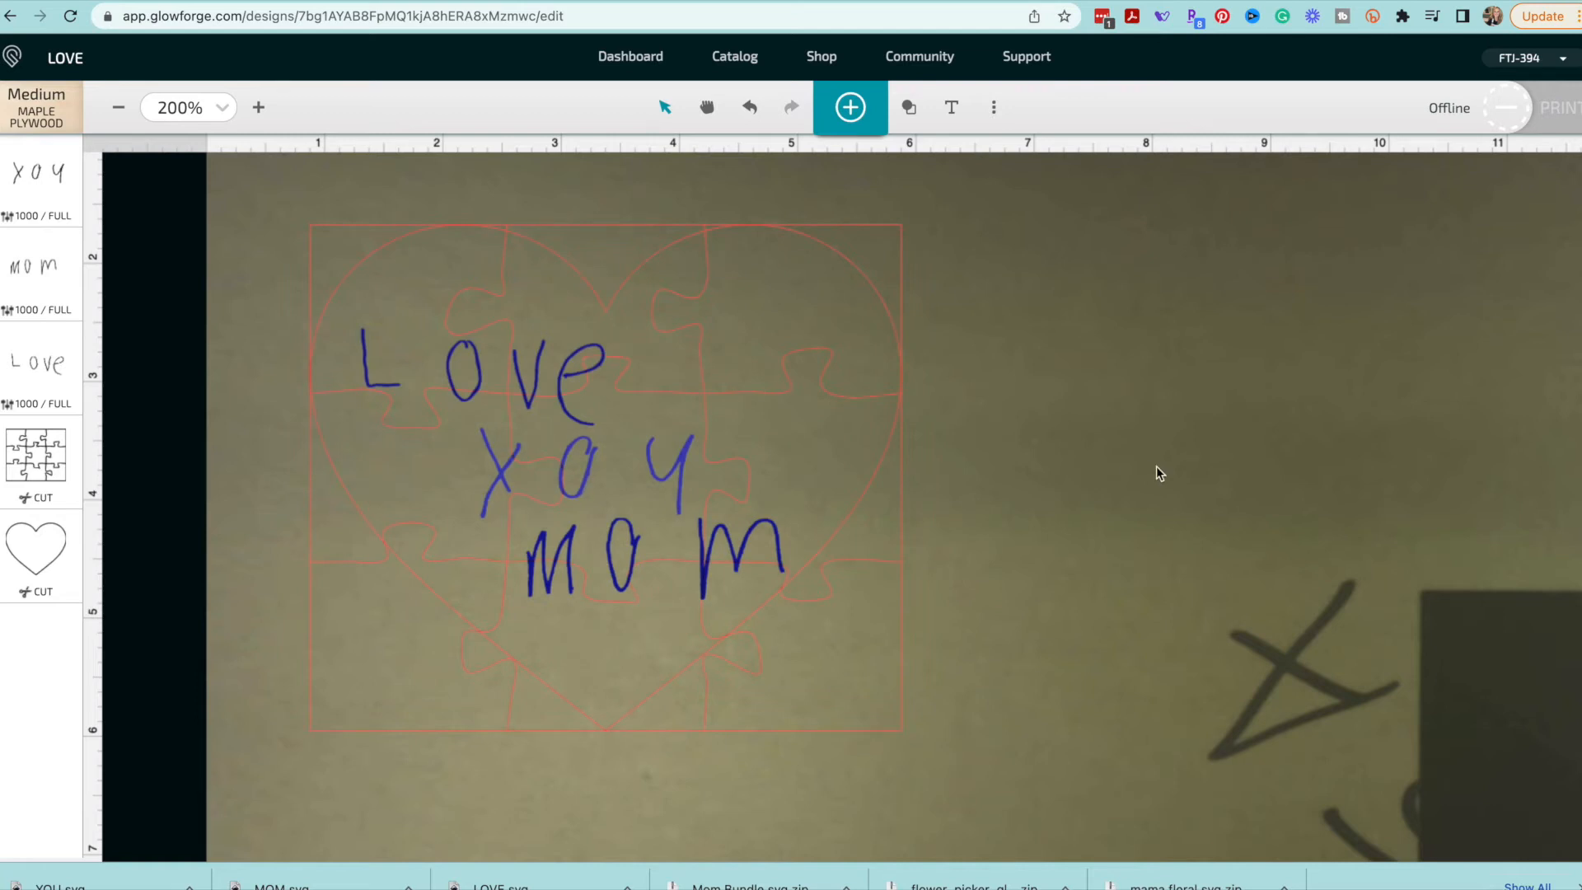
{"action": "mouse_move", "coordinate": [949, 381]}
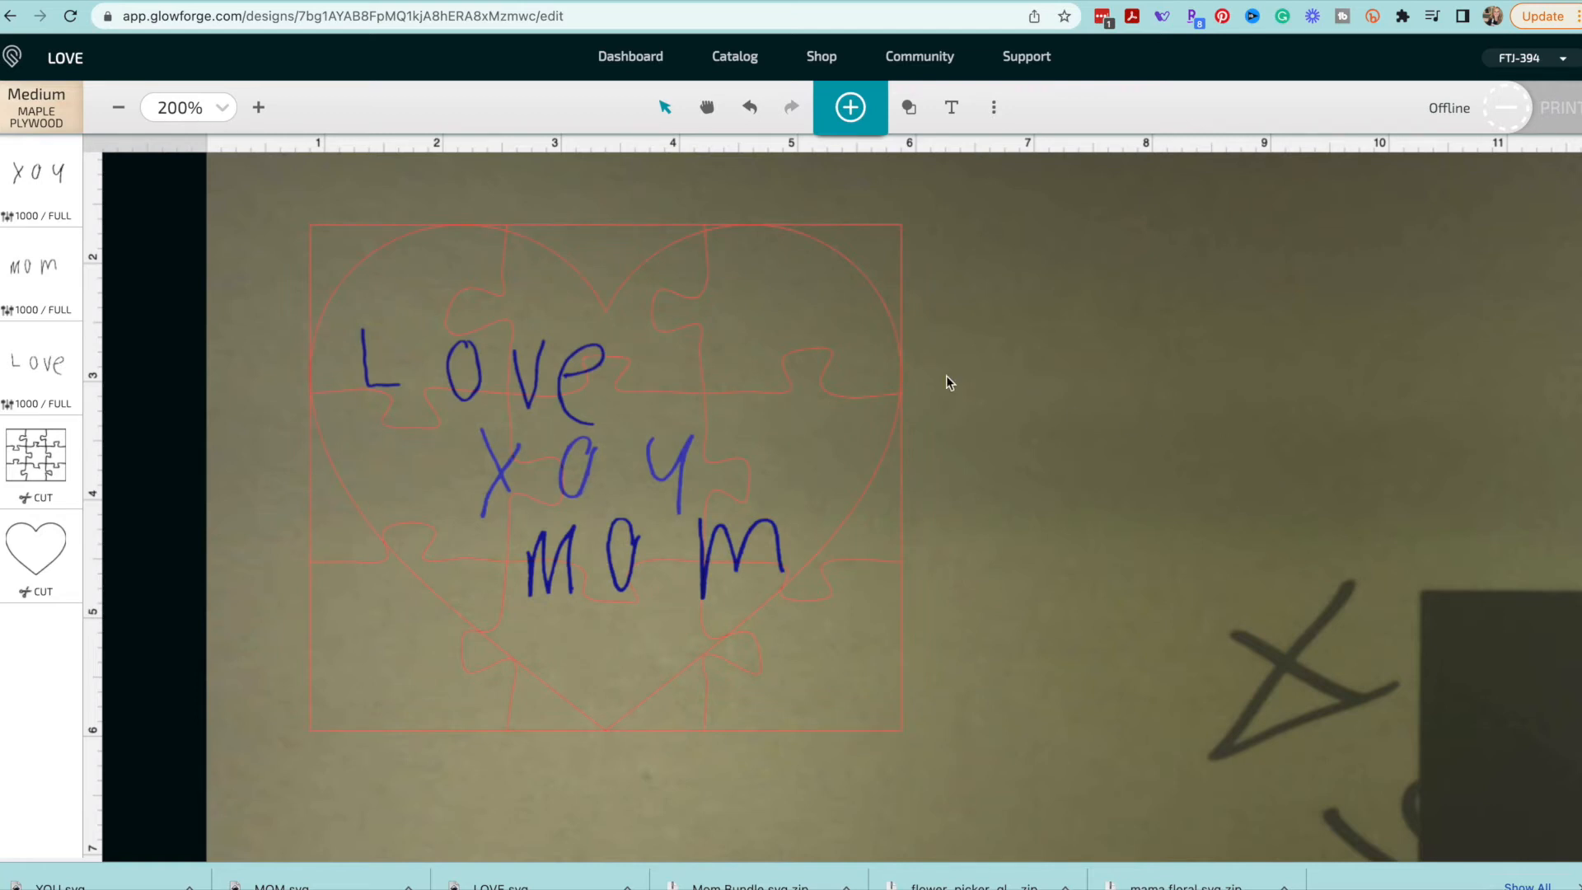
{"action": "left_click", "coordinate": [119, 107]}
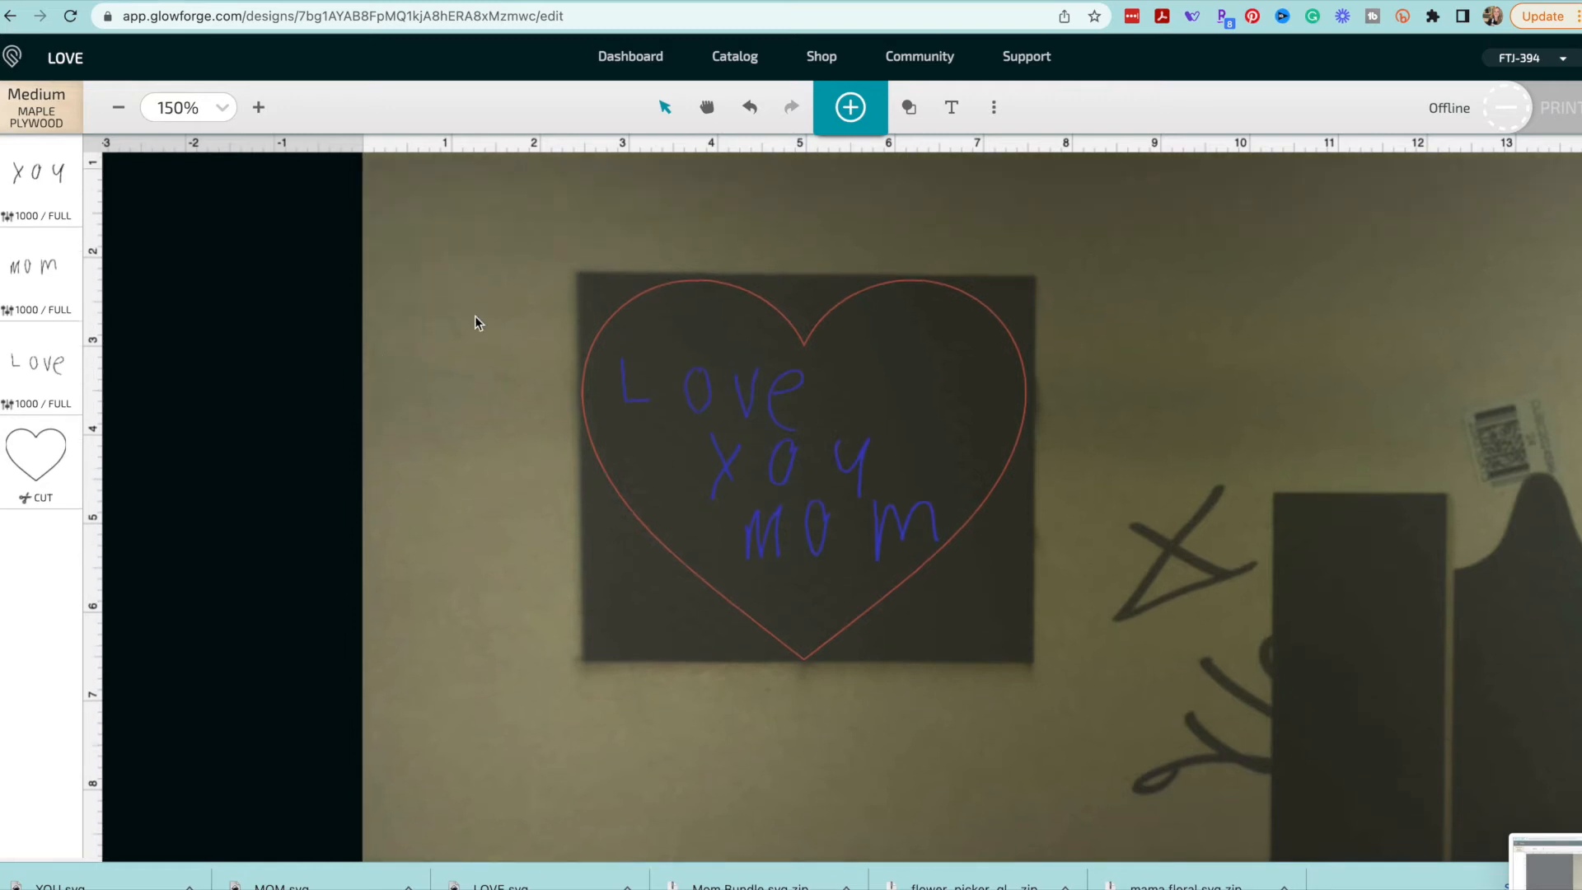
- Add a rectangle frame around the heart and size it 7 in wide by 6 in high, unlinking width and height
{"action": "left_click", "coordinate": [909, 107]}
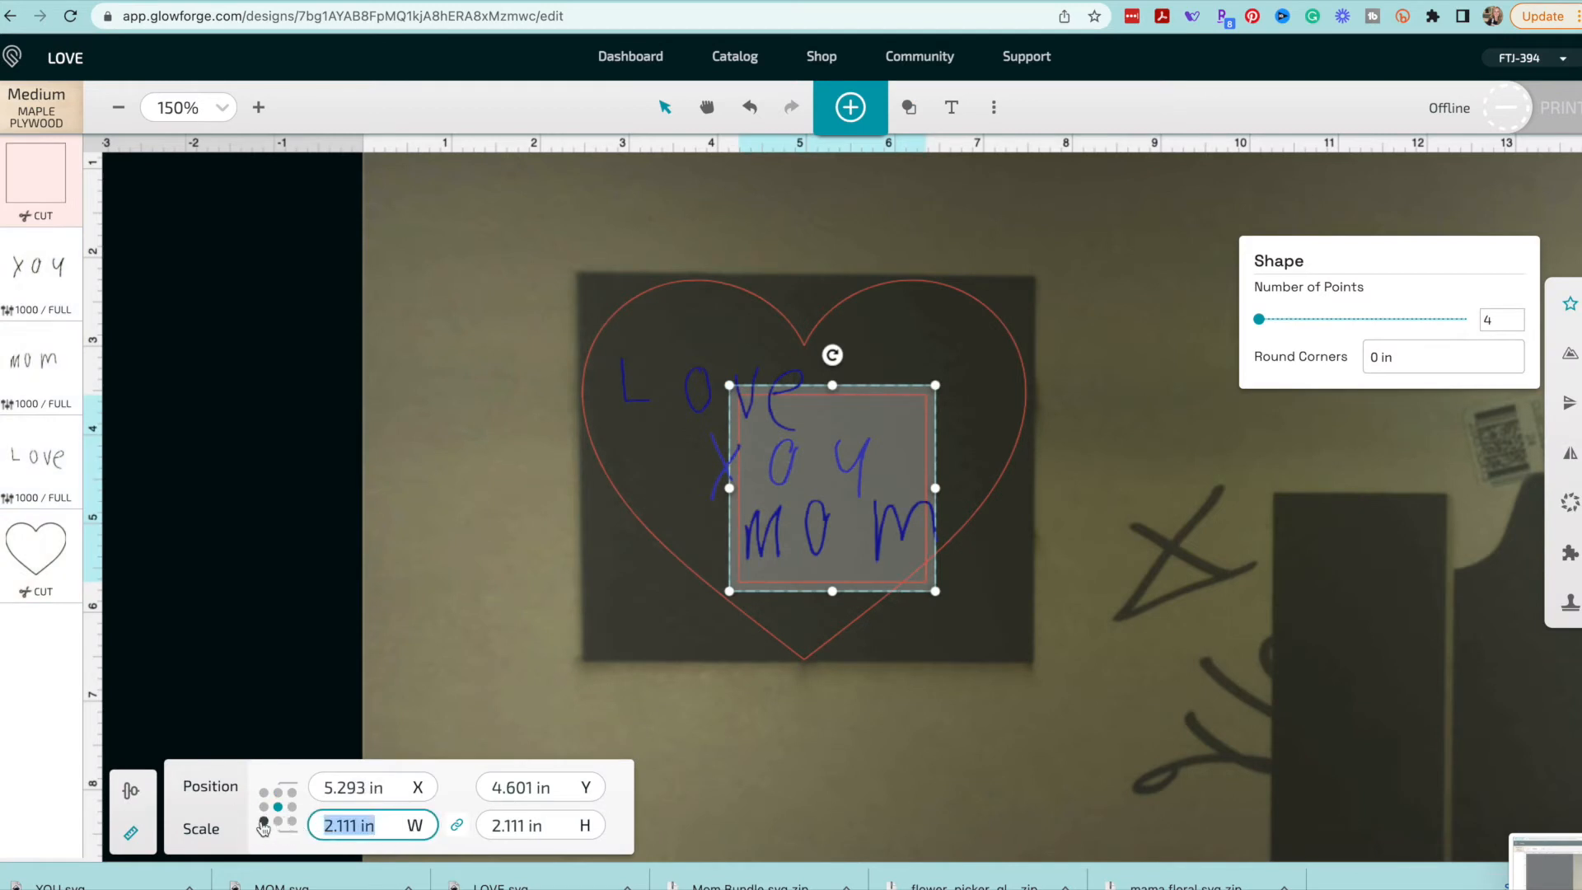
{"action": "type", "text": "6 in"}
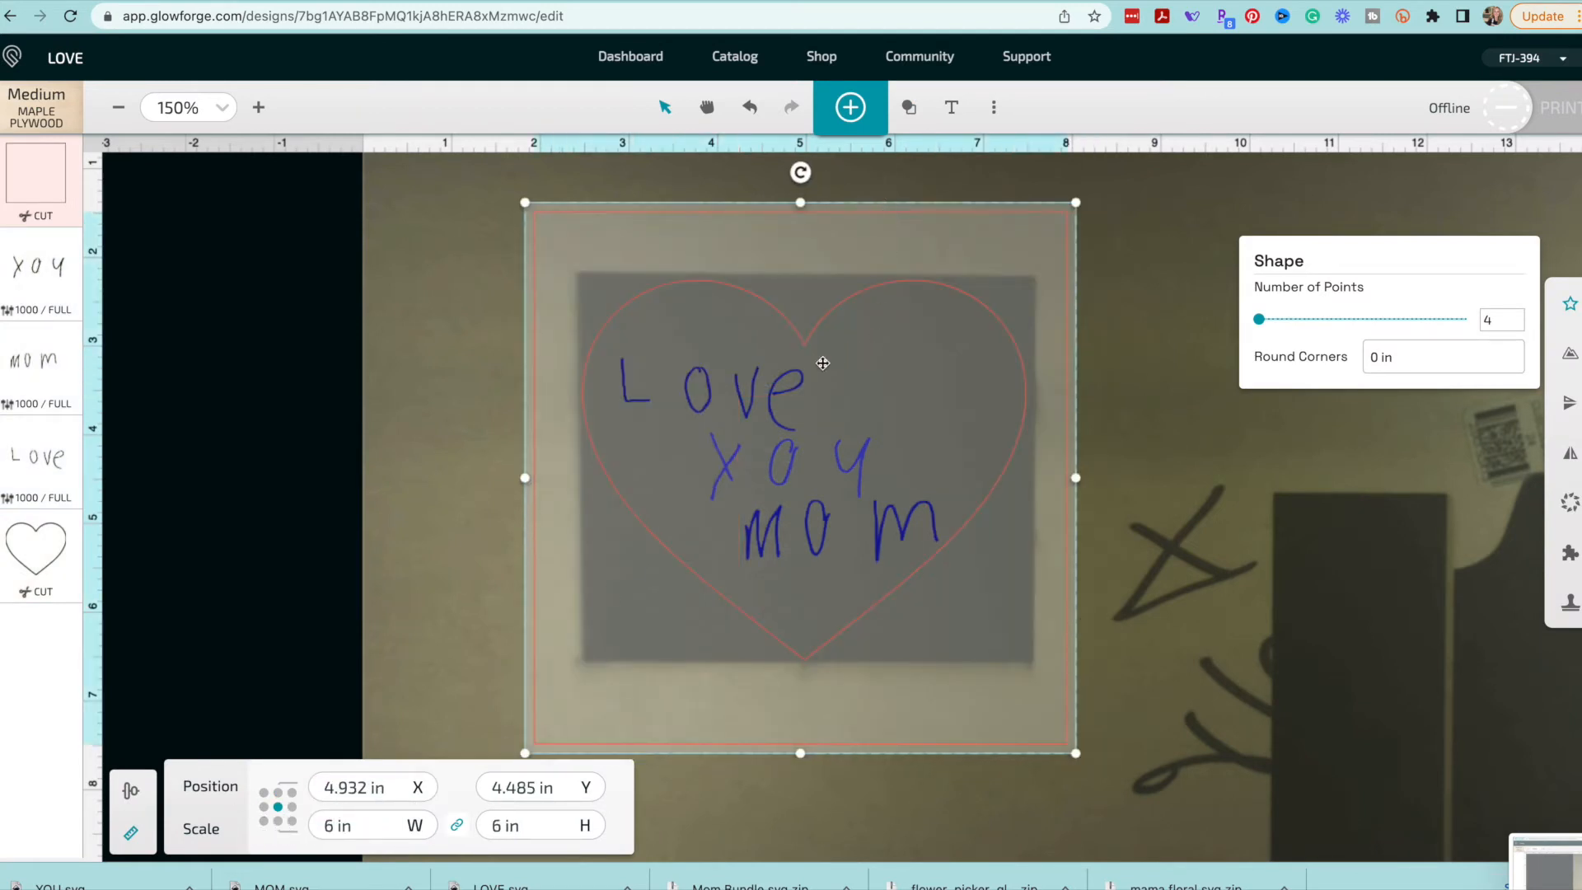
{"action": "mouse_move", "coordinate": [1080, 608]}
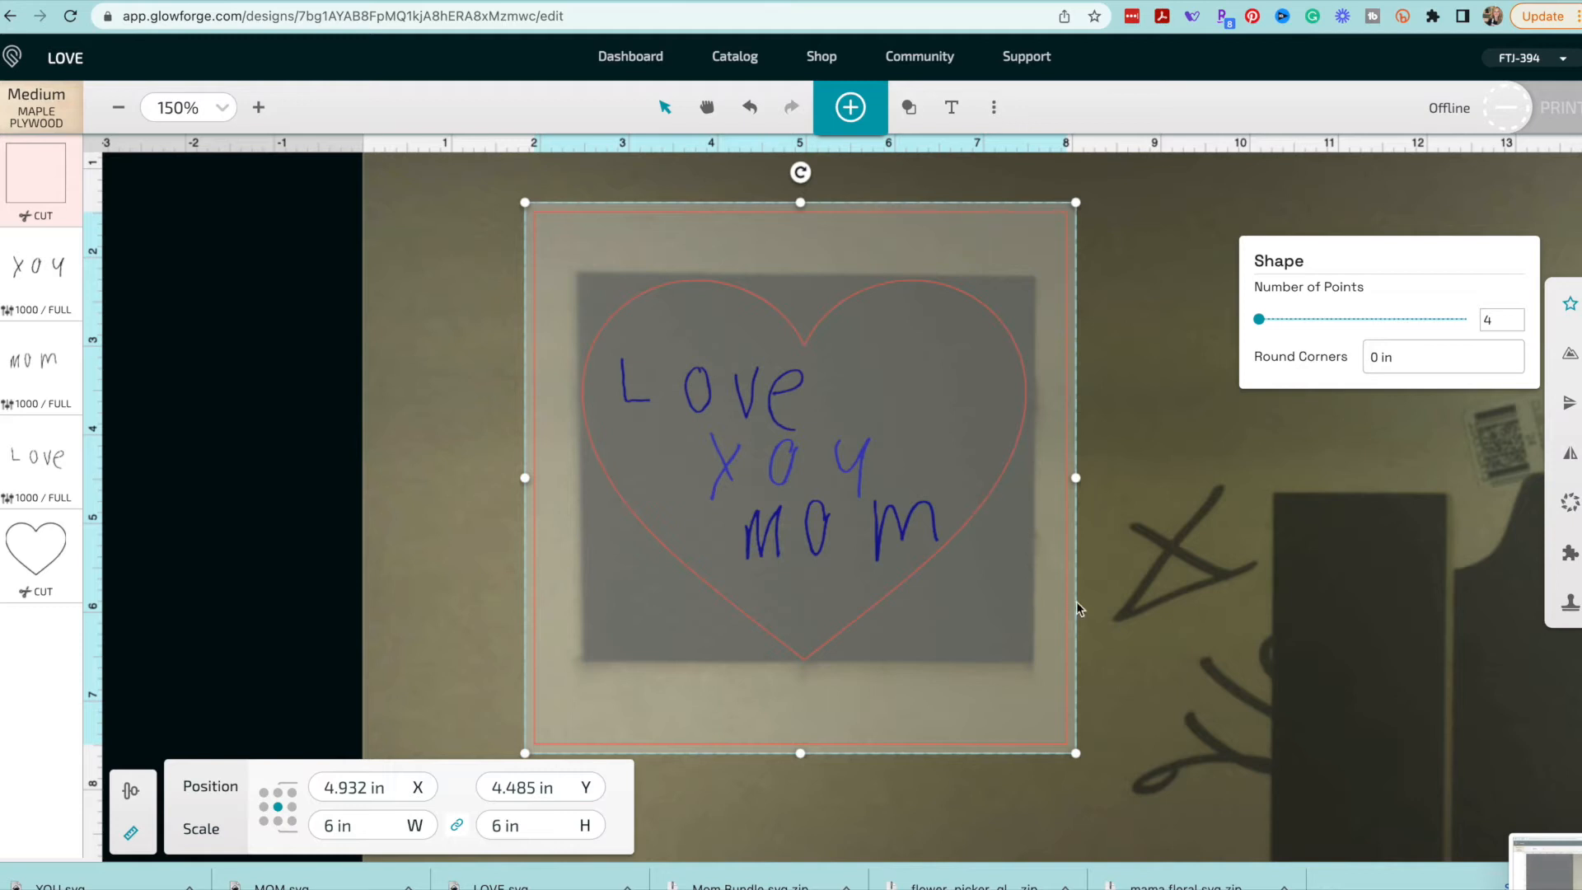
{"action": "mouse_move", "coordinate": [1071, 604]}
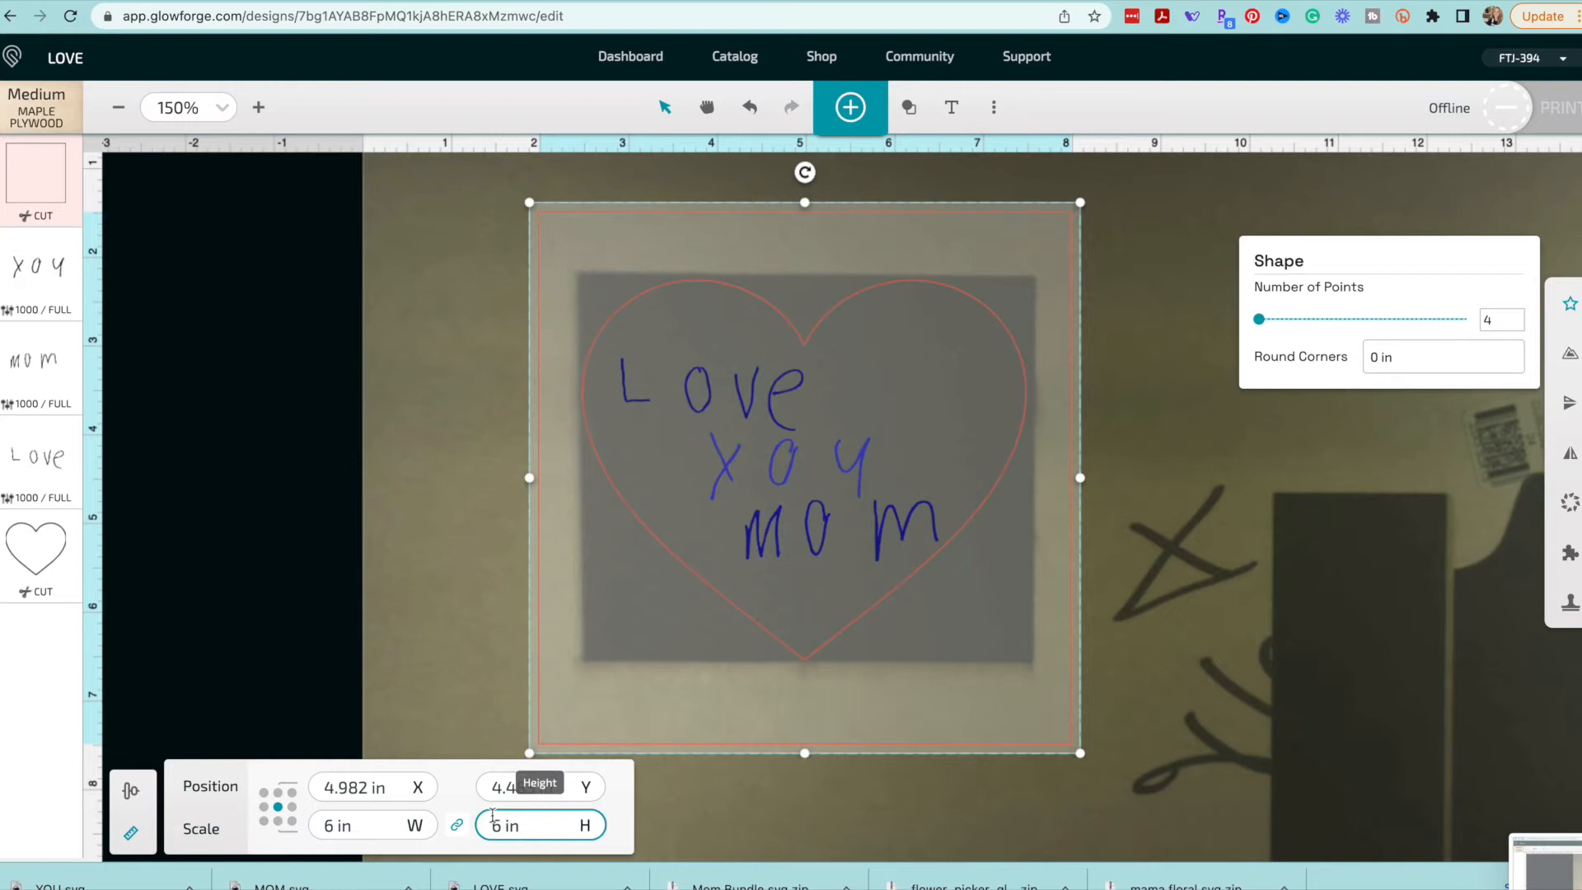
{"action": "left_click", "coordinate": [455, 824]}
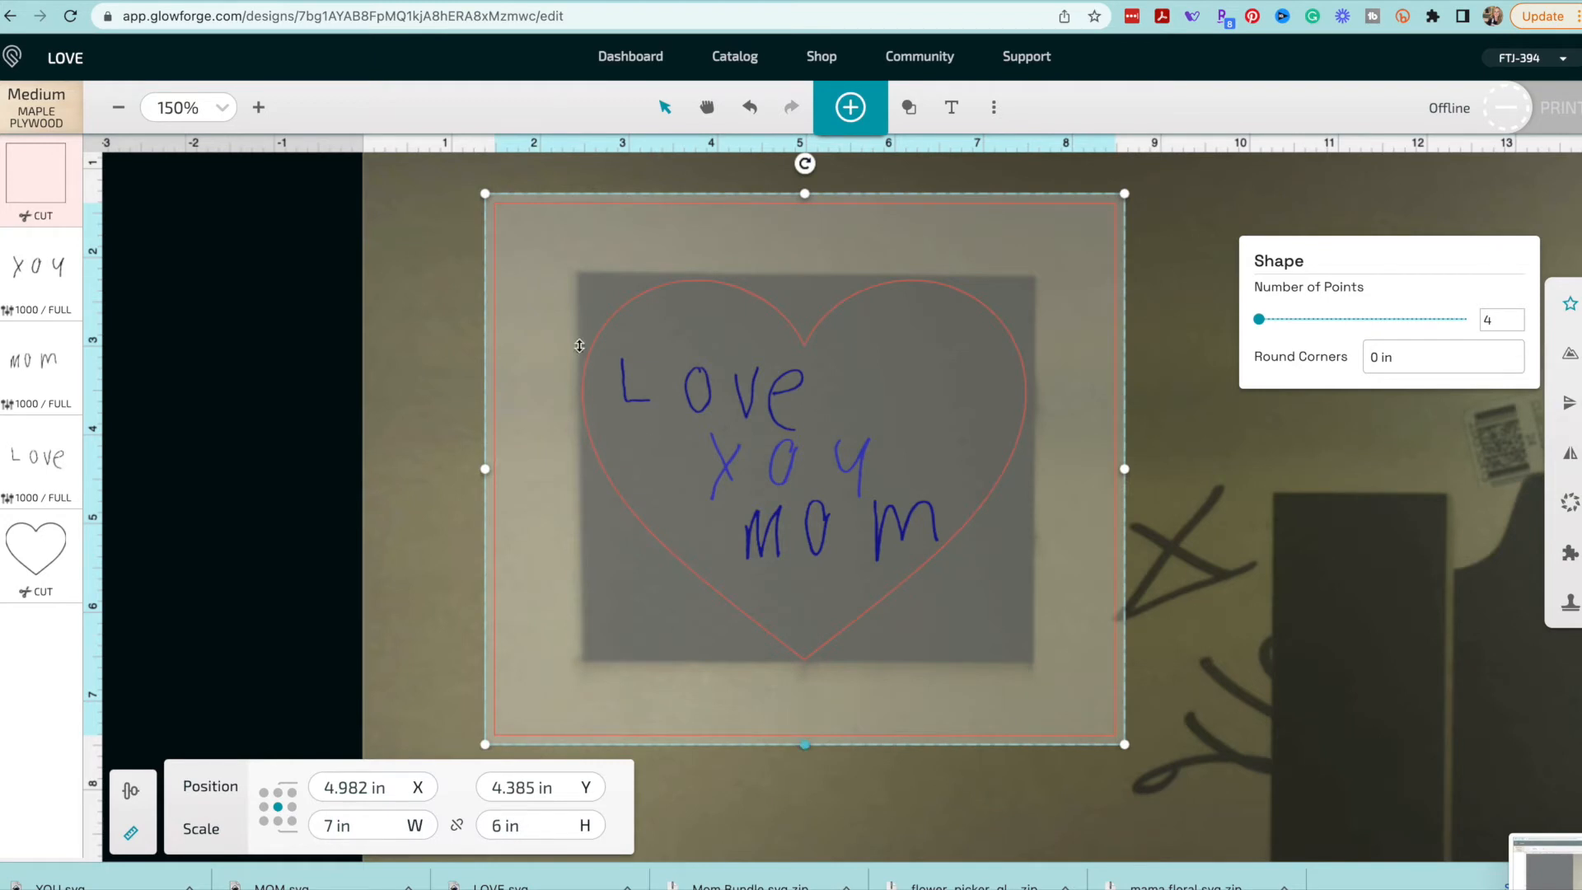
{"action": "mouse_move", "coordinate": [1007, 666]}
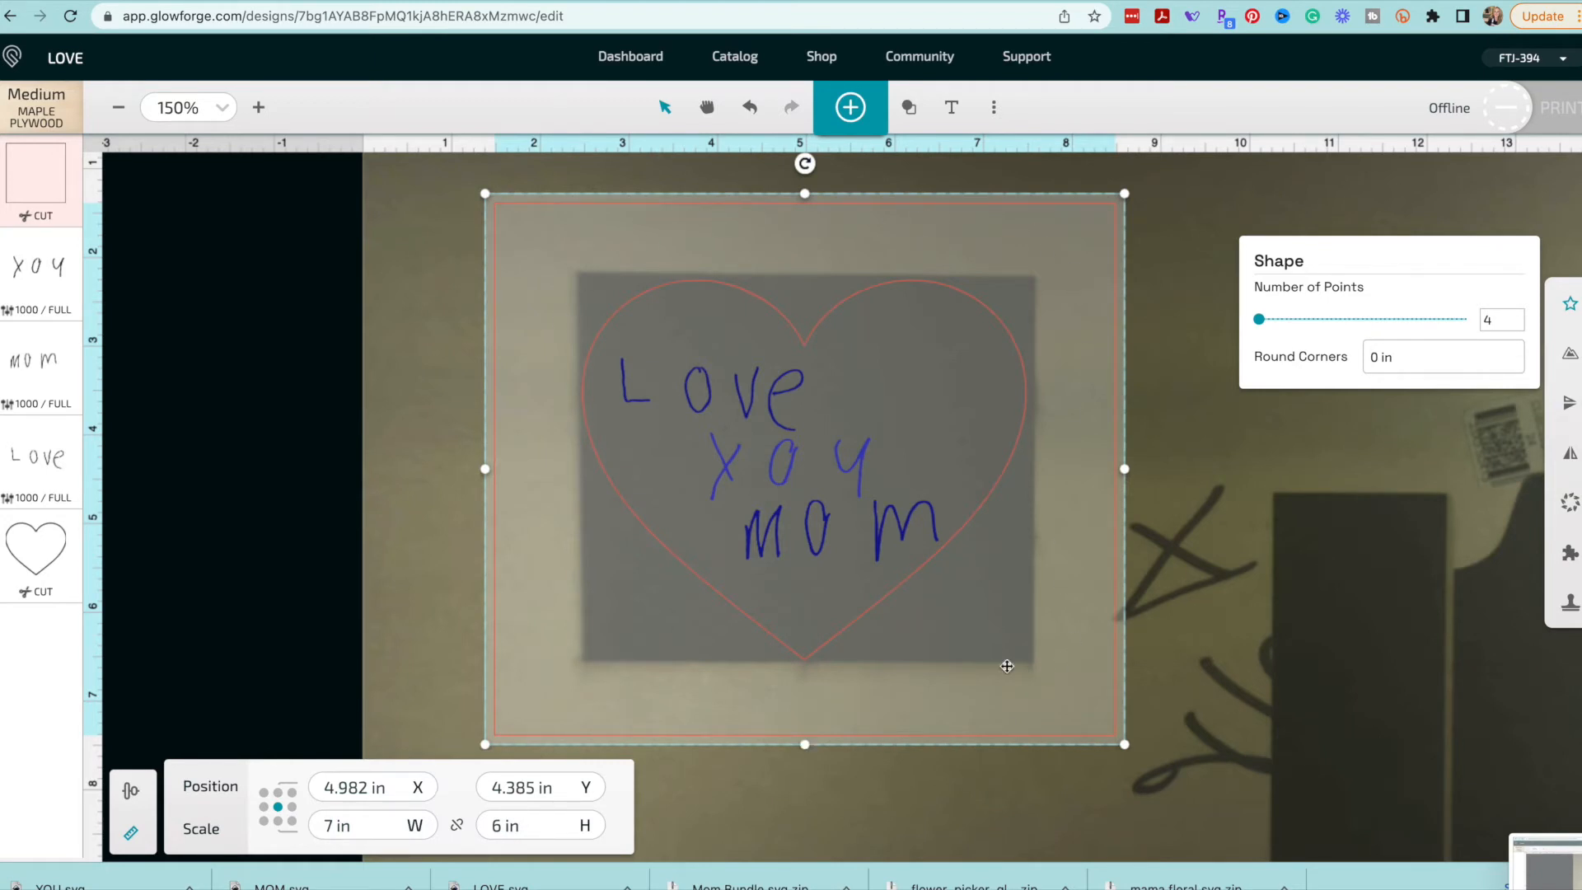
{"action": "mouse_move", "coordinate": [735, 221]}
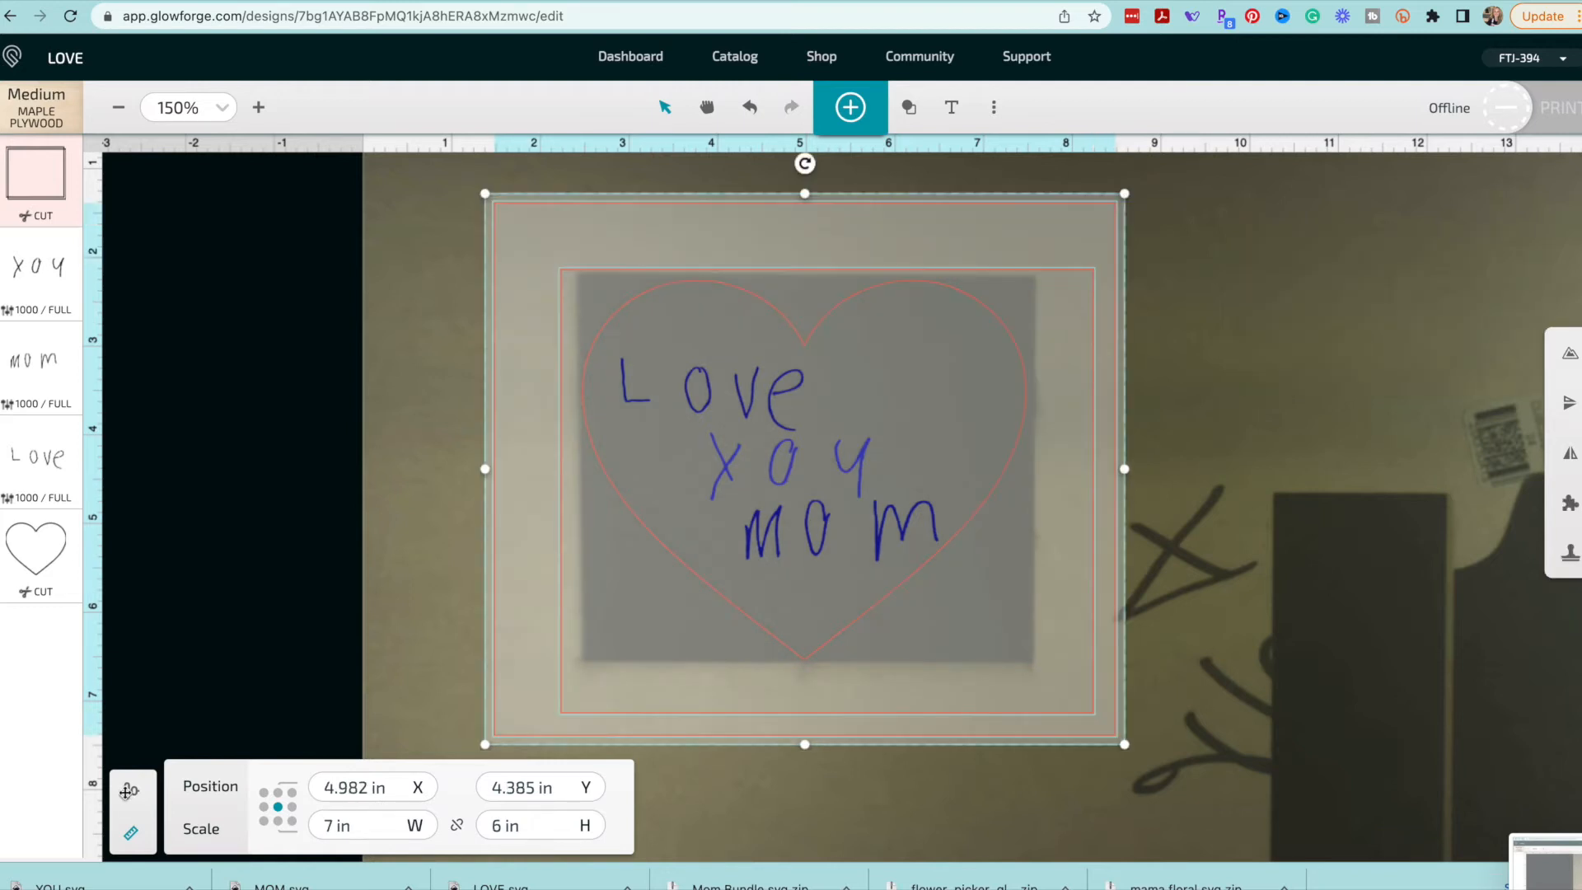
- Delete the heart and lettering, leaving the nested double-rectangle frame with a top-left diagonal line
{"action": "left_click", "coordinate": [131, 790]}
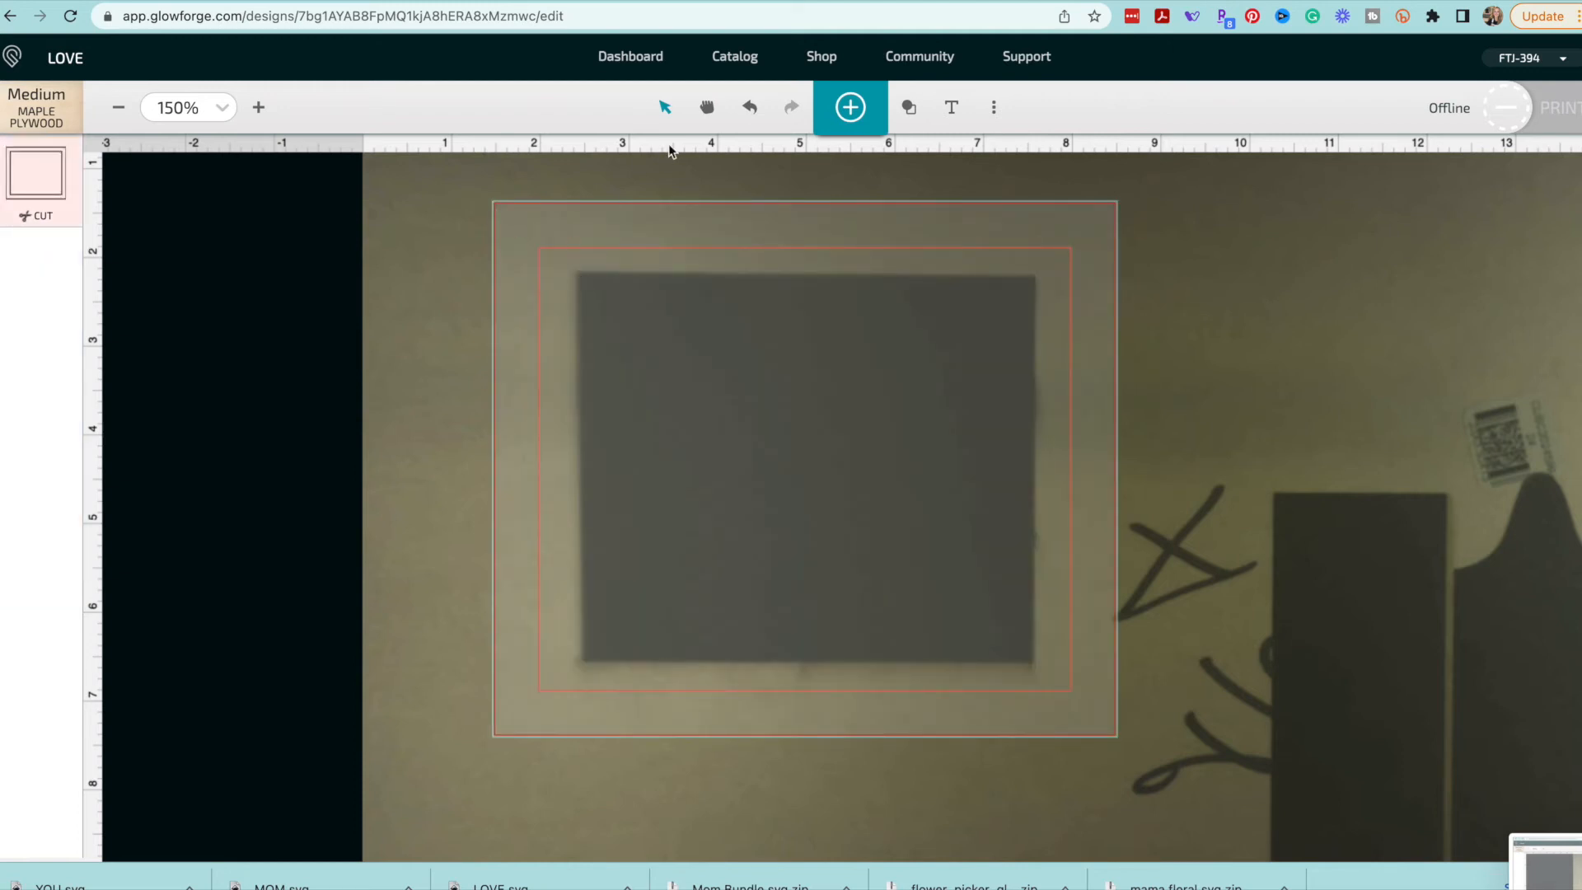
{"action": "mouse_move", "coordinate": [946, 109]}
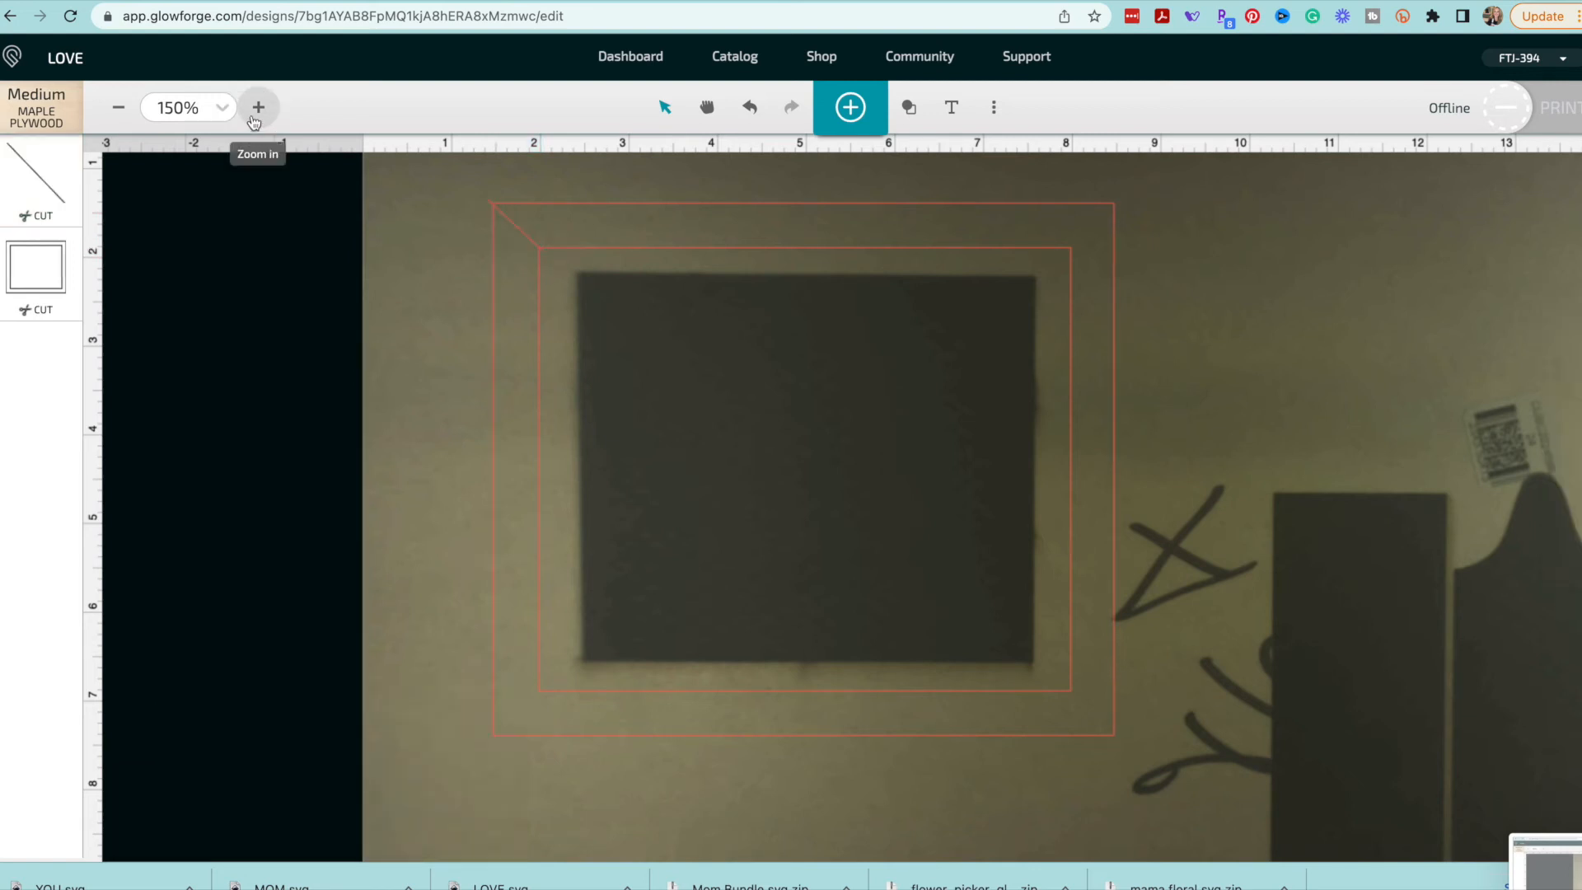
- Set the corner line to Score and copy it to the remaining three frame corners for a mitered look
{"action": "left_click", "coordinate": [258, 107]}
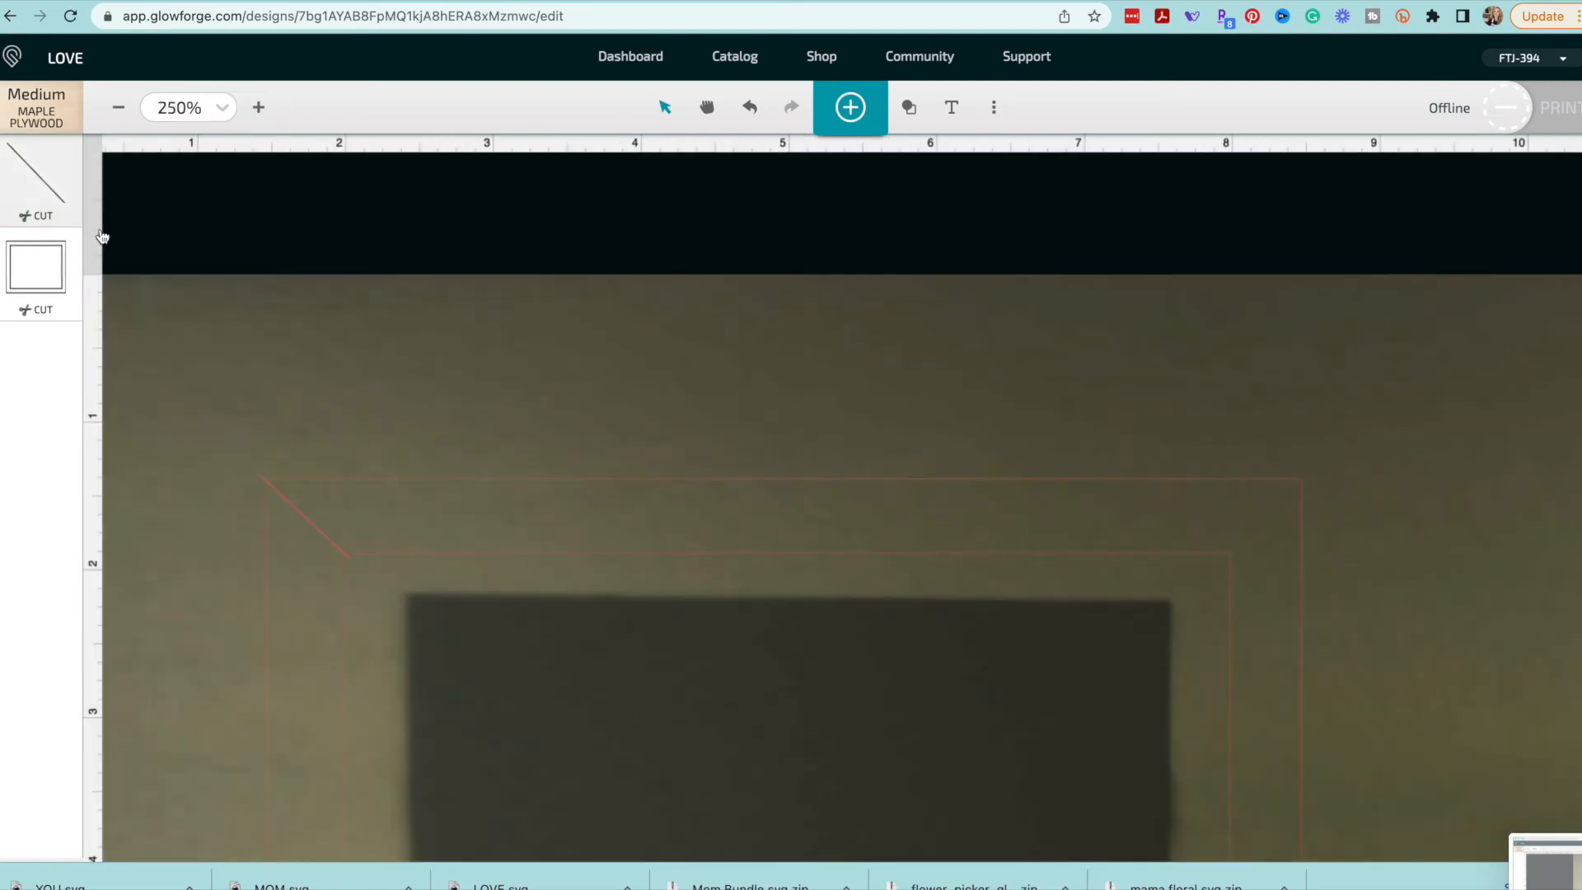
{"action": "left_click", "coordinate": [40, 182]}
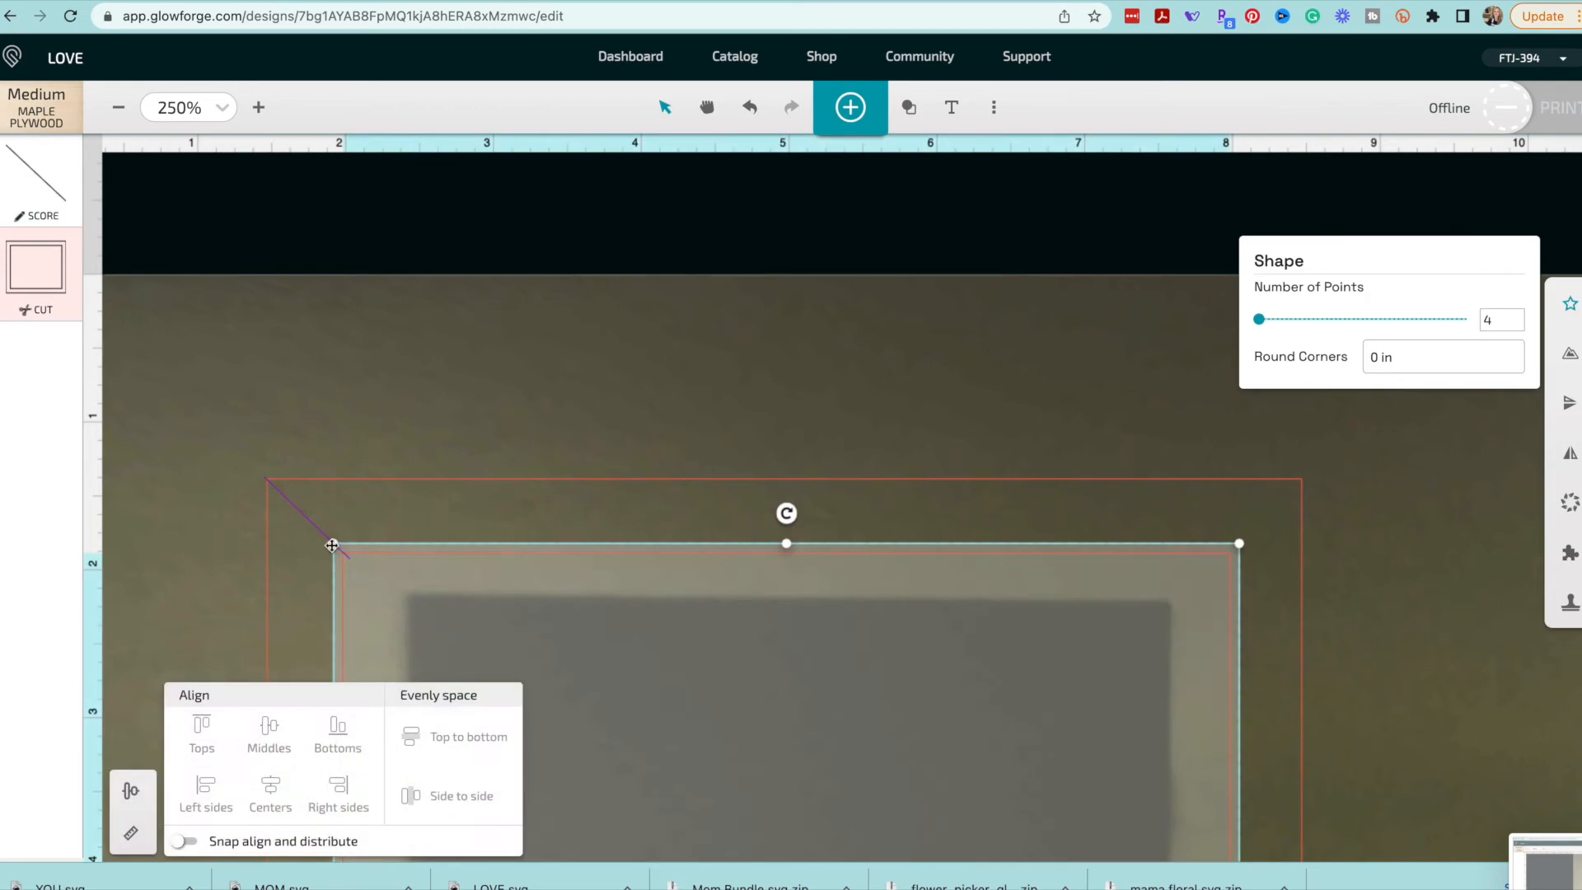
{"action": "mouse_move", "coordinate": [363, 384]}
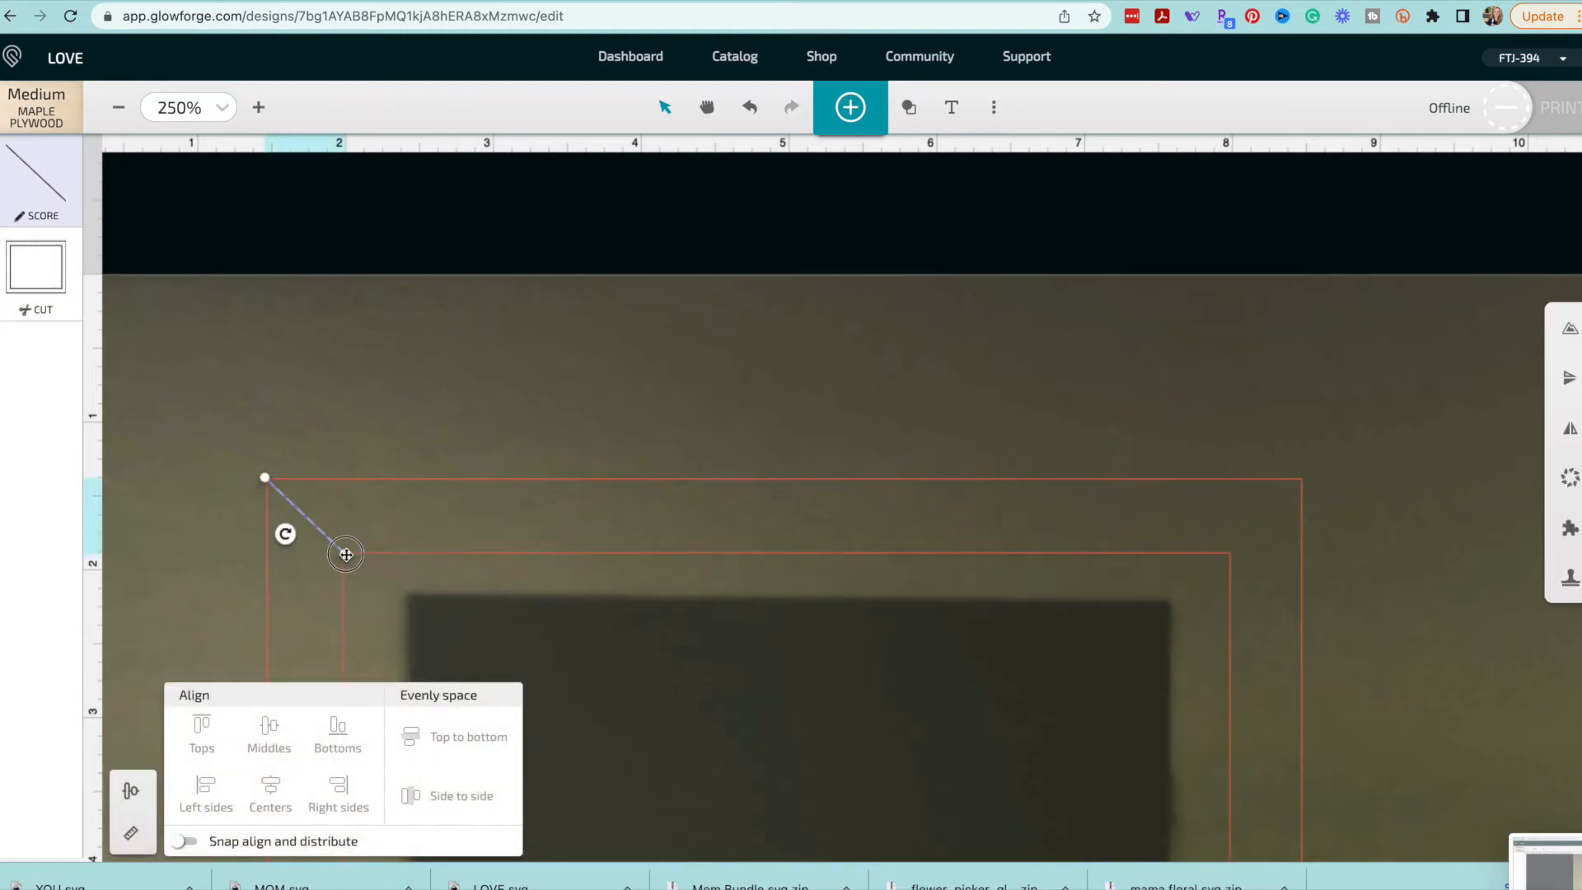
{"action": "left_click", "coordinate": [514, 601]}
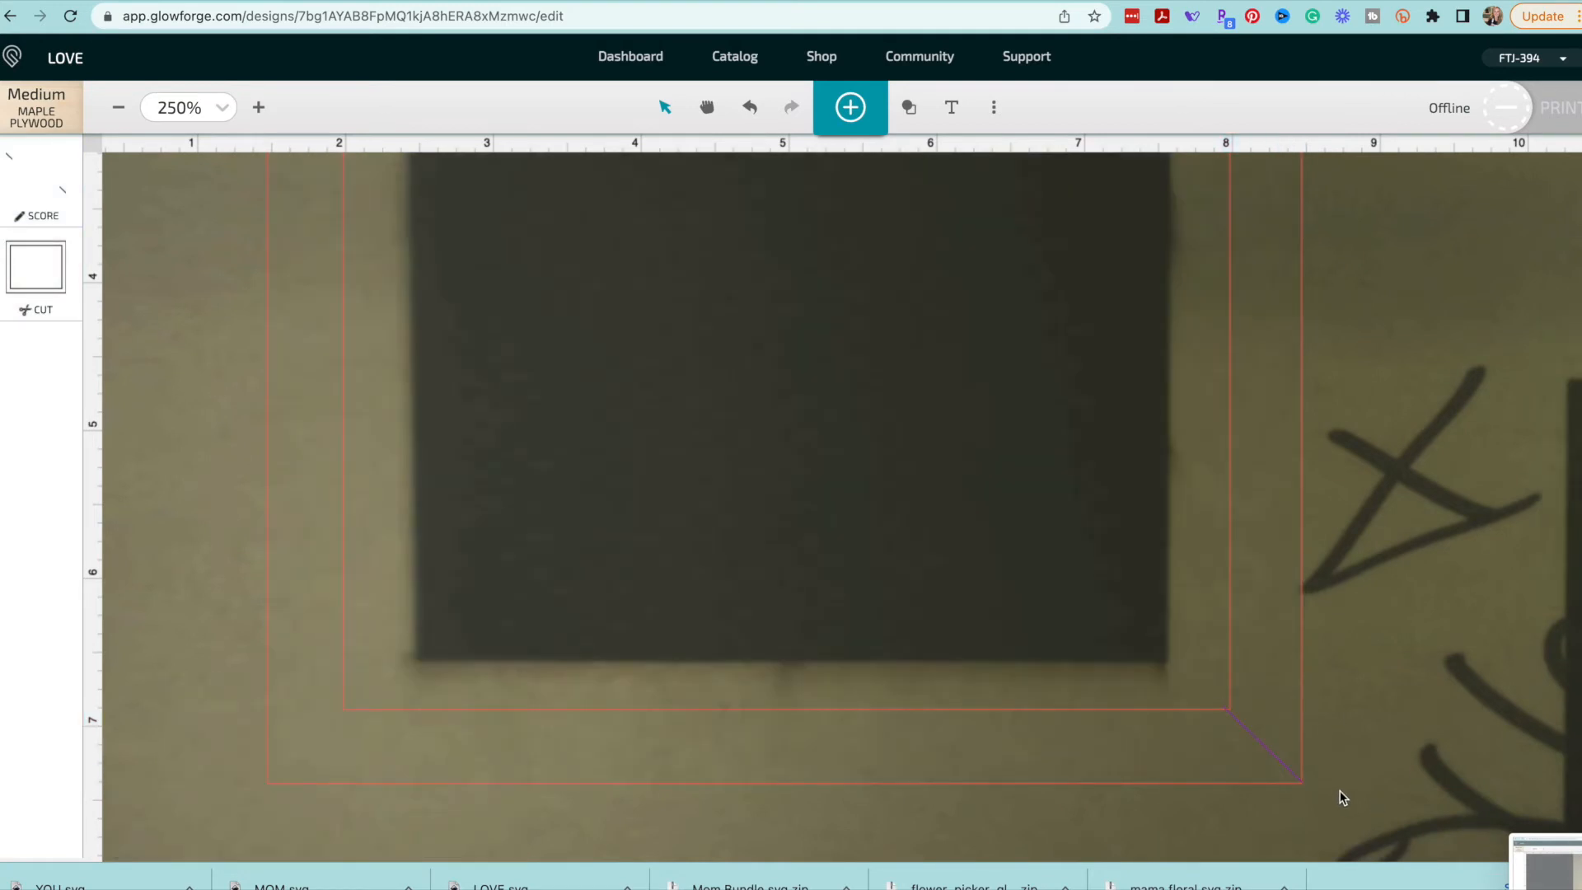
{"action": "left_click", "coordinate": [132, 789]}
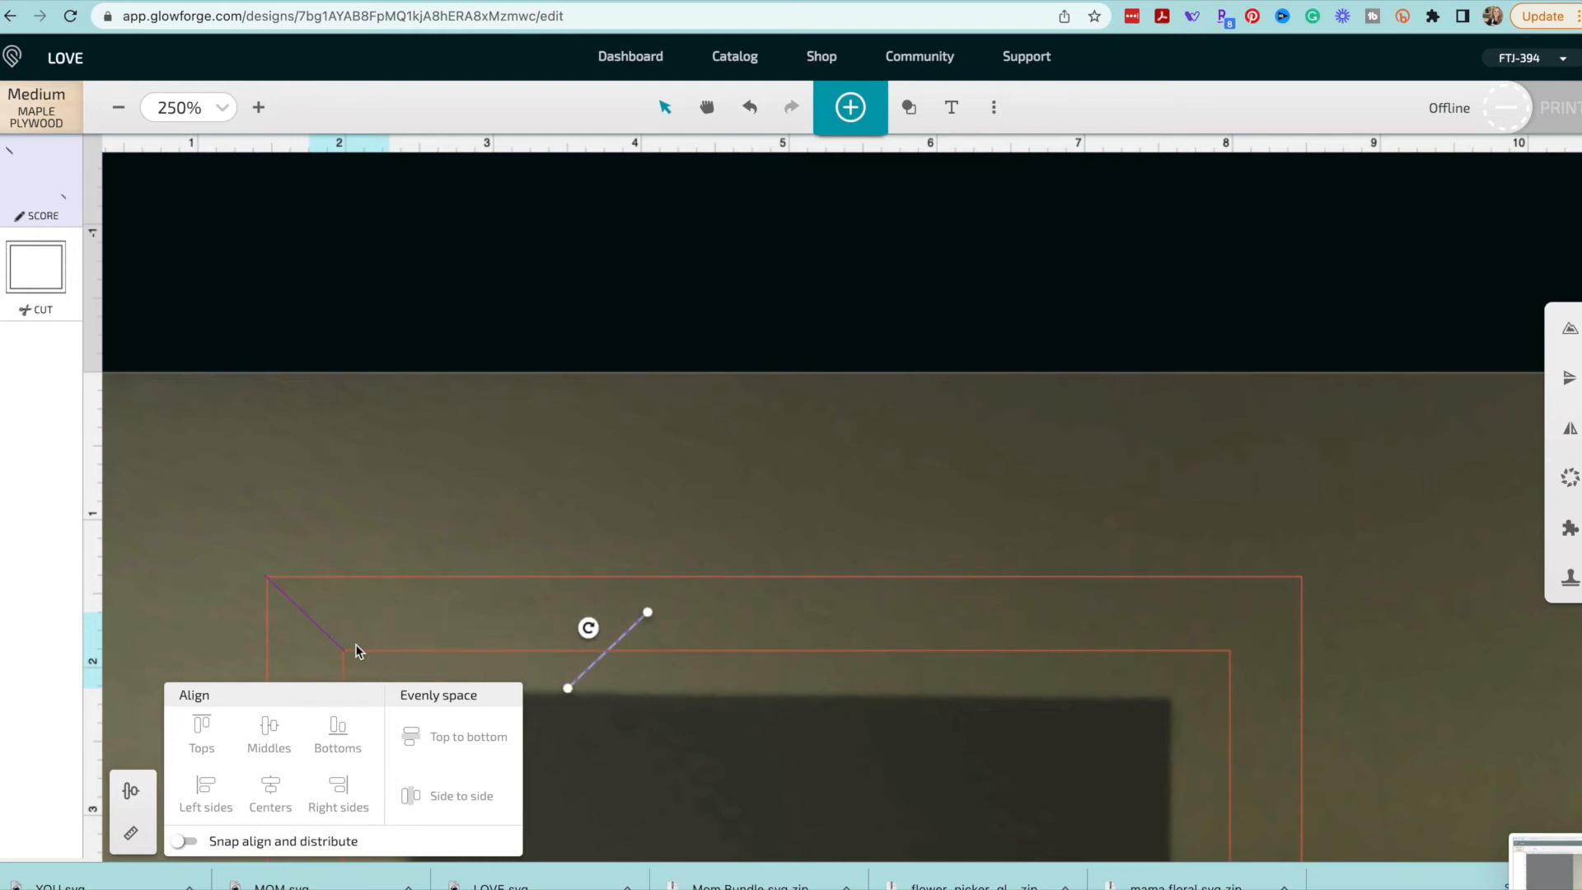
{"action": "left_click", "coordinate": [119, 107]}
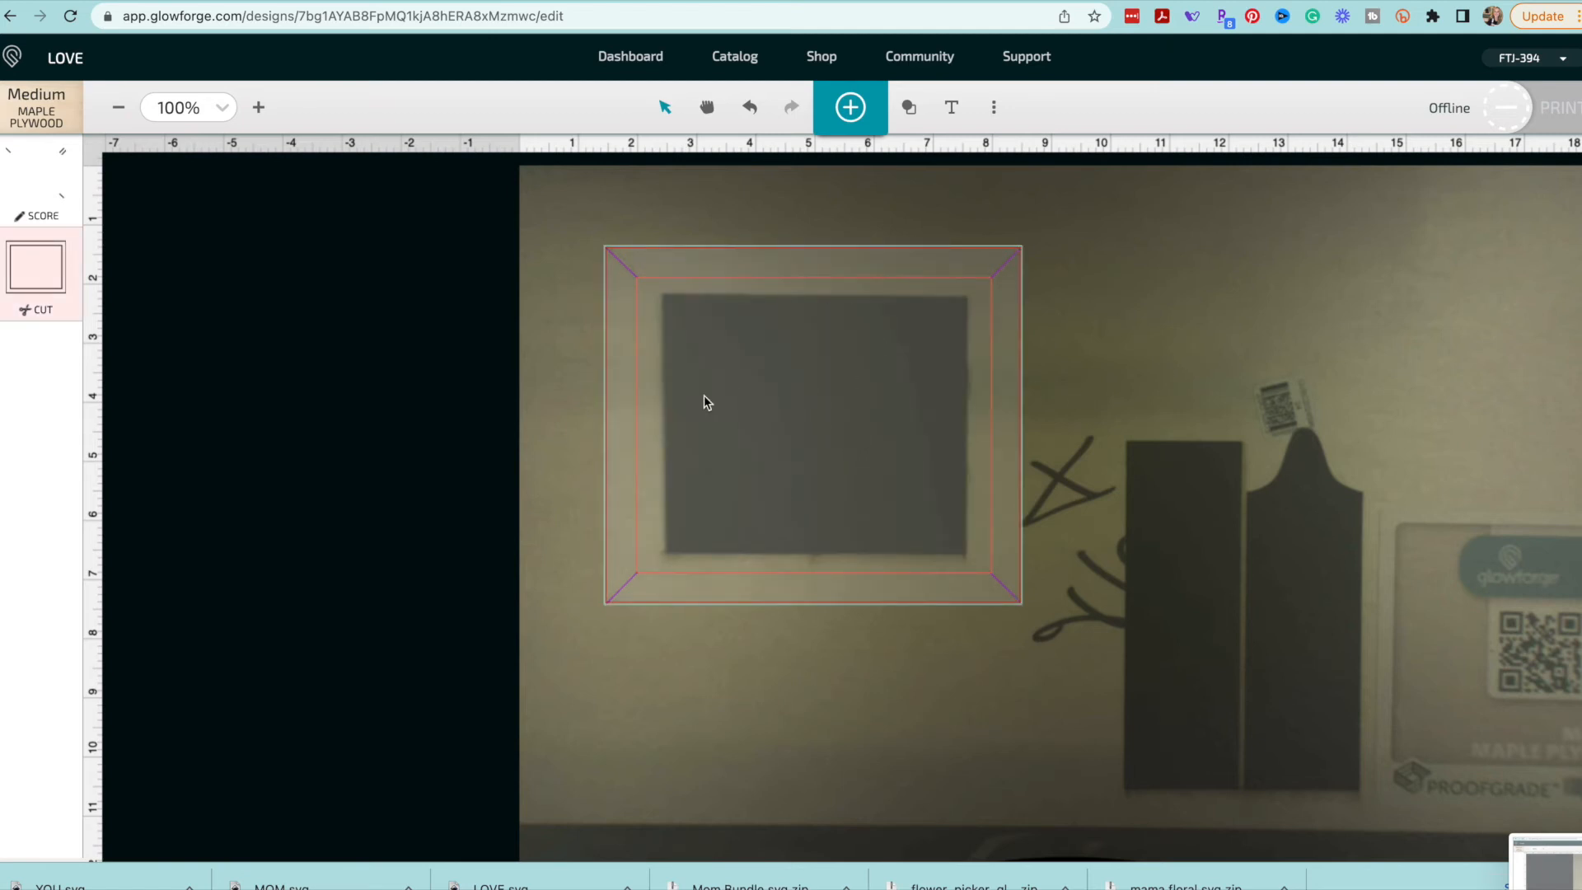
{"action": "mouse_move", "coordinate": [654, 354]}
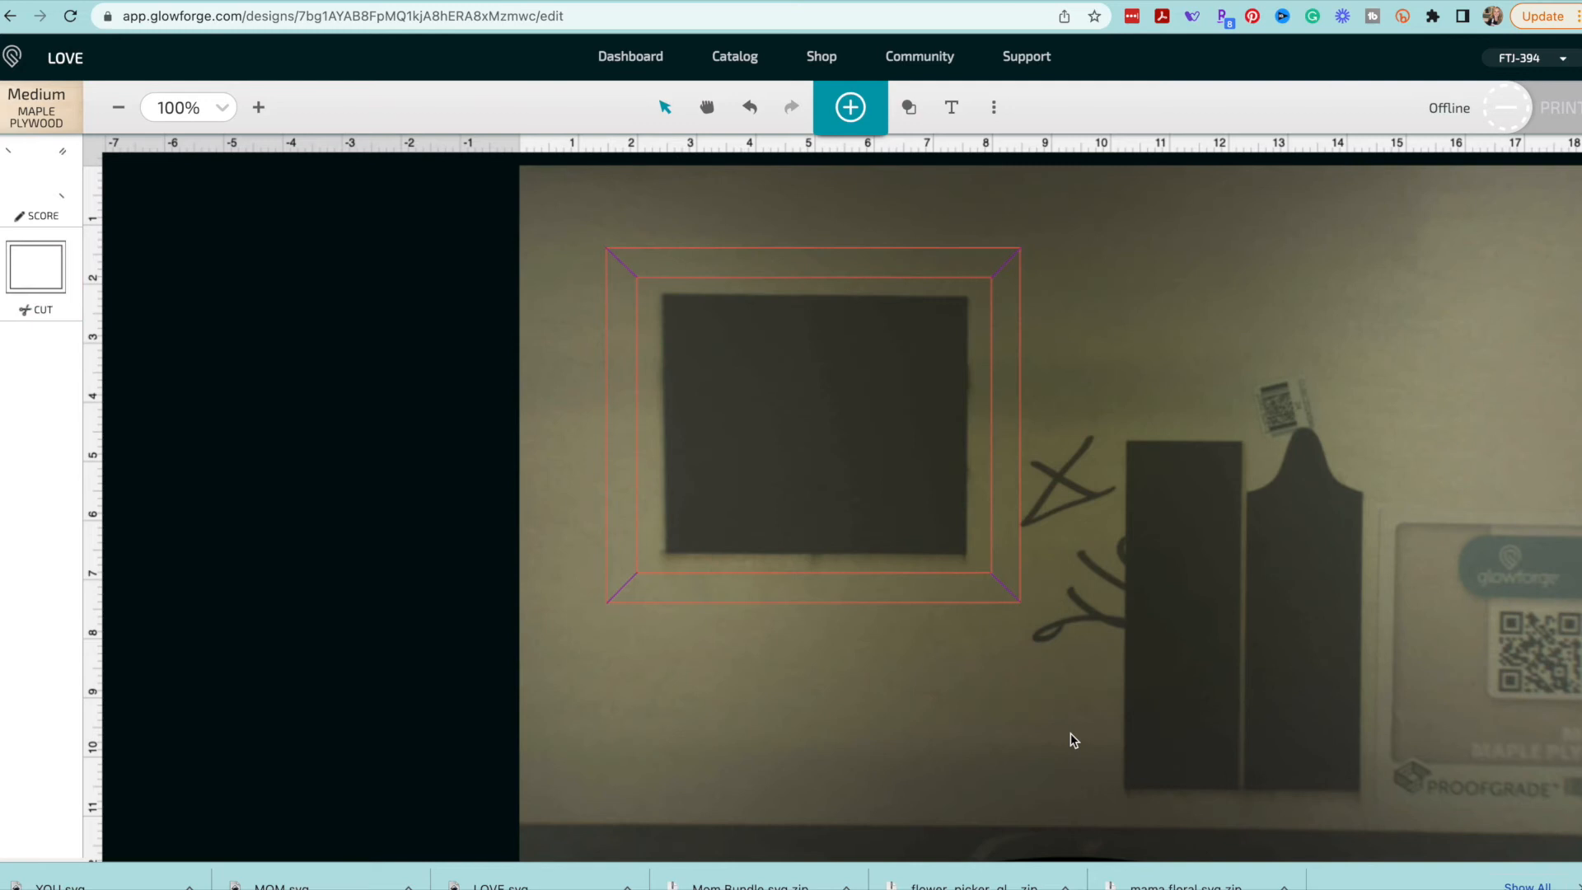
- Select the frame and bring up the design's additional options menu
{"action": "left_click", "coordinate": [709, 272]}
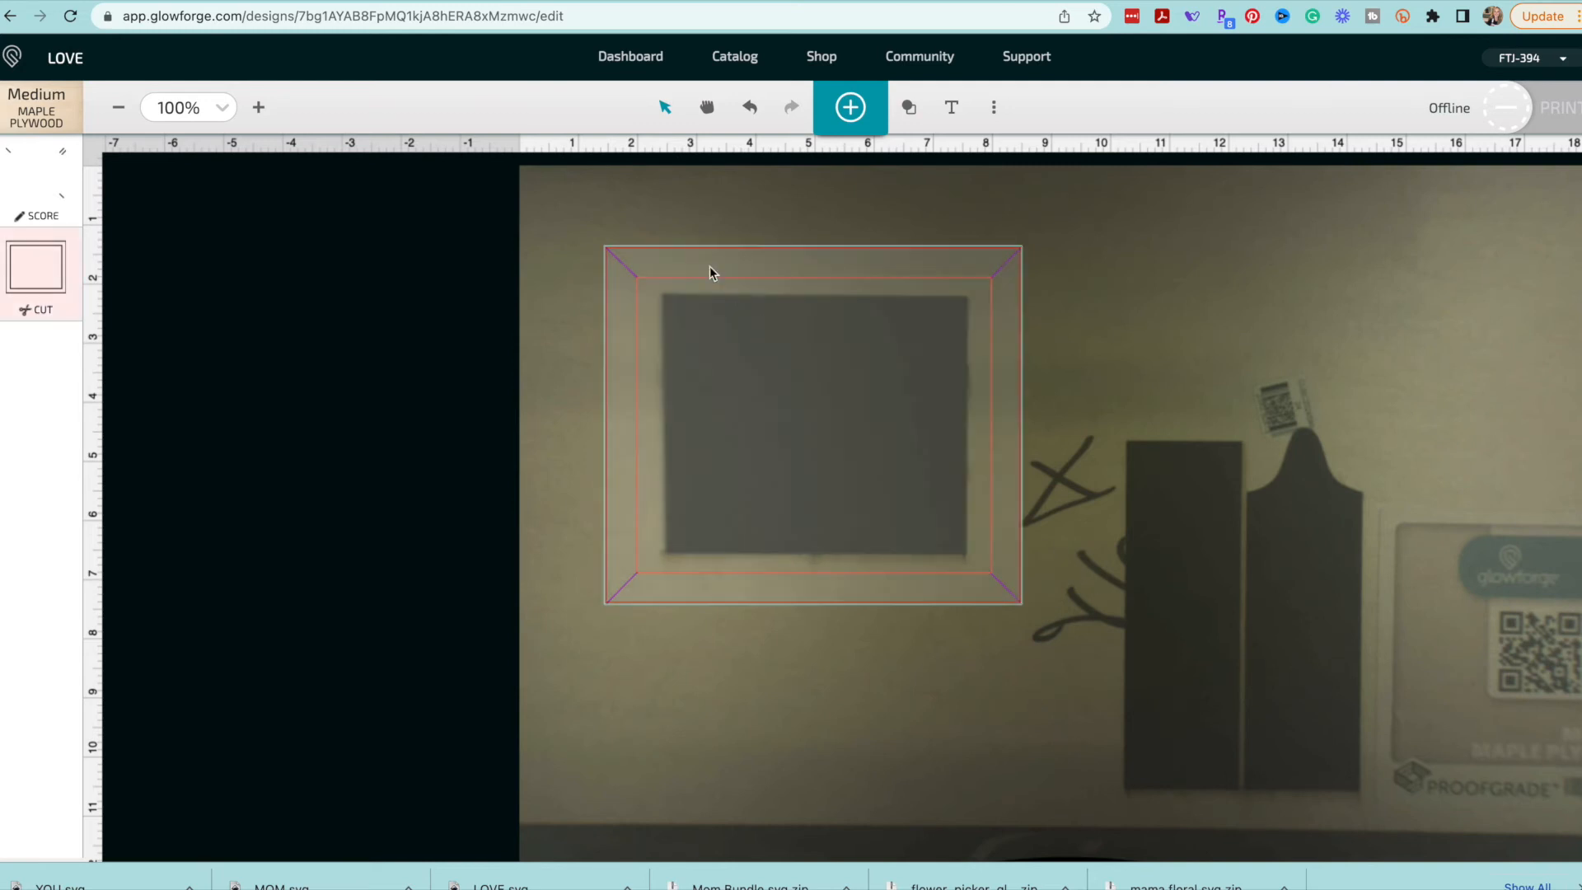
{"action": "left_click", "coordinate": [992, 107]}
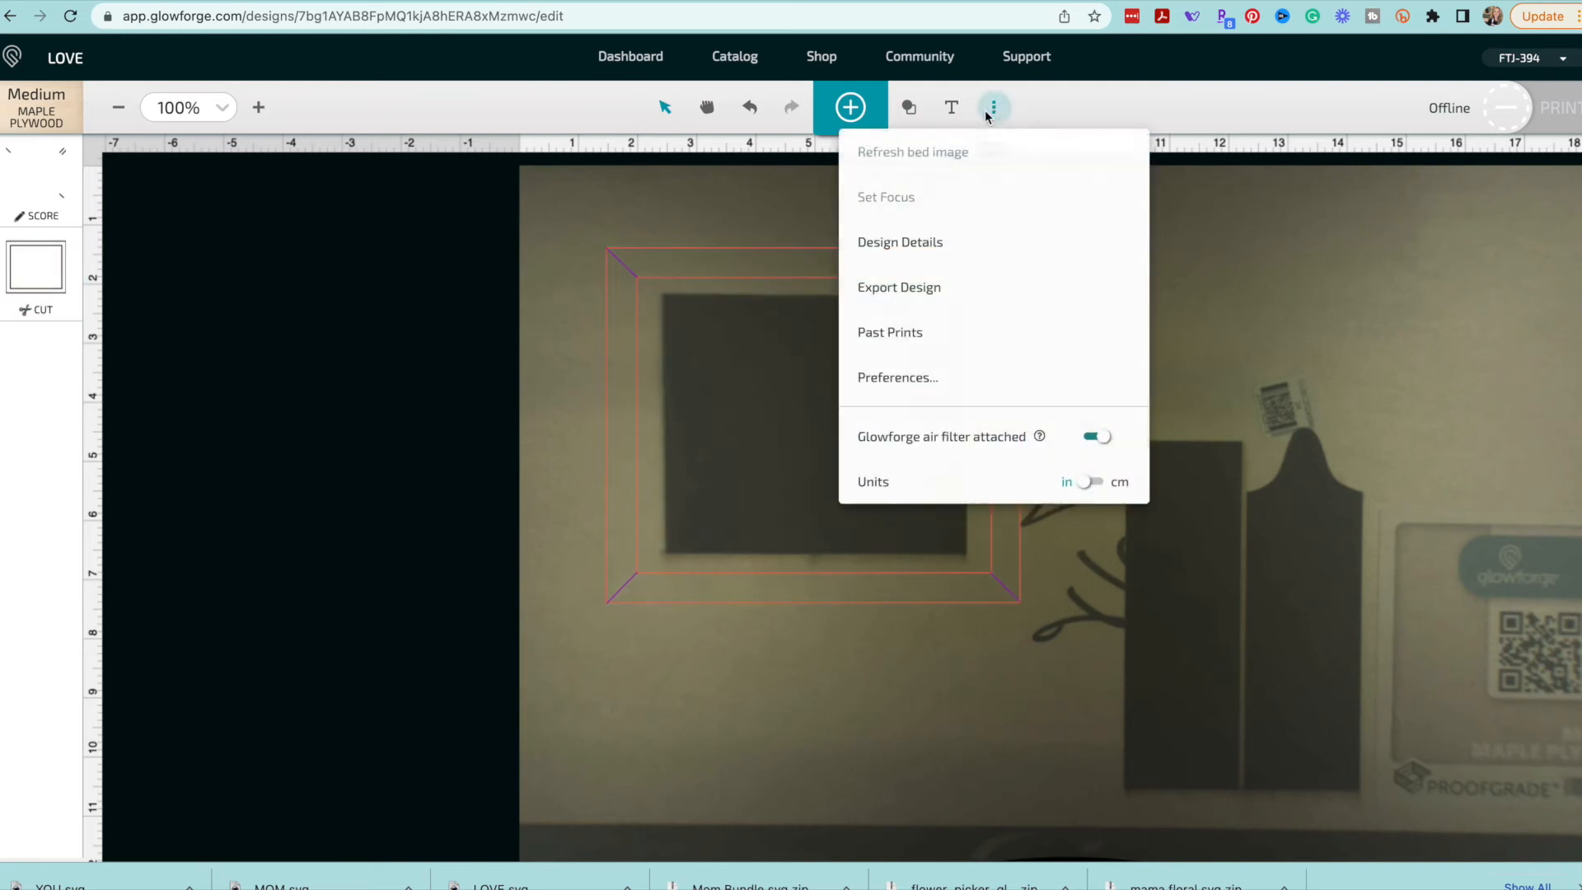
{"action": "mouse_move", "coordinate": [822, 208]}
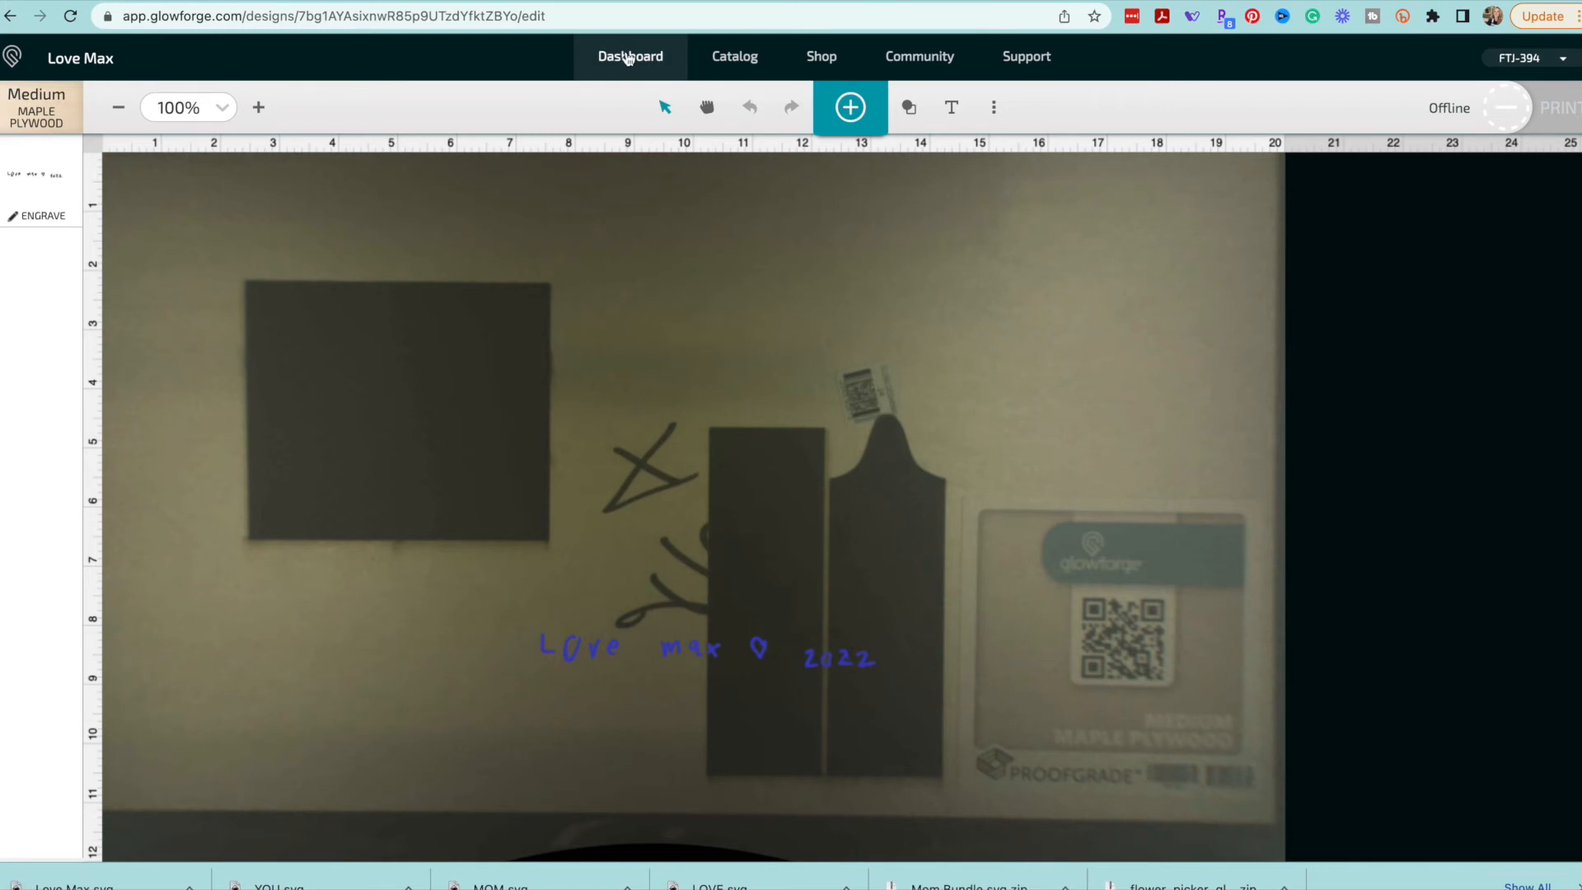
- Paste the Love Max 2022 text into the LOVE design and align it centered on the frame
{"action": "left_click", "coordinate": [630, 56]}
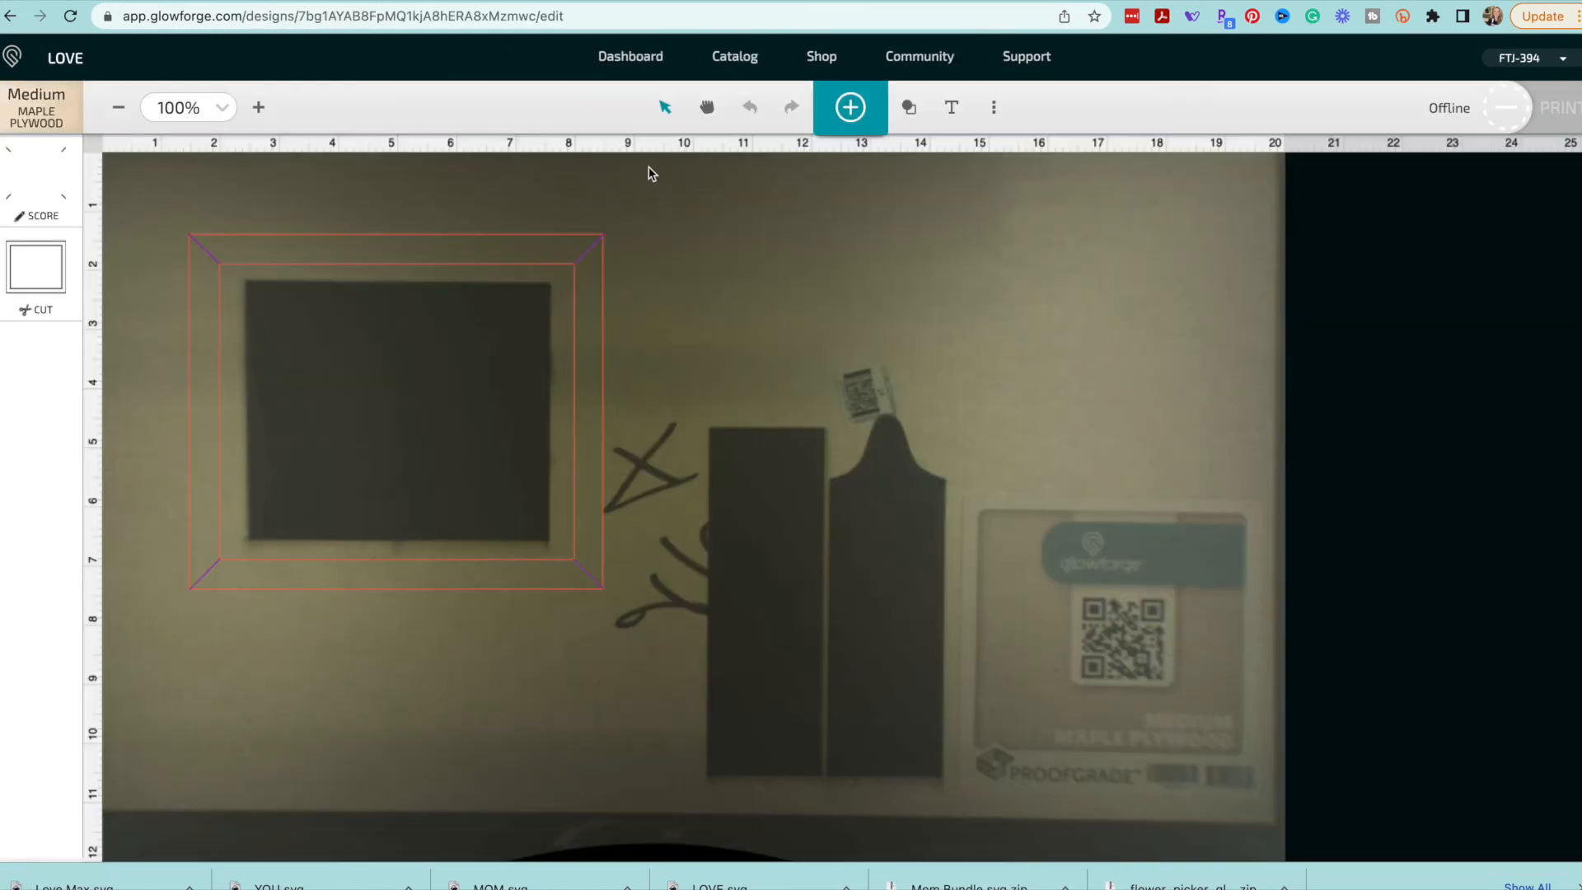
{"action": "left_click", "coordinate": [849, 107]}
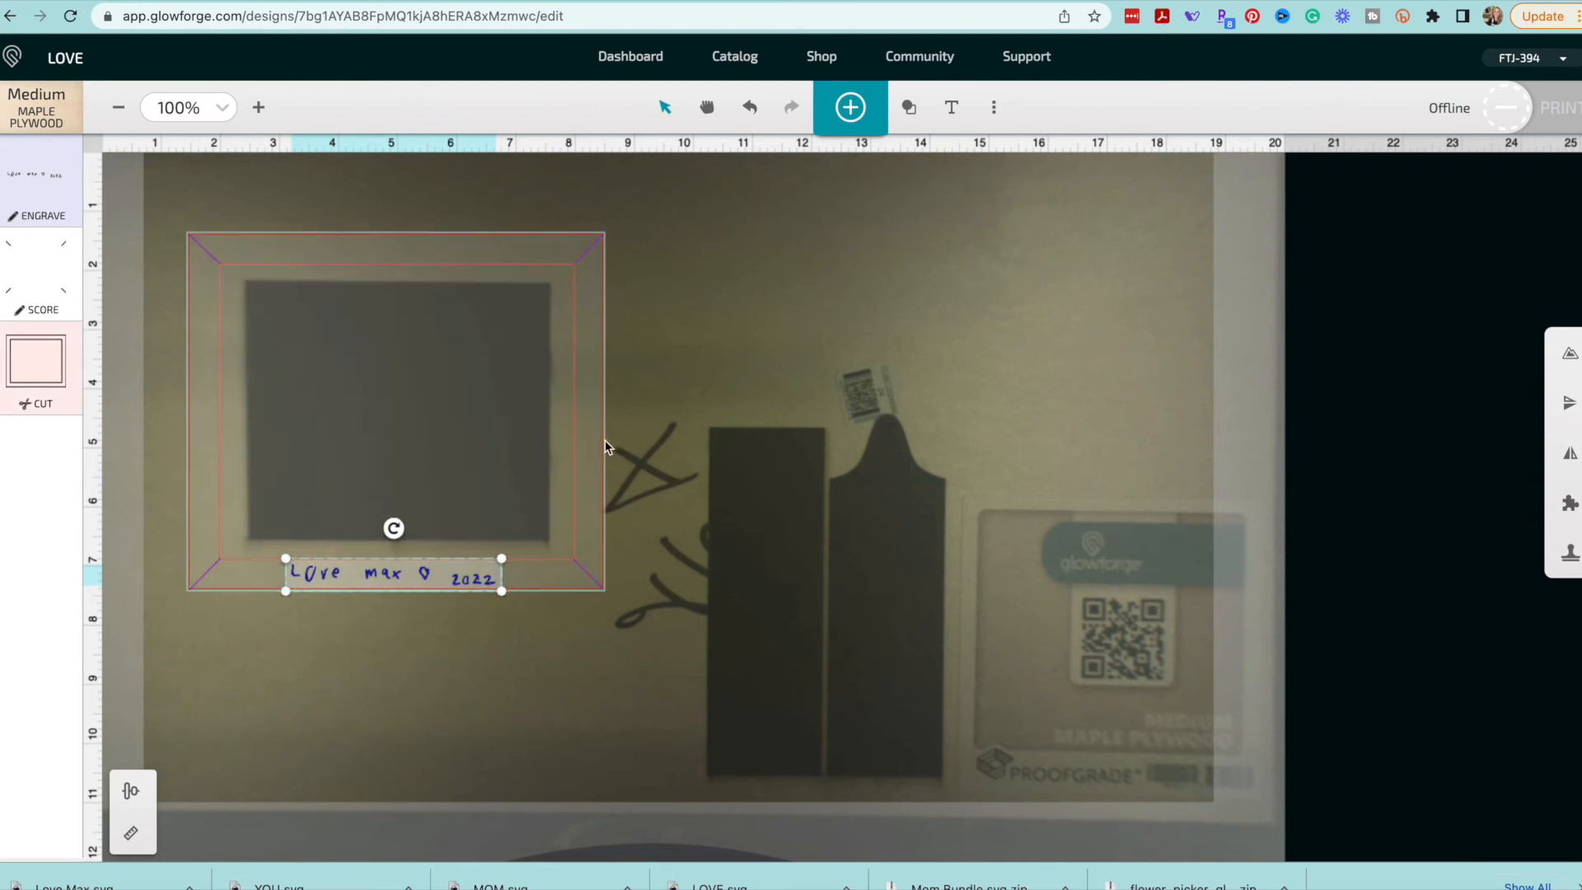
{"action": "left_click", "coordinate": [132, 790]}
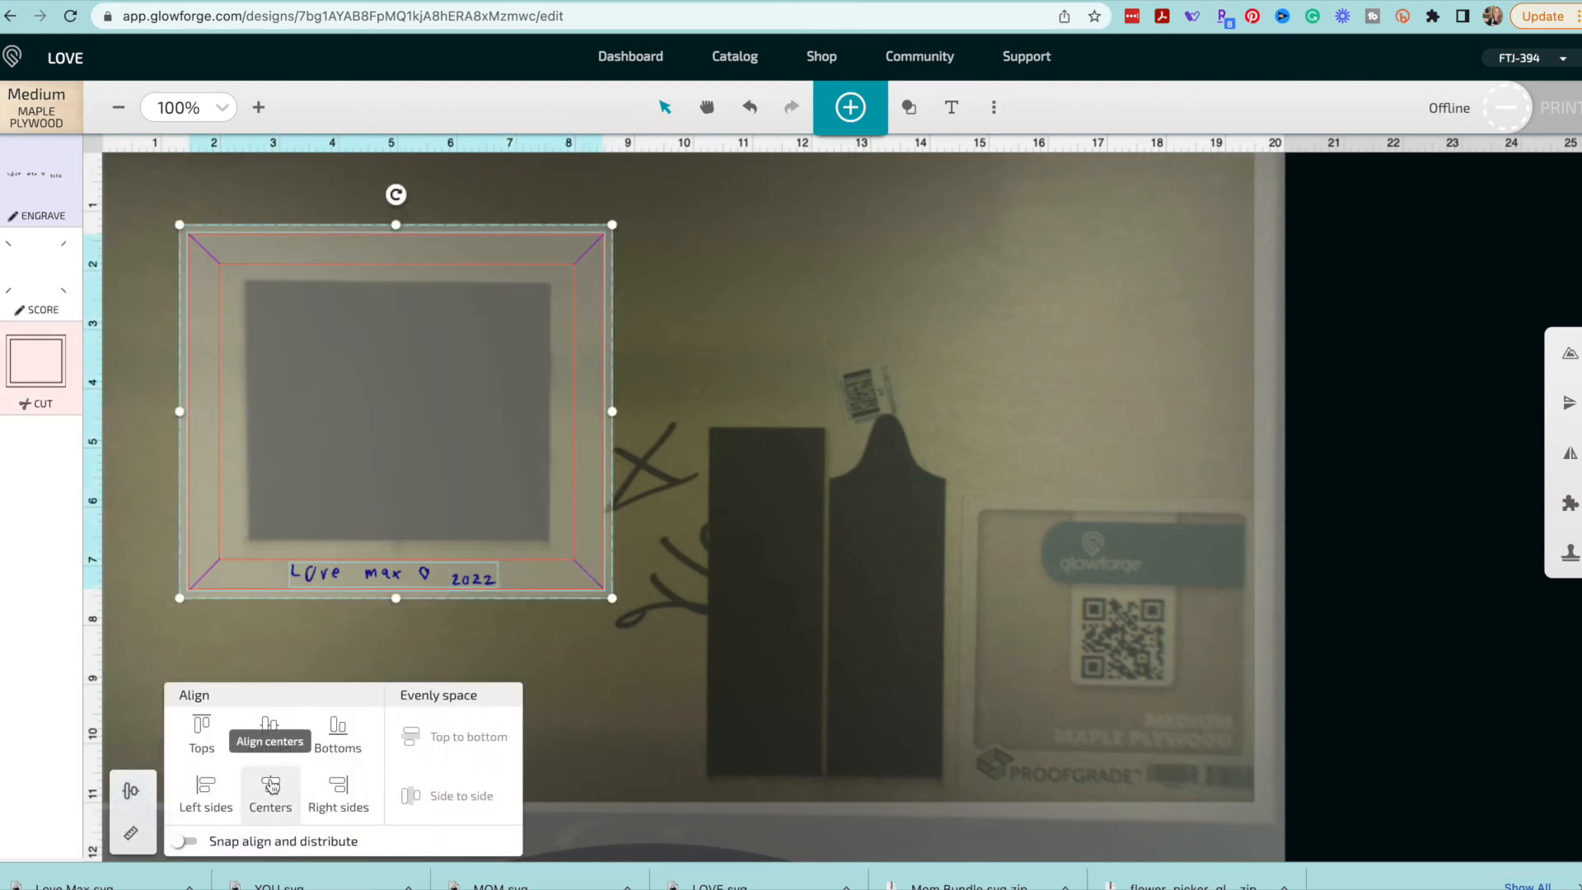
{"action": "left_click", "coordinate": [646, 722]}
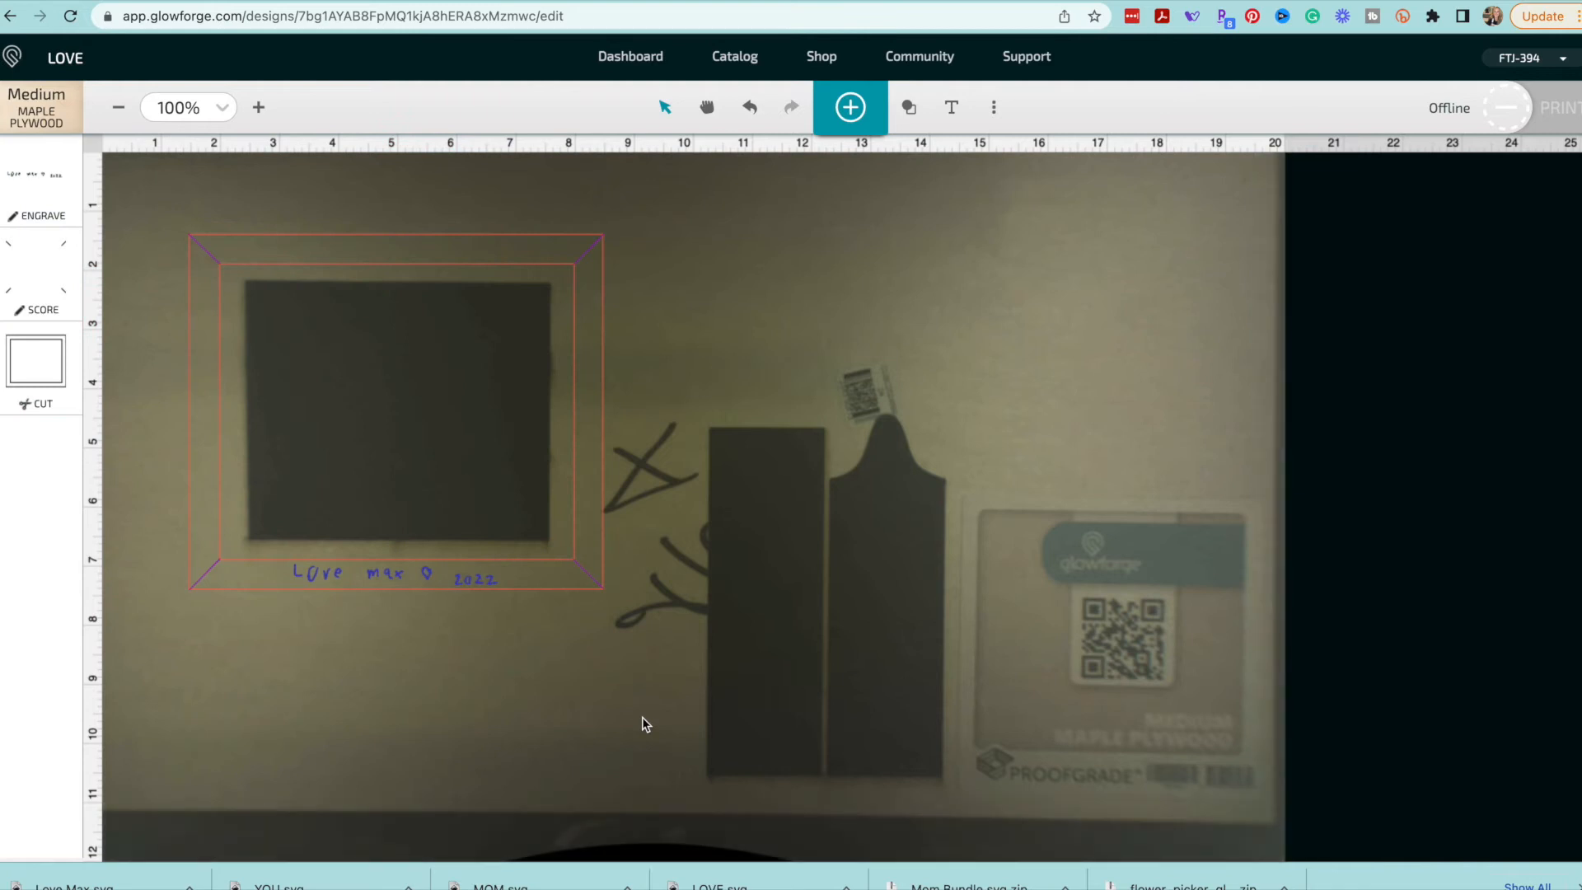
{"action": "mouse_move", "coordinate": [479, 623]}
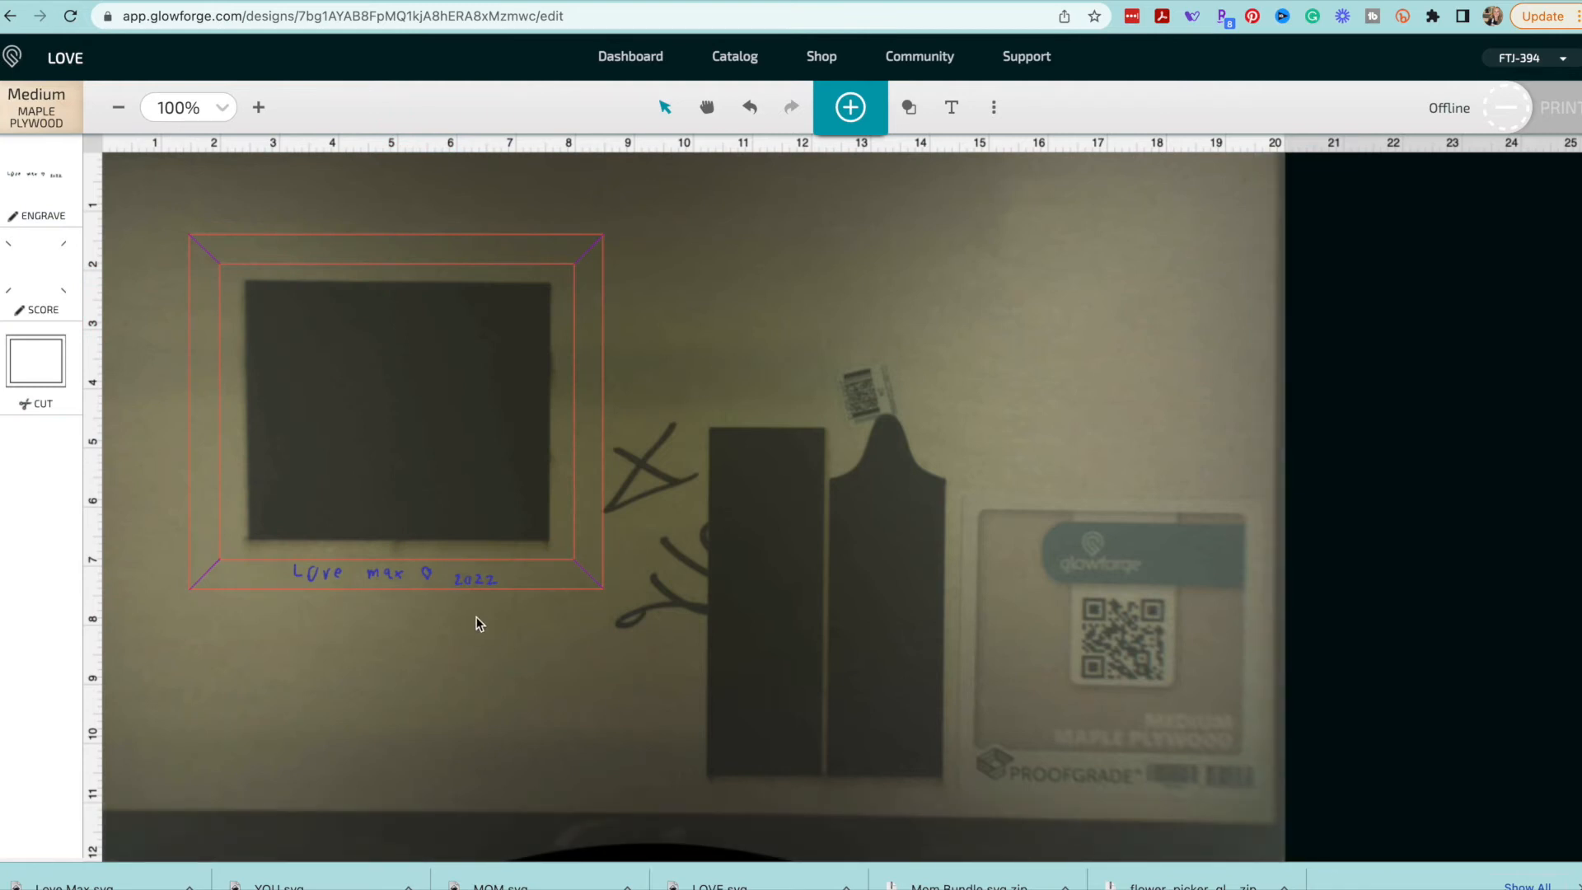
{"action": "mouse_move", "coordinate": [132, 417]}
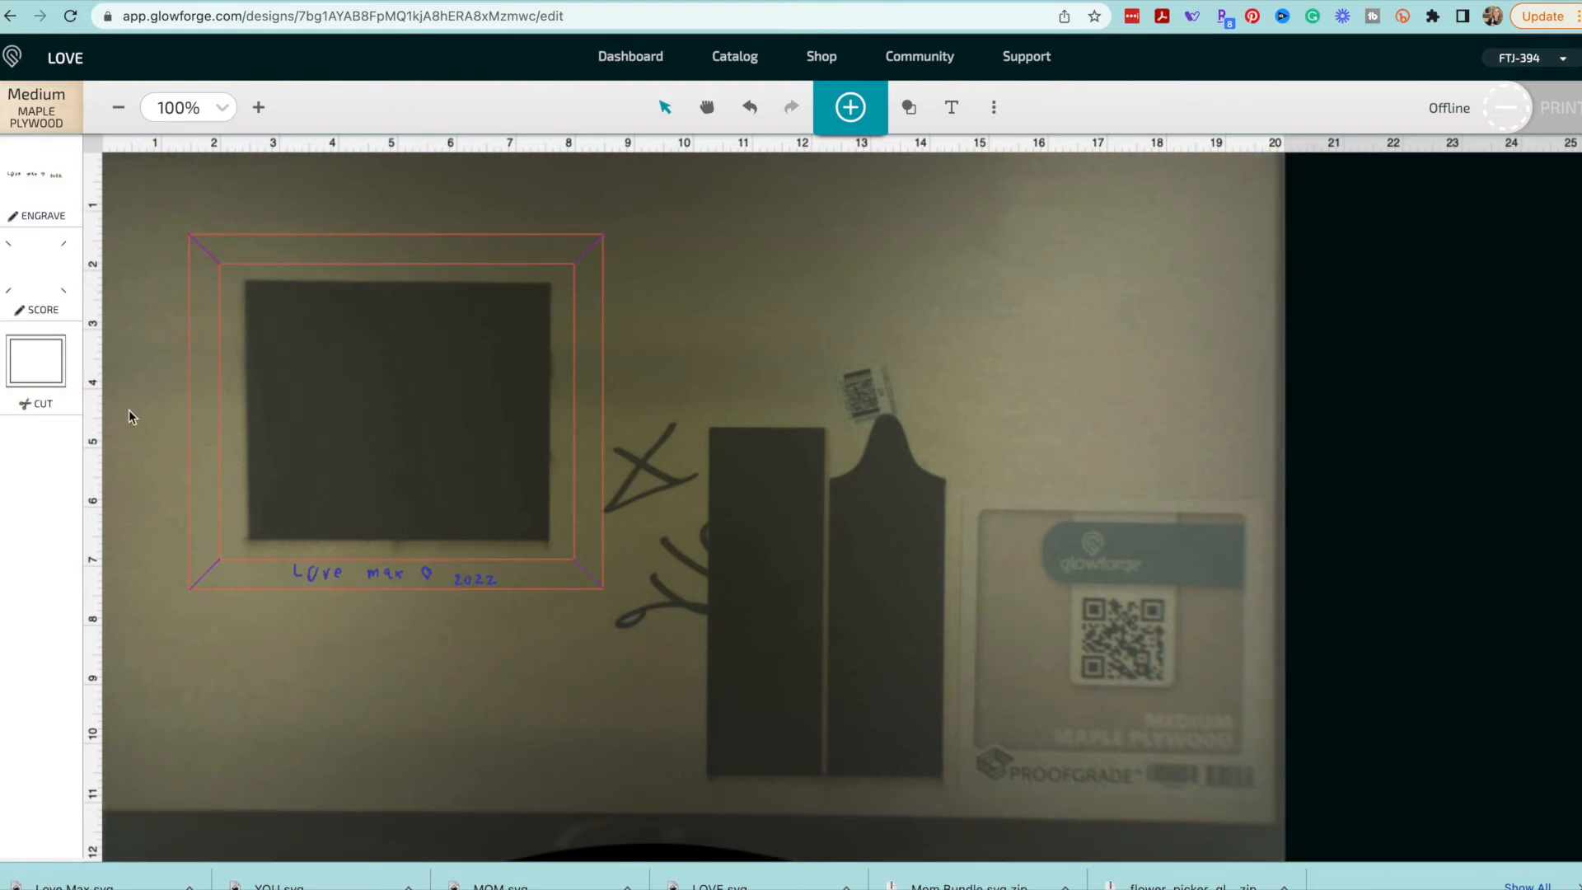
{"action": "left_click", "coordinate": [35, 360]}
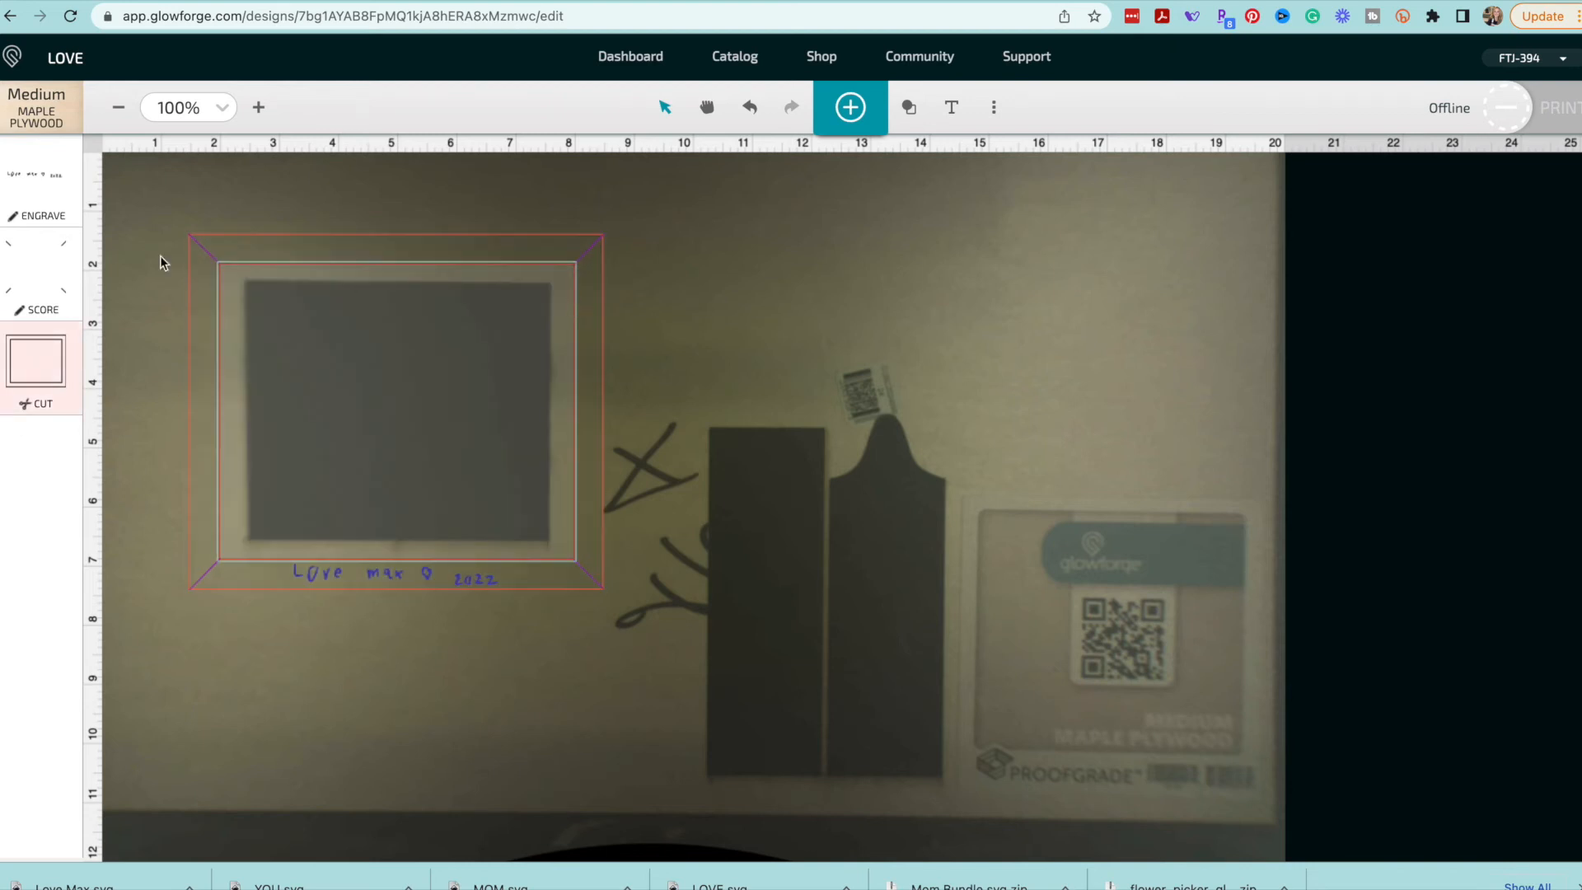
- Give the text Manual engrave settings of speed 1000, full power, and a chosen lines-per-inch
{"action": "left_click", "coordinate": [39, 242]}
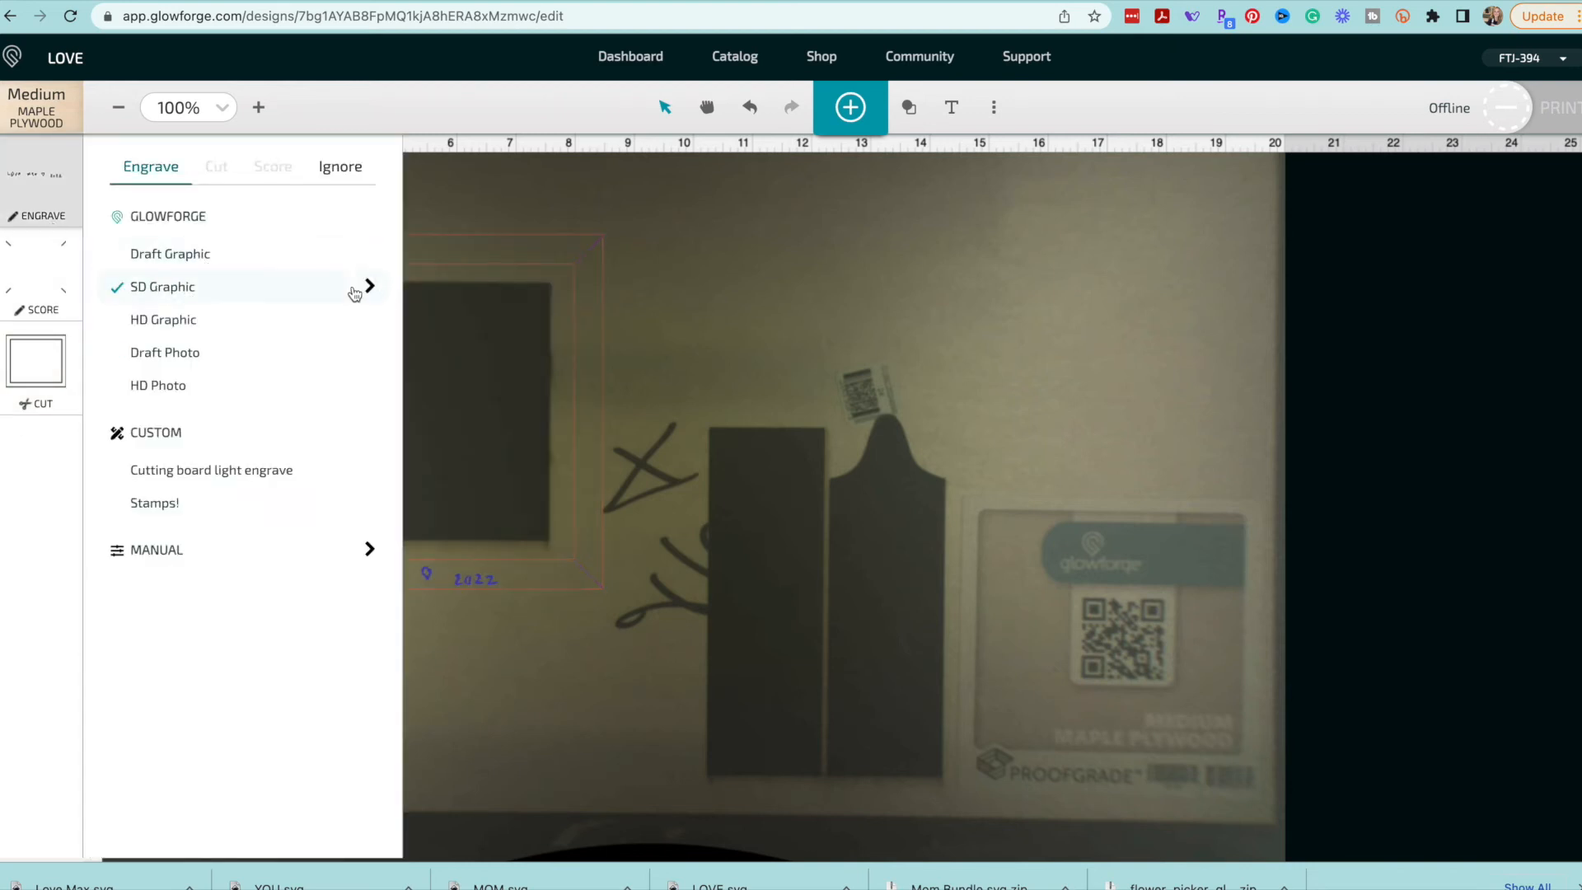
{"action": "left_click", "coordinate": [368, 286]}
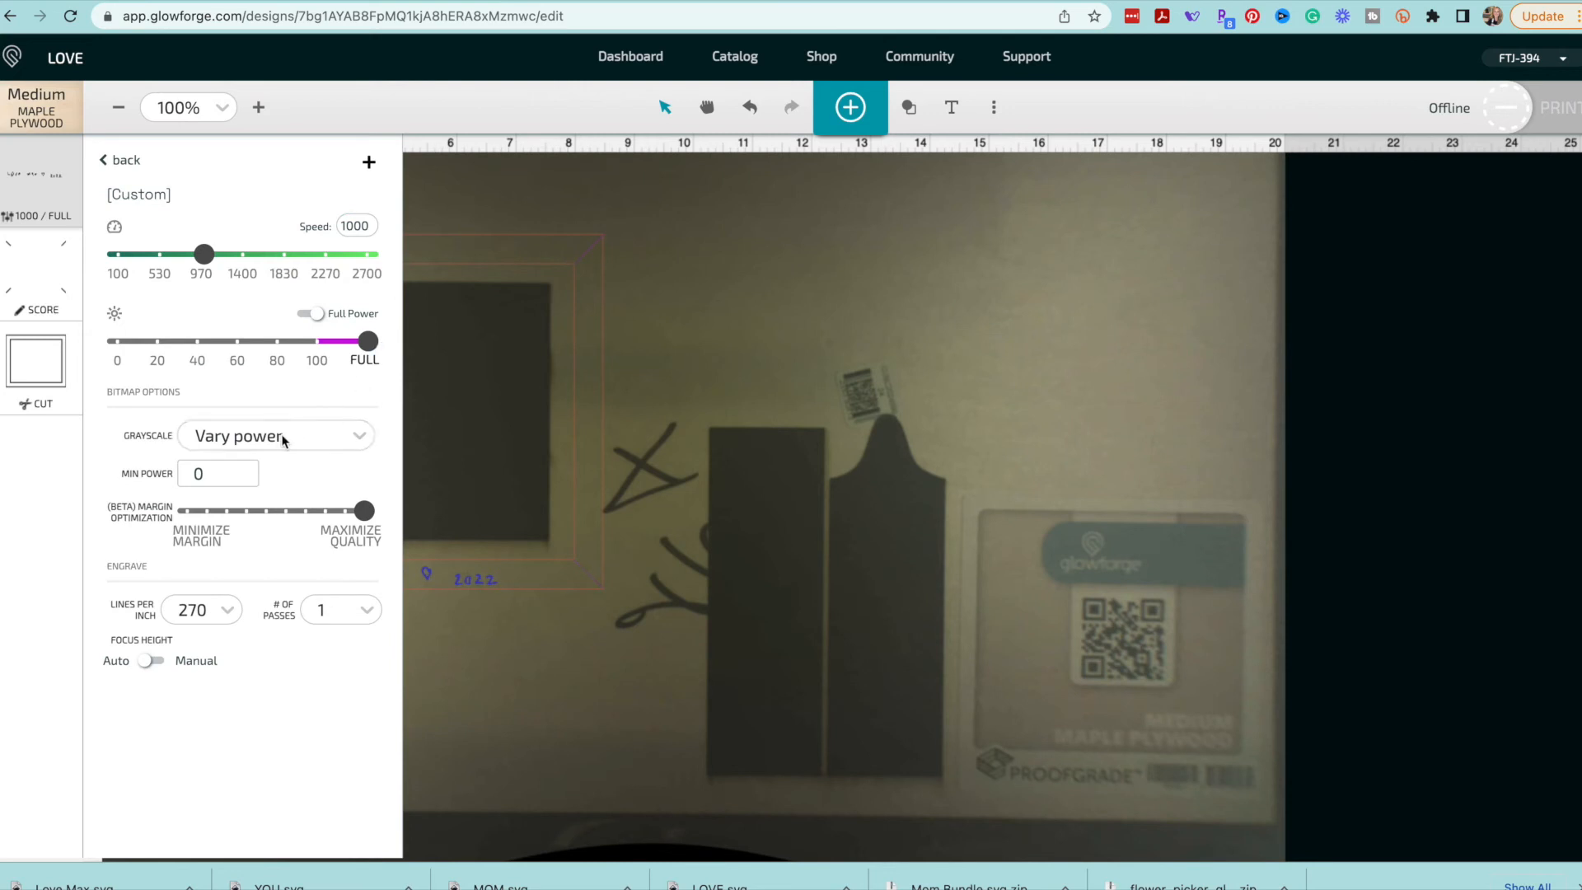
{"action": "left_click", "coordinate": [275, 436]}
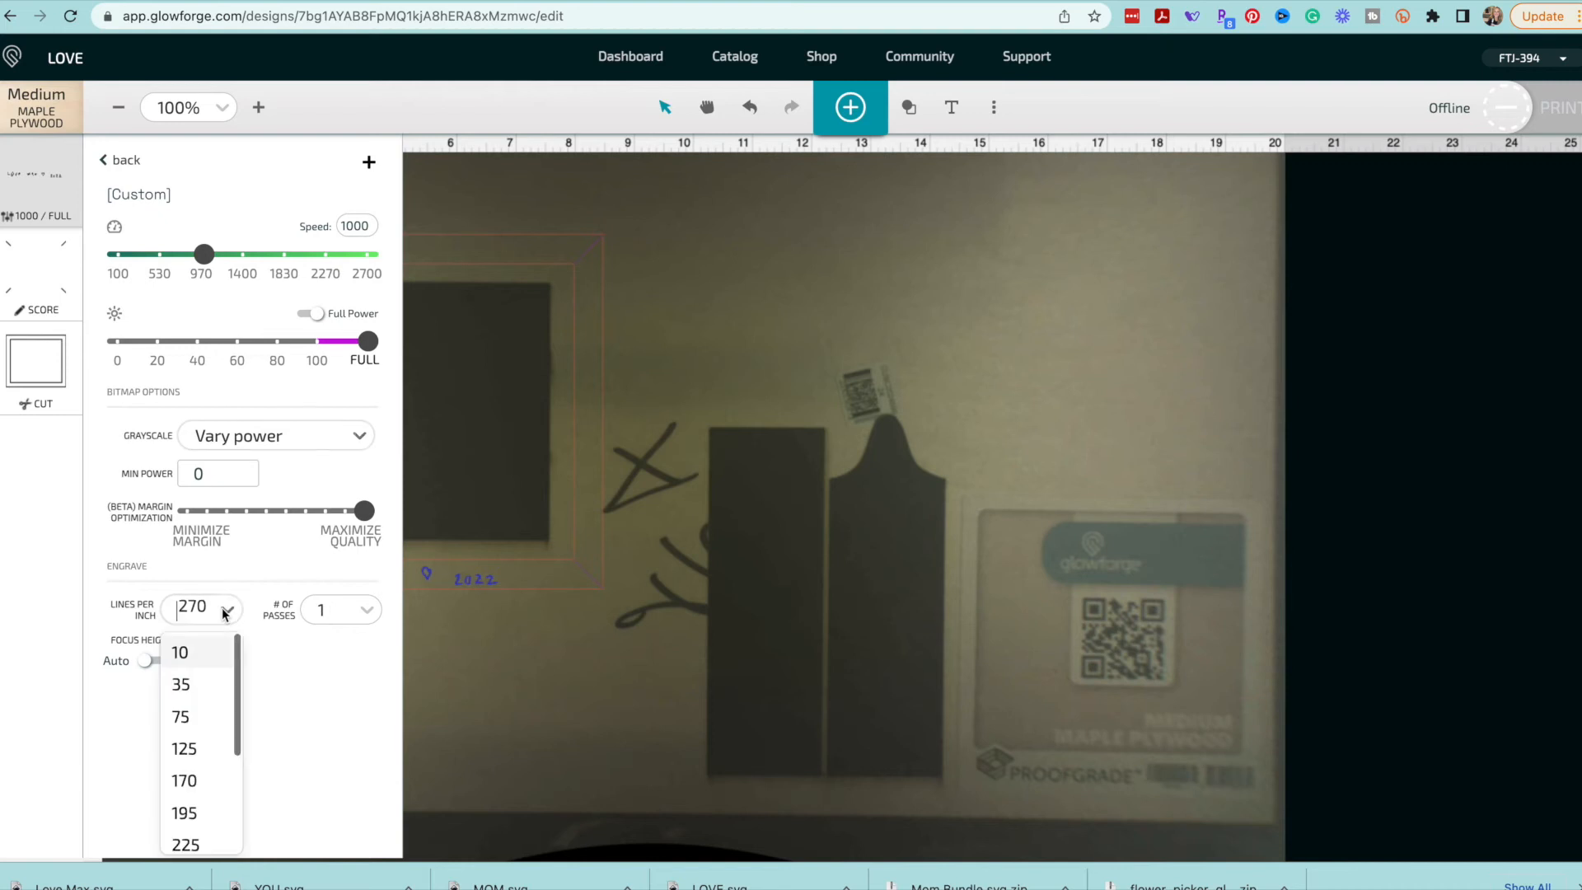
{"action": "left_click", "coordinate": [183, 843]}
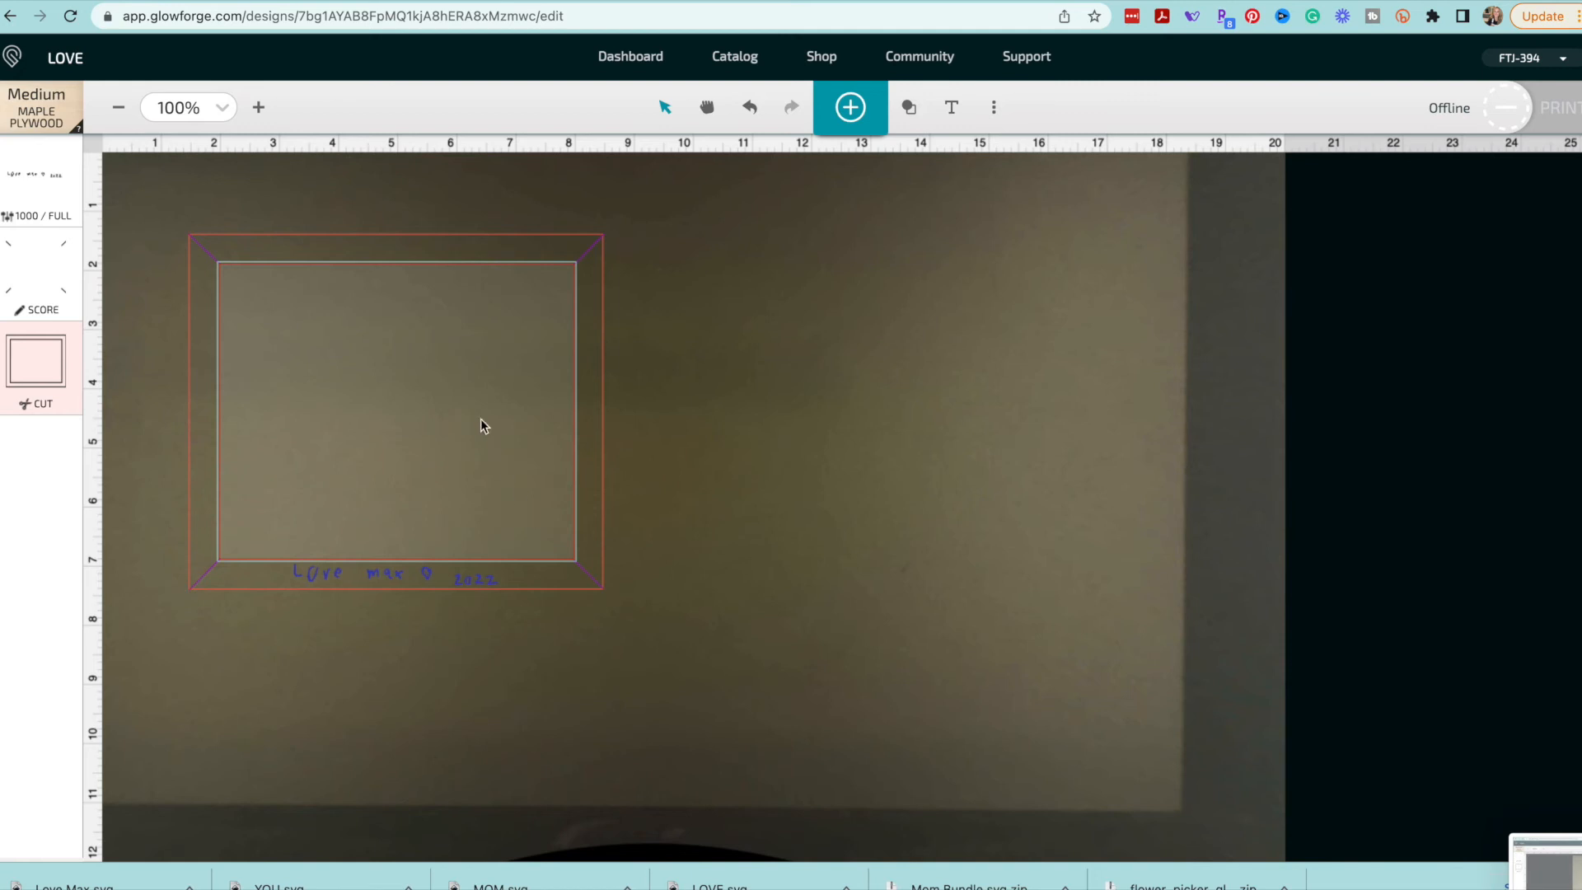
{"action": "mouse_move", "coordinate": [428, 269]}
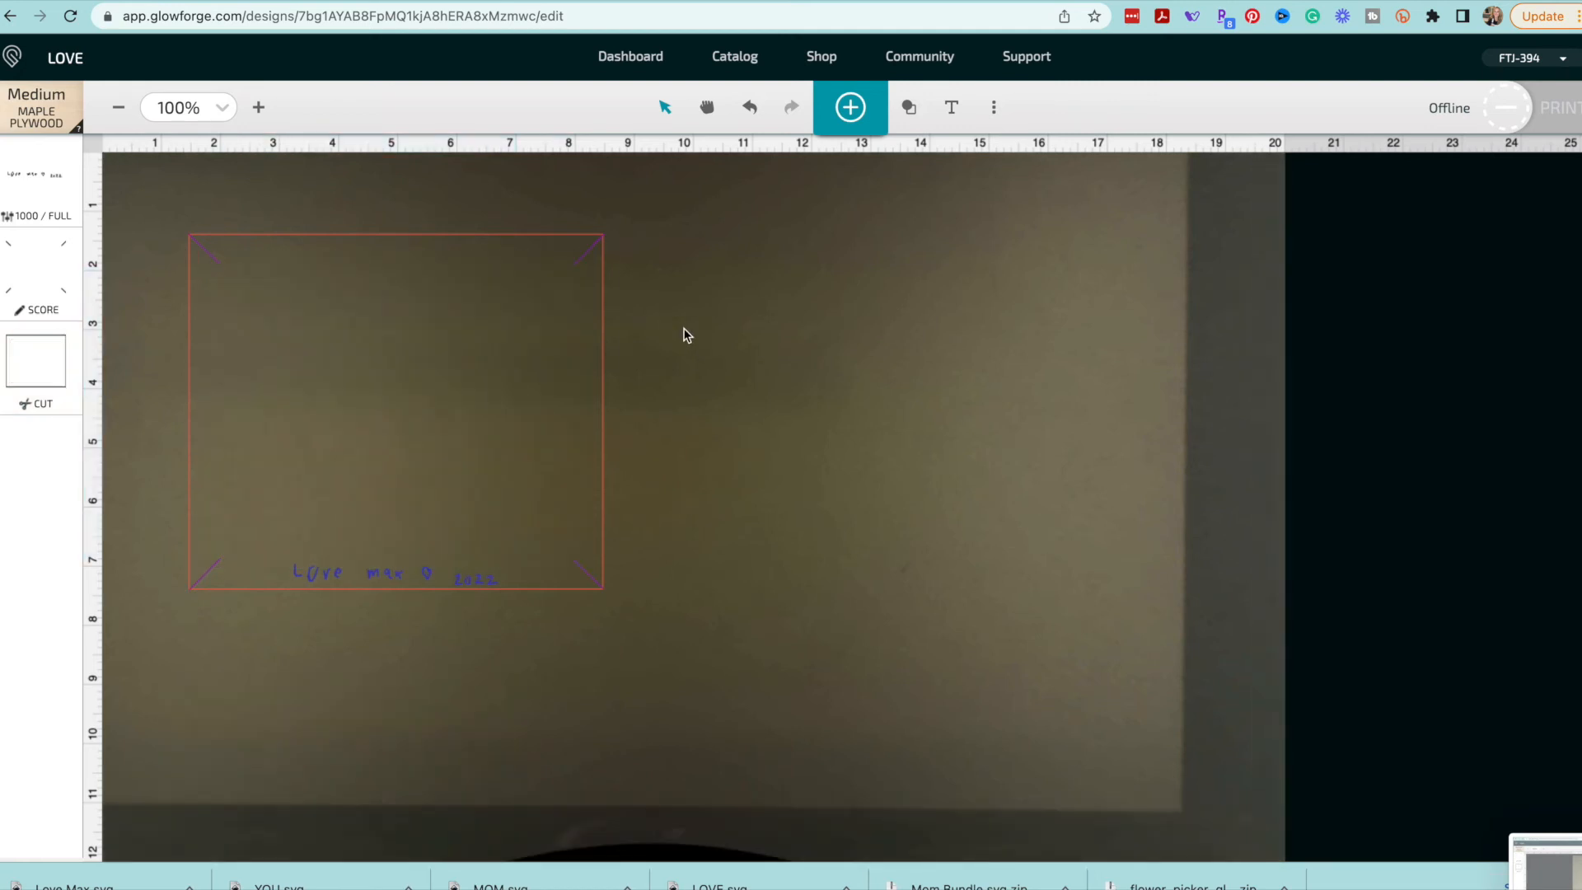
- Delete the corner lines, inner rectangle and text, then choose Medium Draftboard as material
{"action": "left_click", "coordinate": [394, 404]}
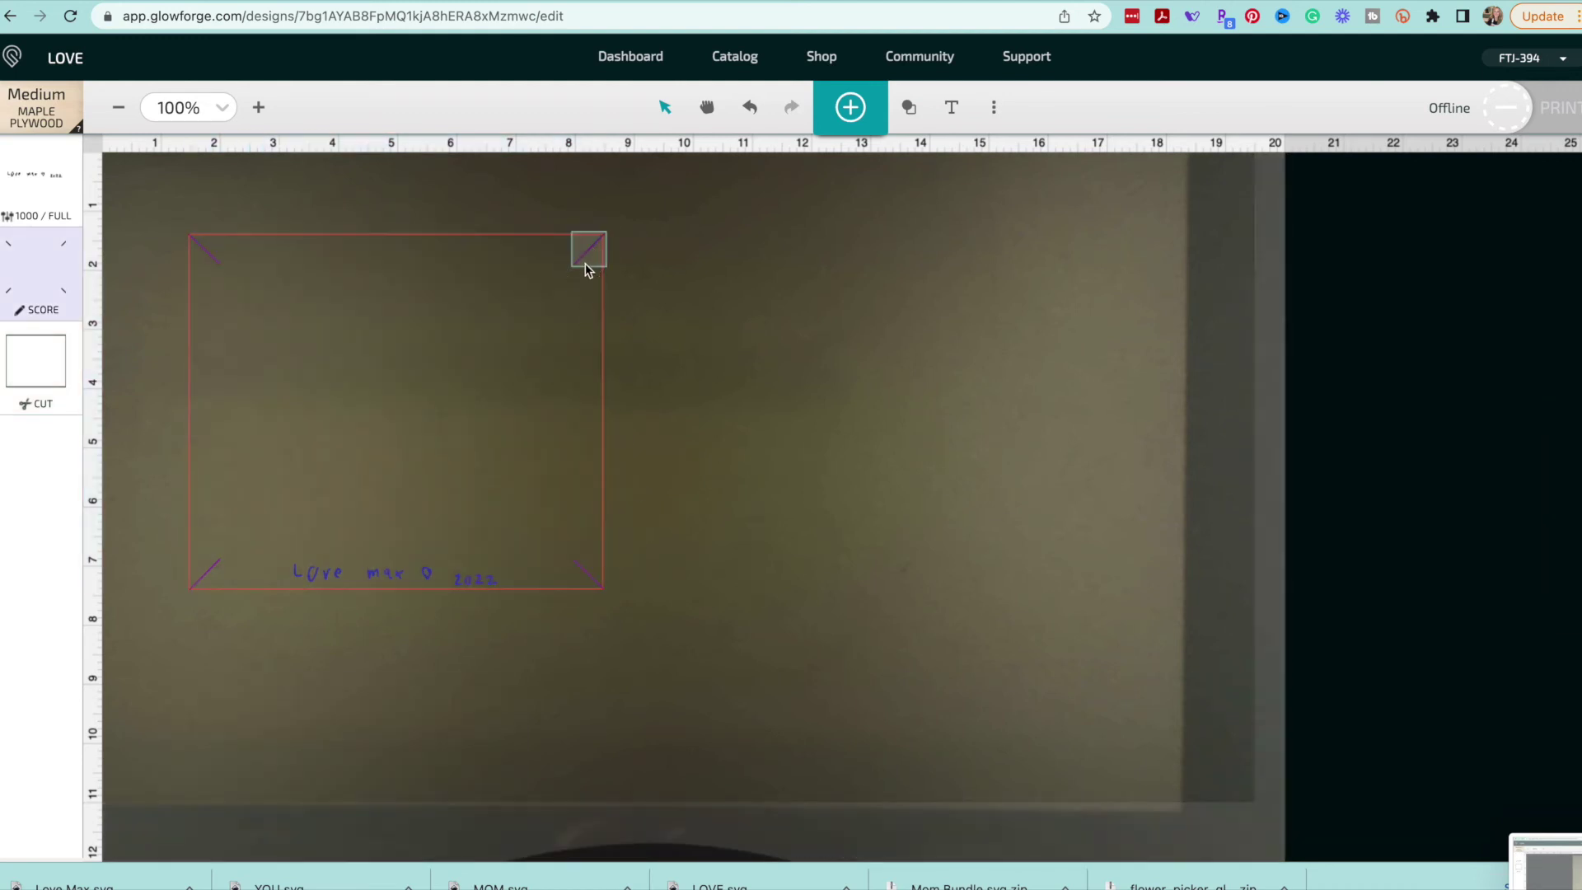
{"action": "left_click", "coordinate": [213, 261]}
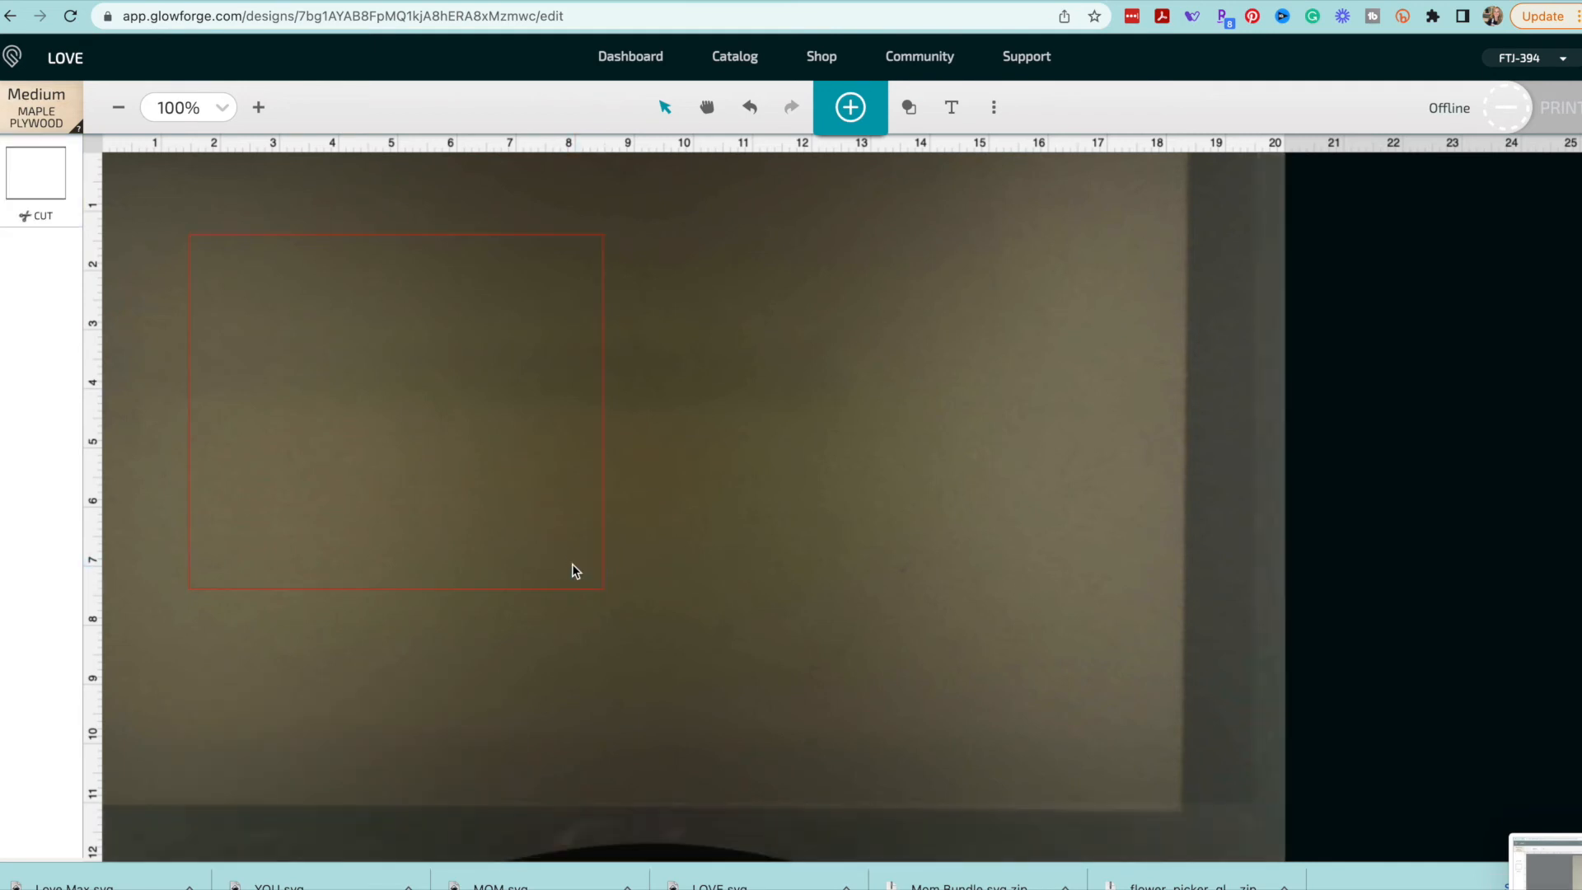
{"action": "left_click", "coordinate": [39, 109]}
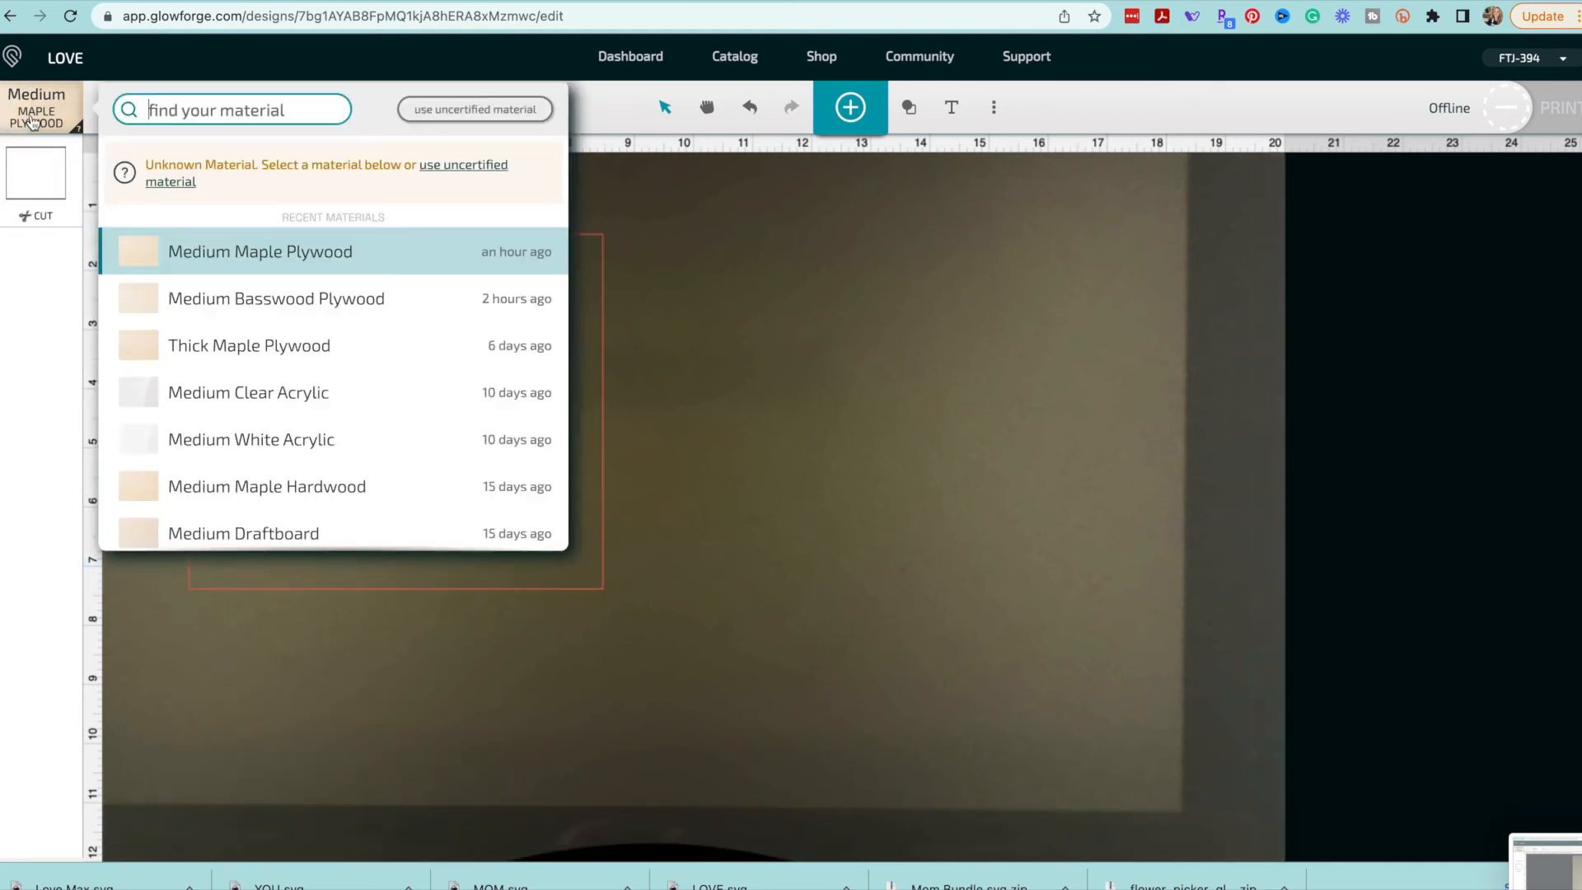
{"action": "left_click", "coordinate": [244, 532]}
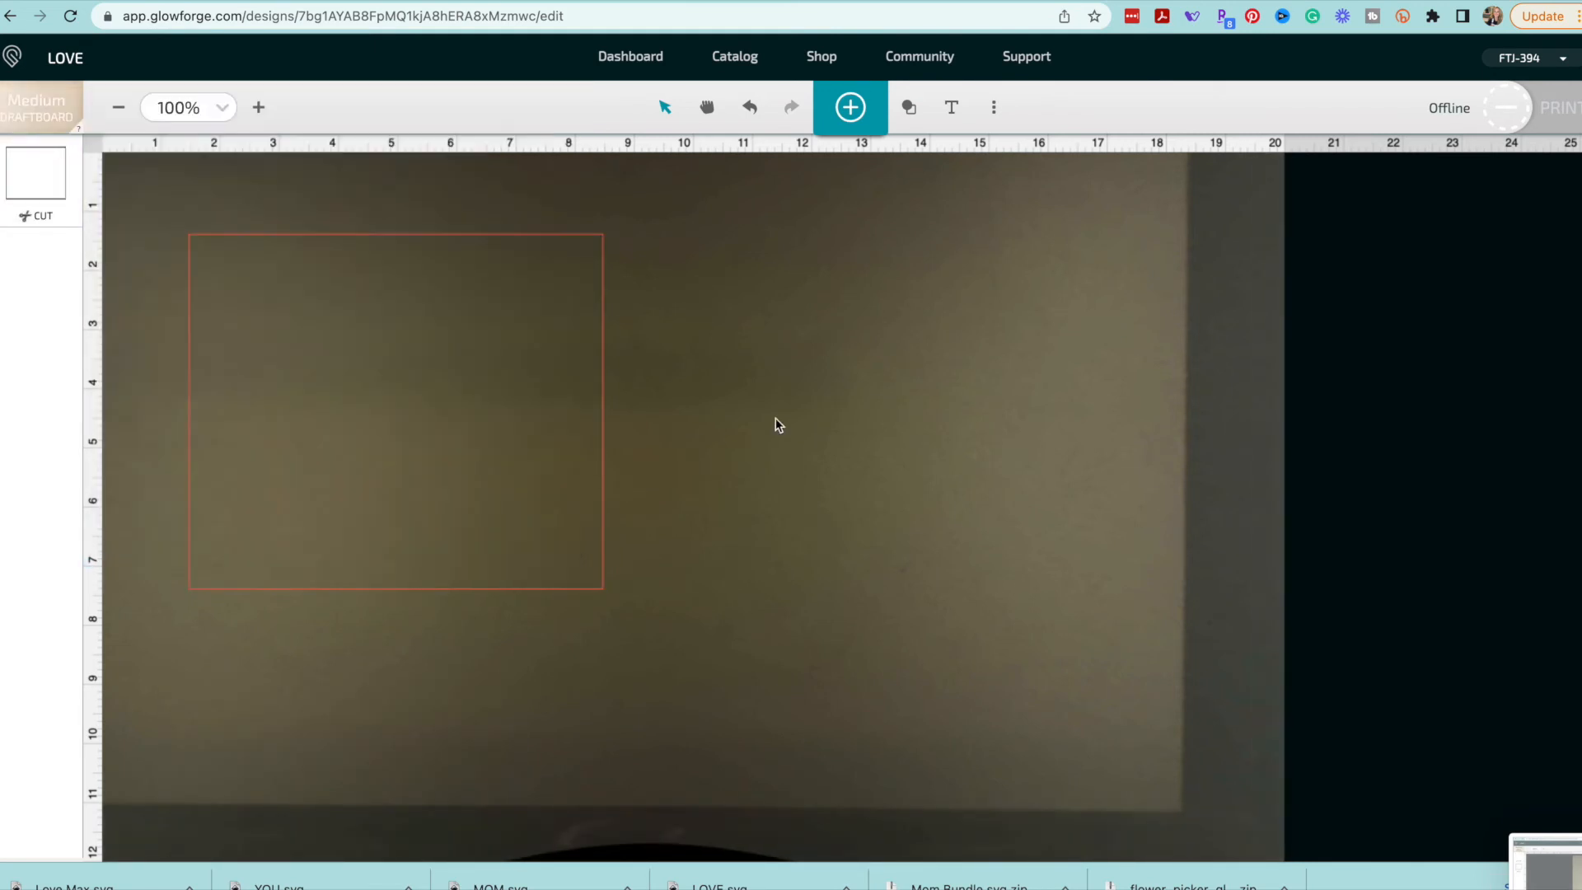